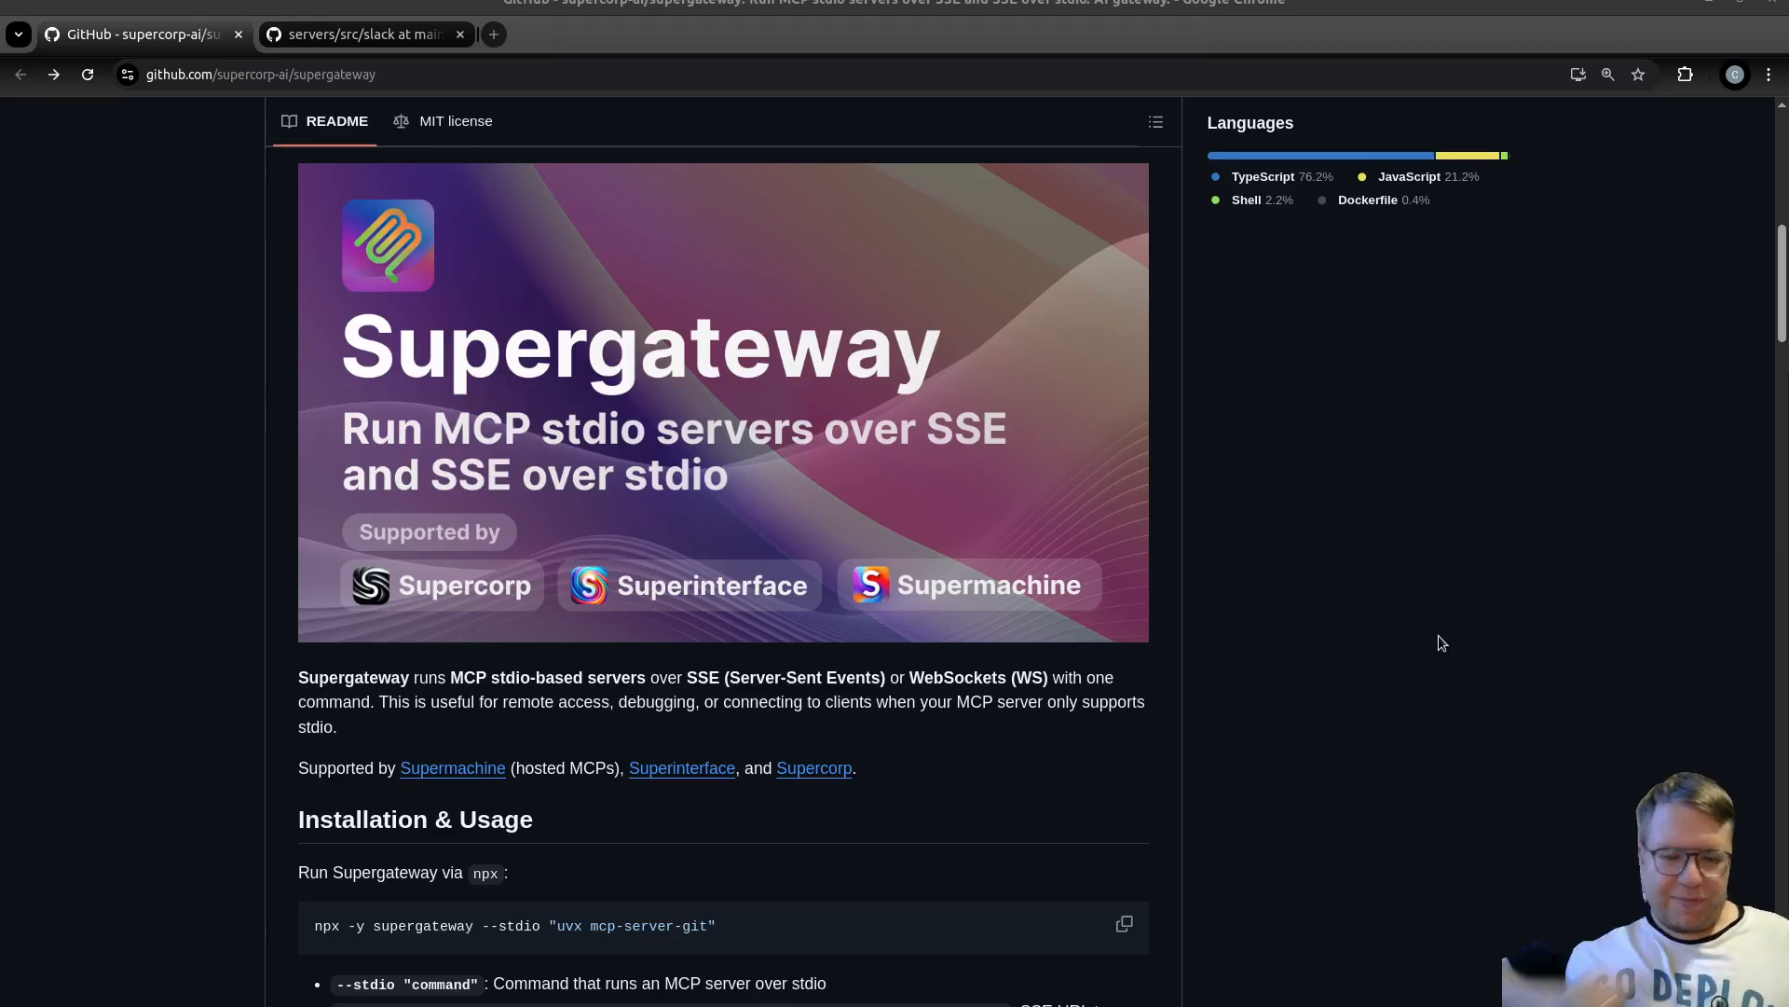
{"action": "mouse_move", "coordinate": [1434, 581]}
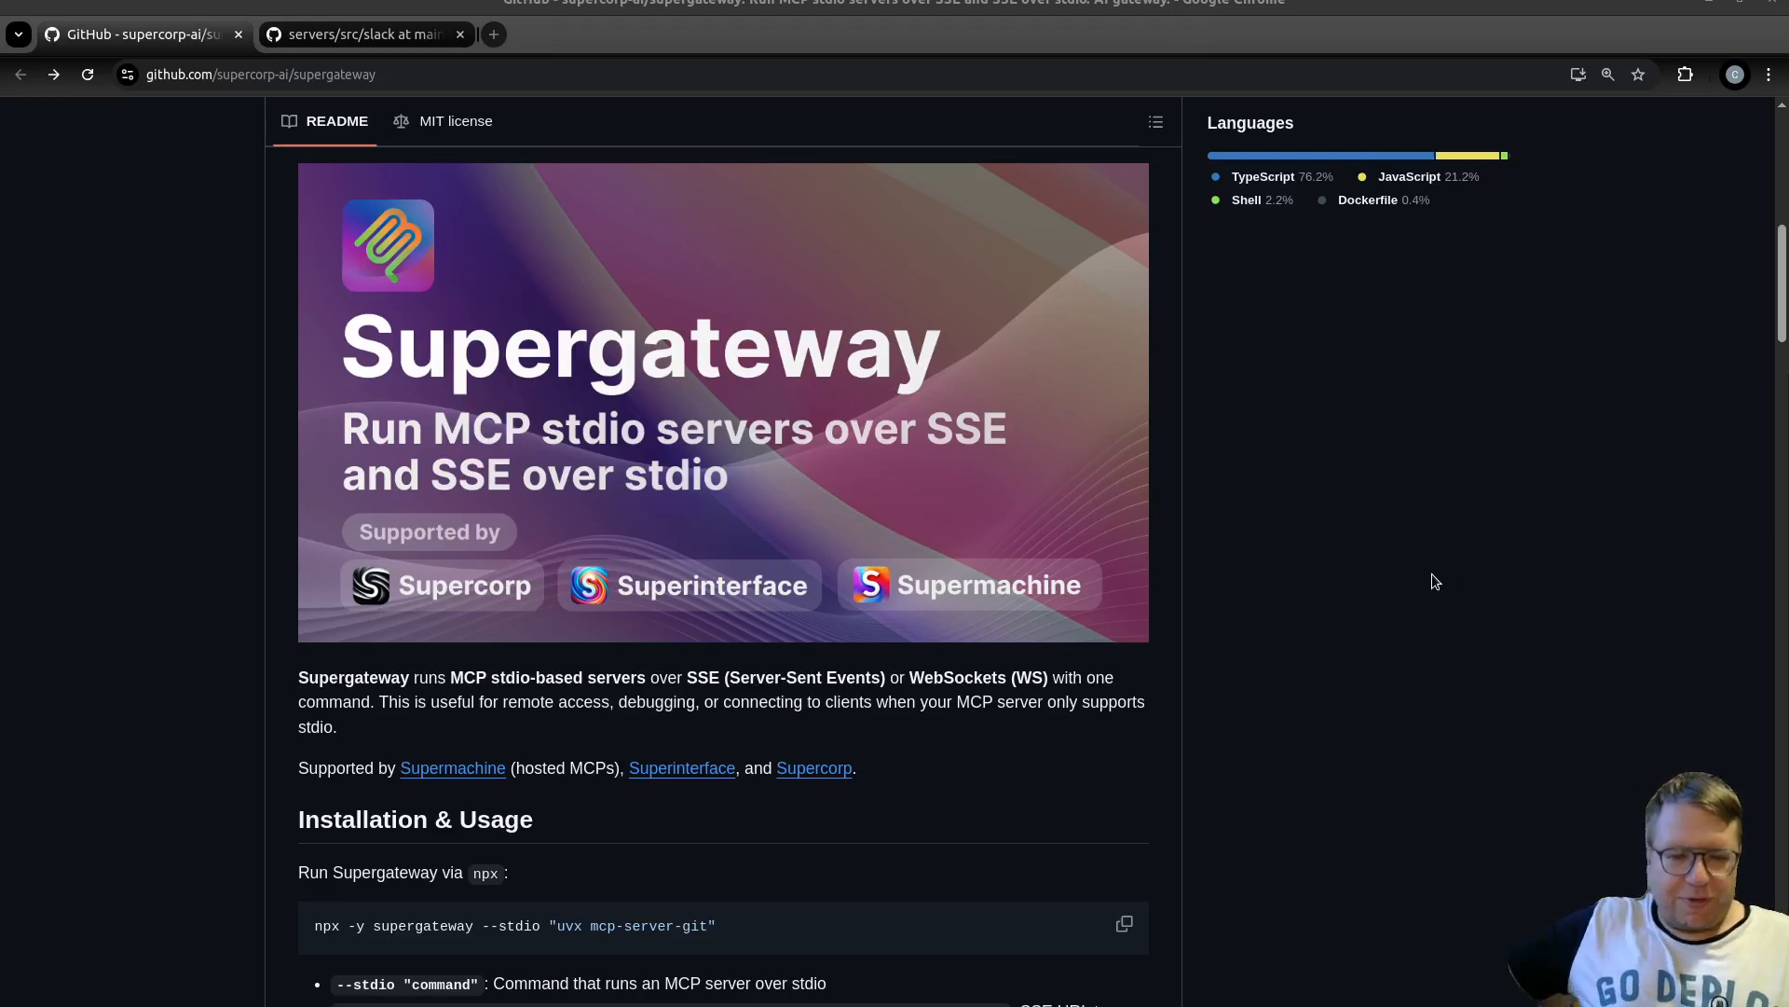
{"action": "mouse_move", "coordinate": [707, 322]}
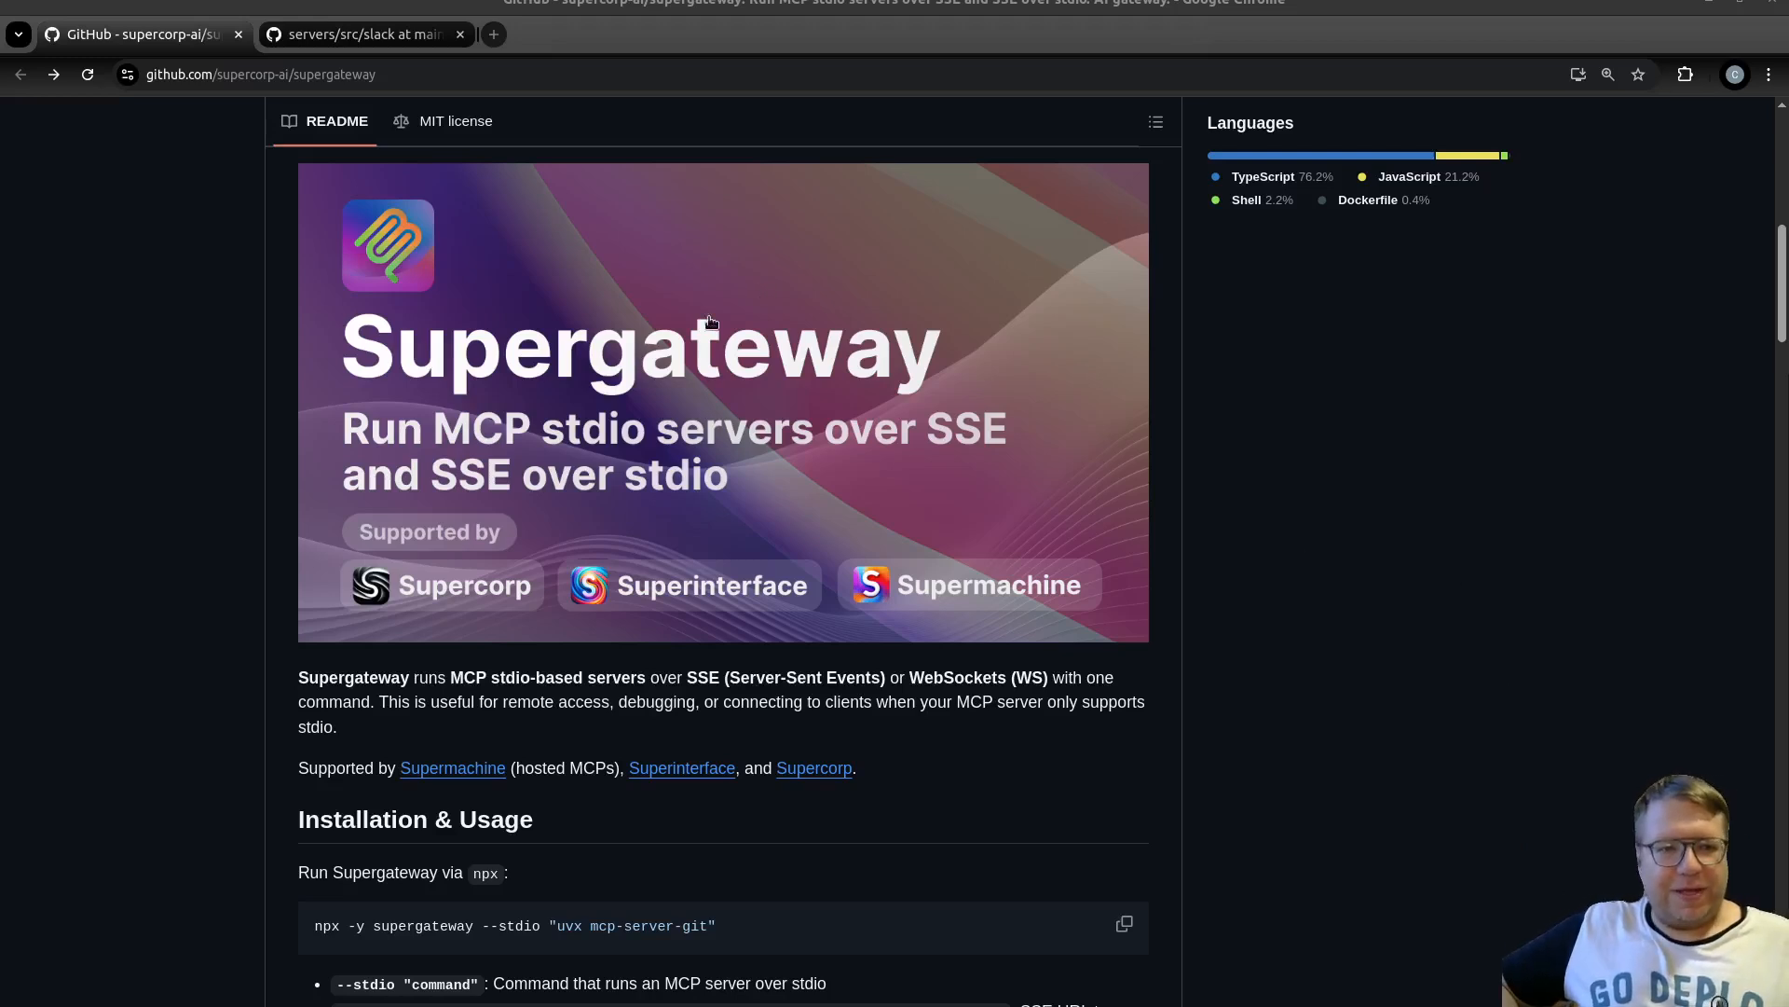
{"action": "mouse_move", "coordinate": [688, 414]}
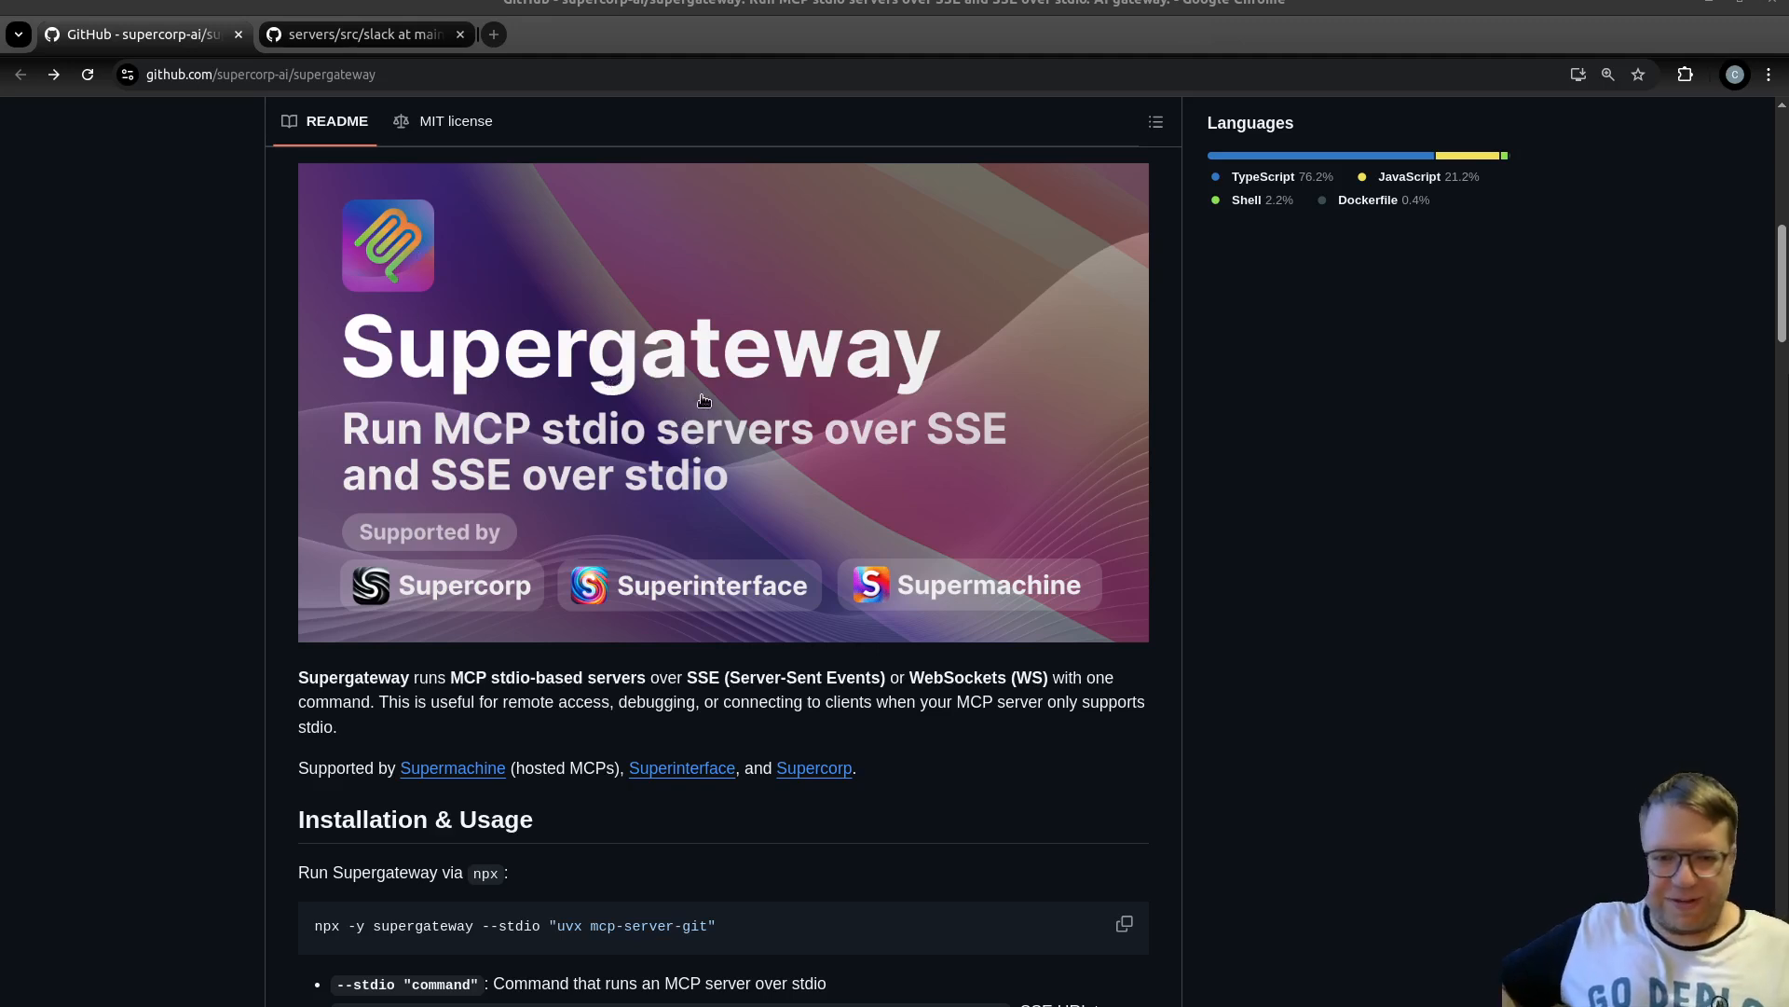
{"action": "mouse_move", "coordinate": [460, 443]}
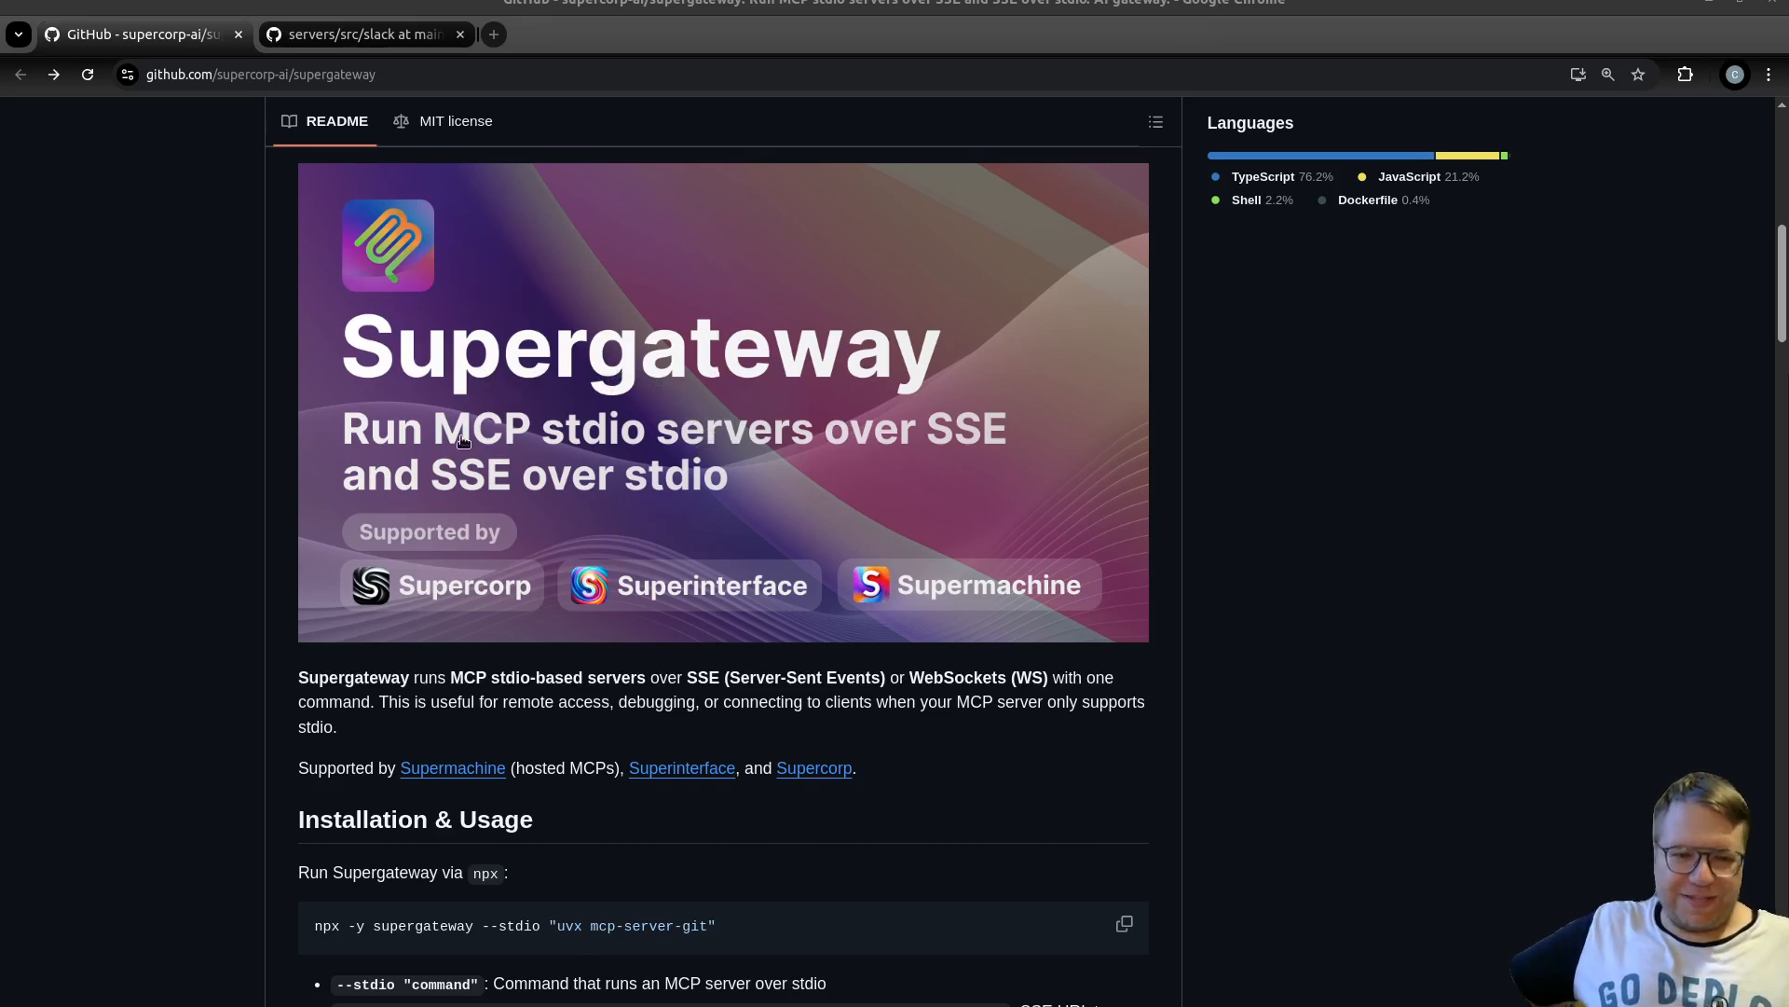
{"action": "mouse_move", "coordinate": [573, 447]}
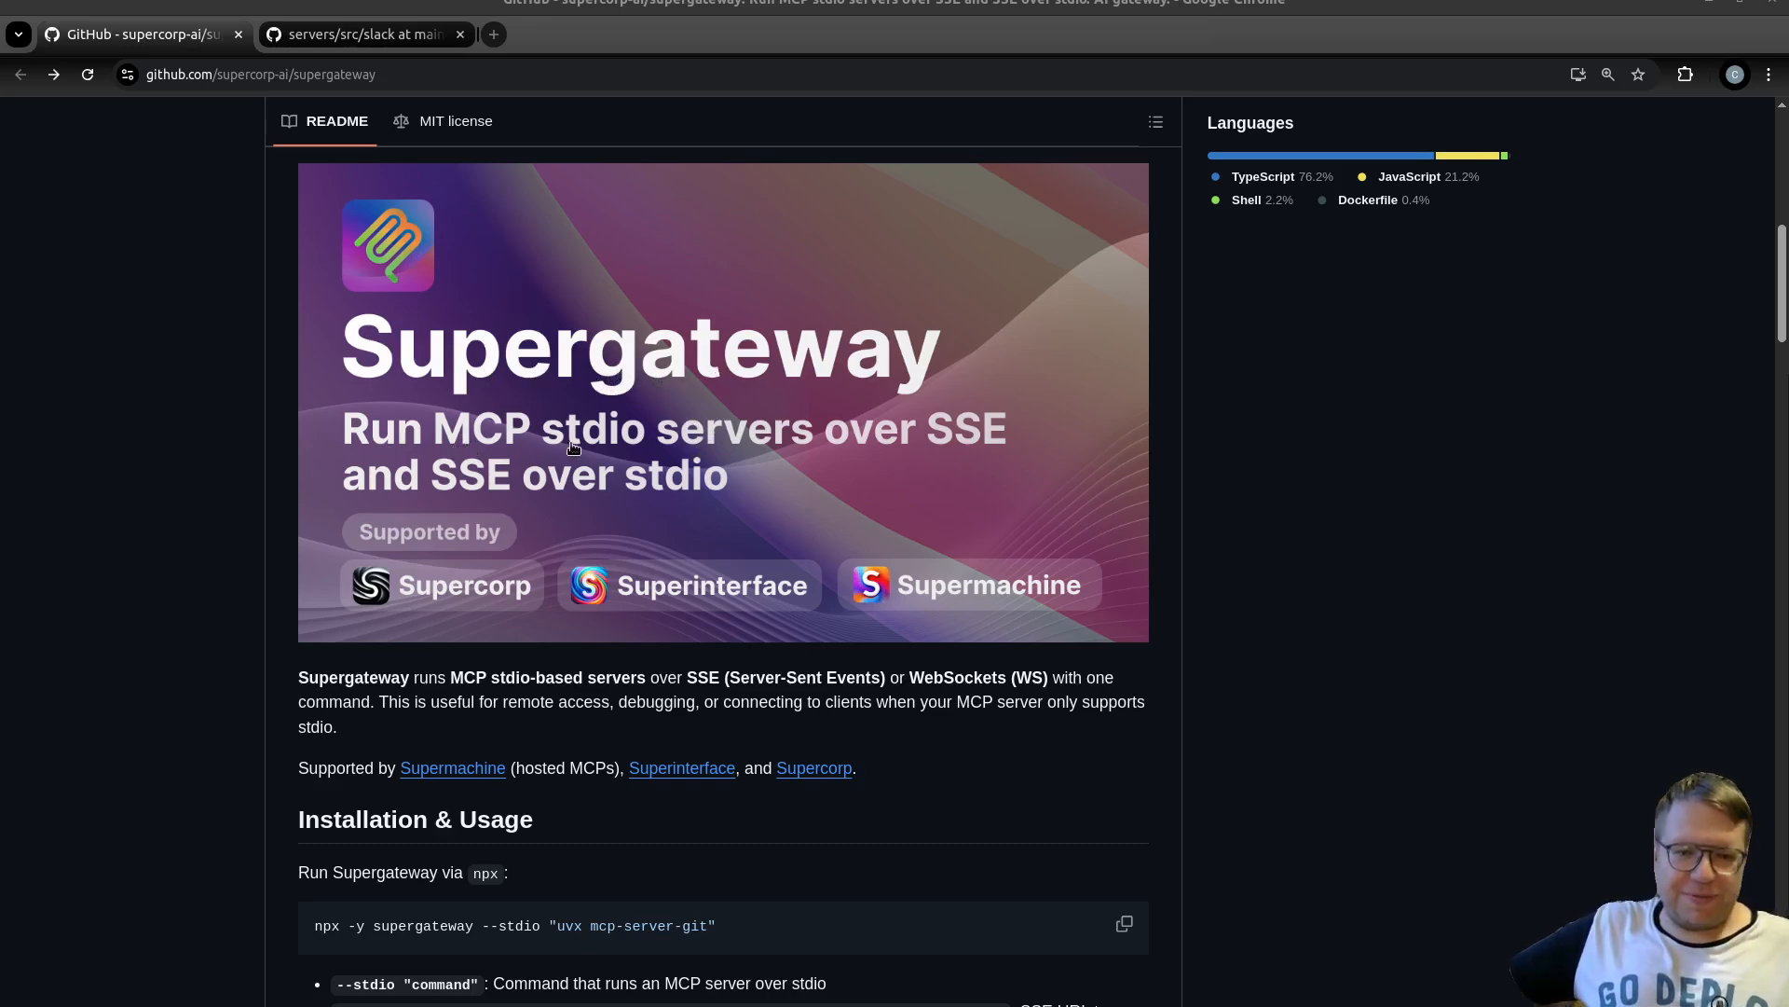
{"action": "mouse_move", "coordinate": [856, 436]}
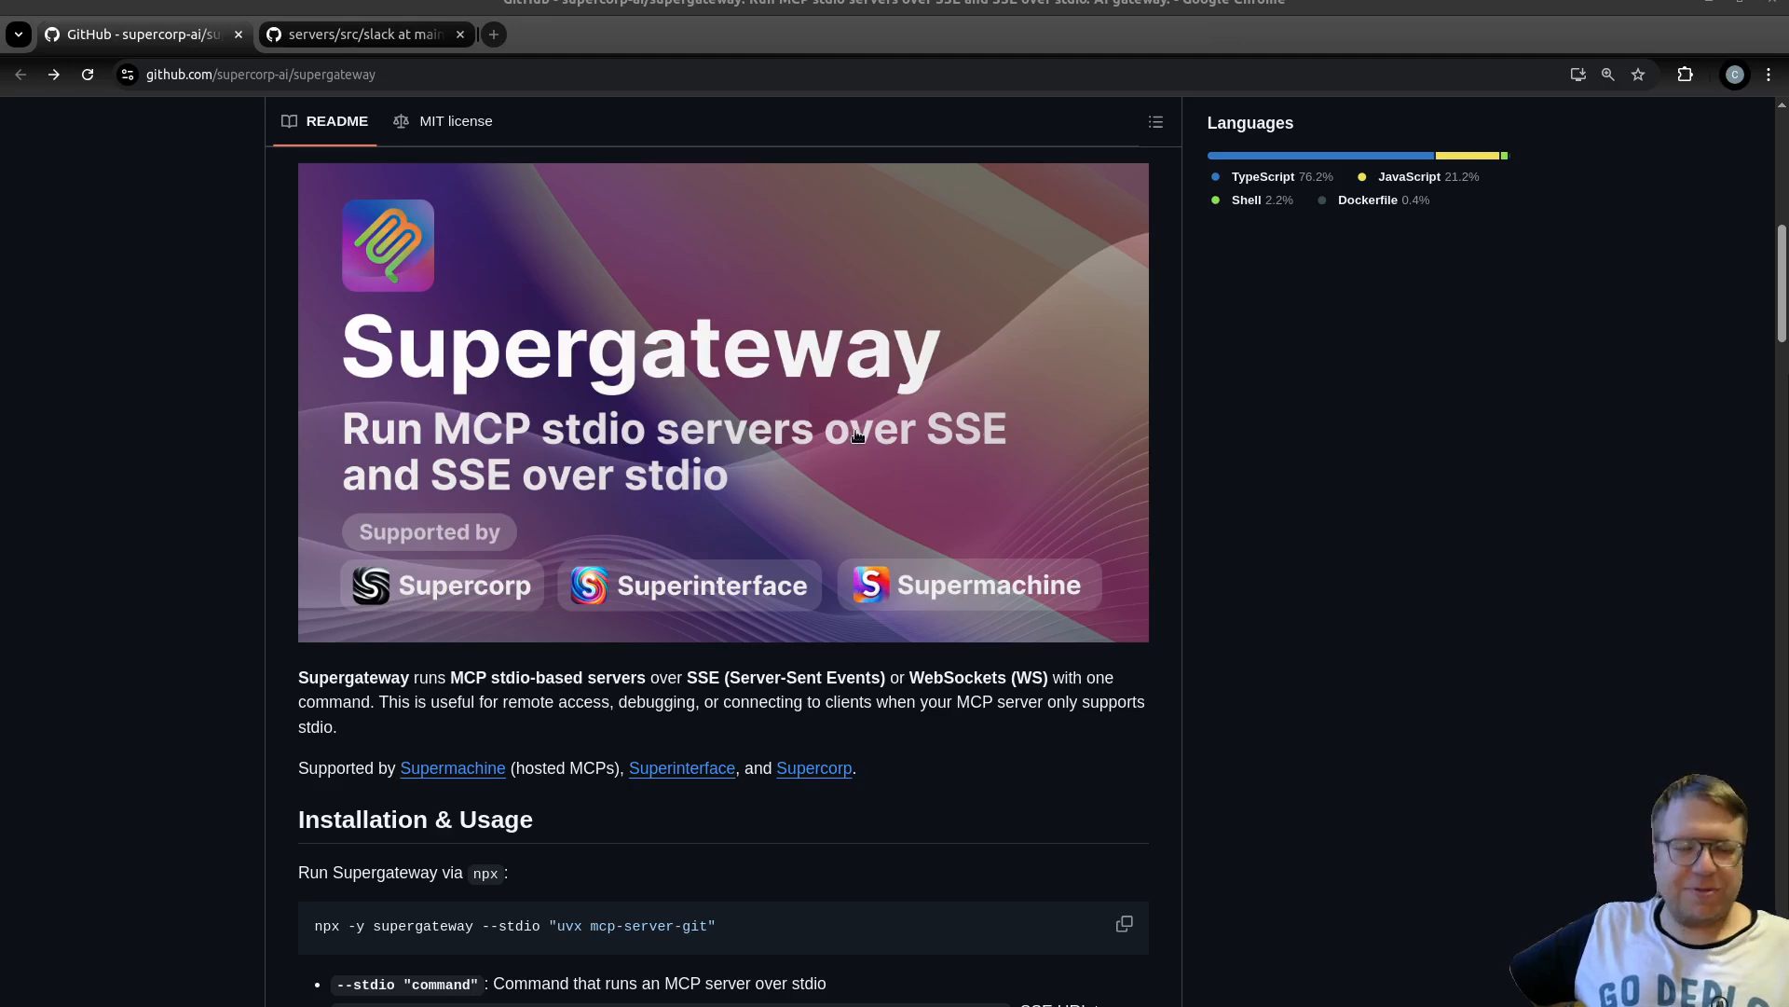
{"action": "mouse_move", "coordinate": [485, 445]}
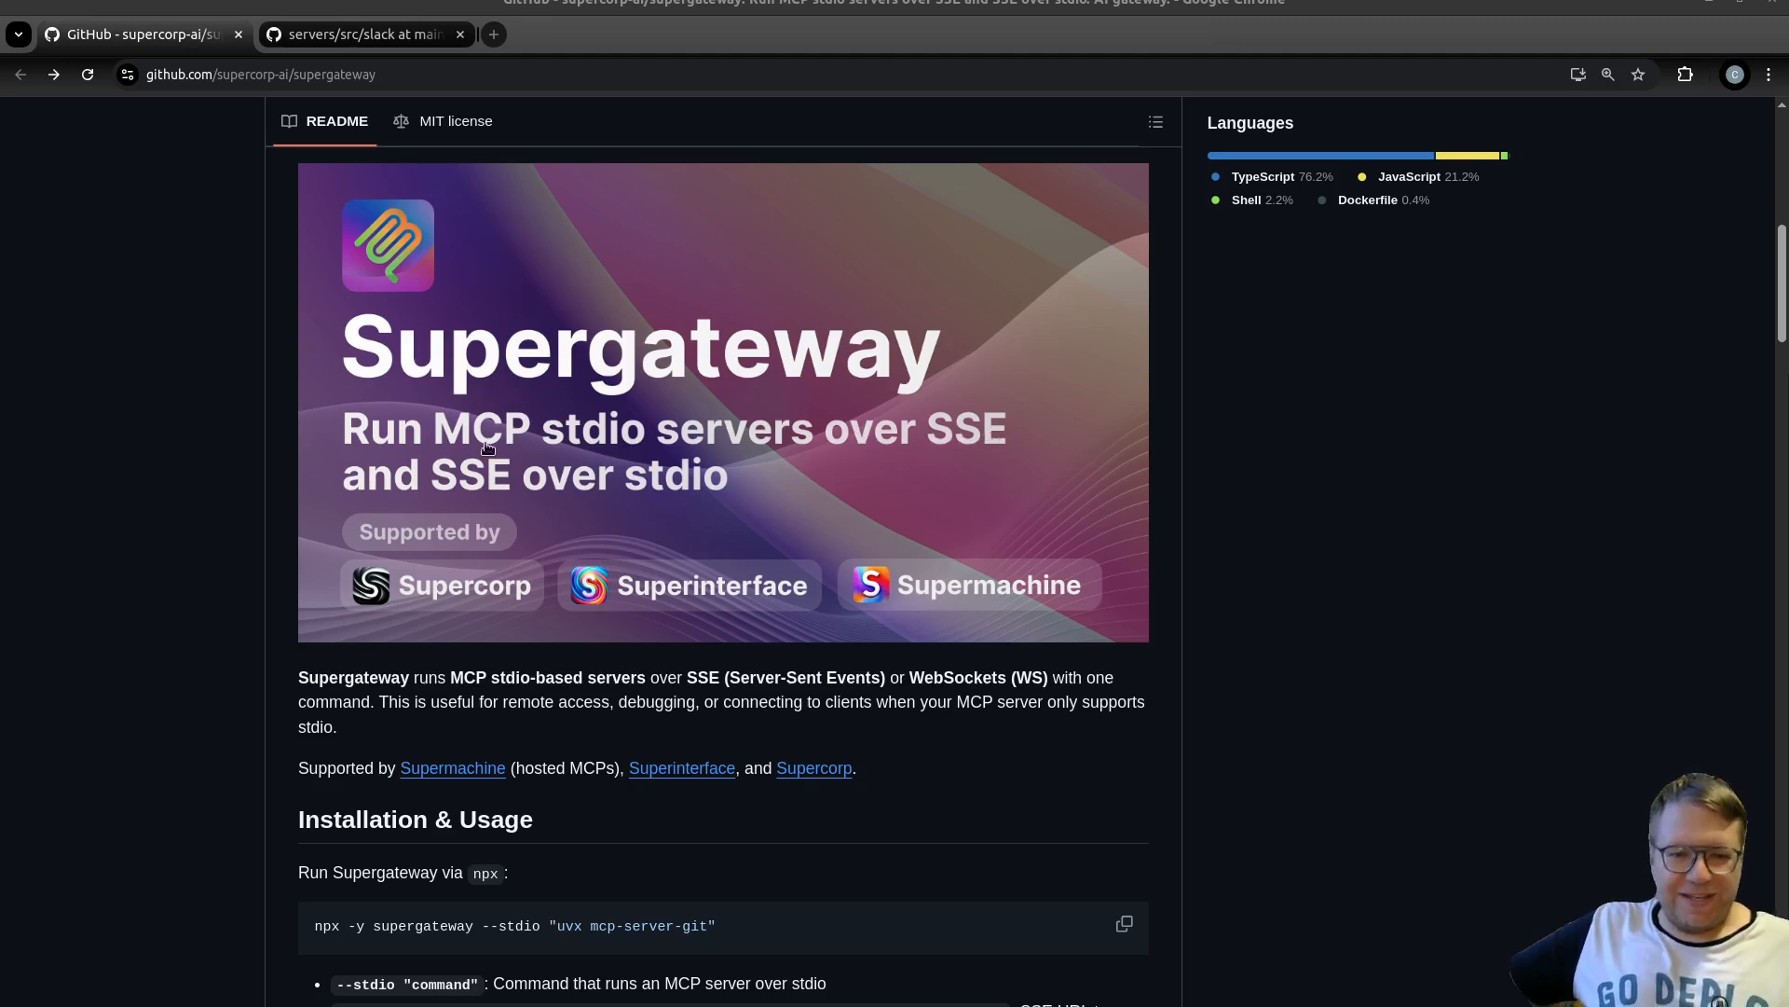
{"action": "mouse_move", "coordinate": [707, 473]}
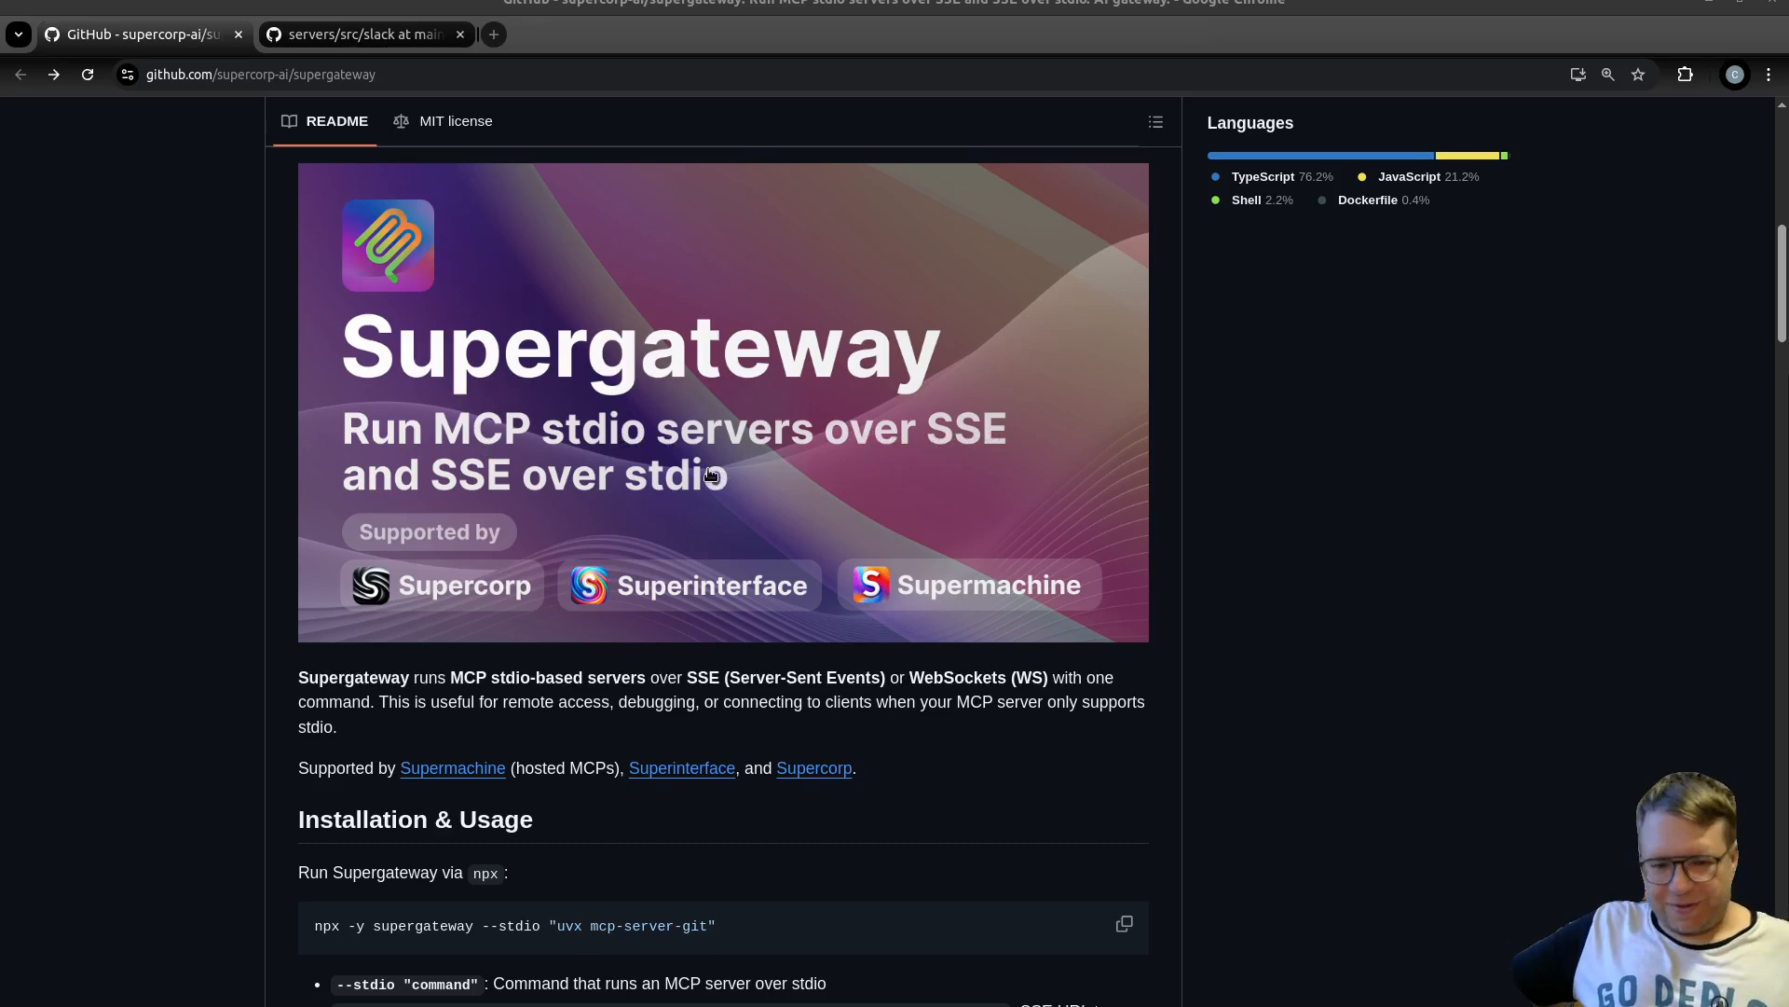
{"action": "mouse_move", "coordinate": [494, 35]}
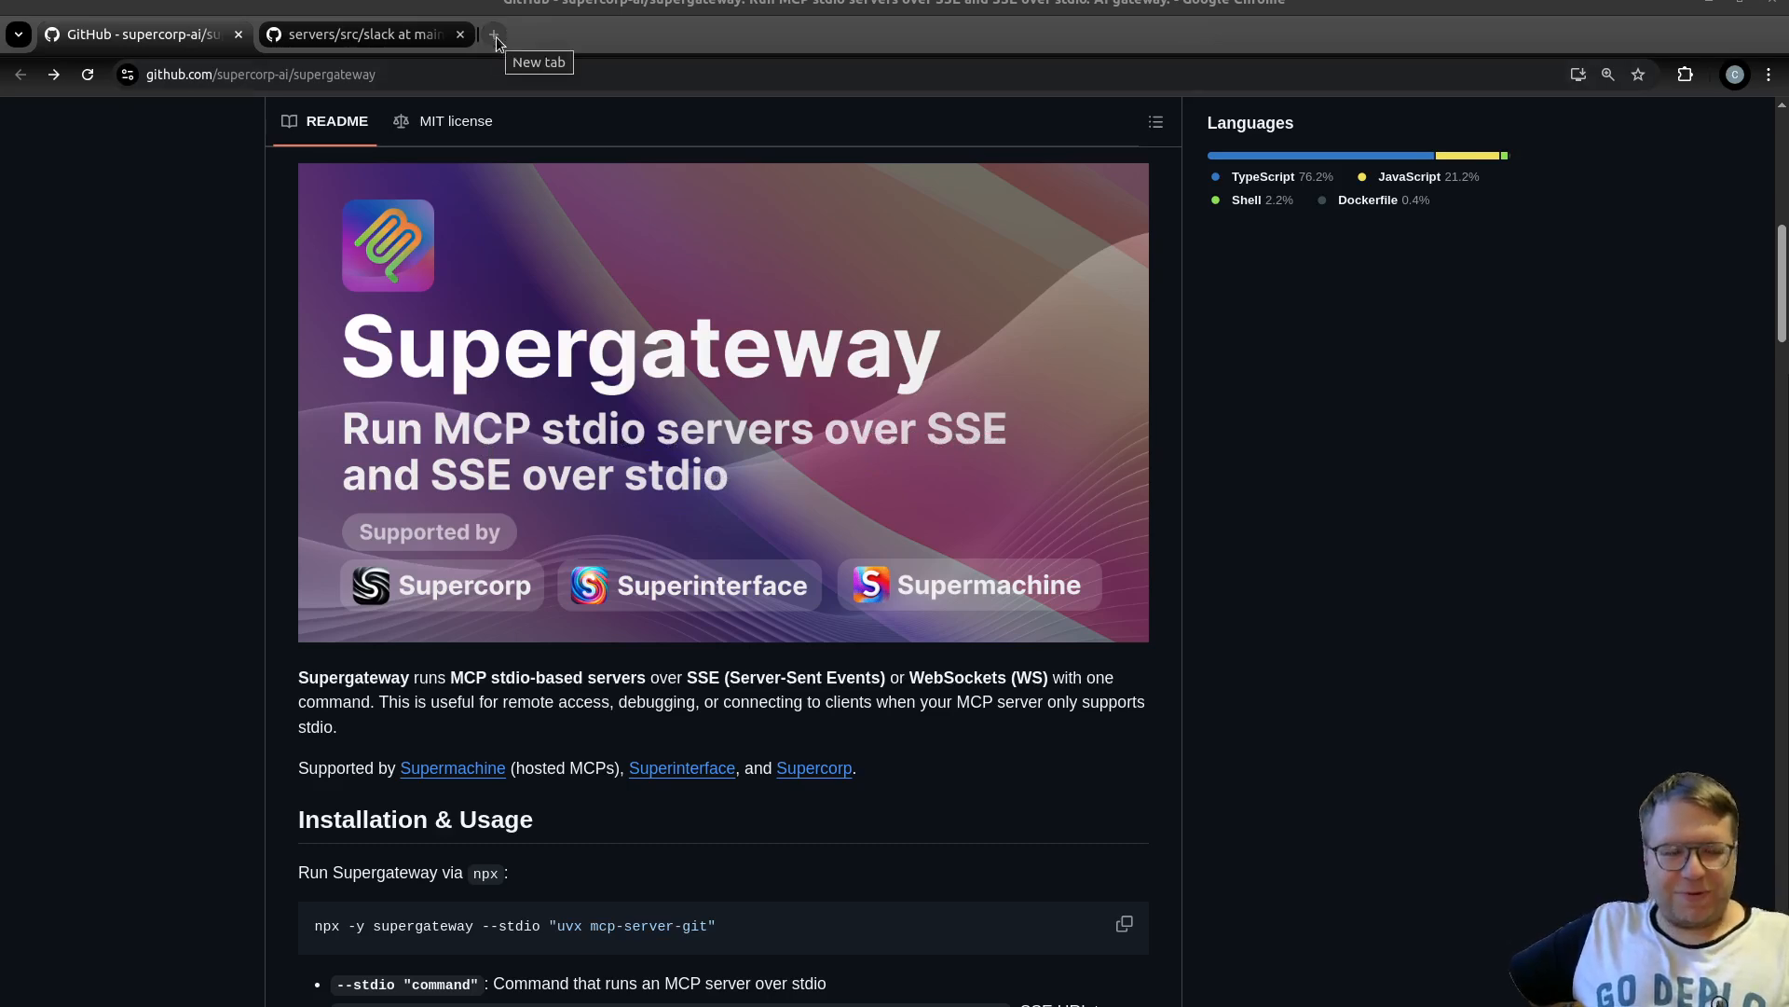
{"action": "mouse_move", "coordinate": [614, 137]}
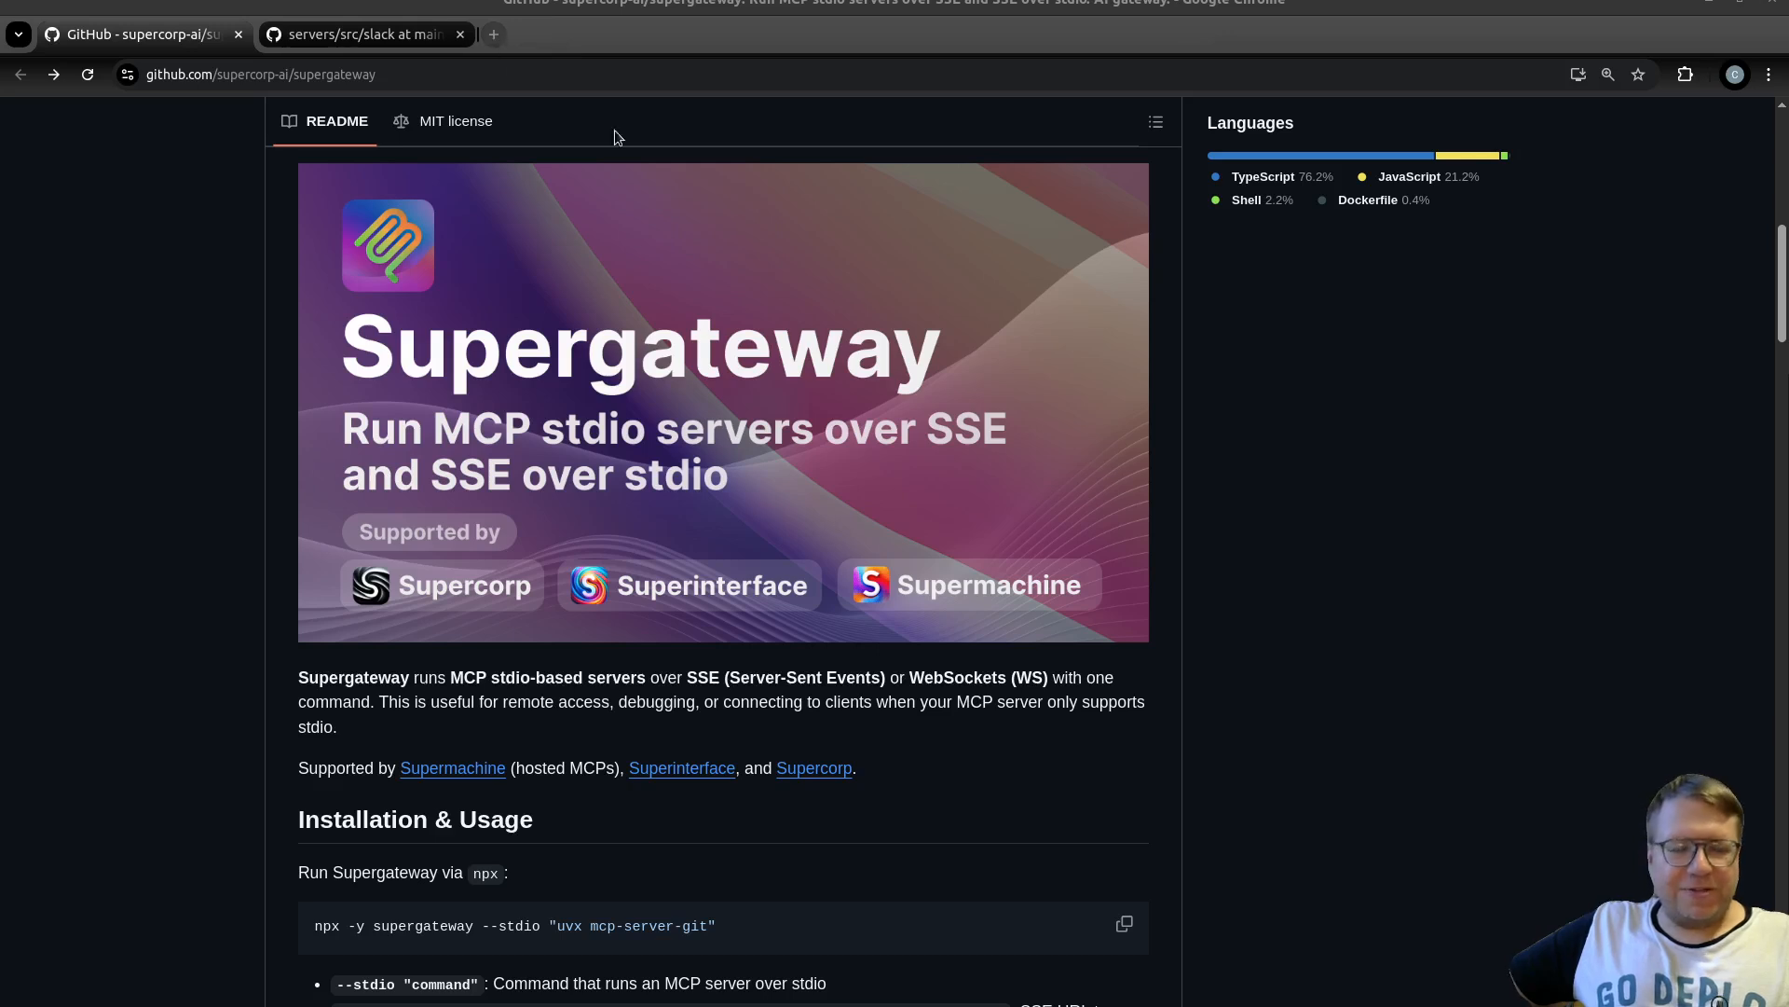
{"action": "mouse_move", "coordinate": [894, 741]}
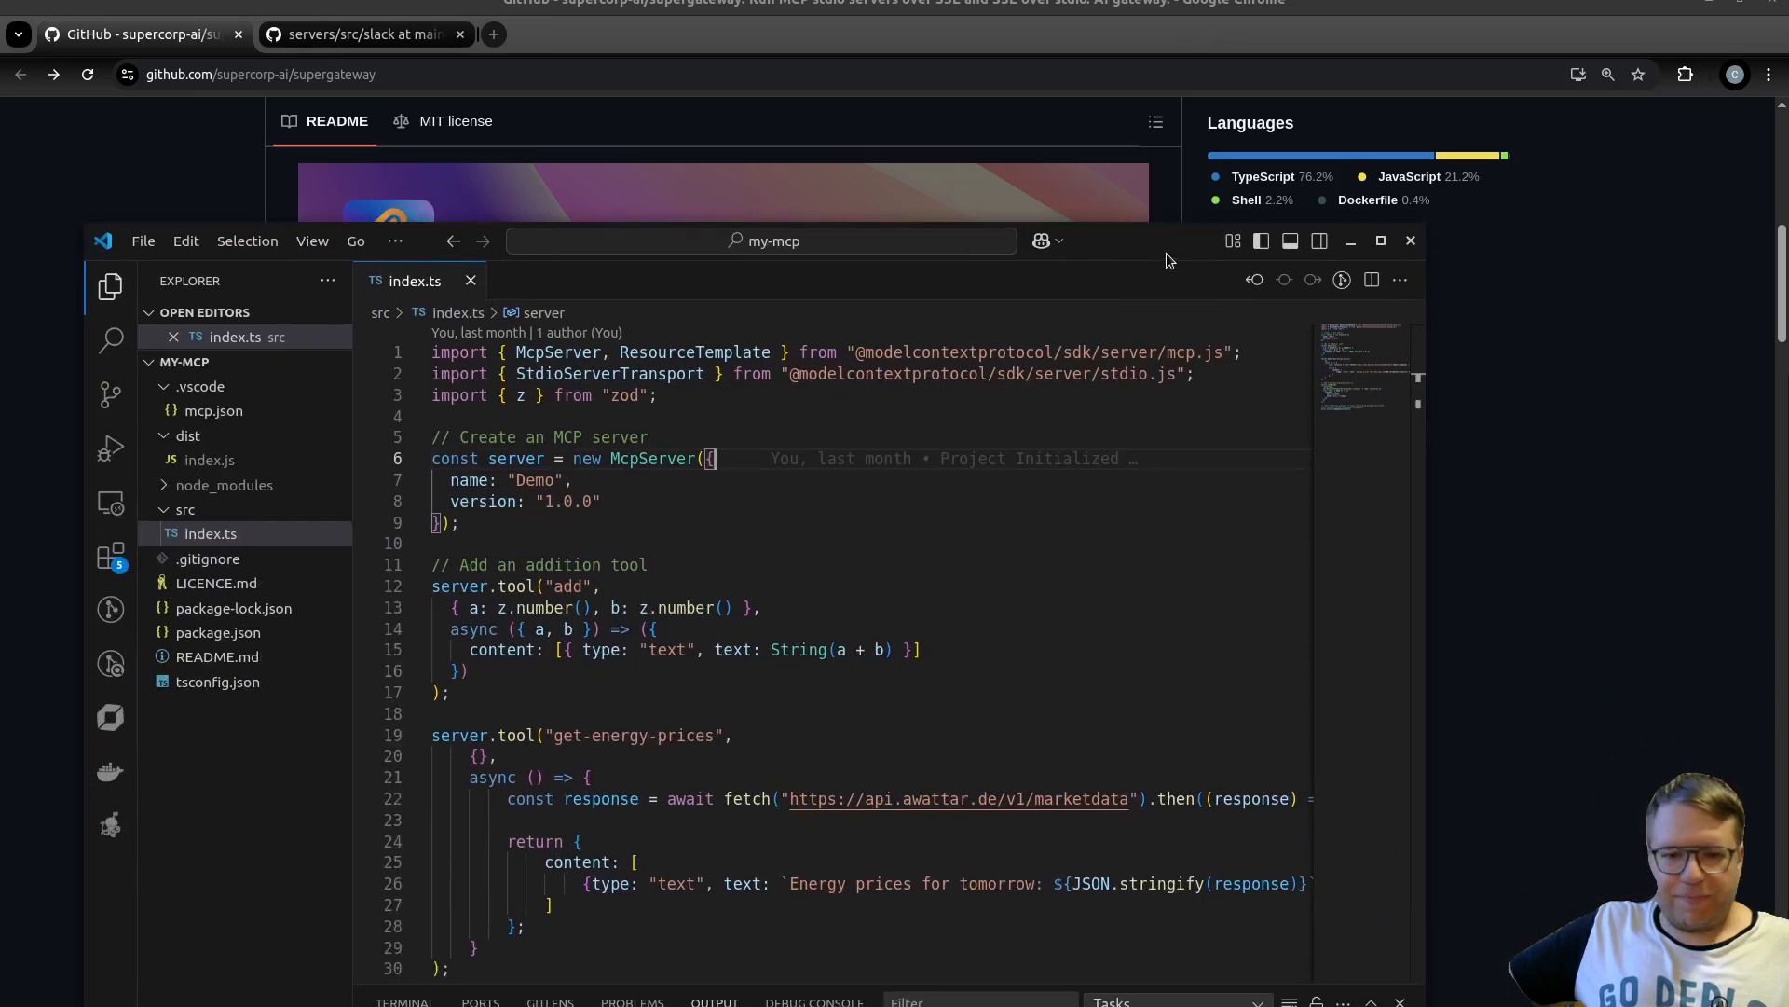
Maximize VS Code, skim src/index.ts, and open .vscode/mcp.json to inspect its workspaceFolder argument.
{"action": "left_click", "coordinate": [1379, 239]}
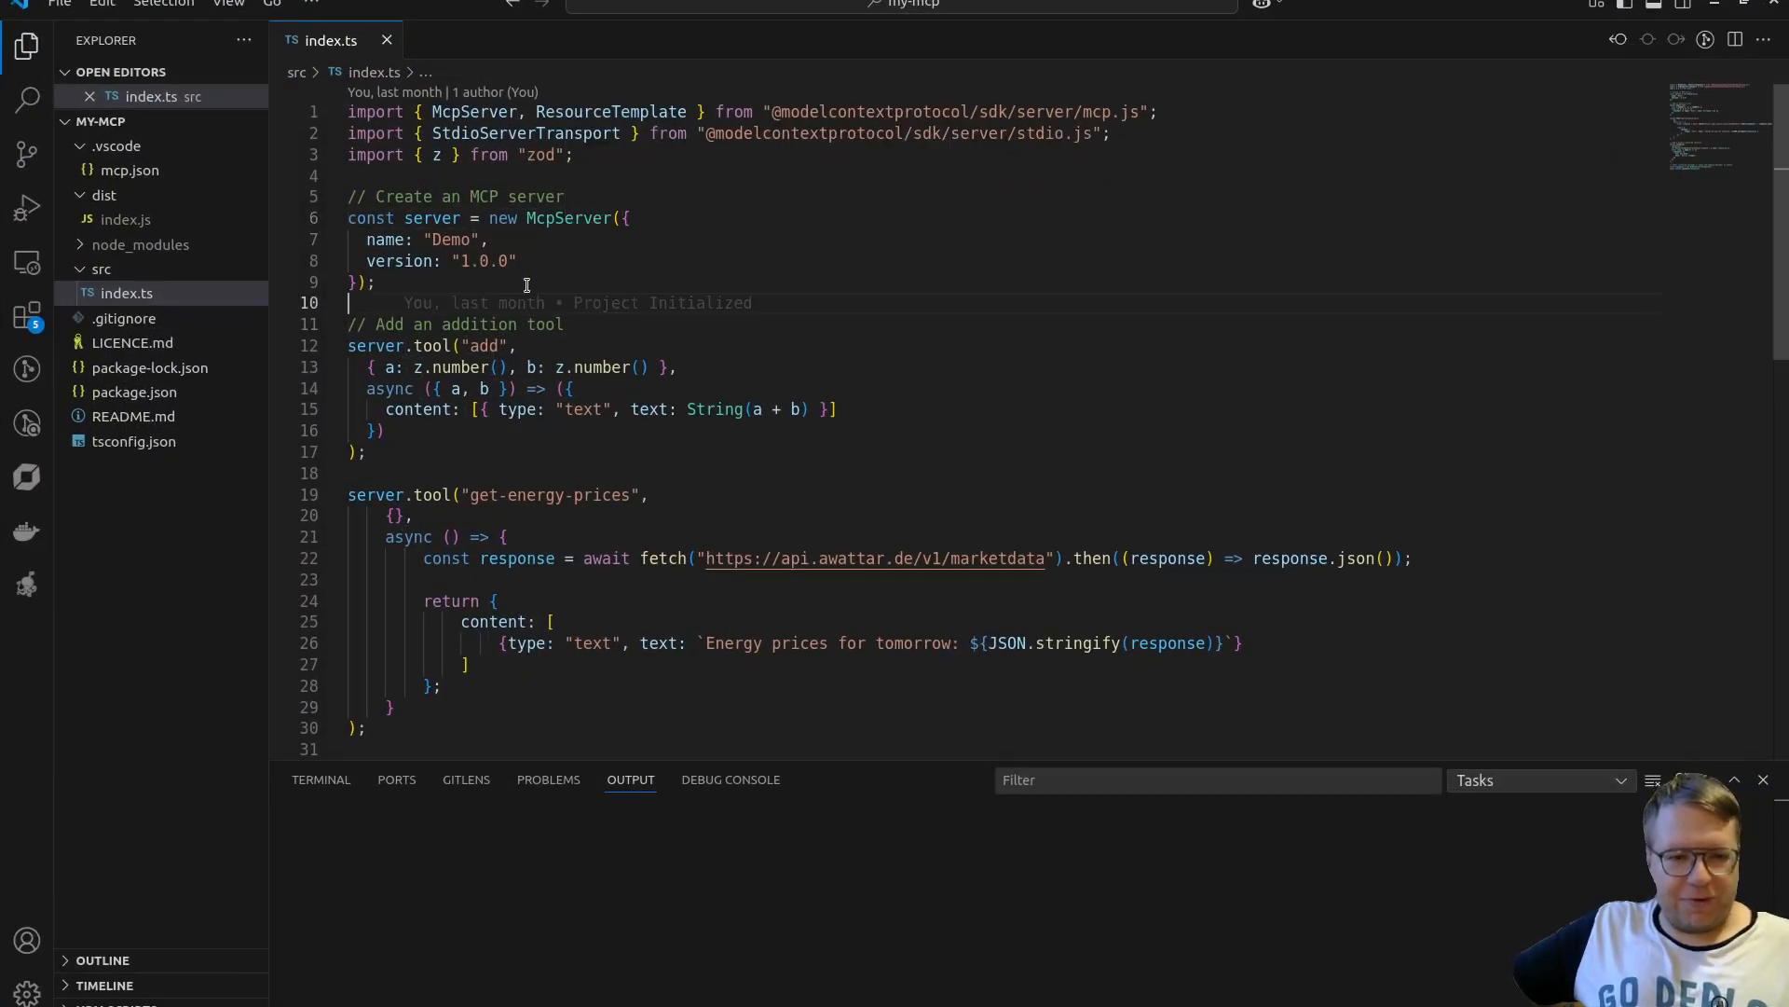
{"action": "scroll", "scroll_direction": "down", "scroll_amount": 3}
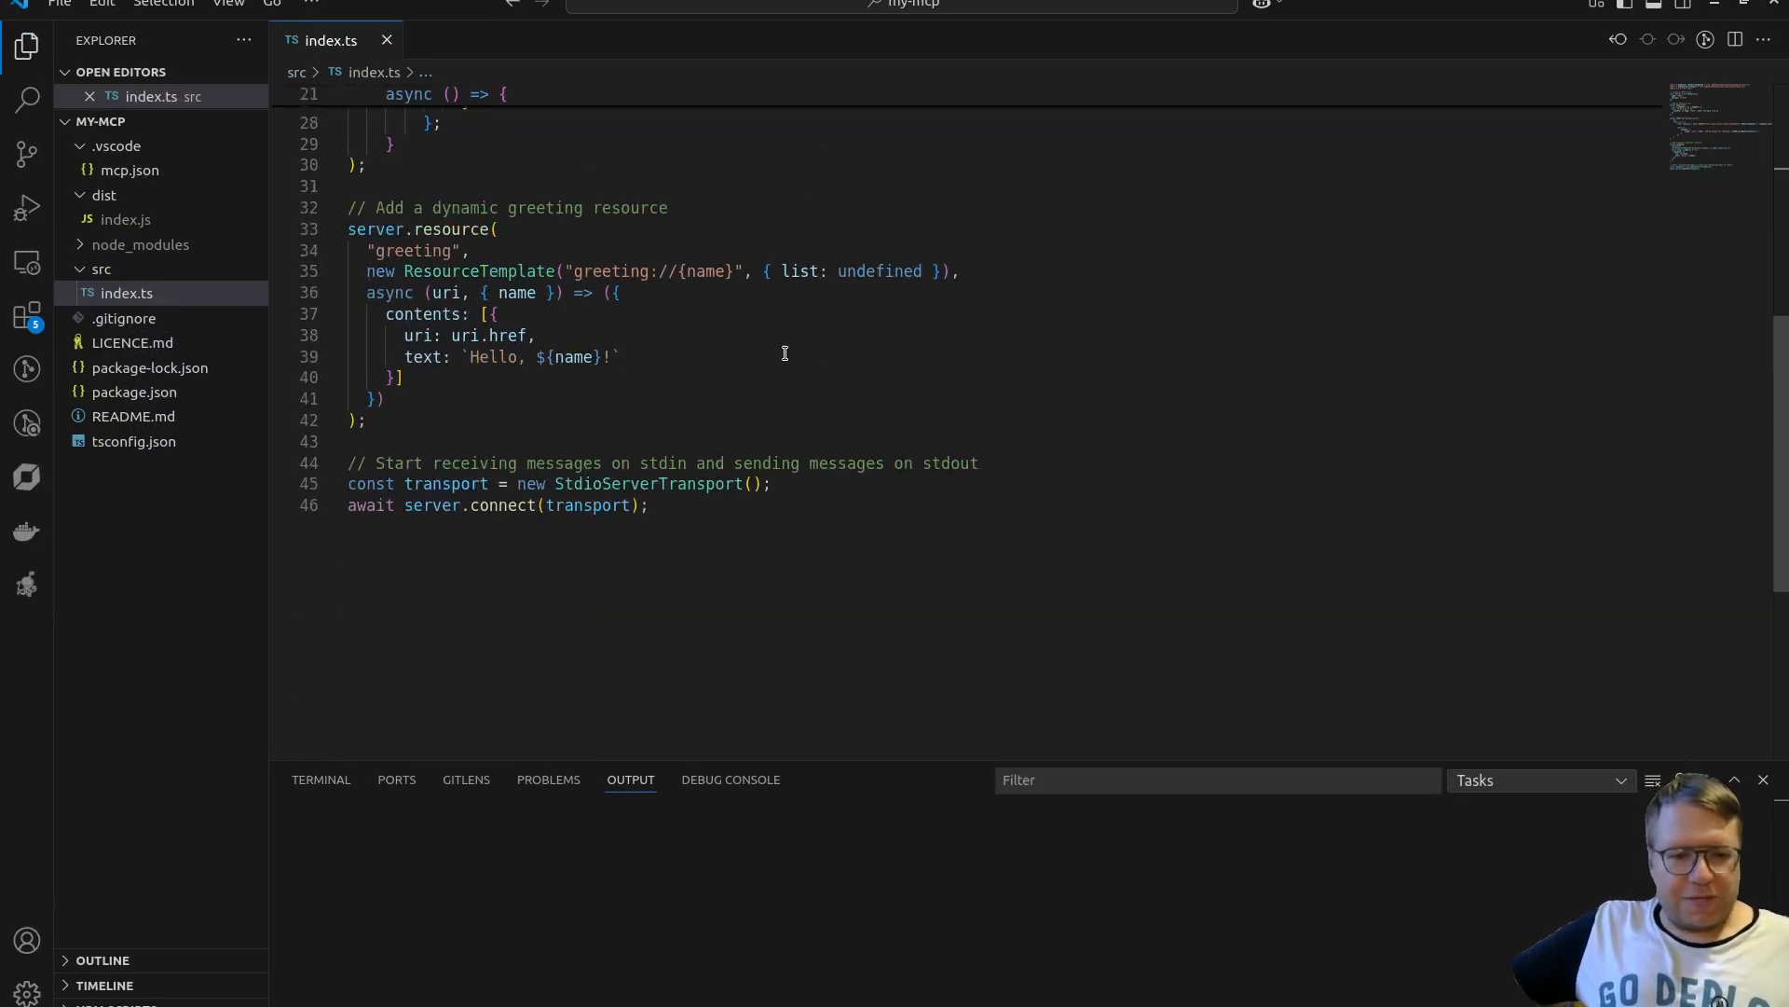
{"action": "mouse_move", "coordinate": [706, 590]}
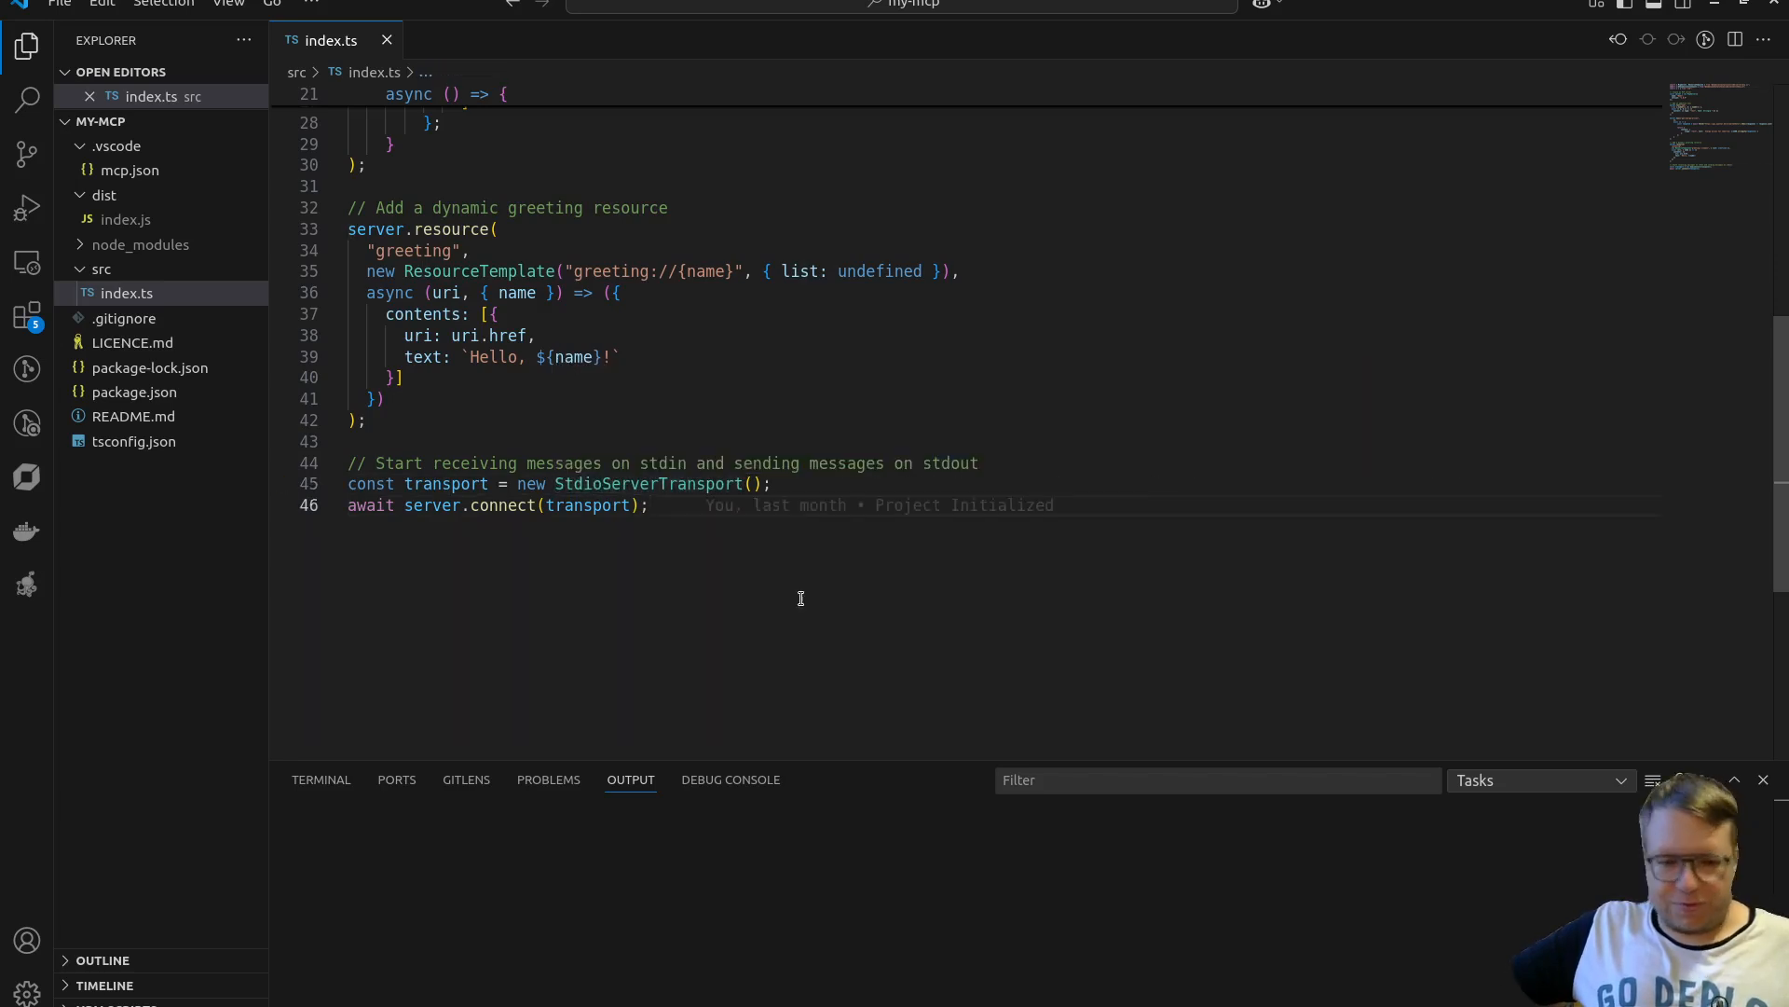
{"action": "mouse_move", "coordinate": [627, 548]}
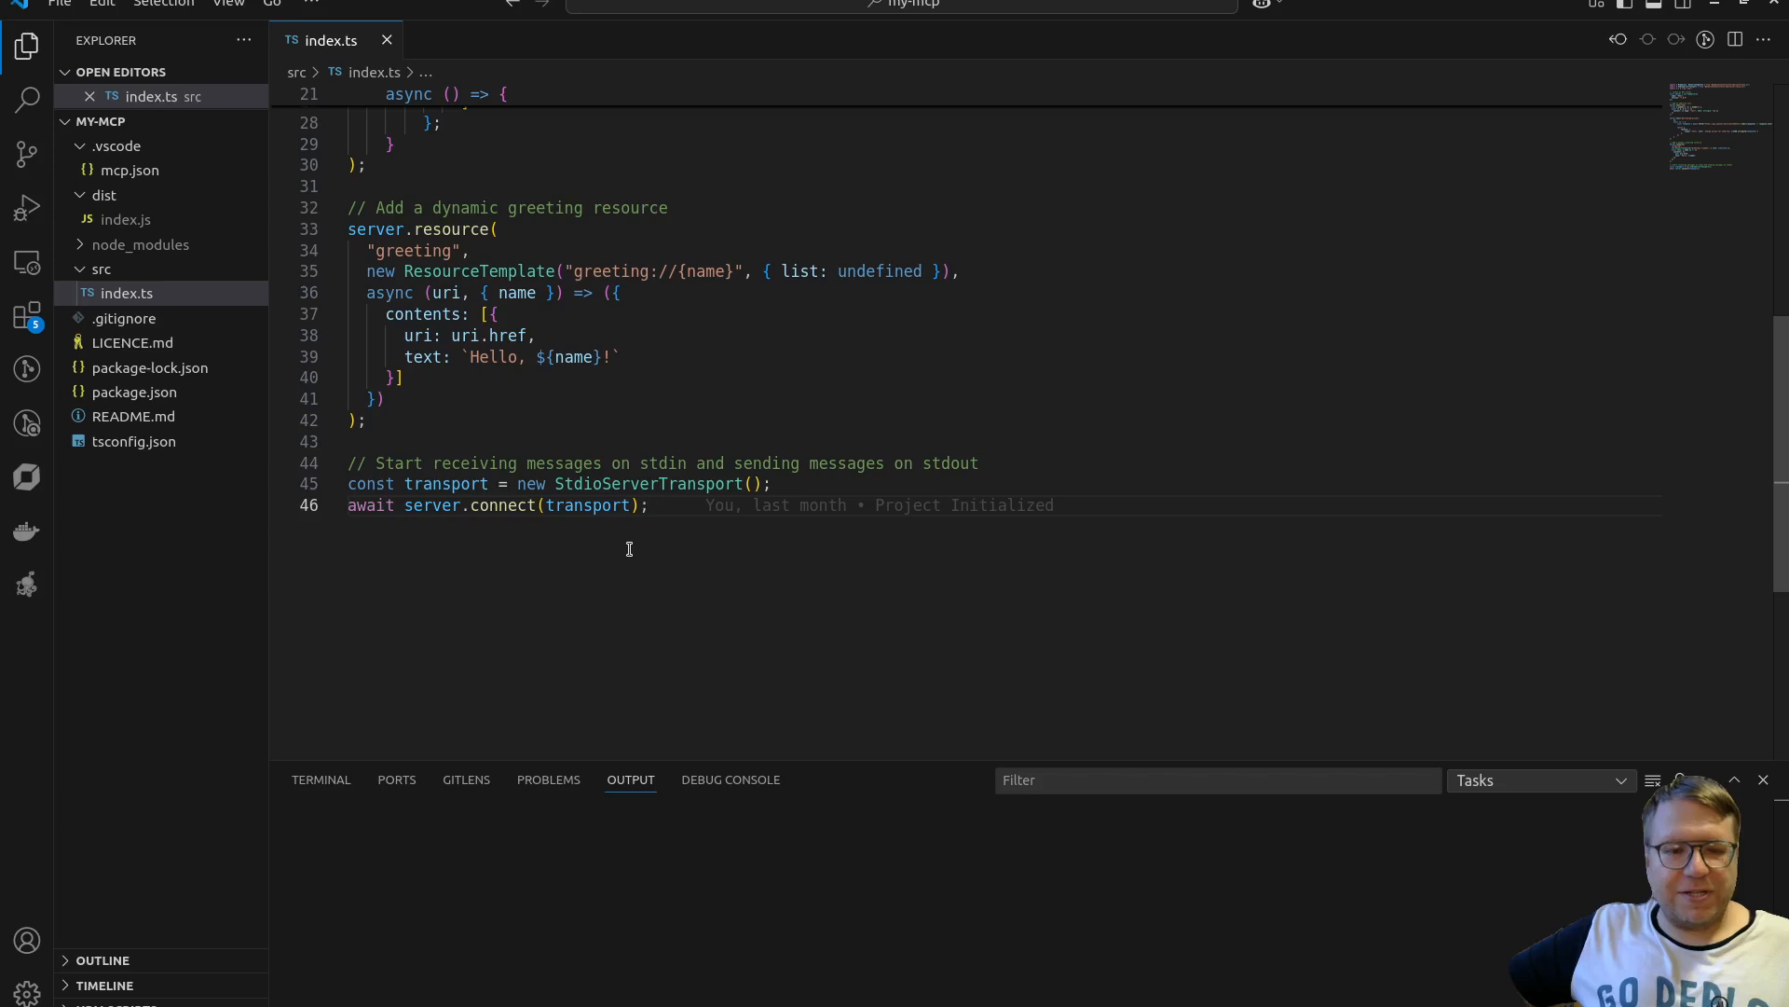
{"action": "mouse_move", "coordinate": [627, 515]}
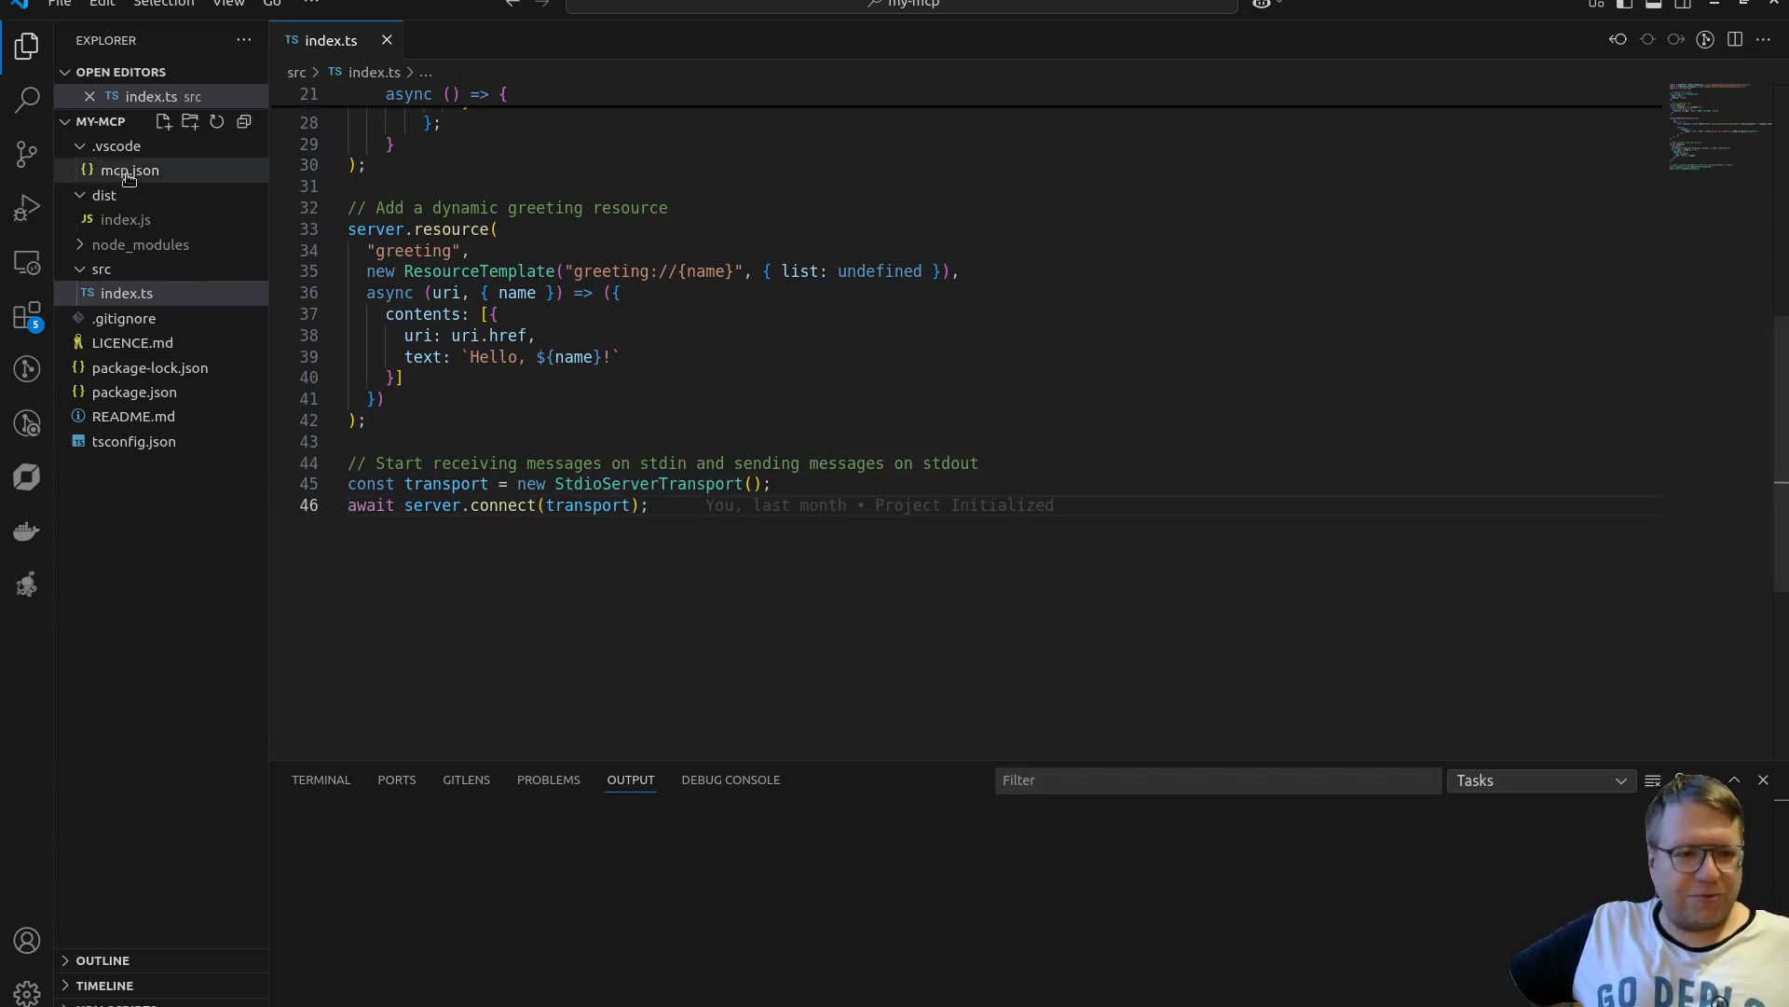
{"action": "left_click", "coordinate": [127, 169]}
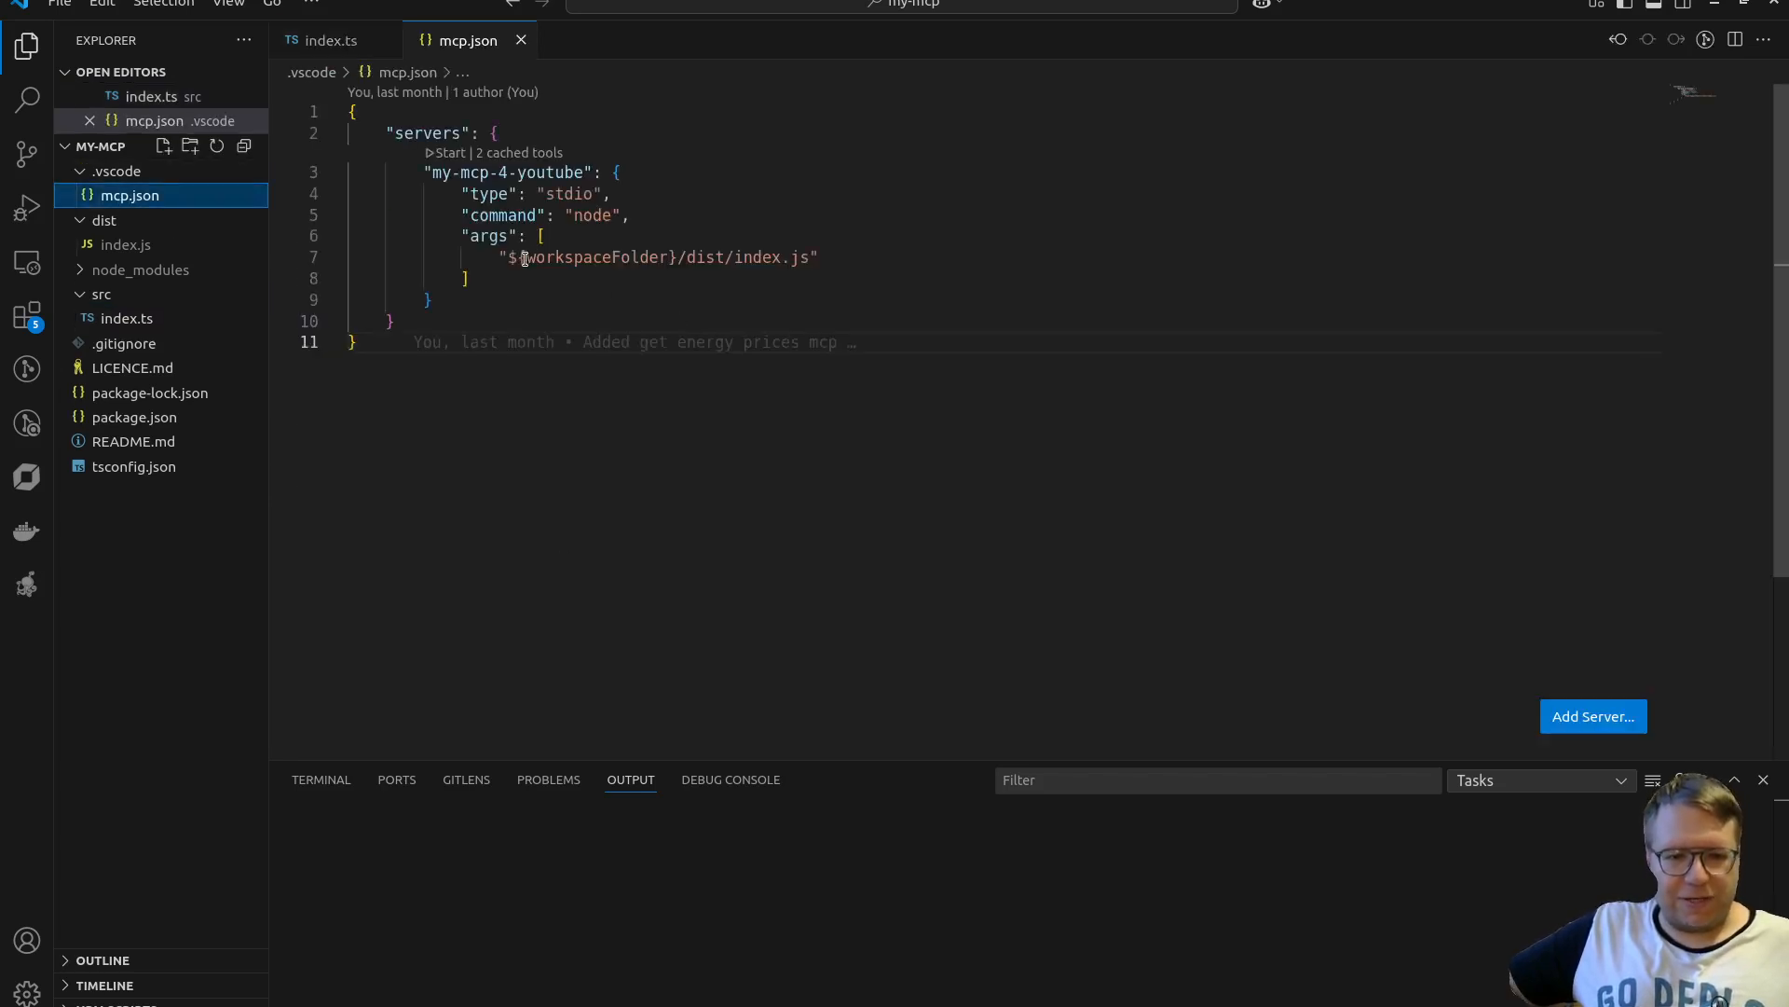
{"action": "double_click", "coordinate": [590, 214]}
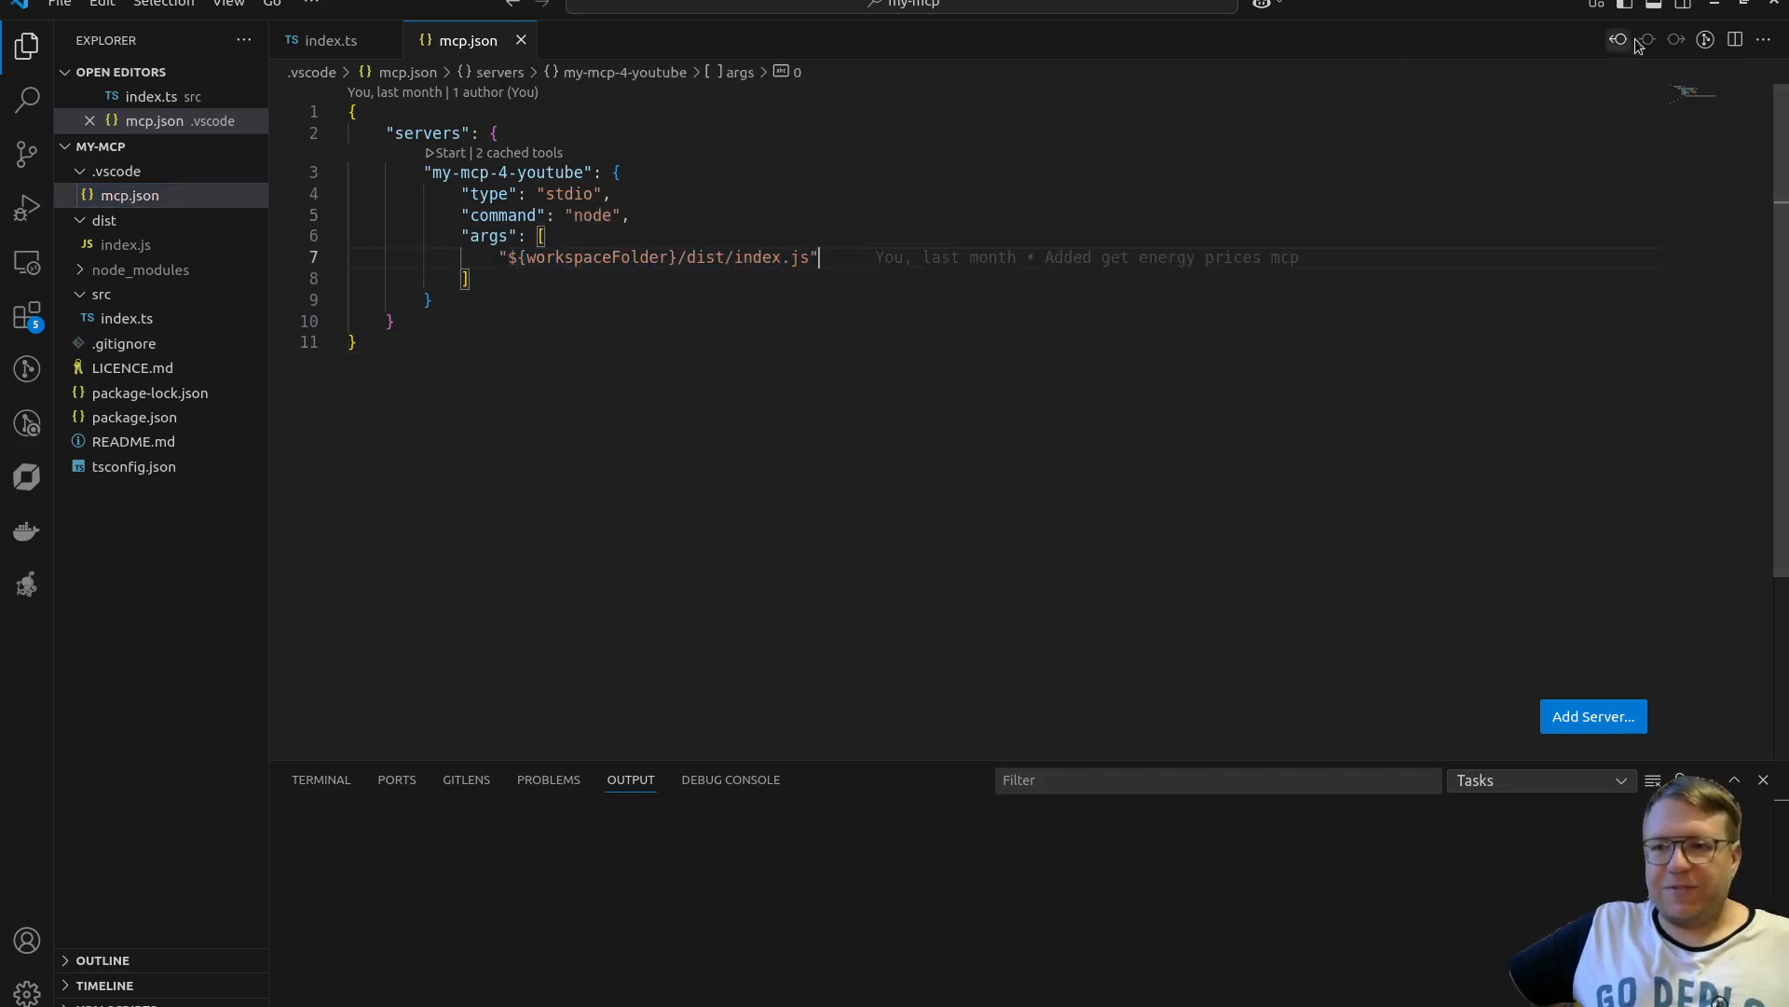
{"action": "mouse_move", "coordinate": [1043, 514]}
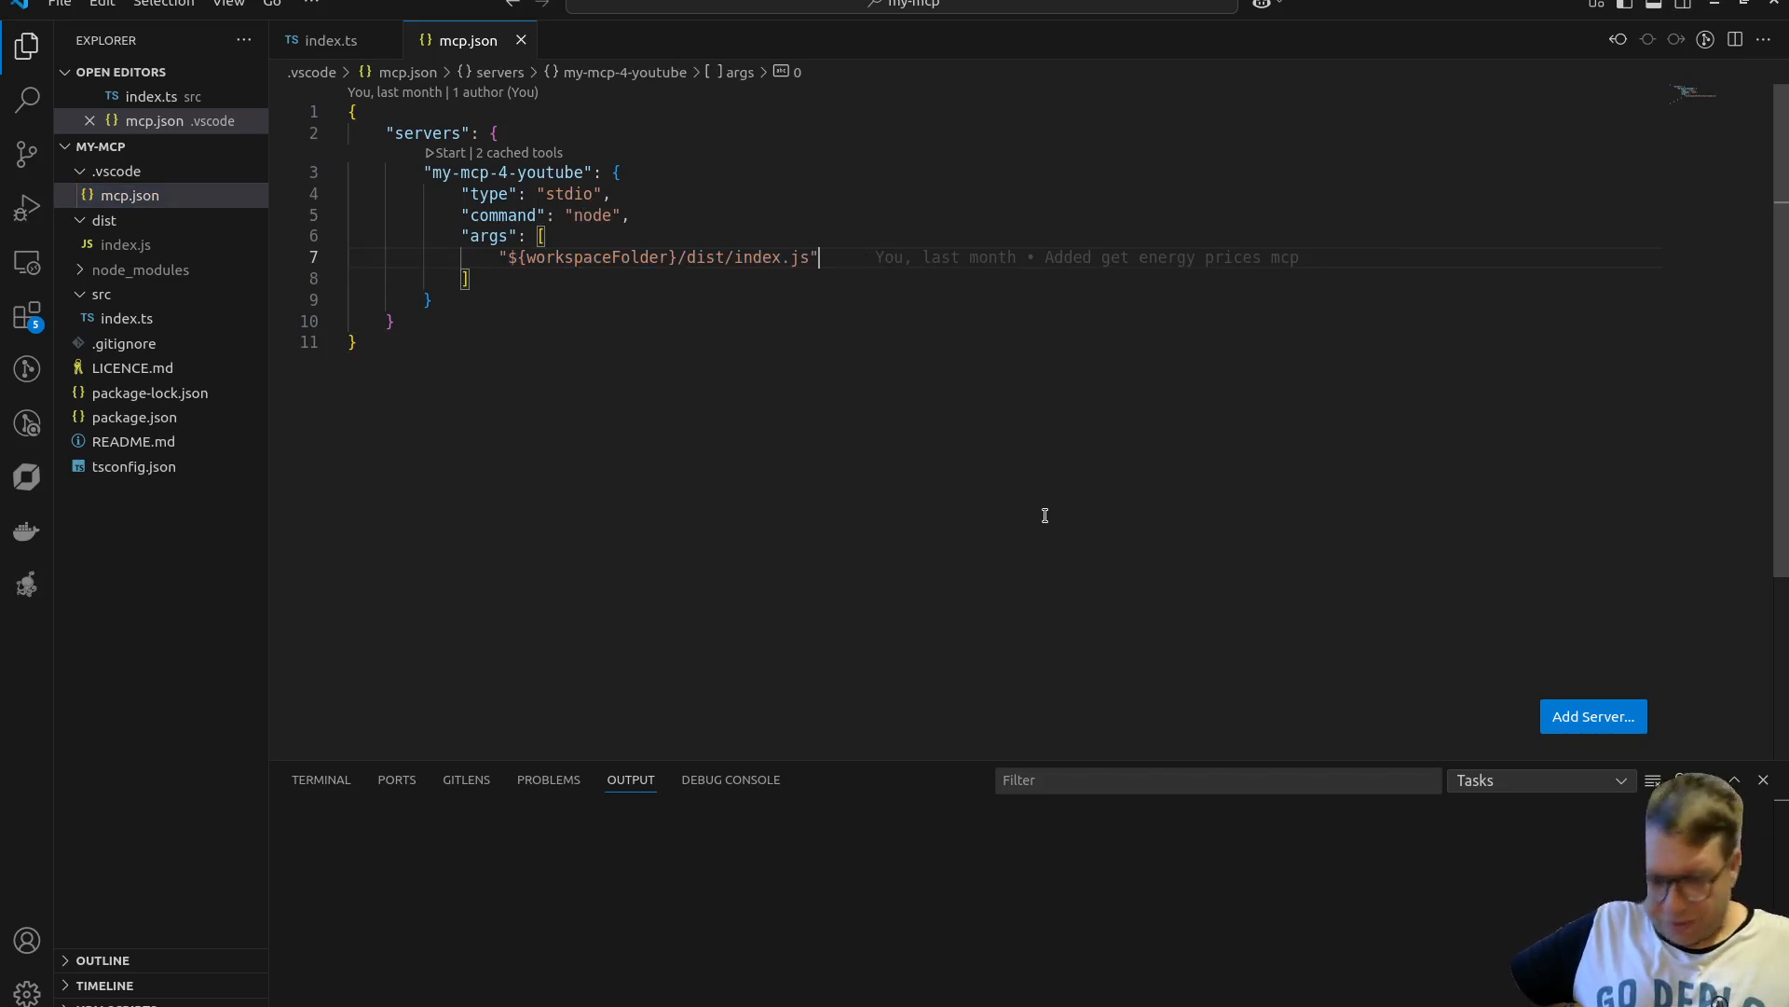
{"action": "mouse_move", "coordinate": [456, 215]}
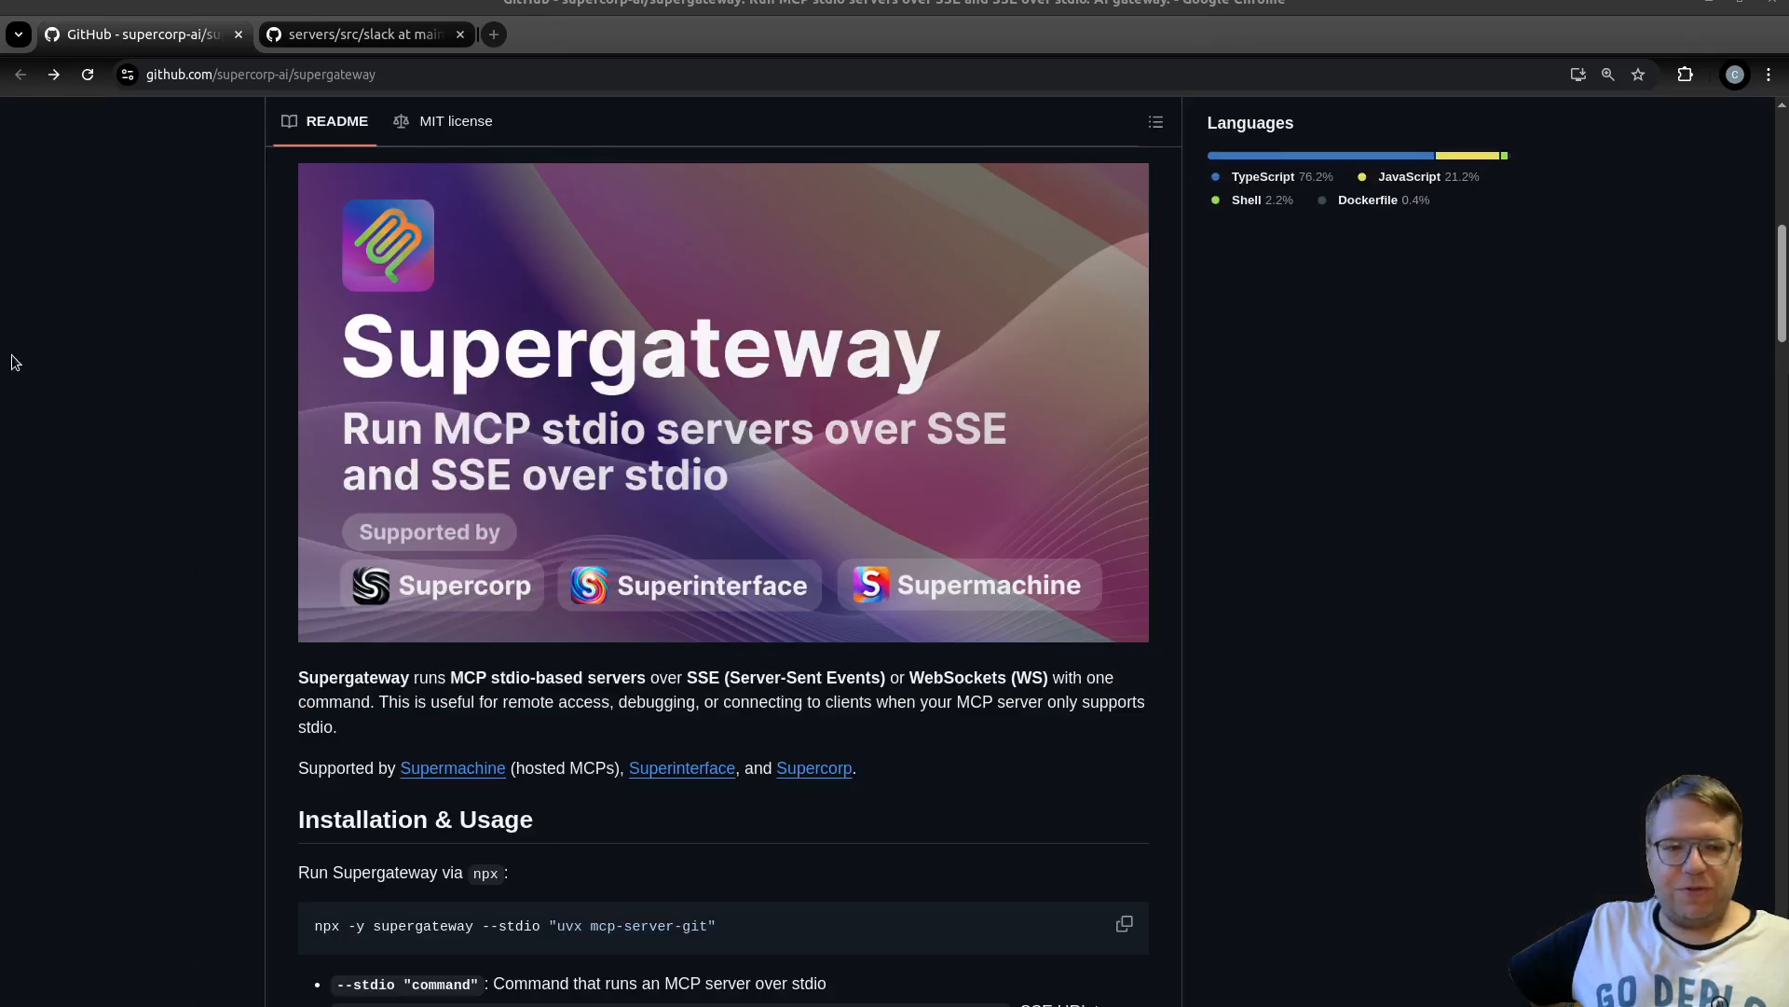
{"action": "mouse_move", "coordinate": [172, 348]}
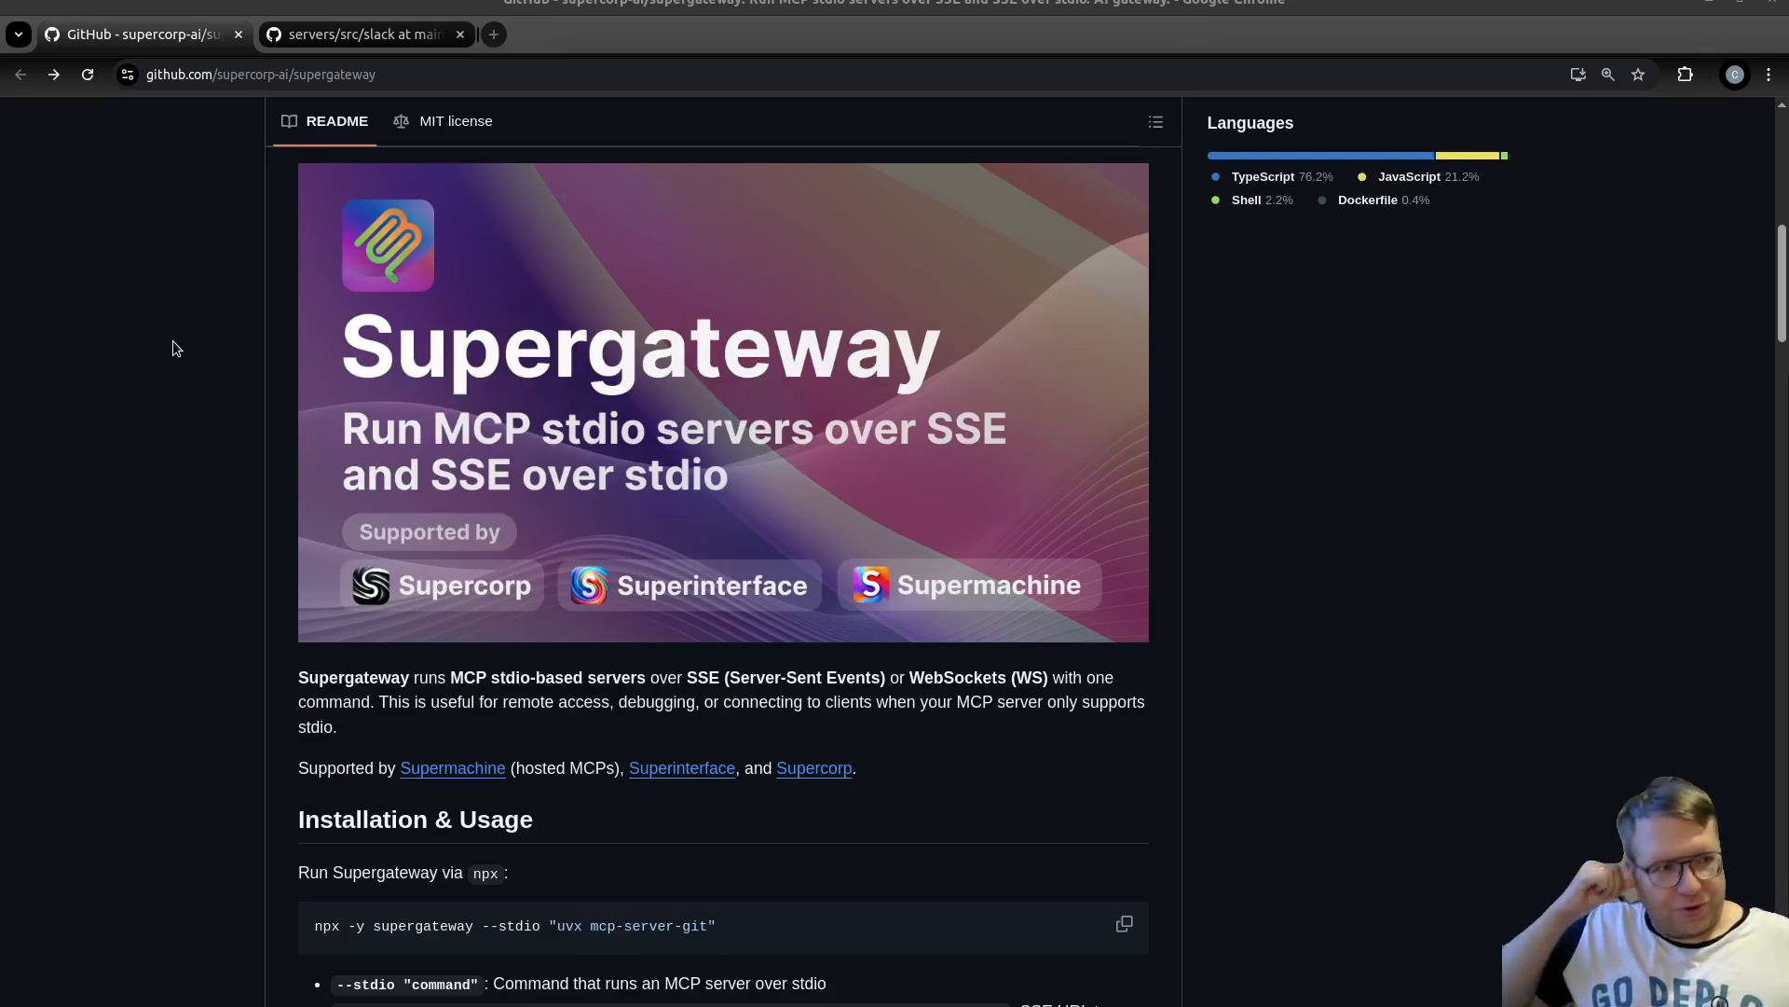
{"action": "mouse_move", "coordinate": [414, 565]}
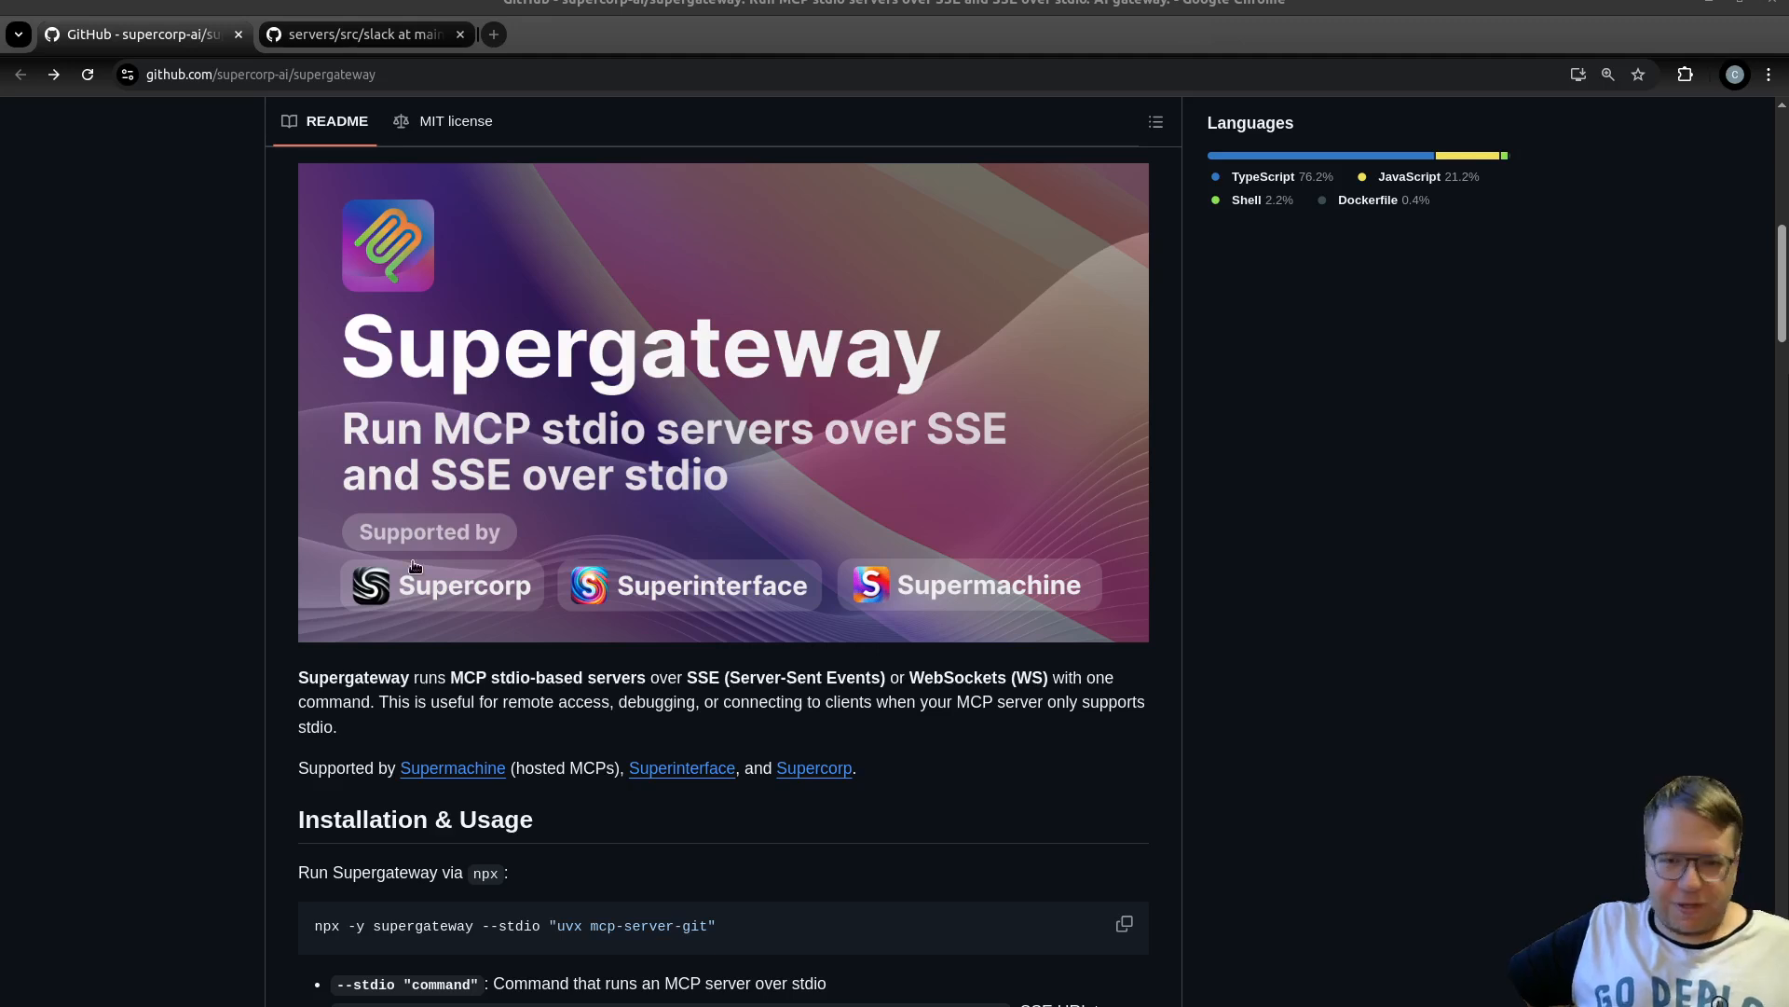
{"action": "mouse_move", "coordinate": [192, 442]}
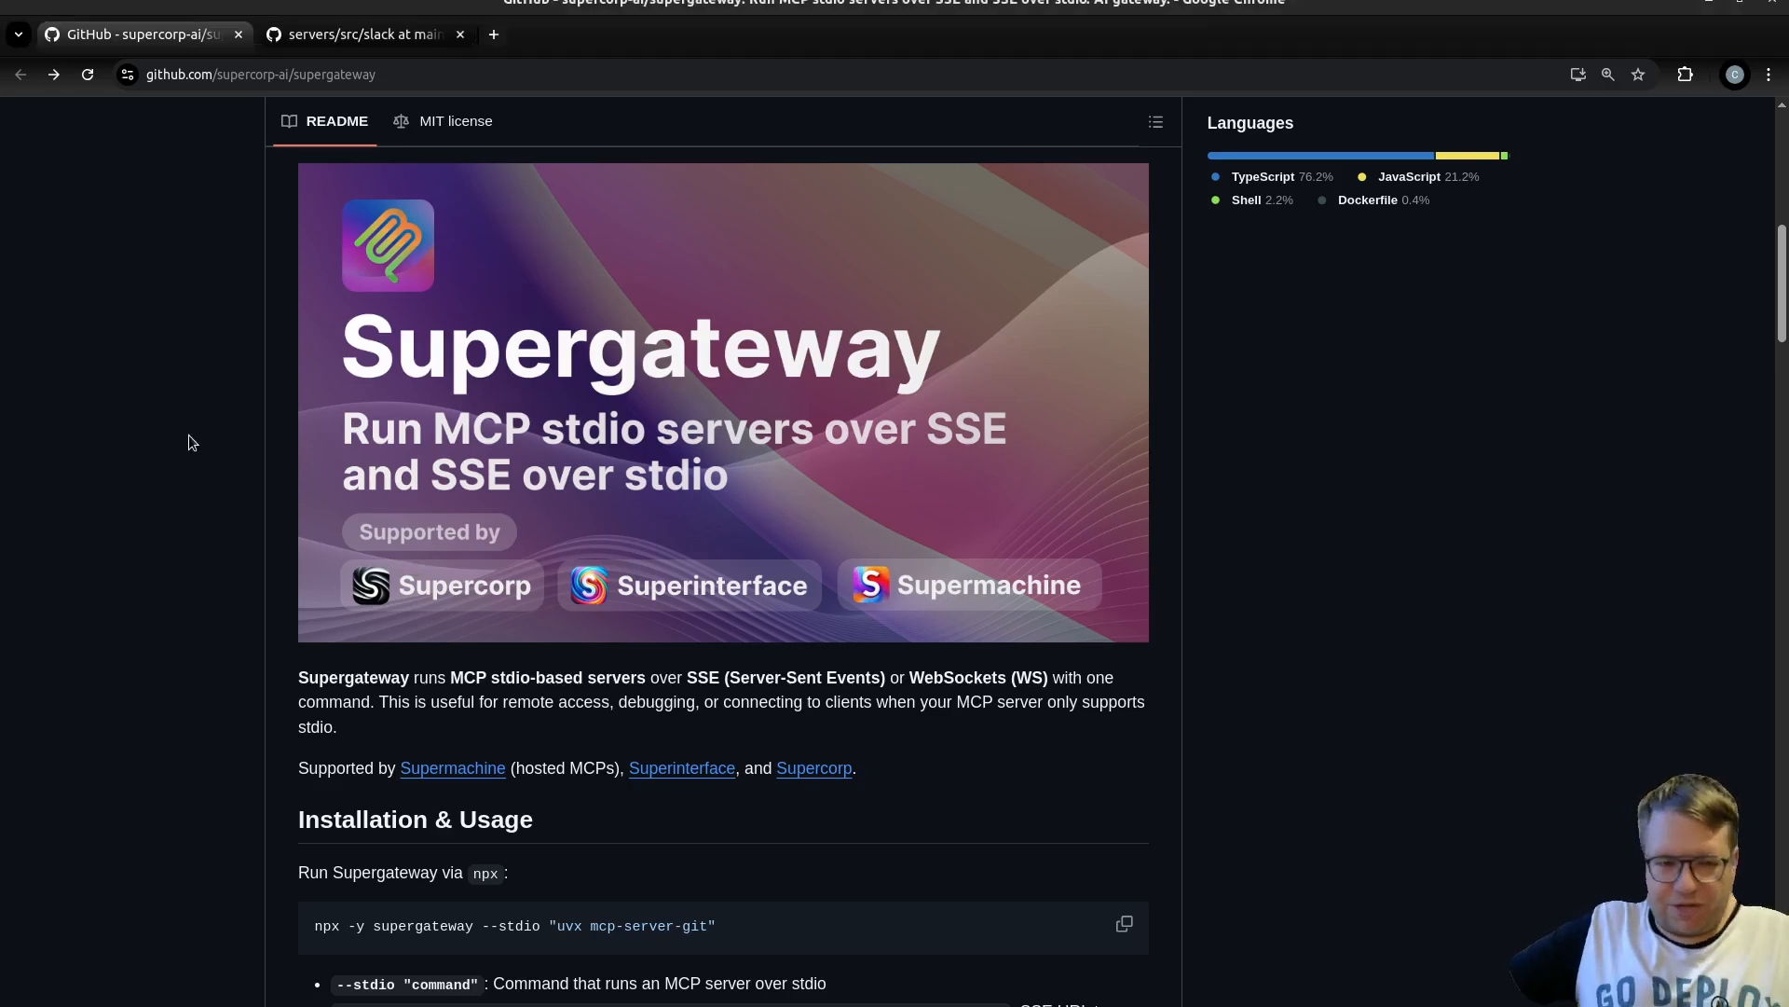
{"action": "mouse_move", "coordinate": [148, 445]}
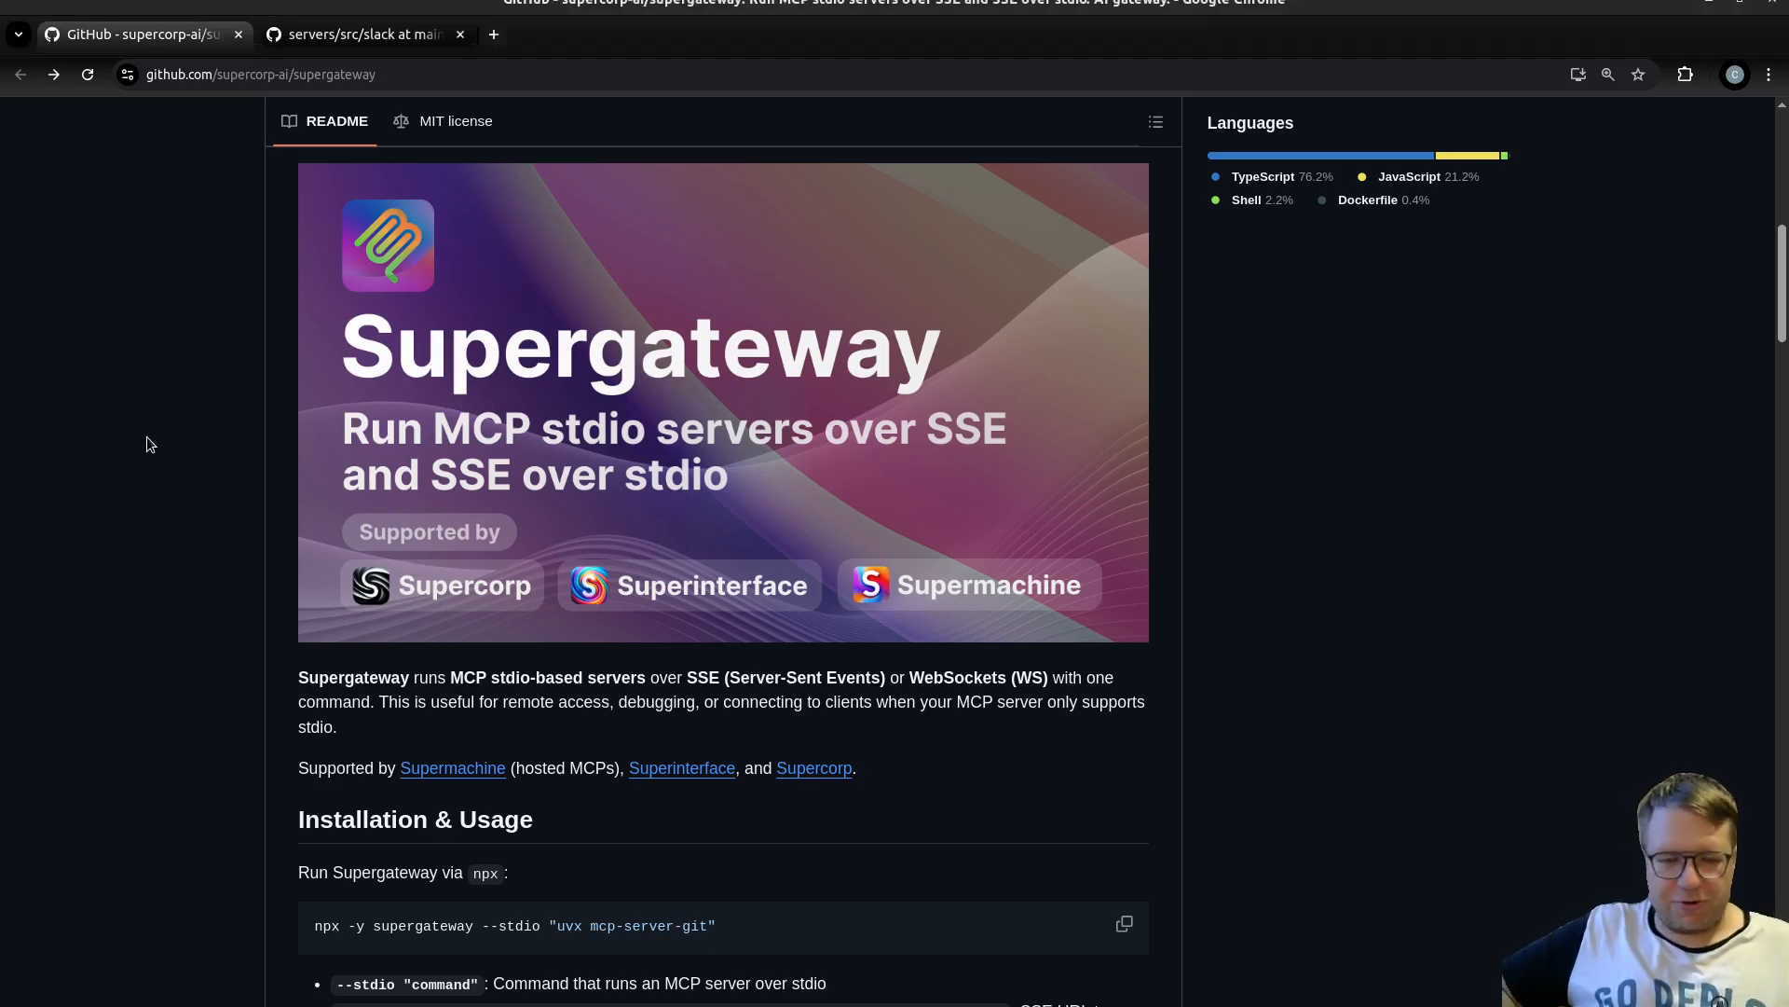
{"action": "mouse_move", "coordinate": [393, 505]}
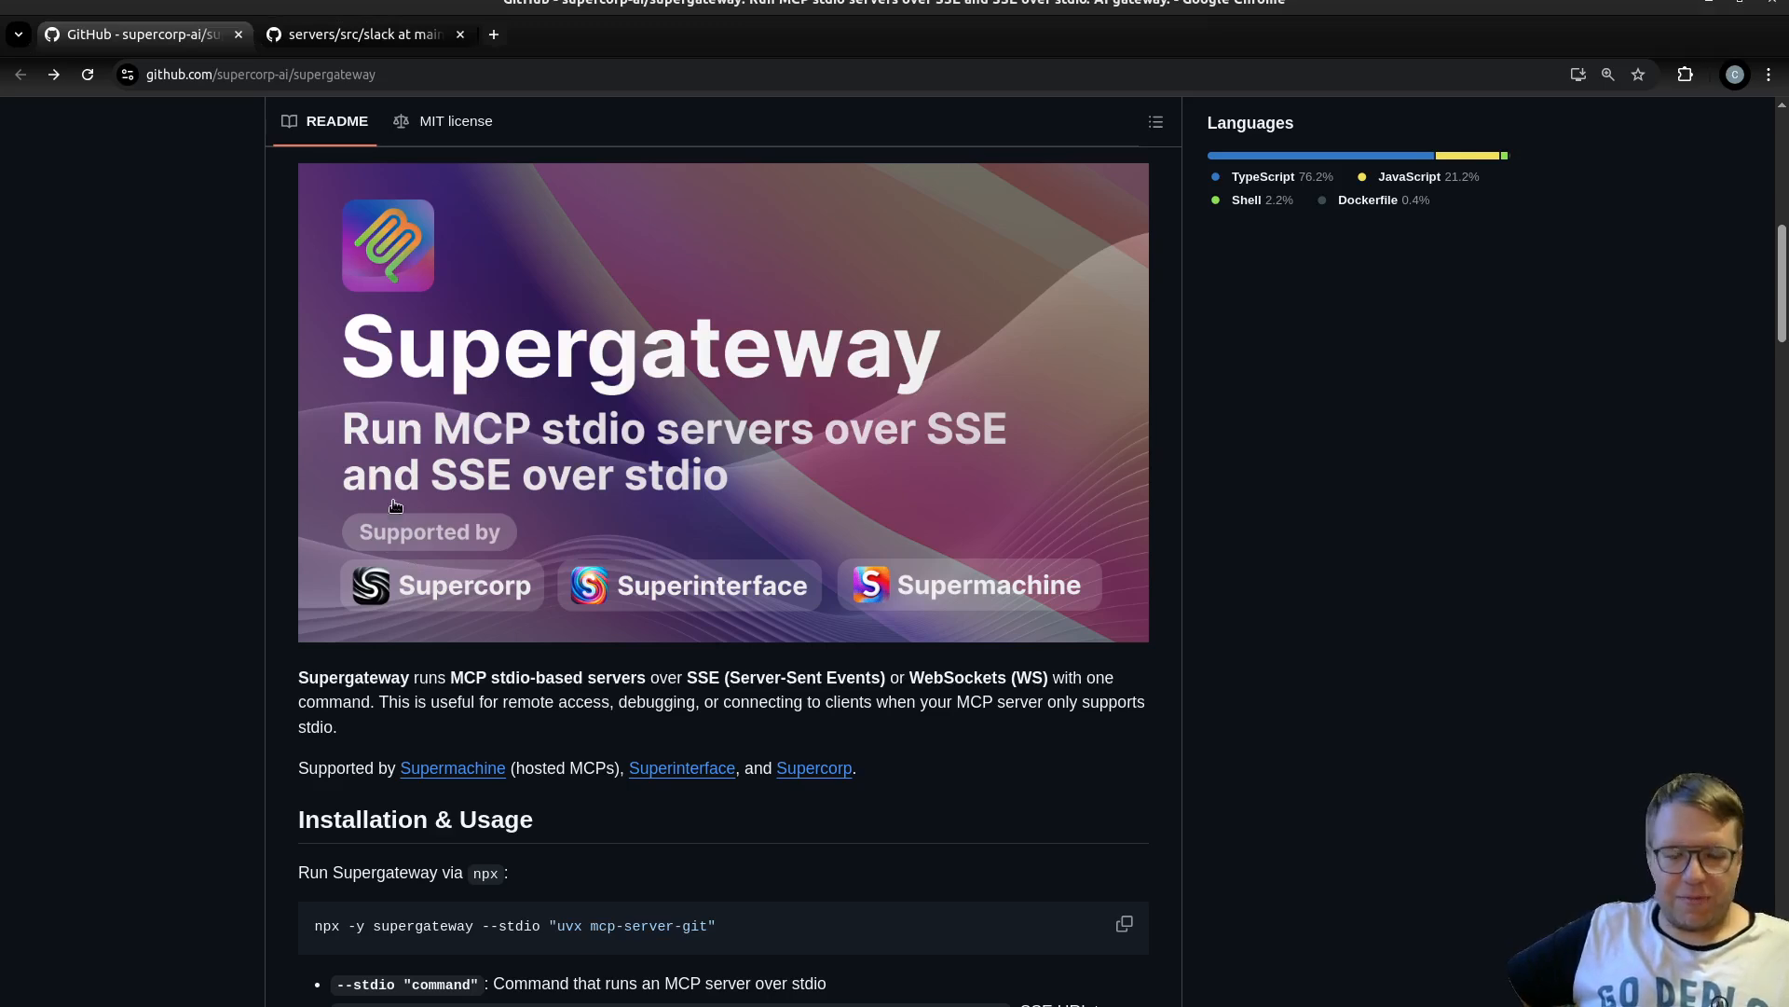
{"action": "mouse_move", "coordinate": [954, 449]}
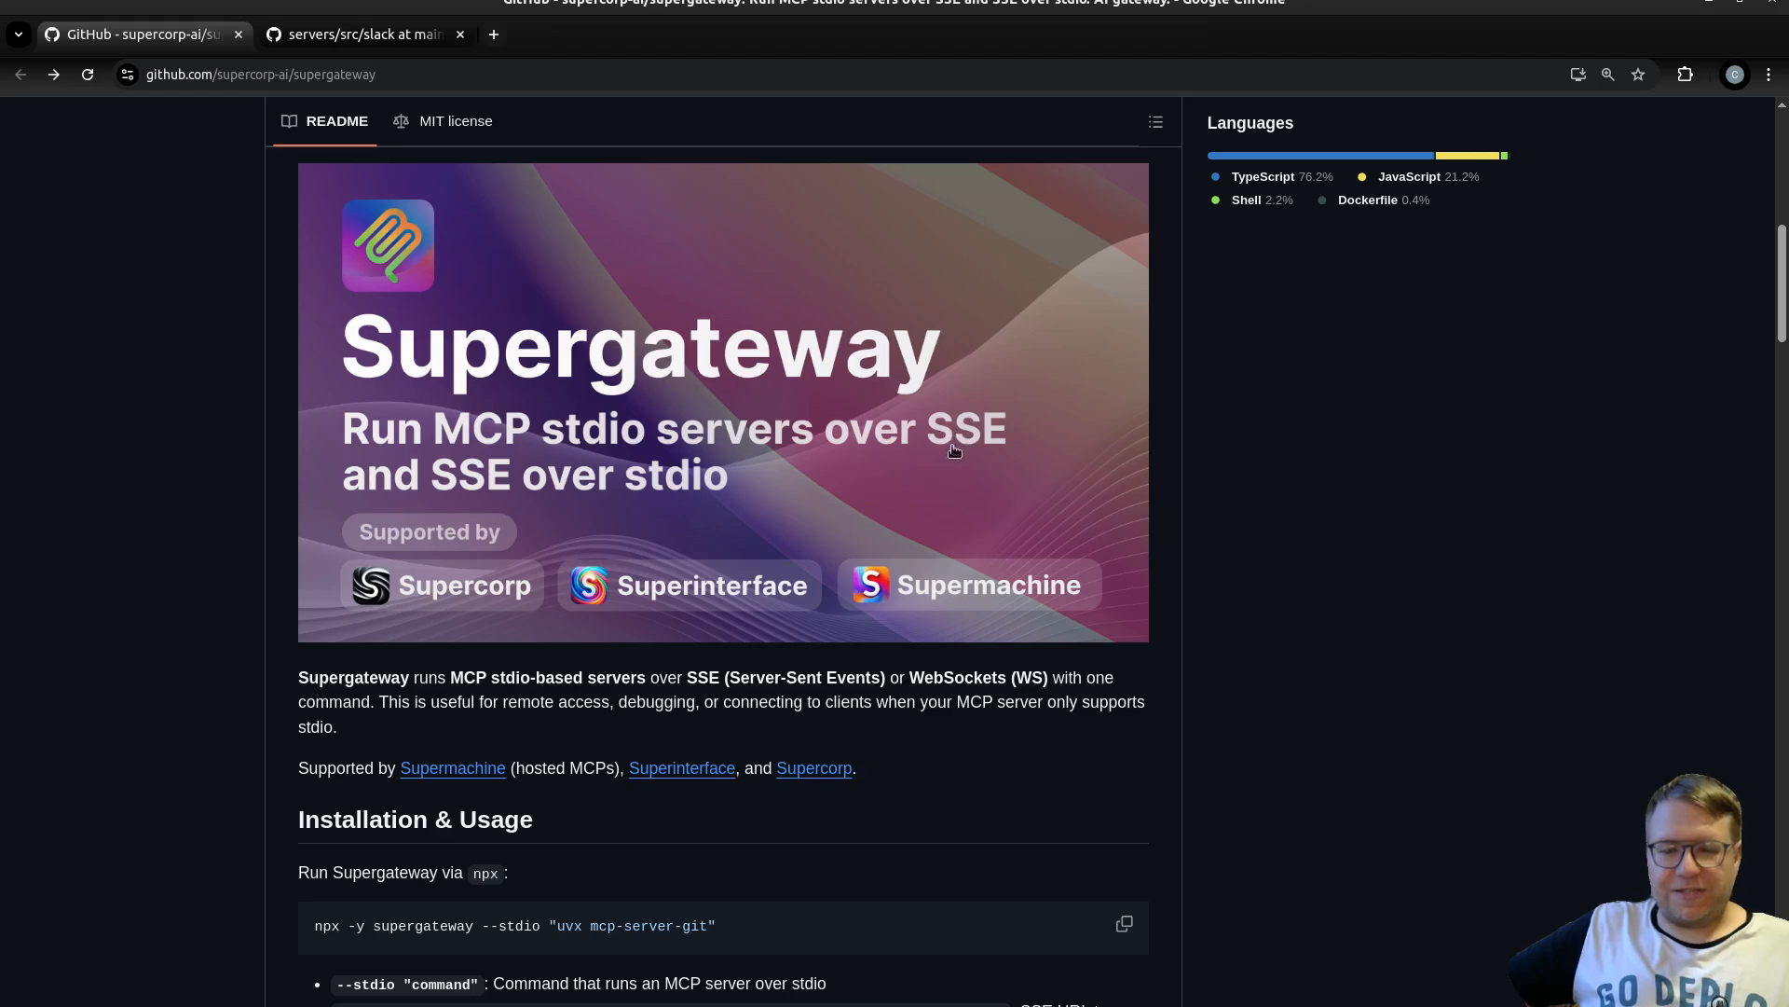
{"action": "mouse_move", "coordinate": [829, 677]}
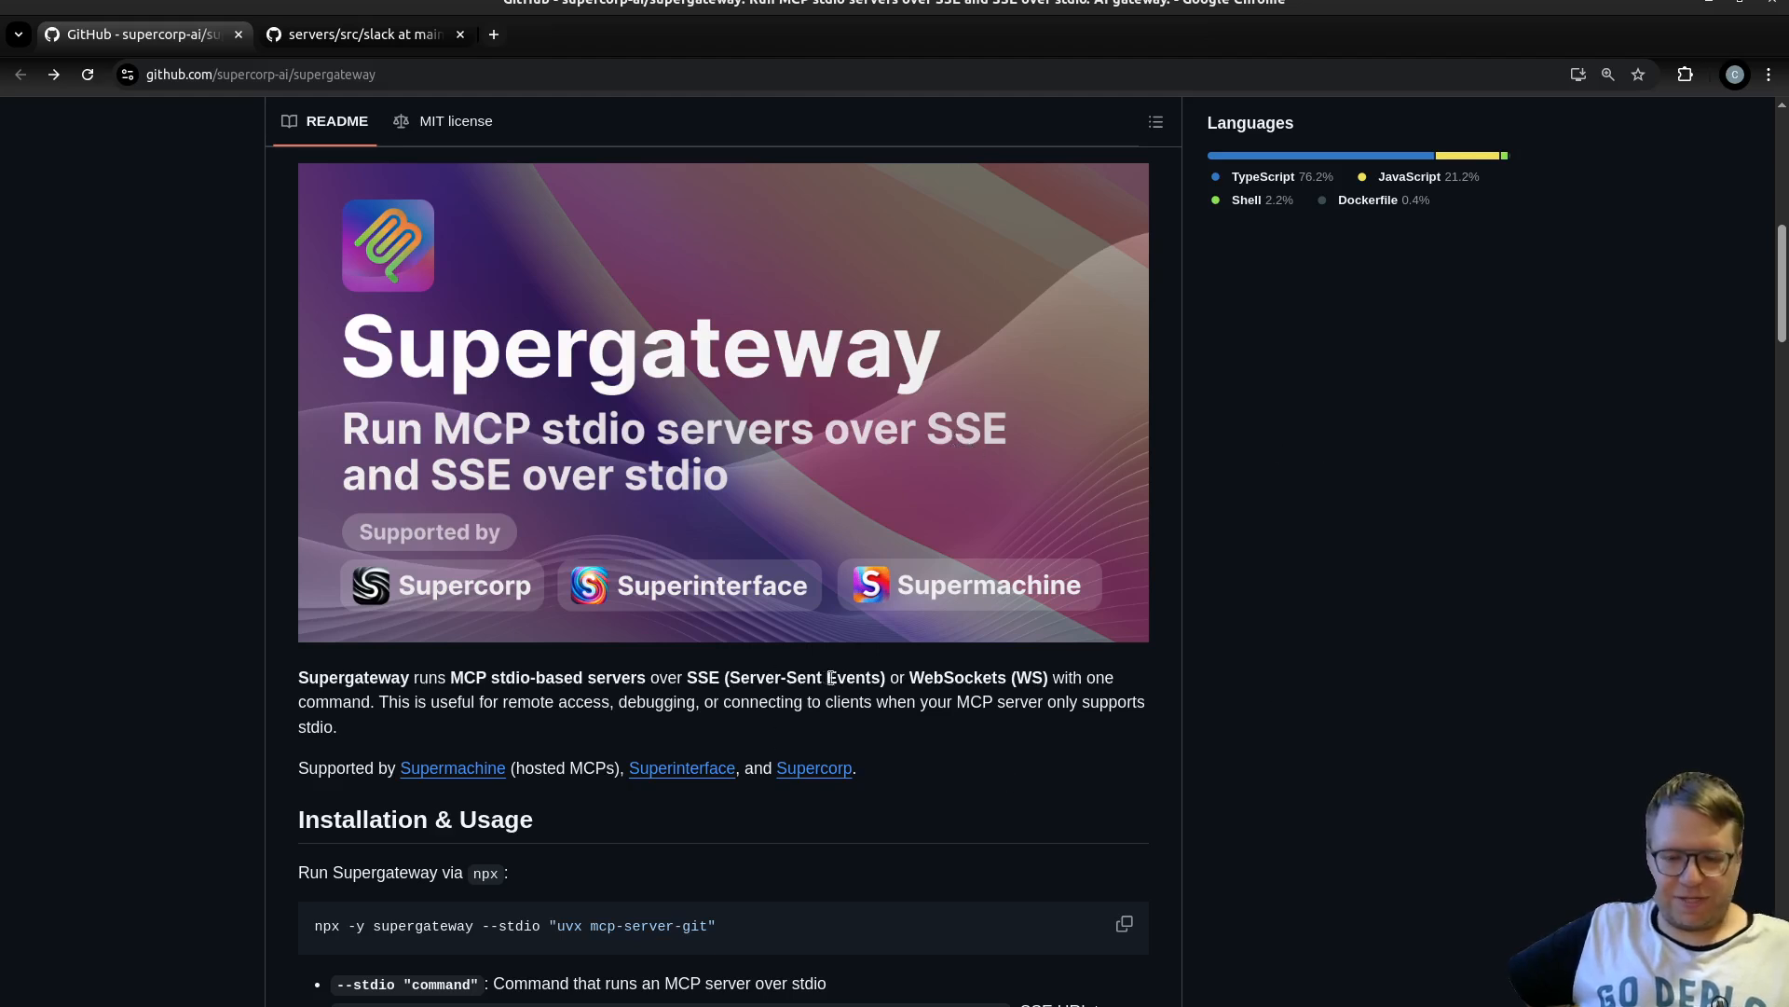
{"action": "mouse_move", "coordinate": [859, 676]}
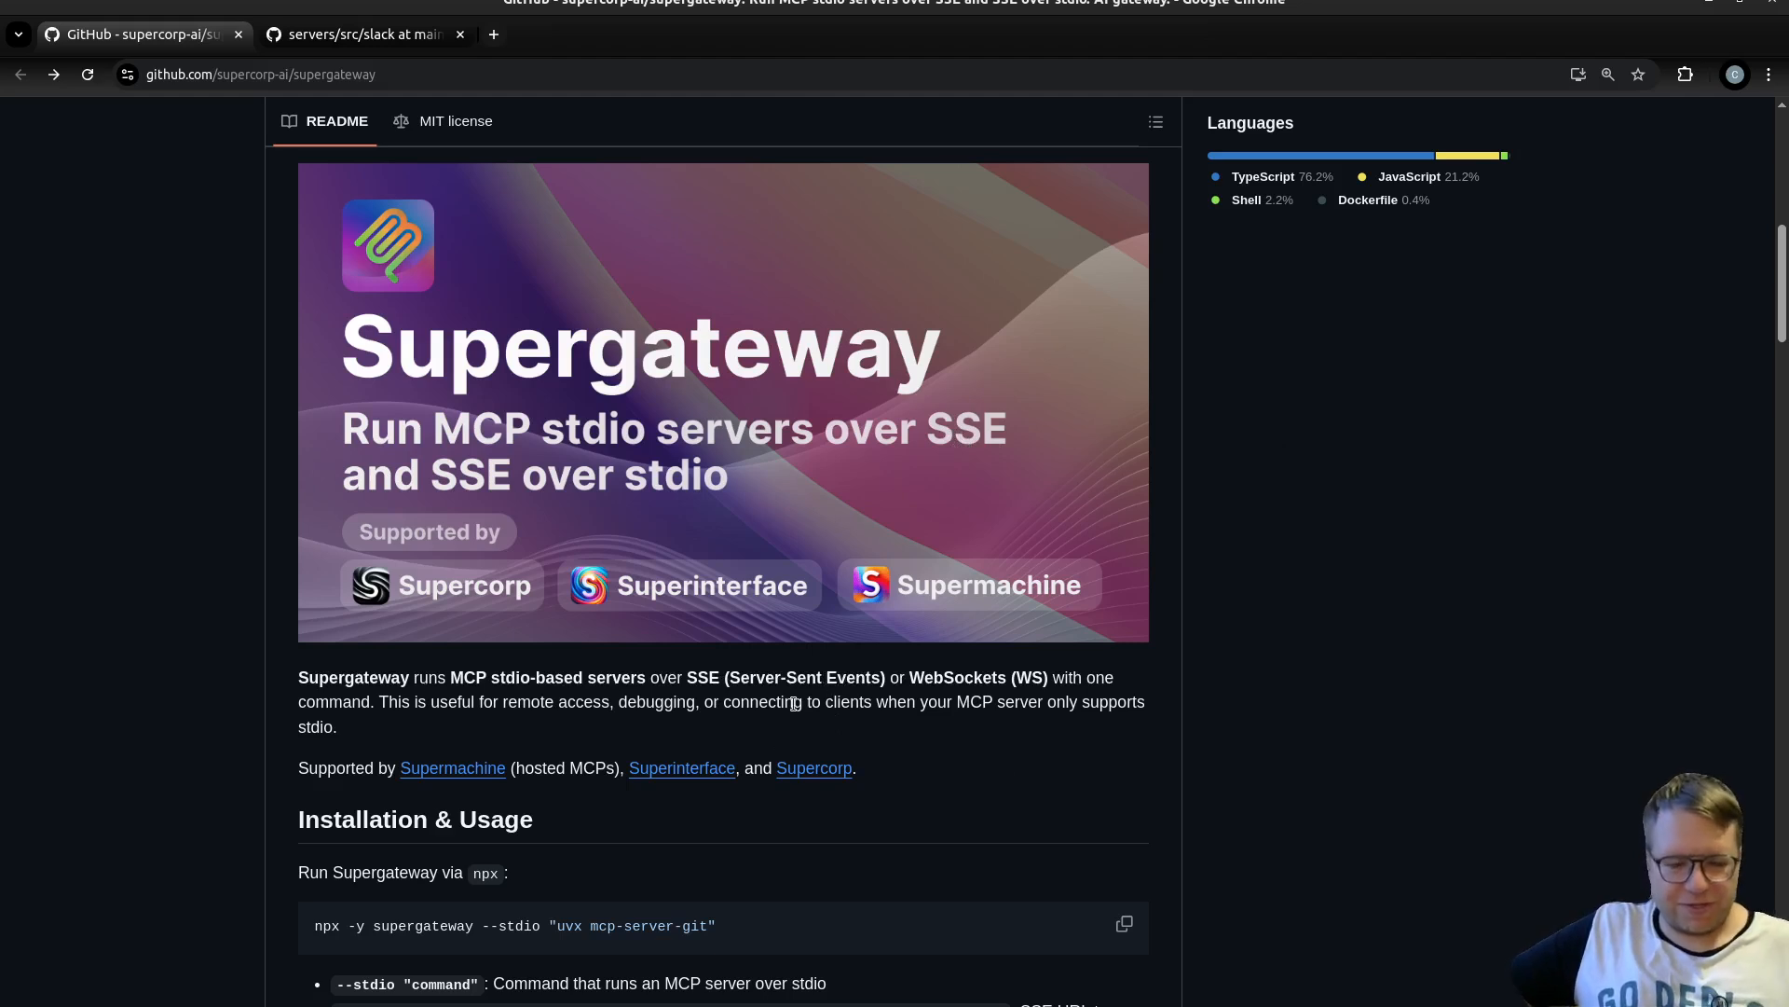
{"action": "mouse_move", "coordinate": [965, 766]}
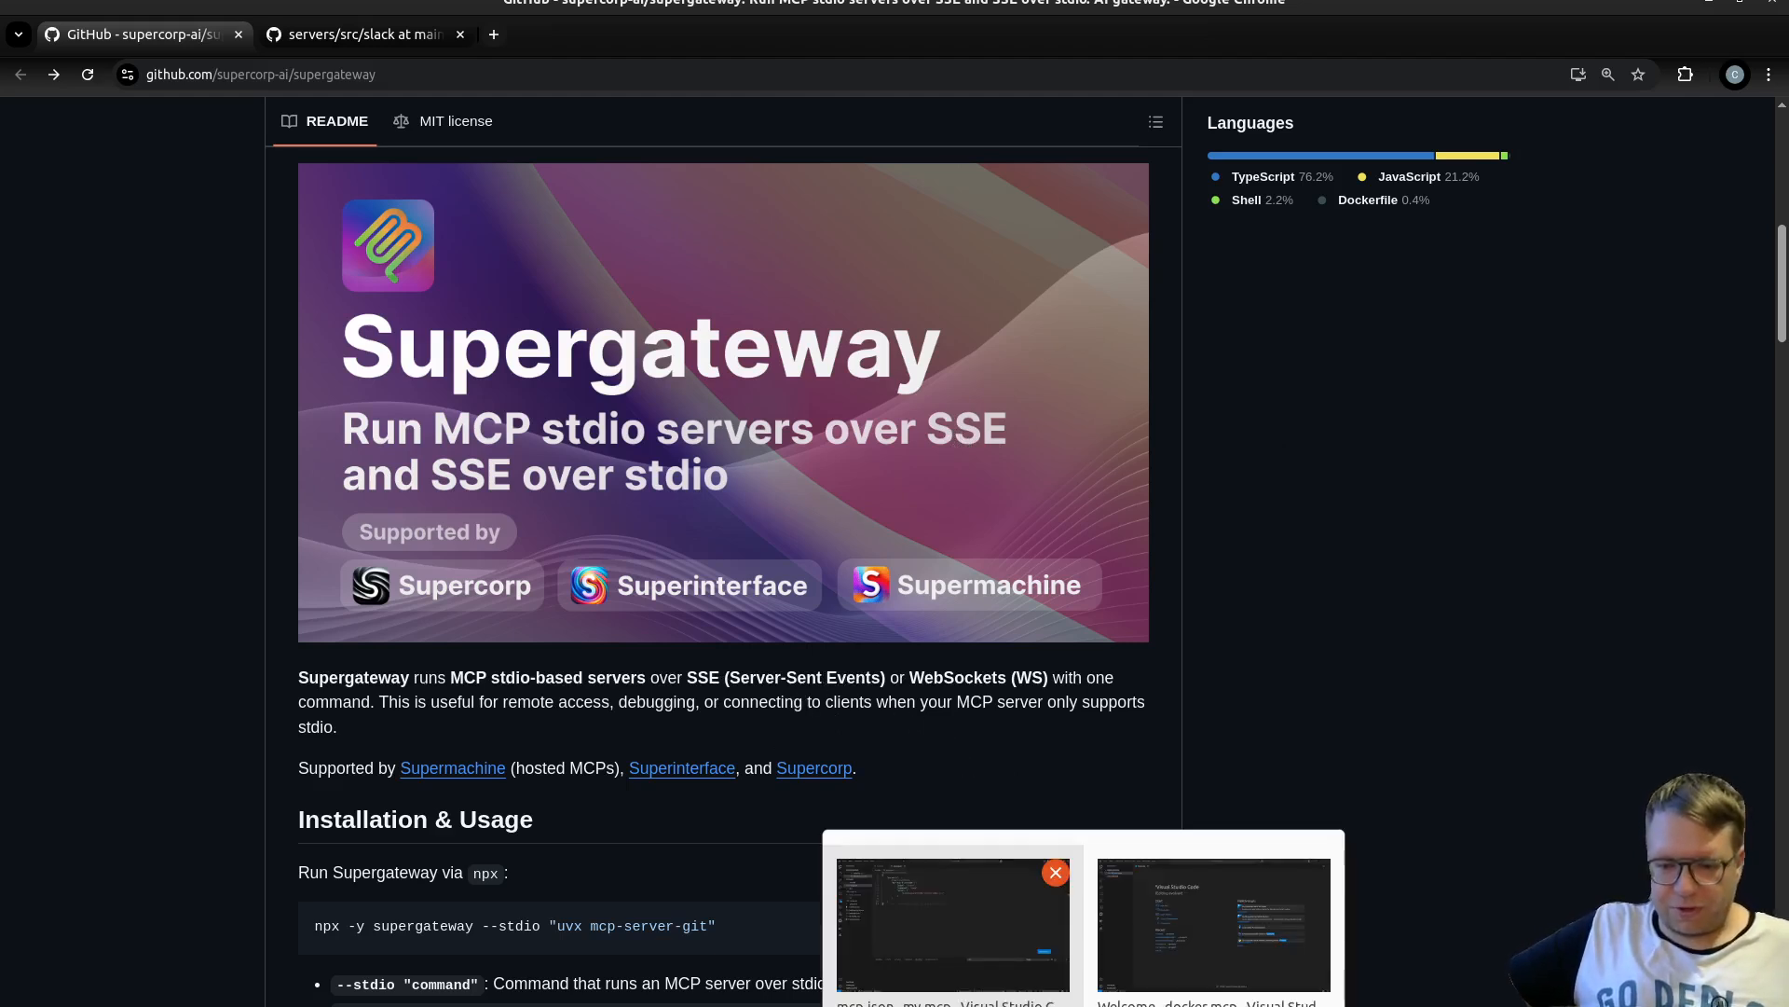
{"action": "left_click", "coordinate": [952, 924]}
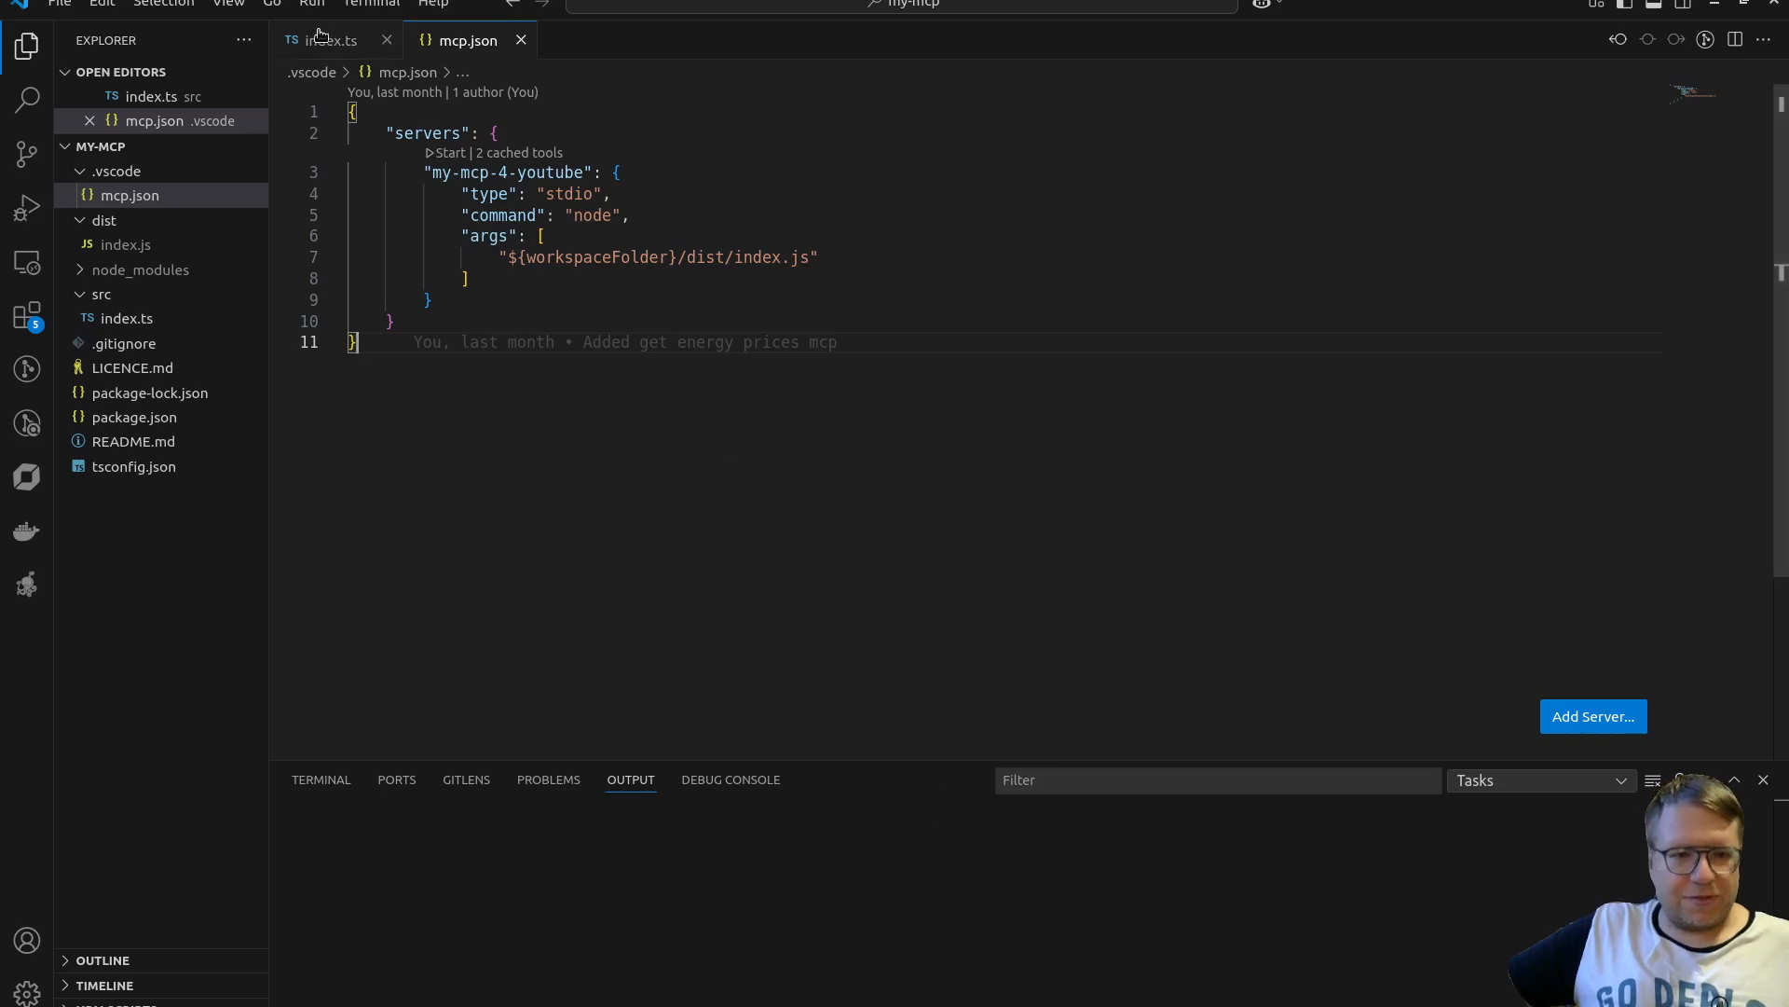
{"action": "left_click", "coordinate": [331, 40]}
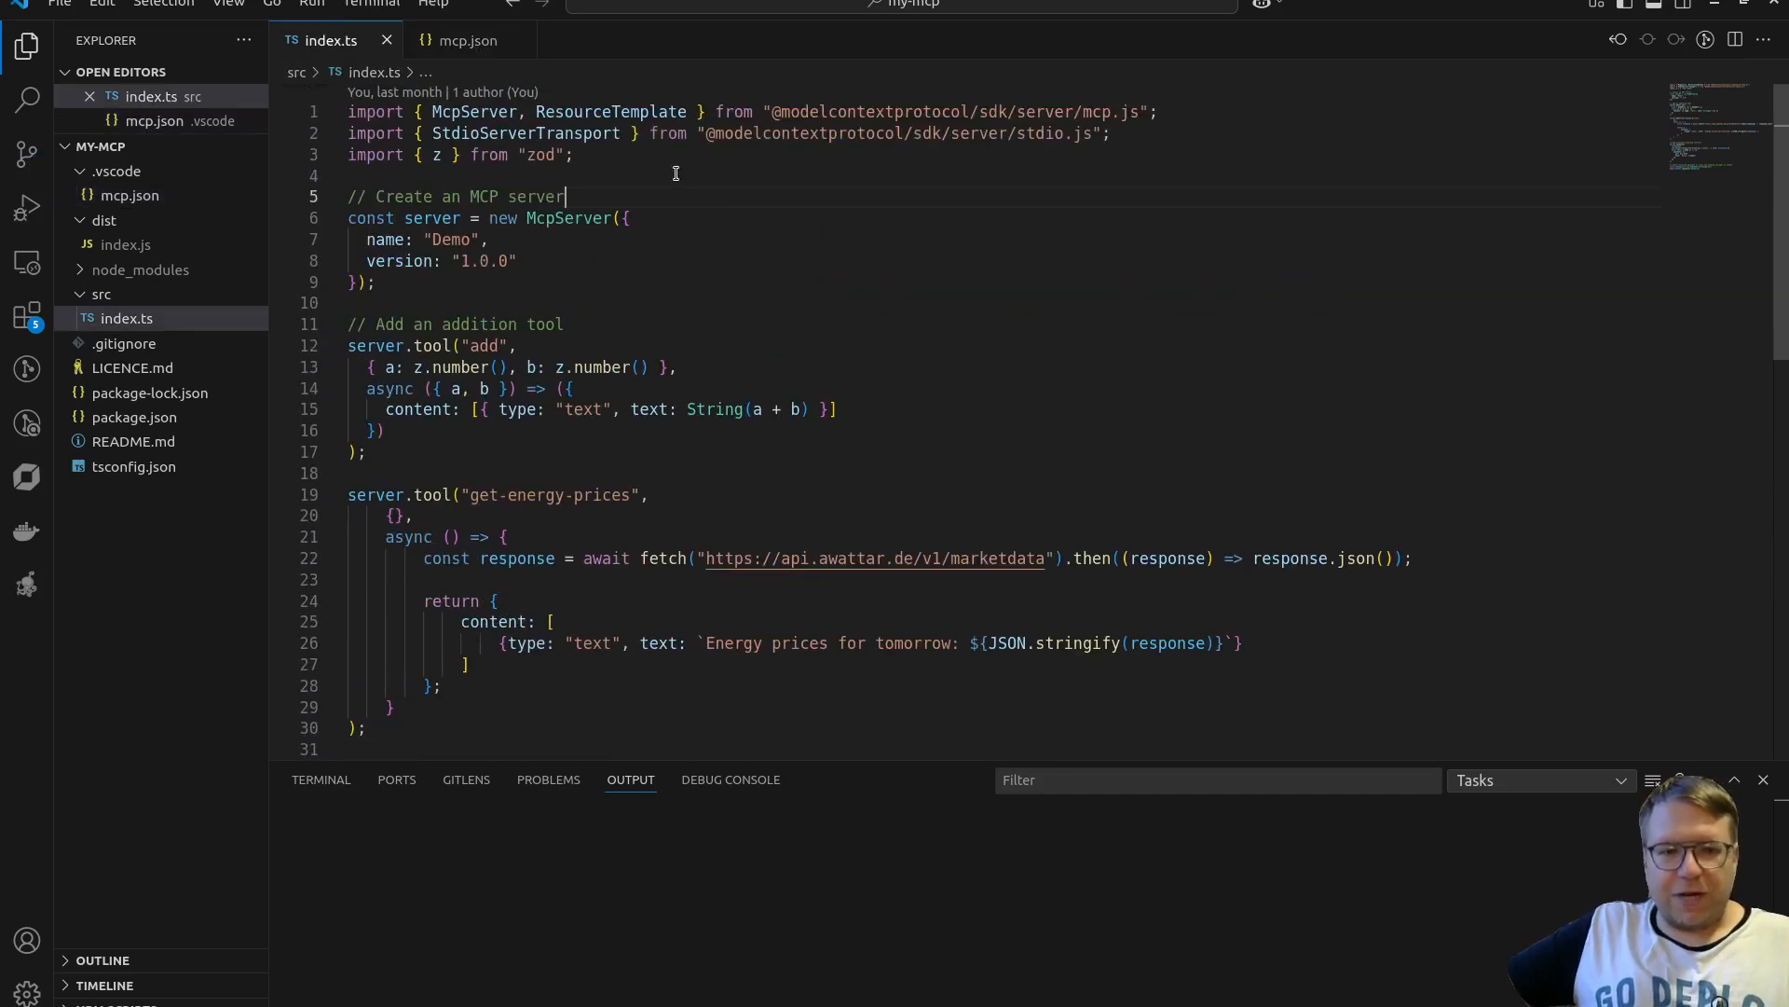
{"action": "mouse_move", "coordinate": [525, 132]}
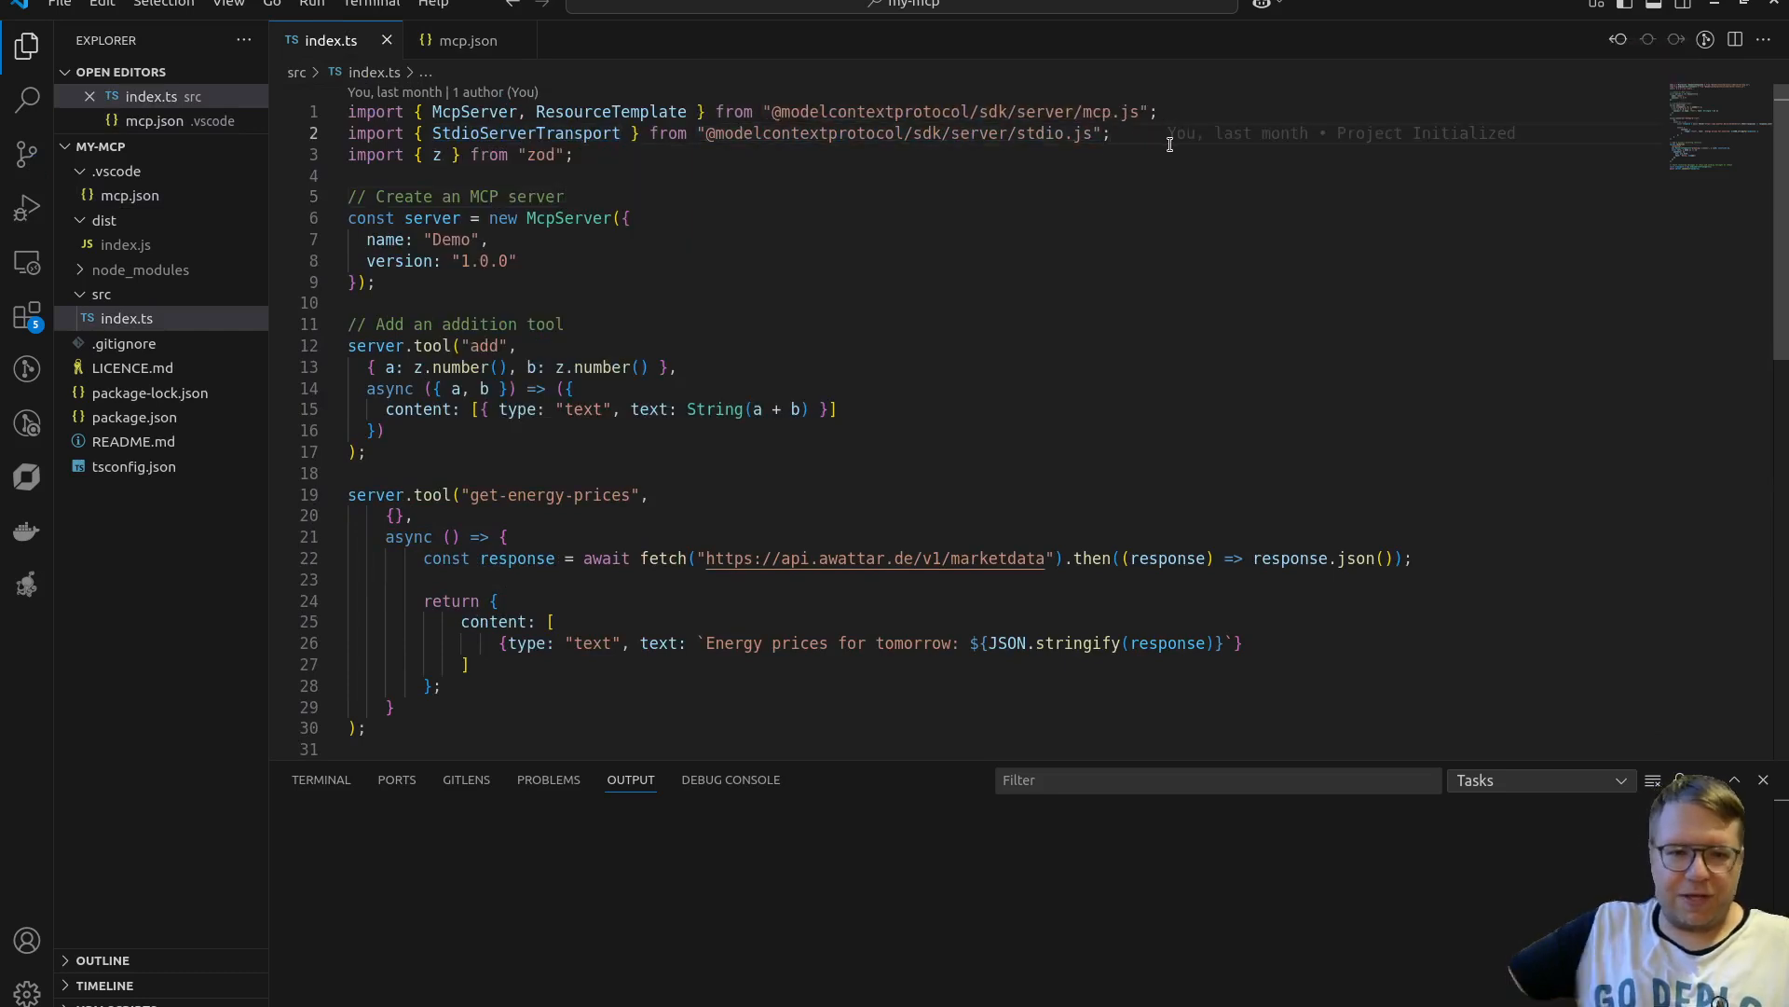
{"action": "mouse_move", "coordinate": [872, 298]}
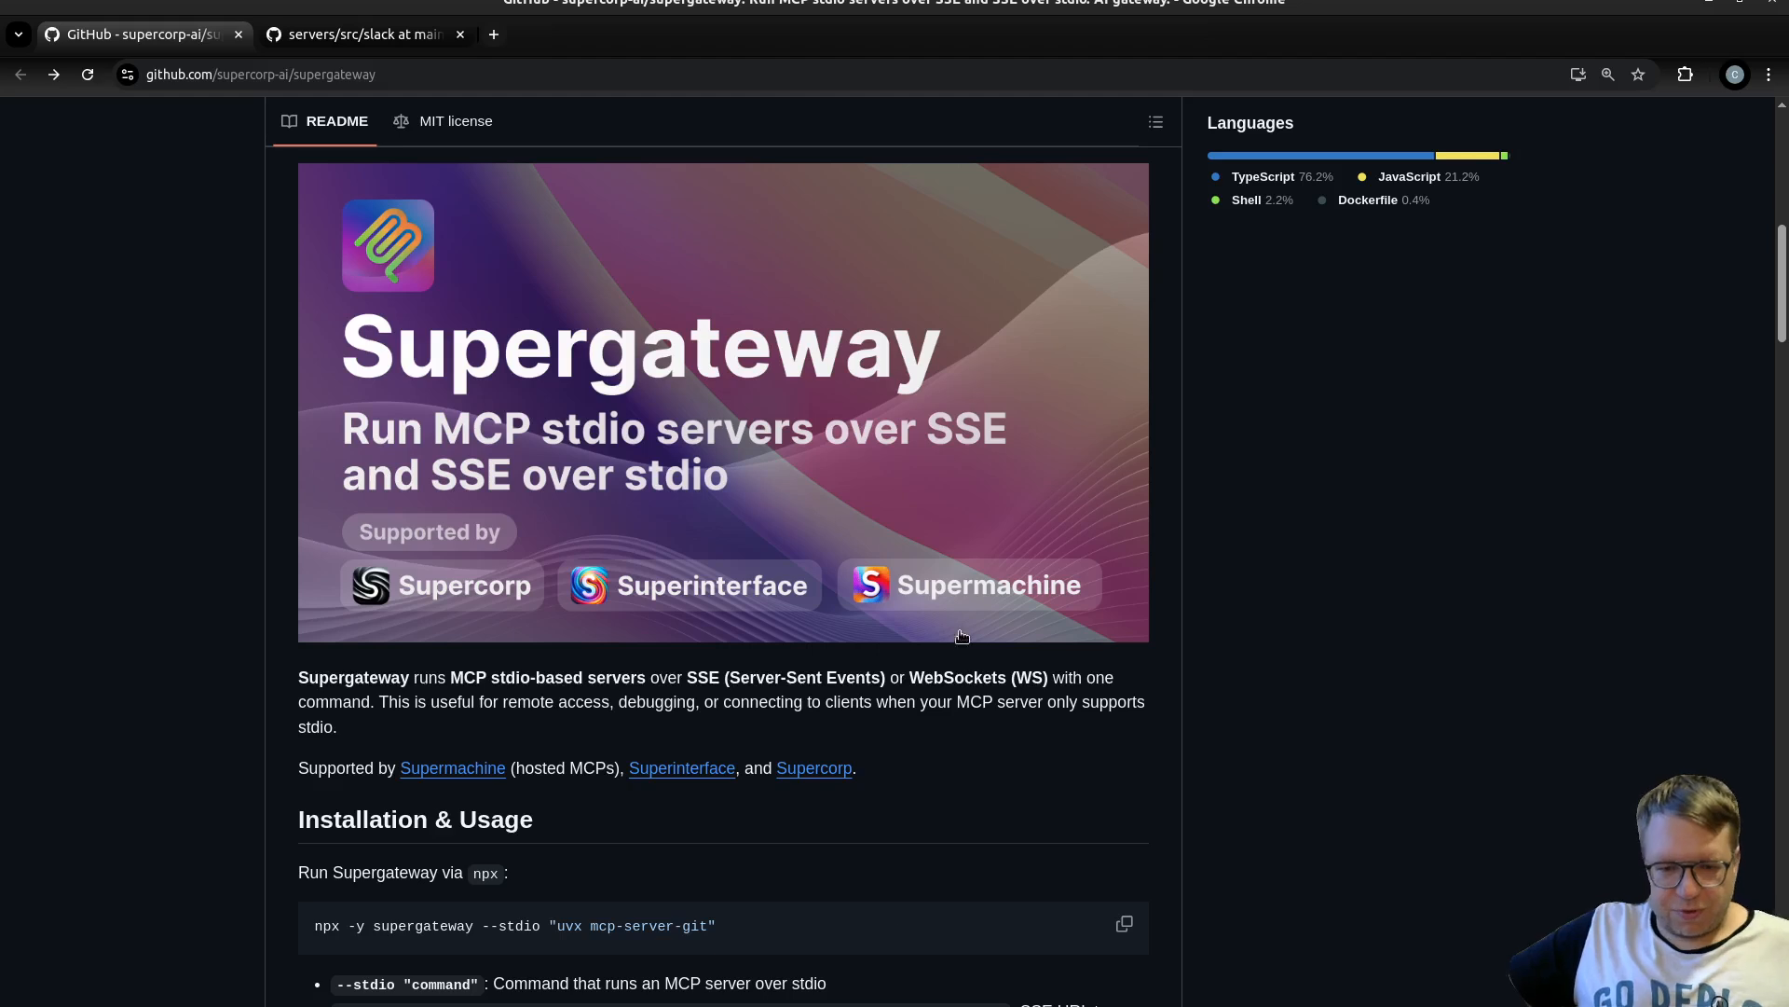
{"action": "mouse_move", "coordinate": [886, 739]}
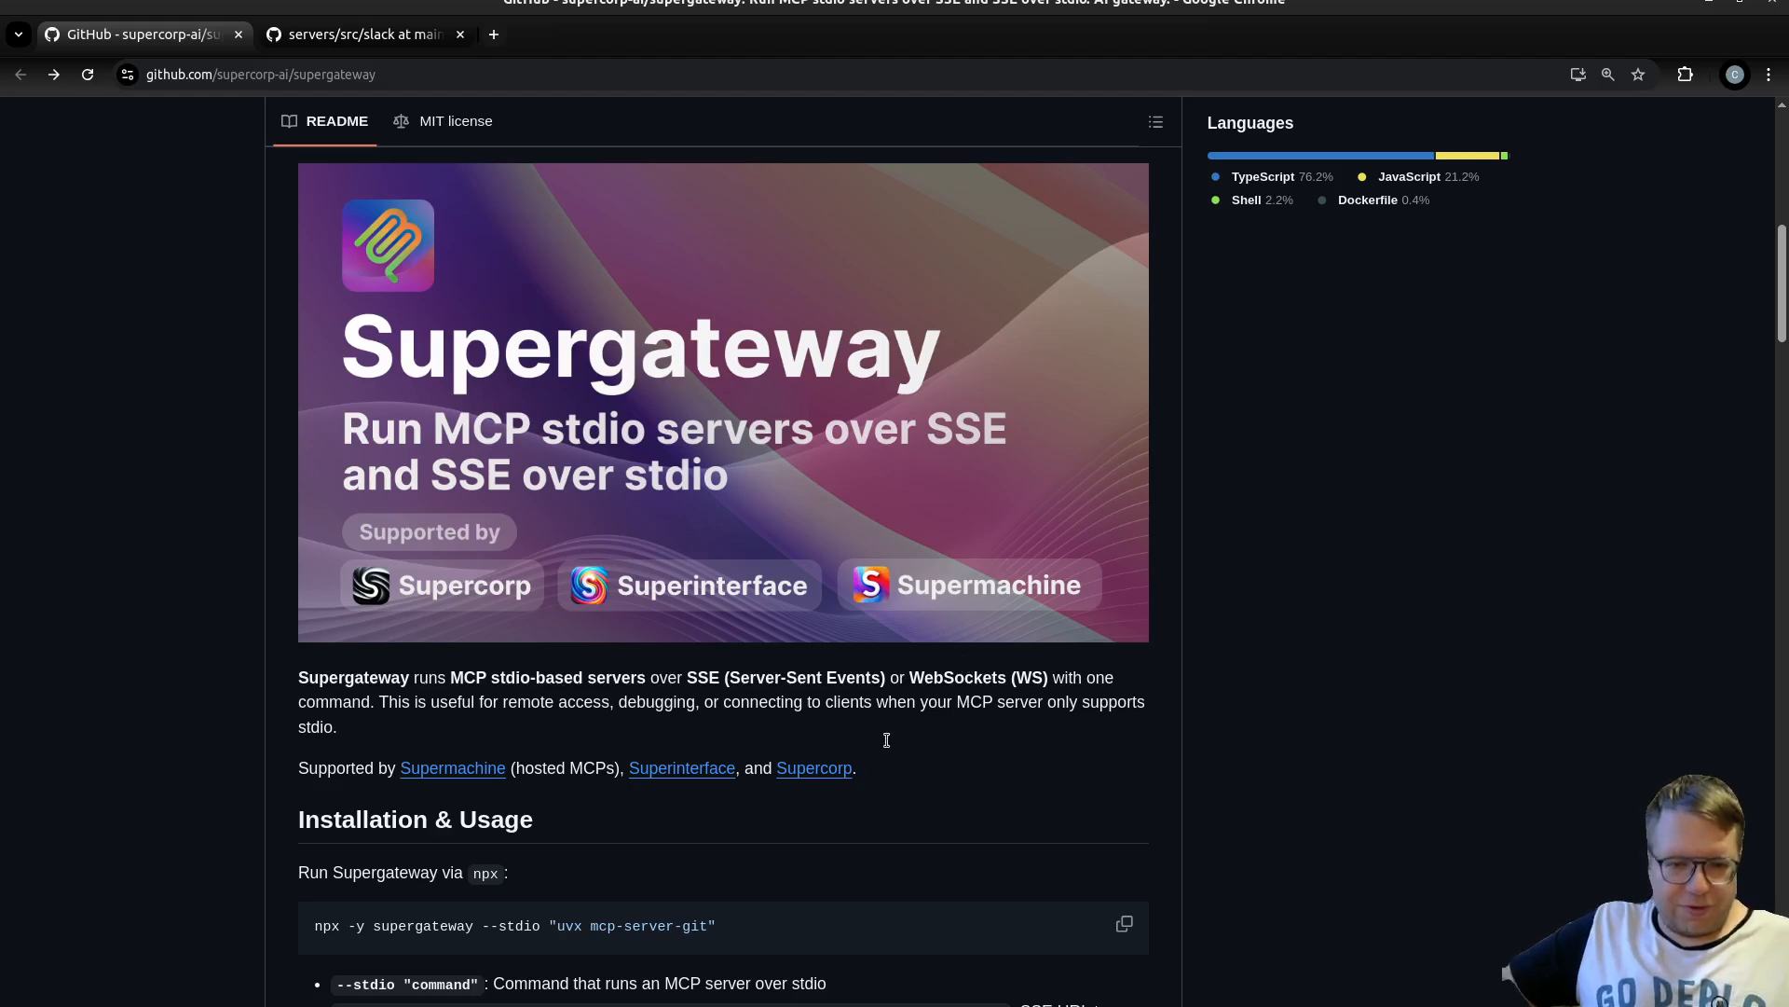
{"action": "mouse_move", "coordinate": [1191, 640]}
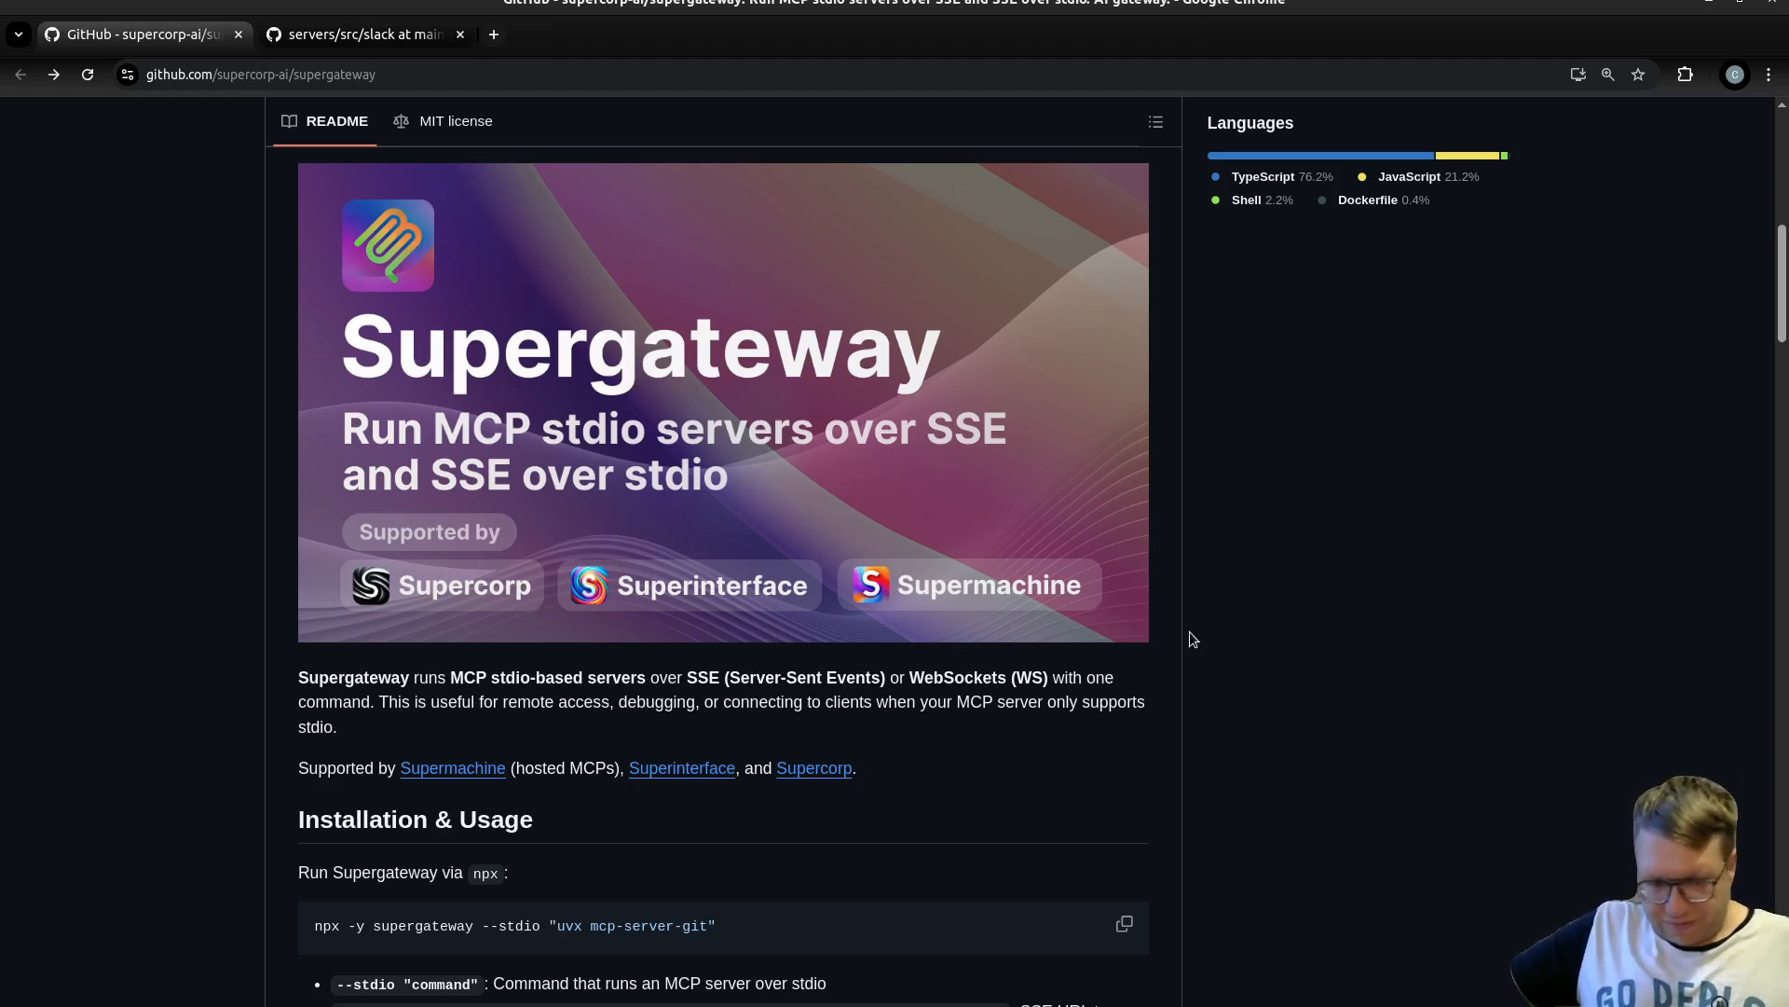
{"action": "mouse_move", "coordinate": [1239, 631]}
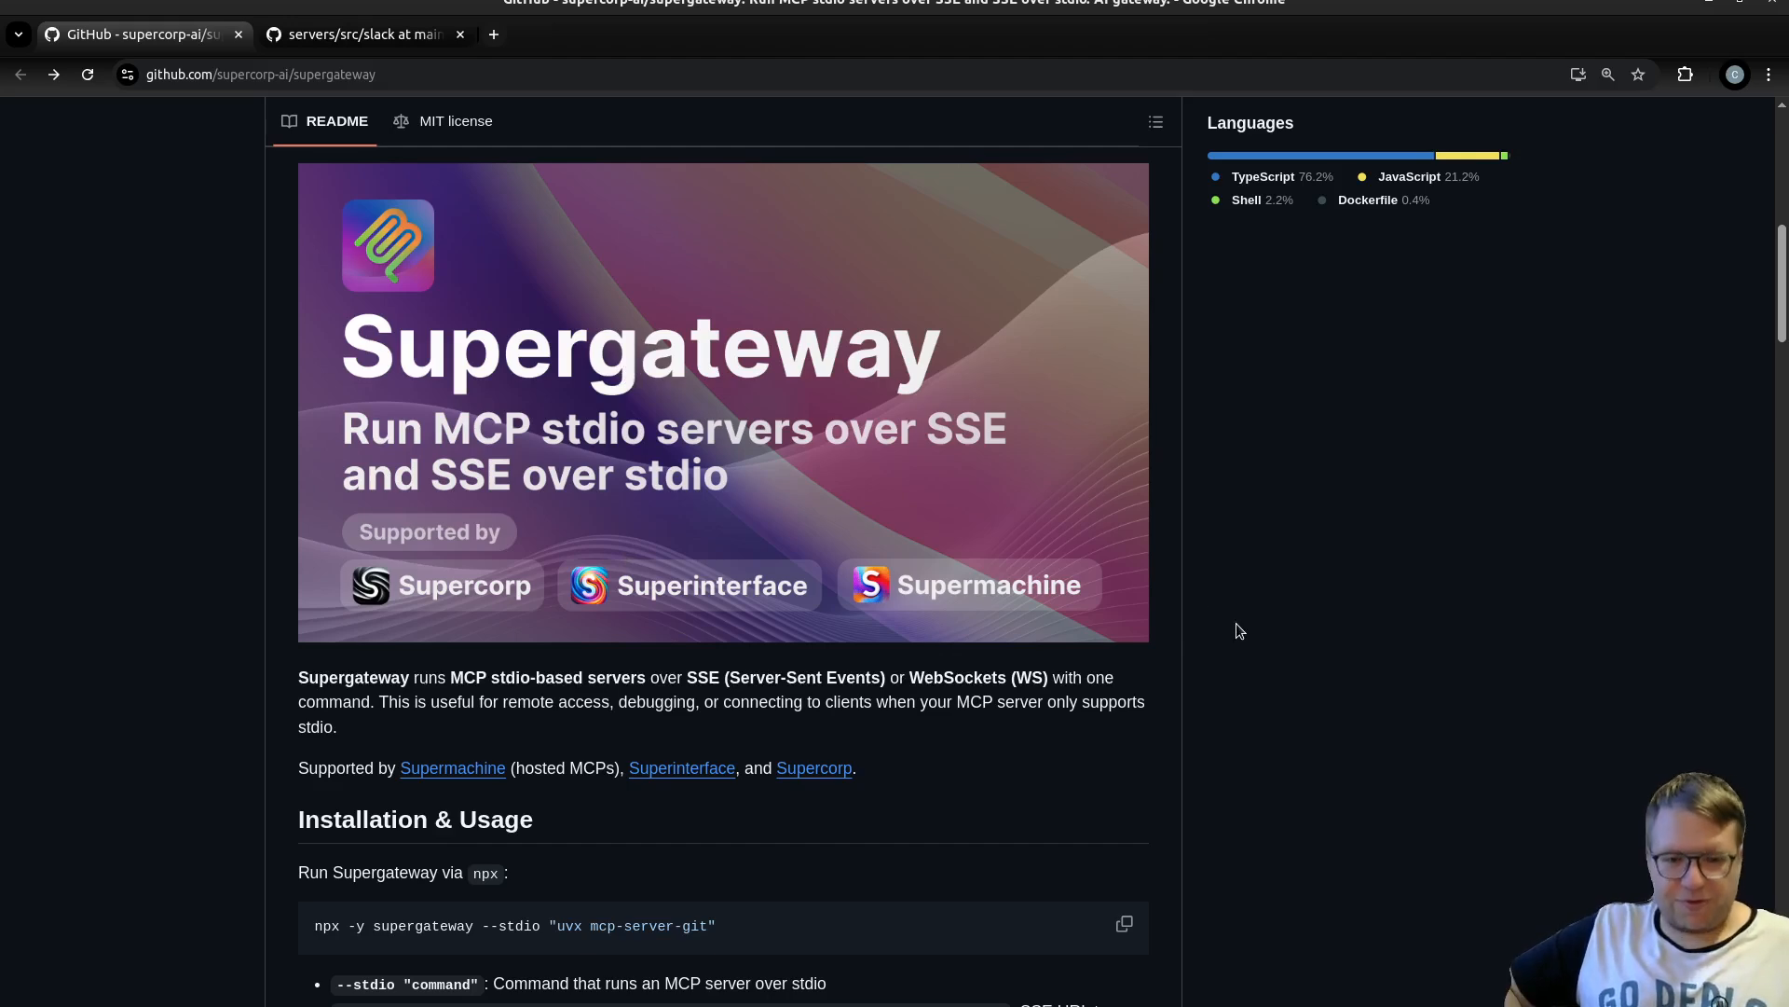
{"action": "mouse_move", "coordinate": [616, 351]}
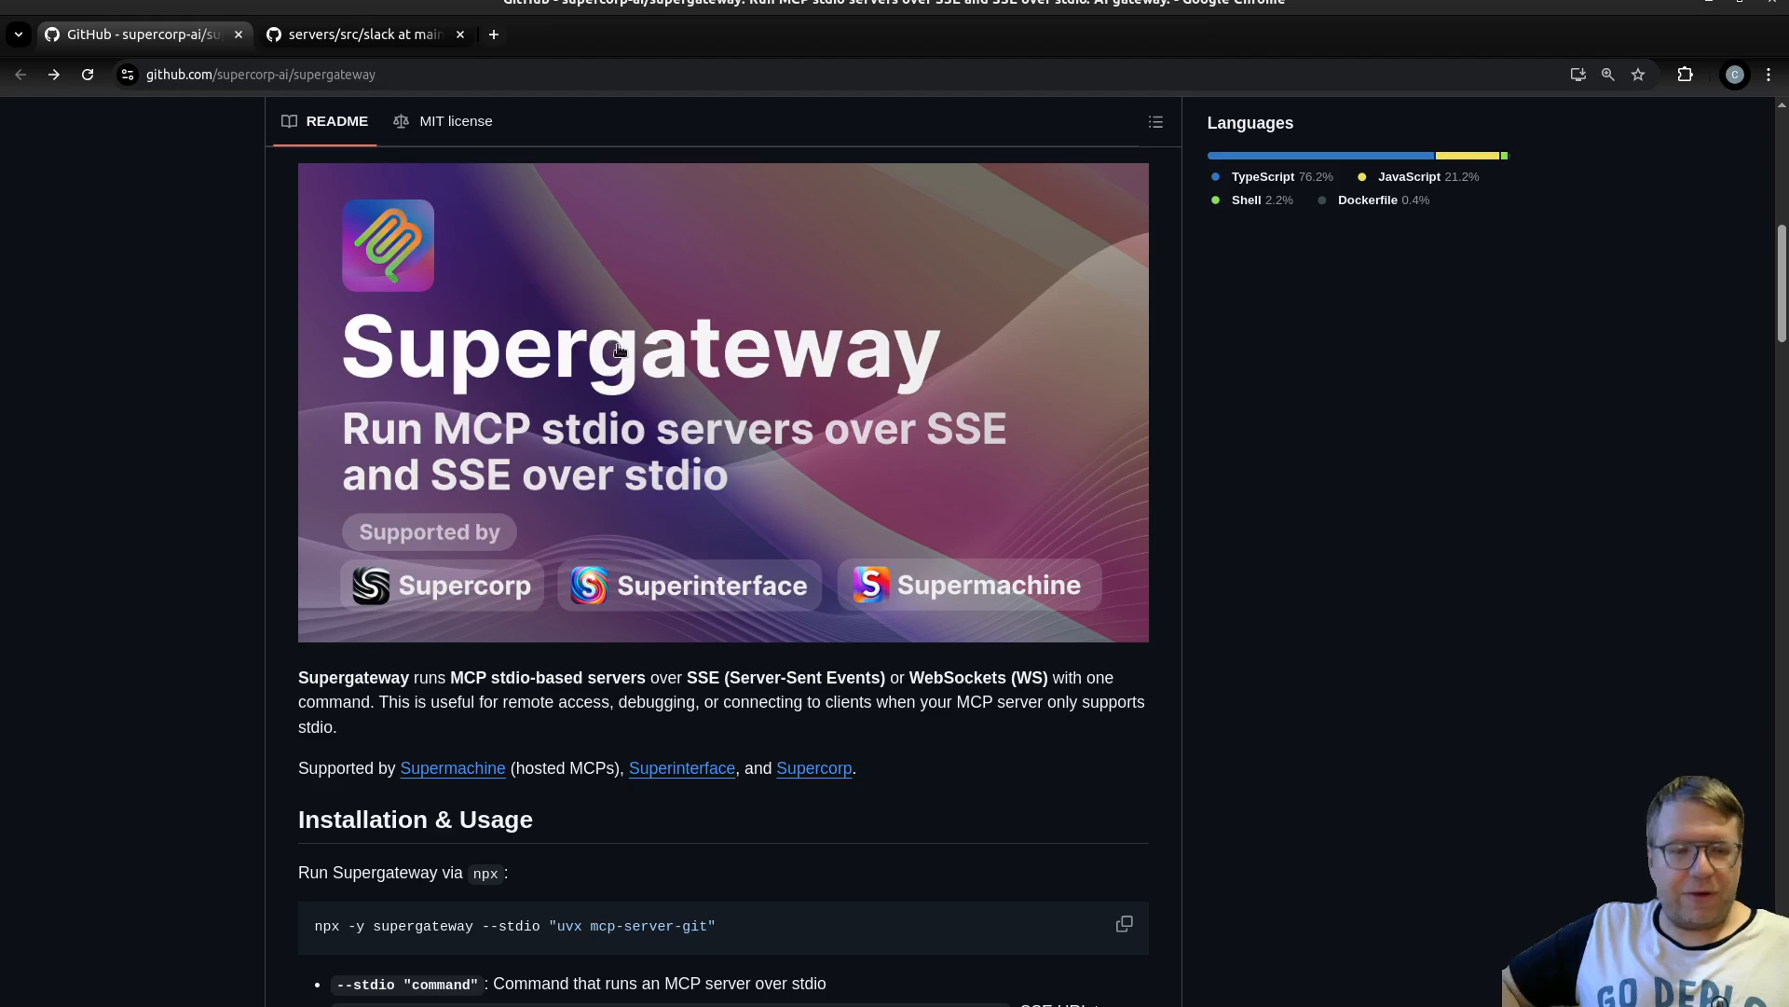
{"action": "mouse_move", "coordinate": [730, 936]}
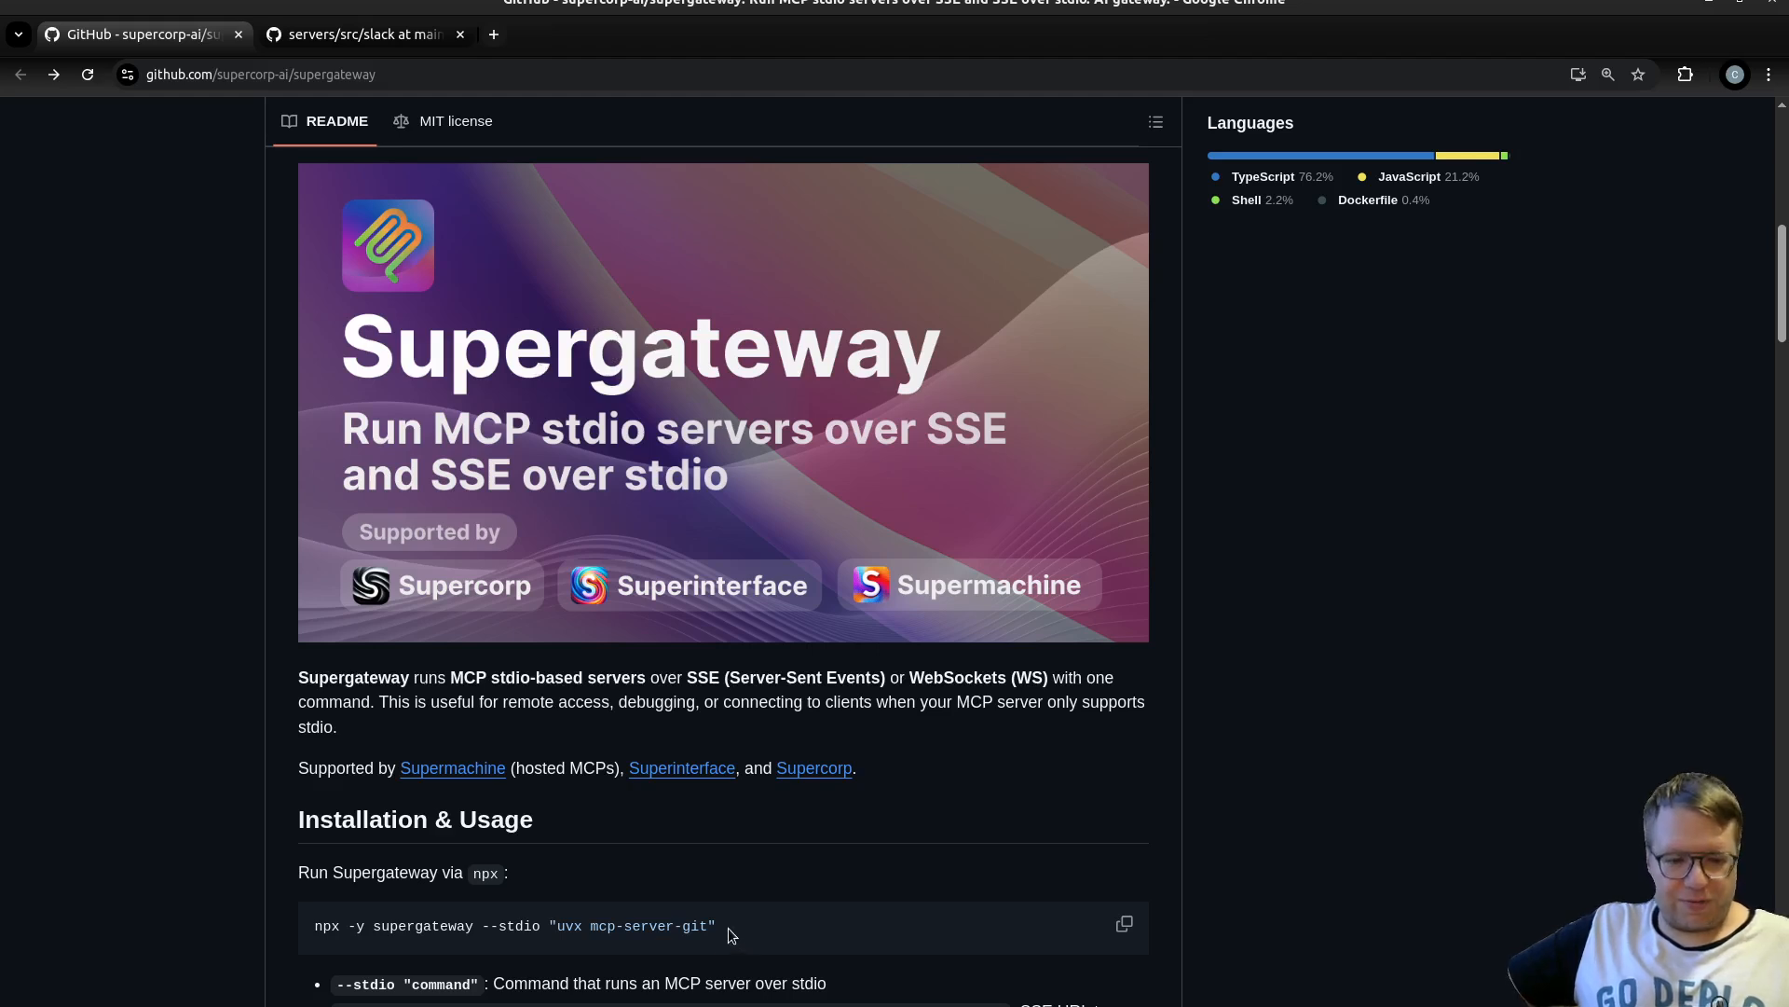
{"action": "mouse_move", "coordinate": [314, 932]}
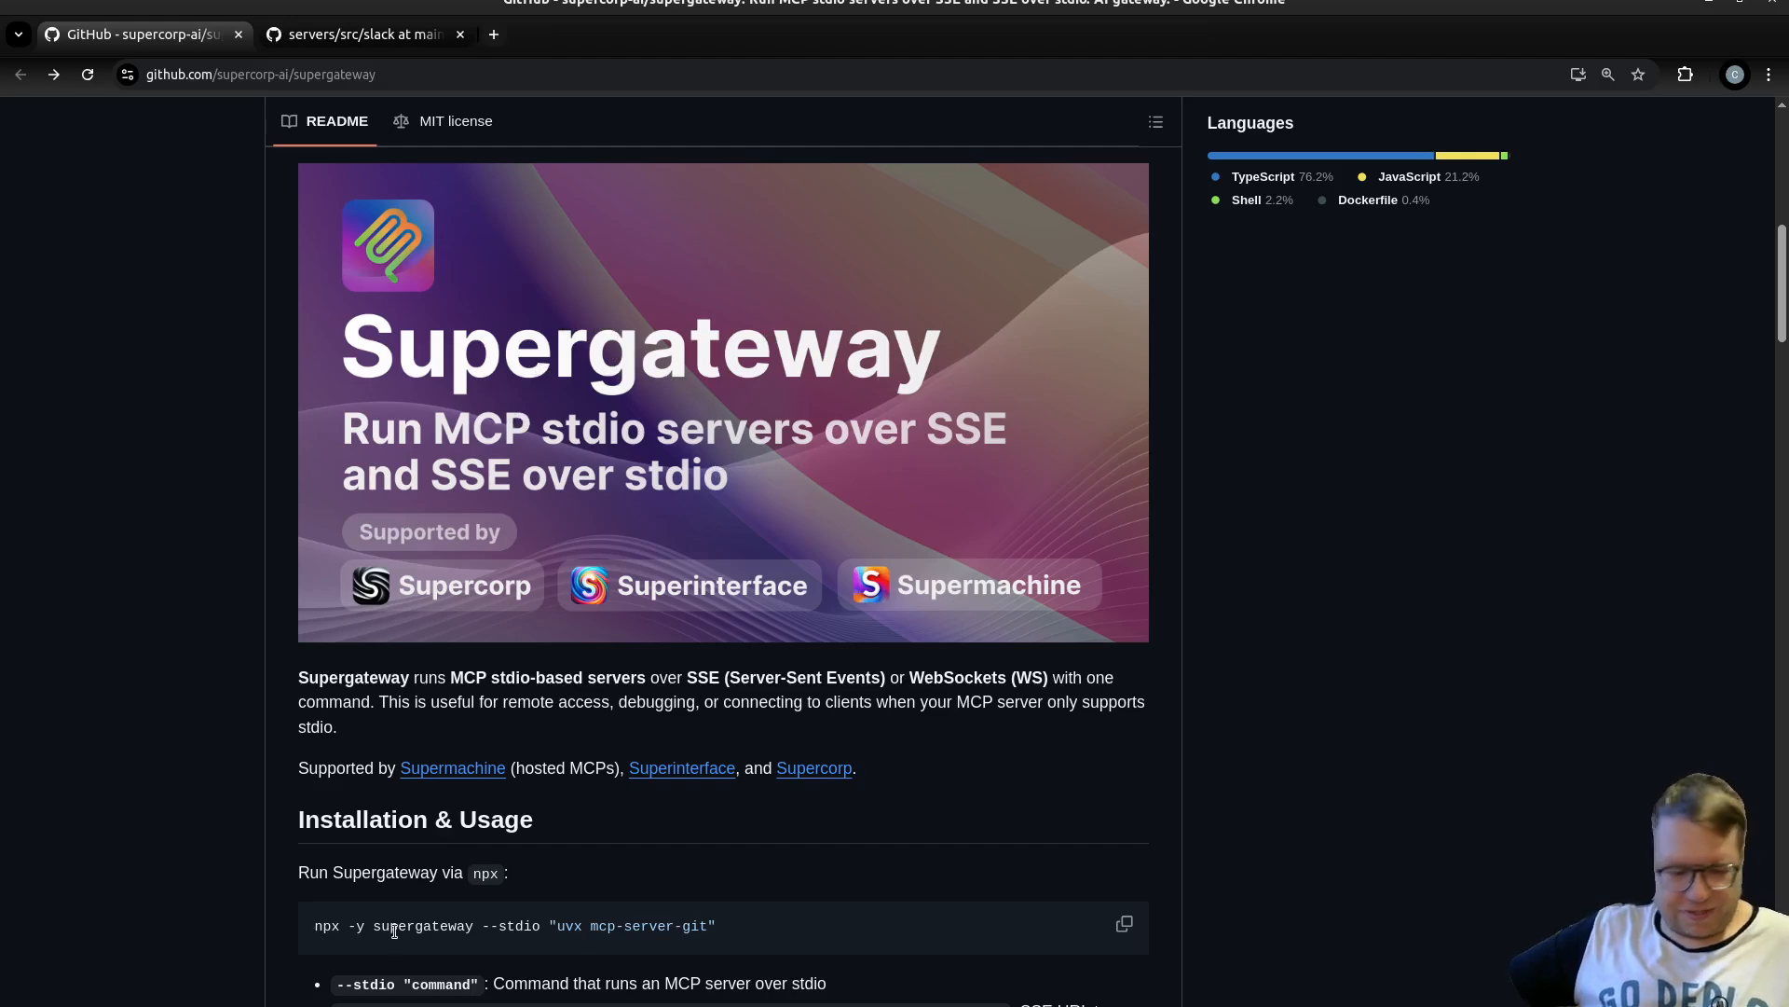
Select the supergateway package name and scroll through the README's Installation & Usage options.
{"action": "double_click", "coordinate": [326, 926]}
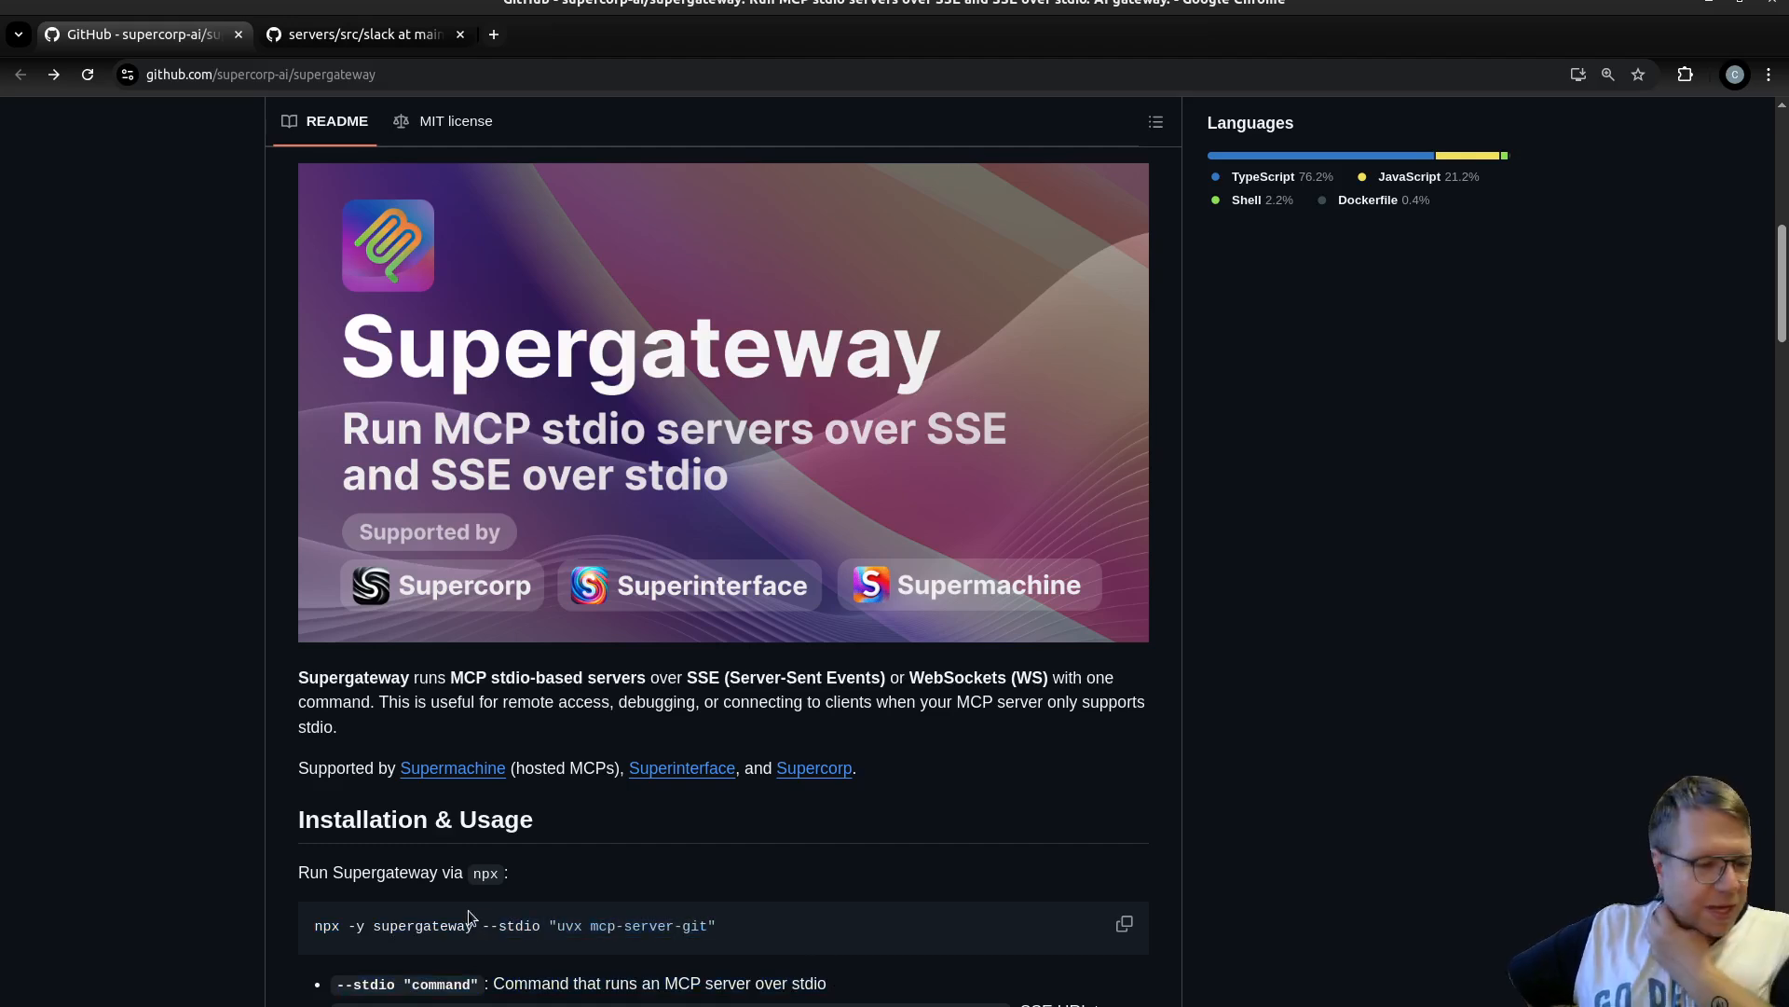
{"action": "scroll", "scroll_direction": "down", "scroll_amount": 3}
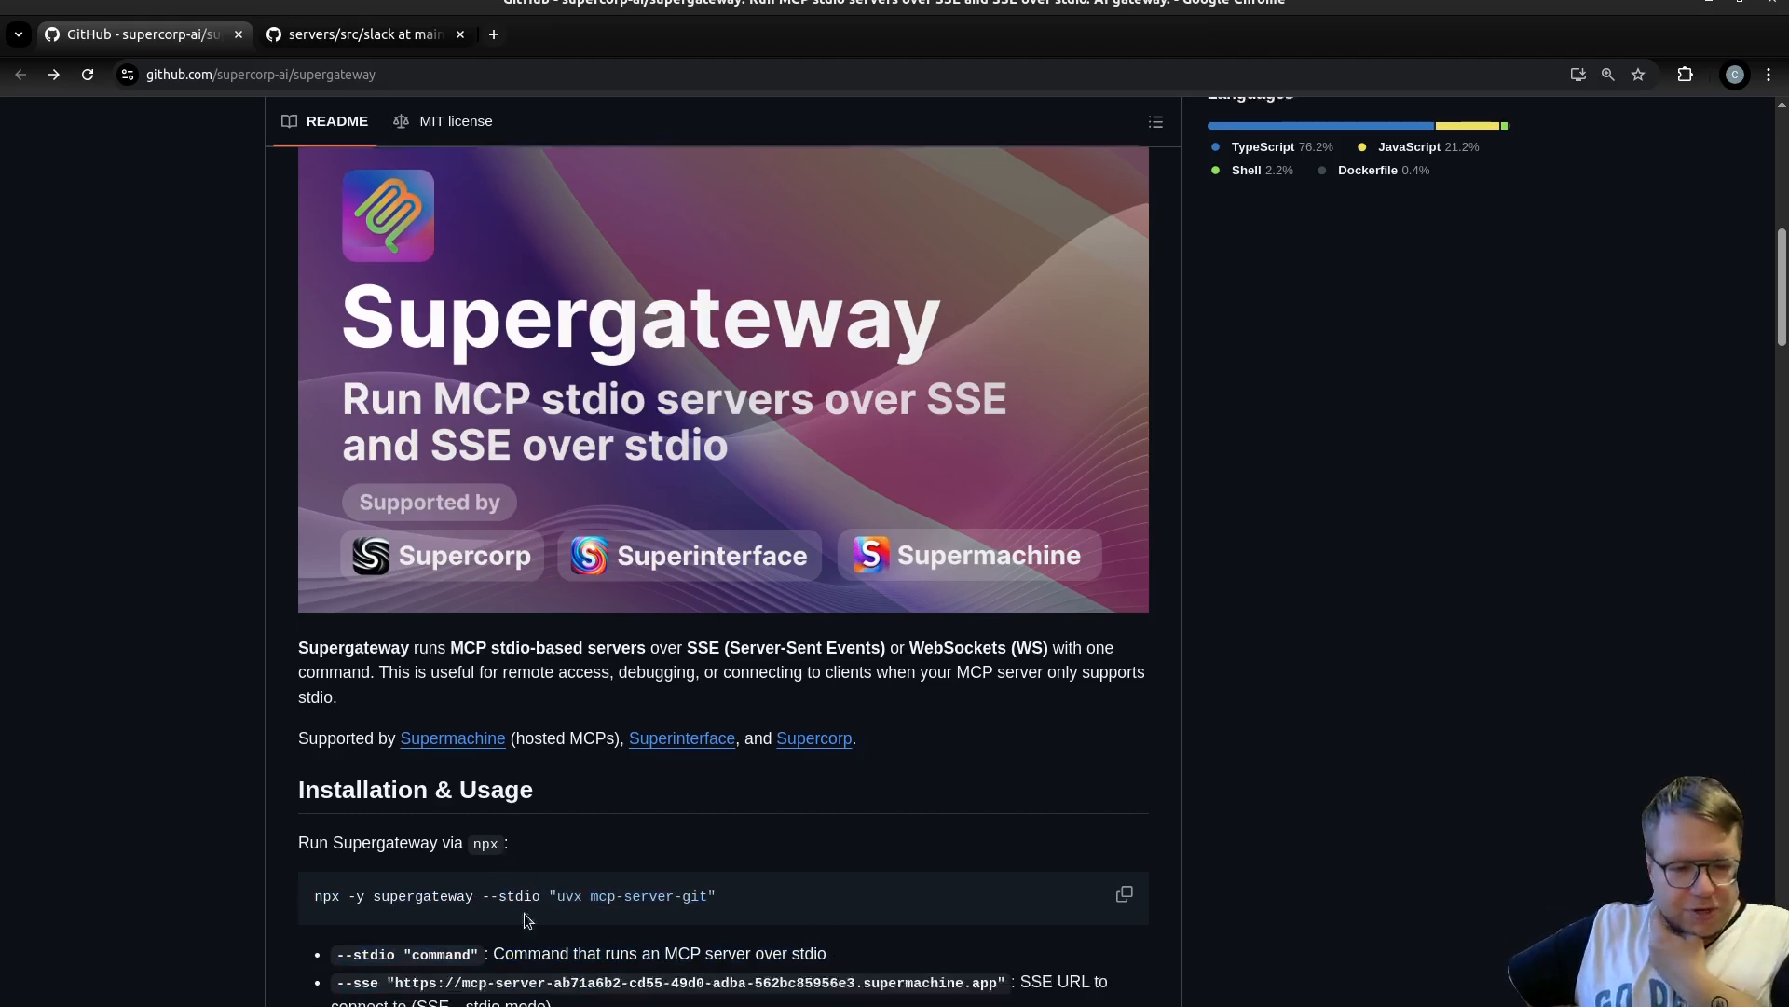
{"action": "scroll", "scroll_direction": "down", "scroll_amount": 3}
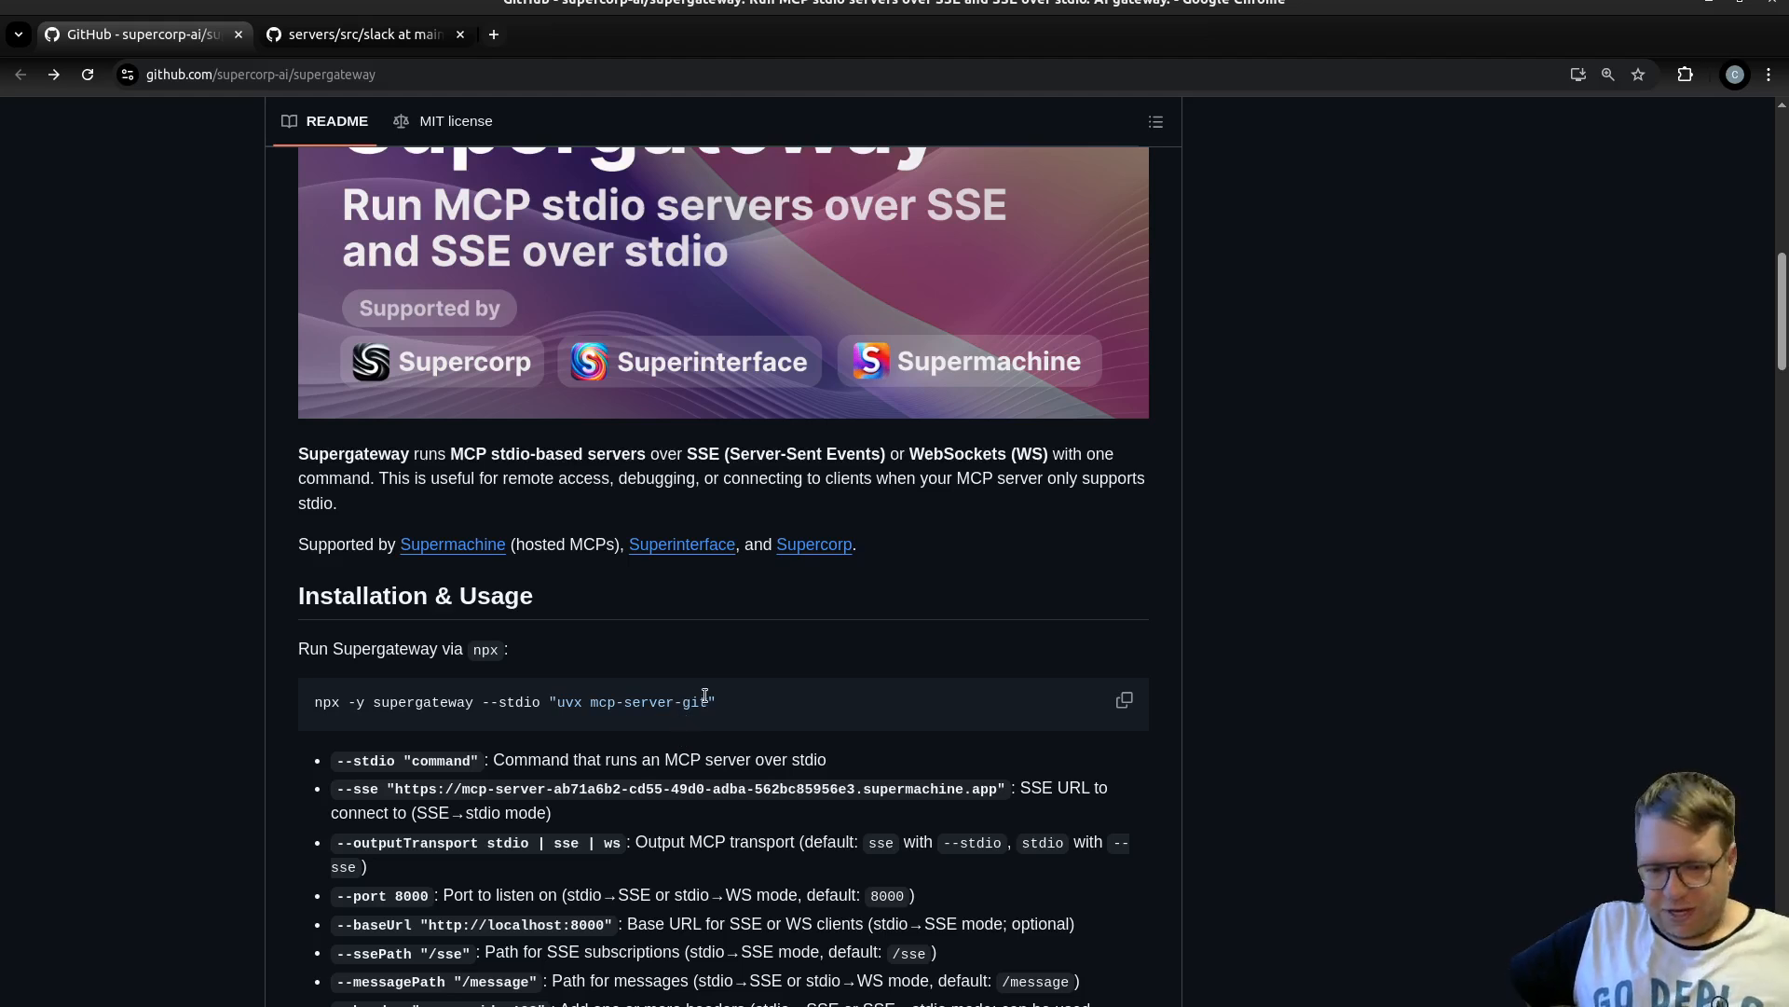
{"action": "mouse_move", "coordinate": [705, 697]}
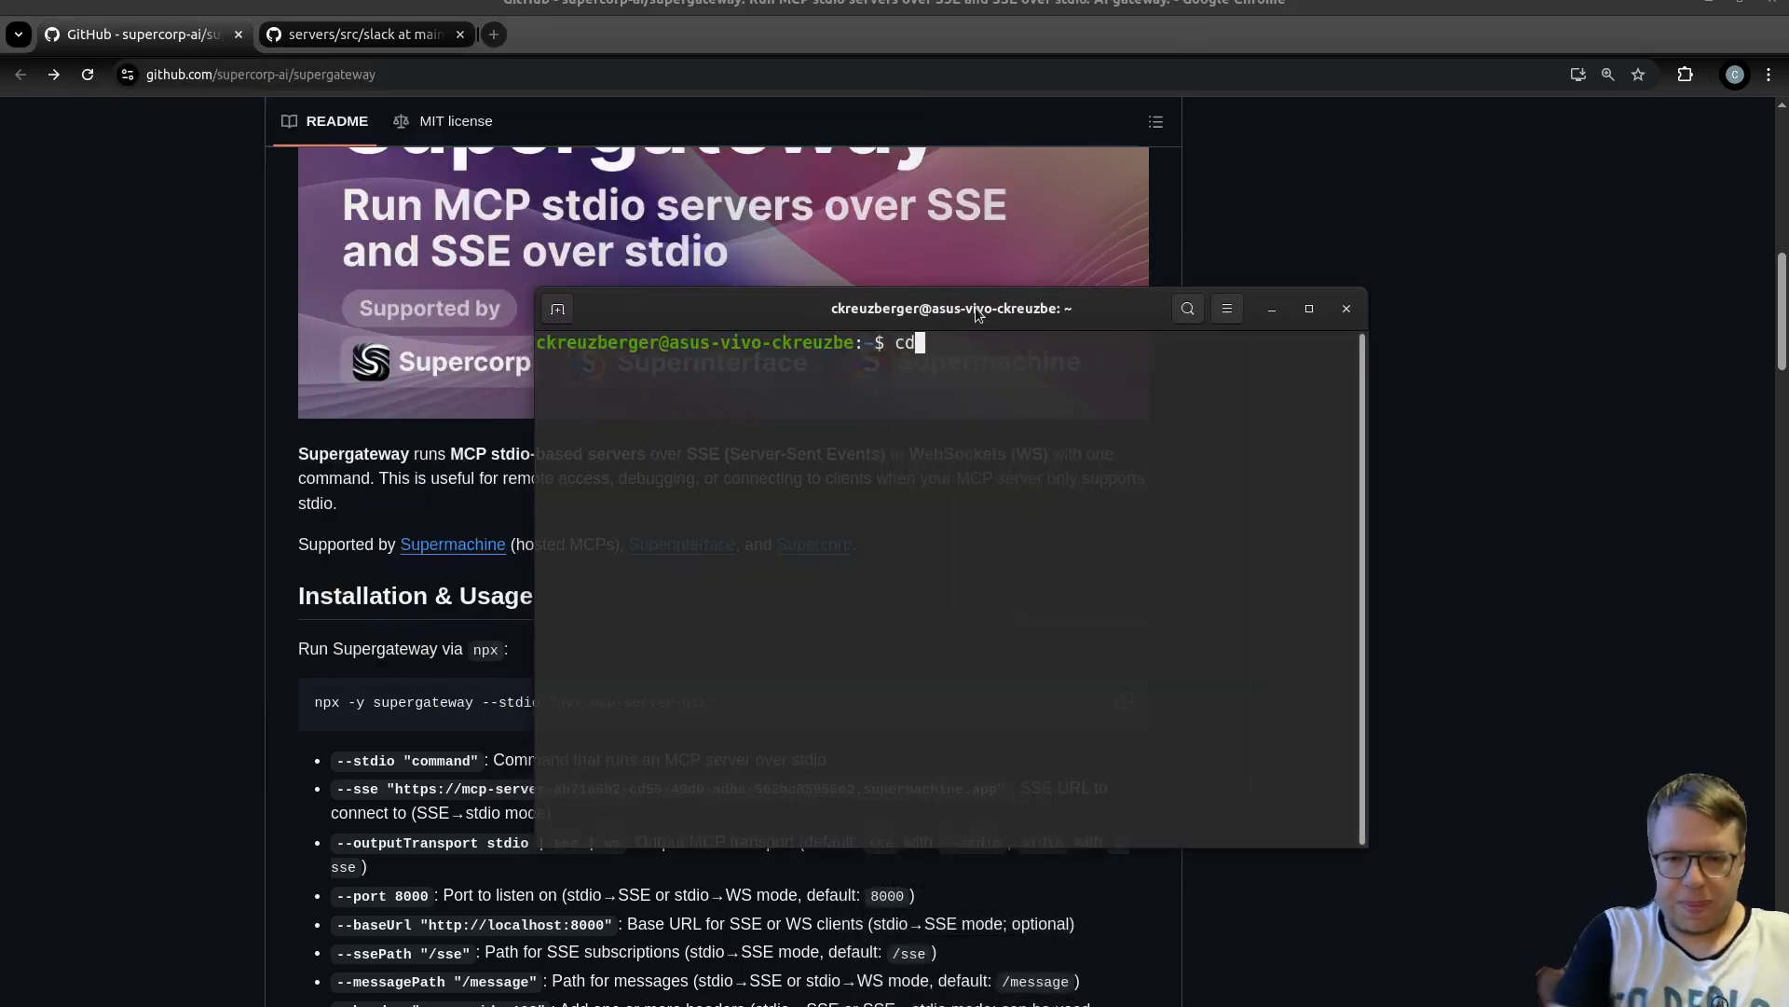
Change the shell into the project folder under projects/.
{"action": "type", "text": "projects/my"}
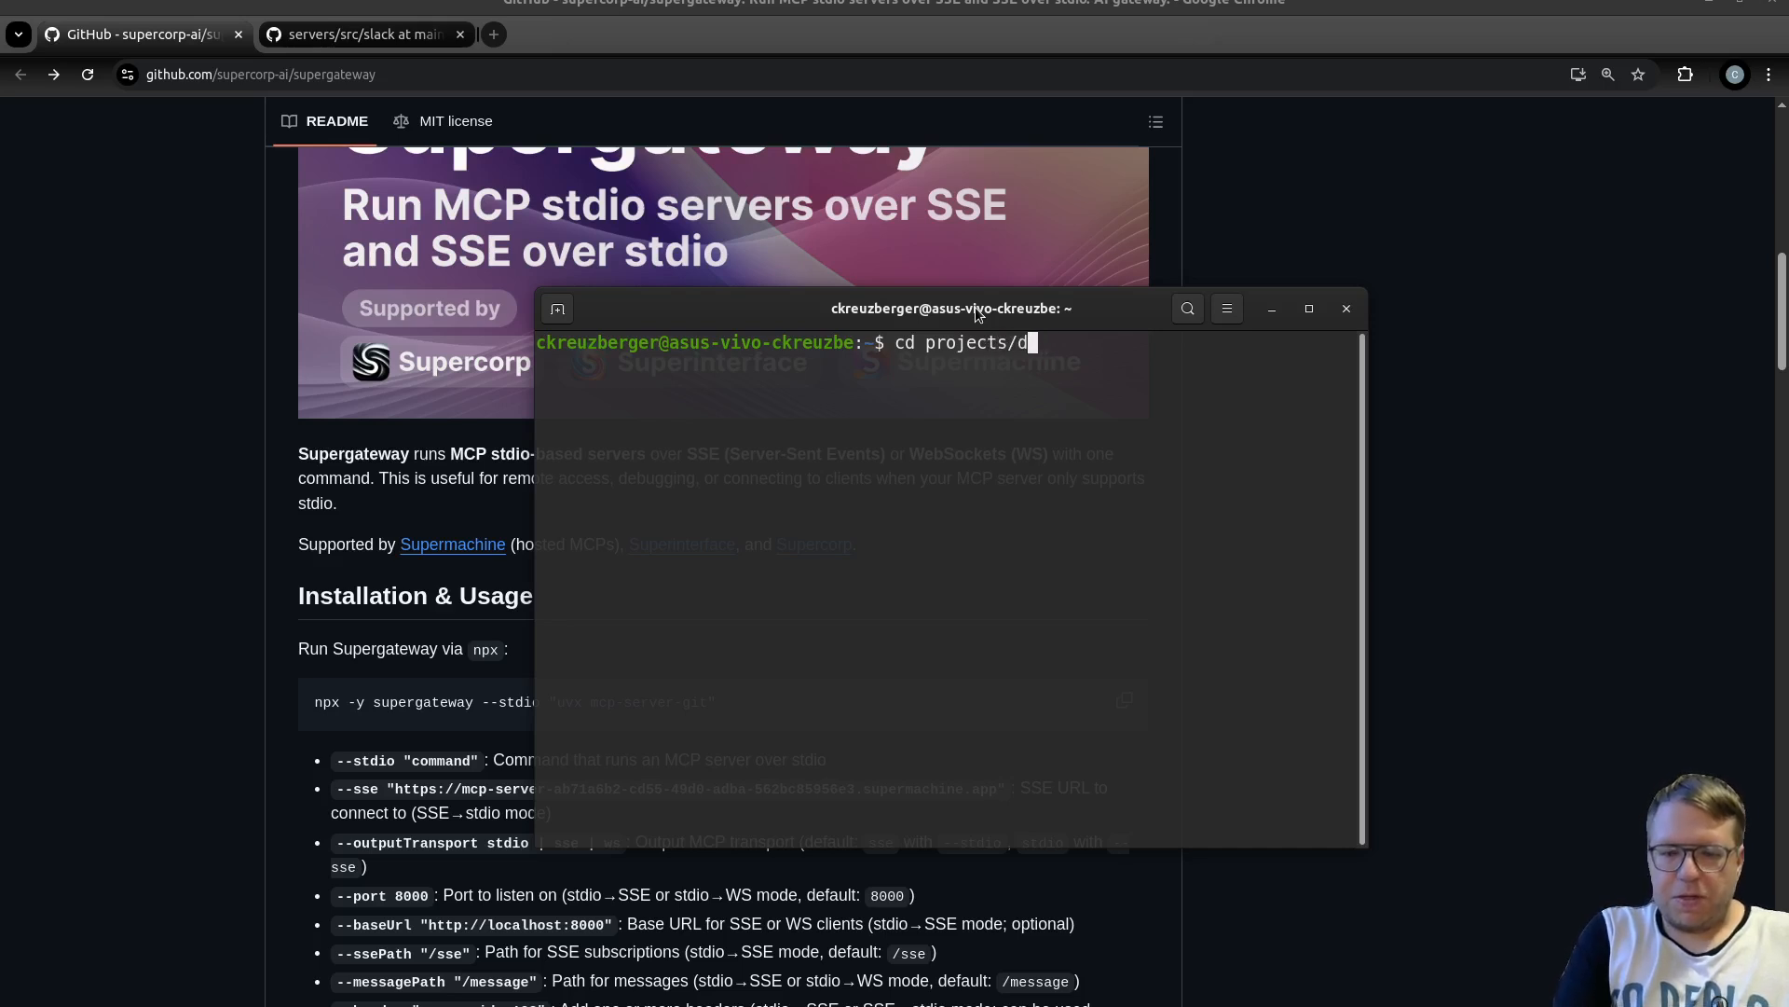
{"action": "key", "text": "Return"}
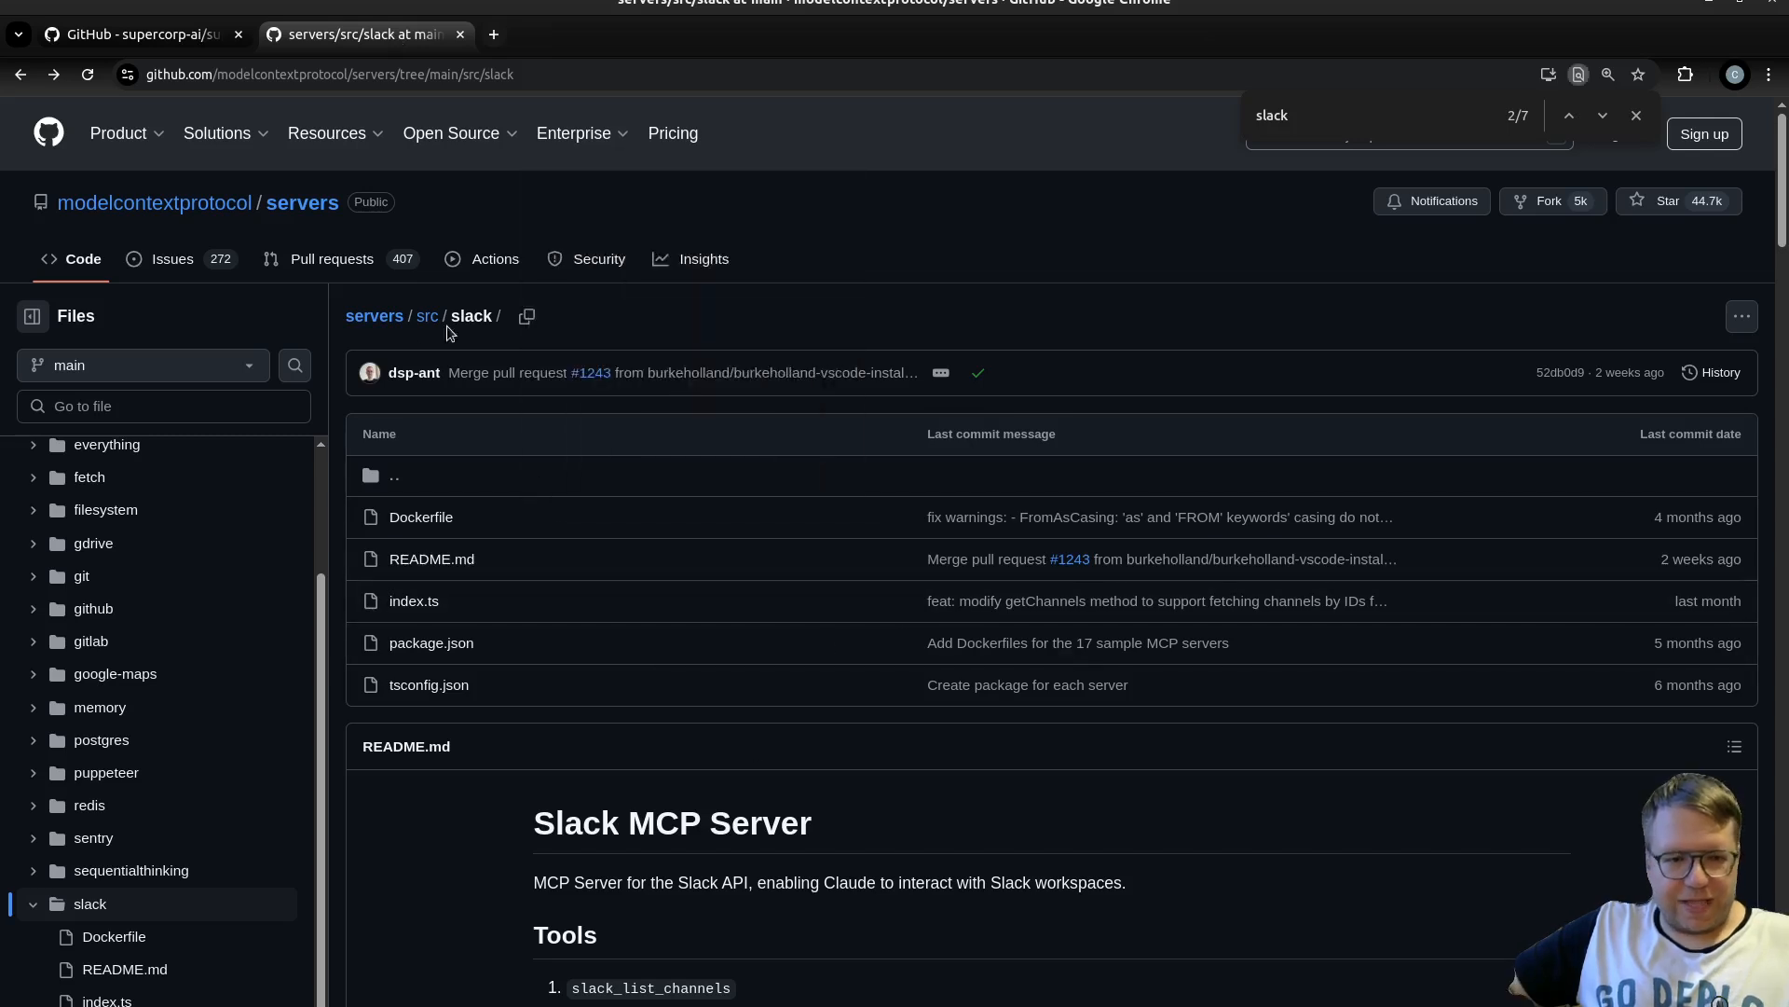
Scroll to the Slack README's Claude Desktop NPX config and select the server package name.
{"action": "scroll", "scroll_direction": "down", "scroll_amount": 3}
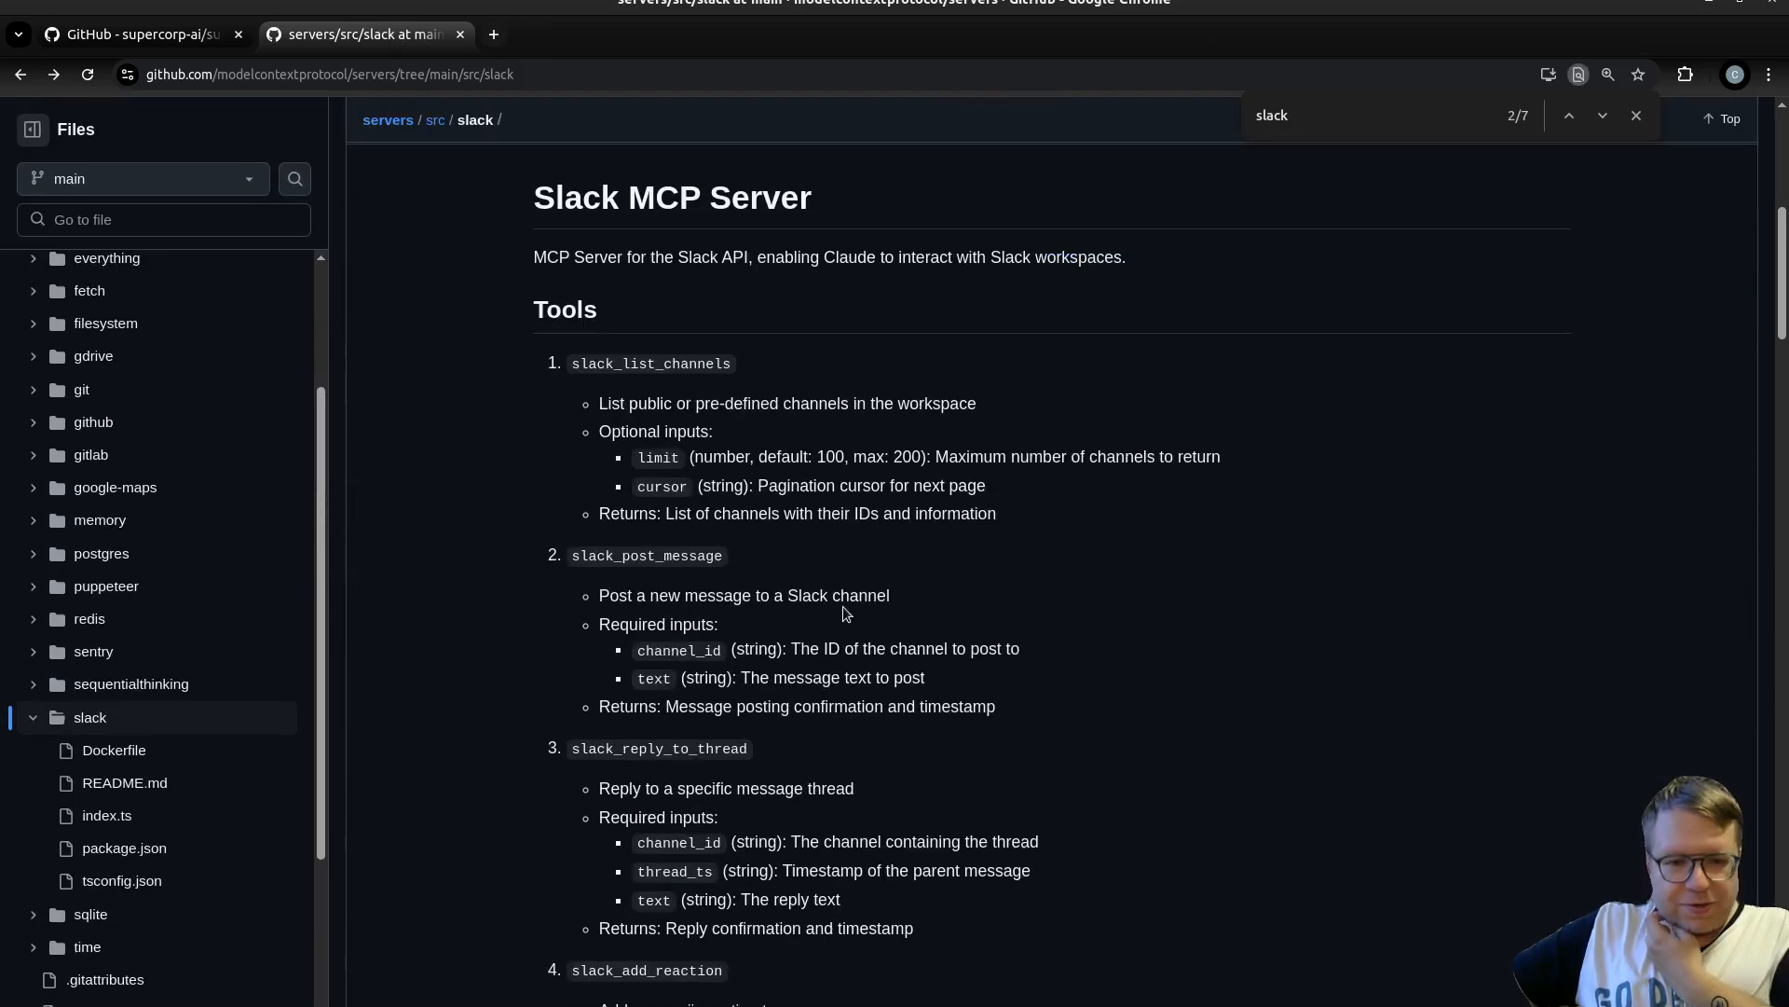
{"action": "mouse_move", "coordinate": [787, 403]}
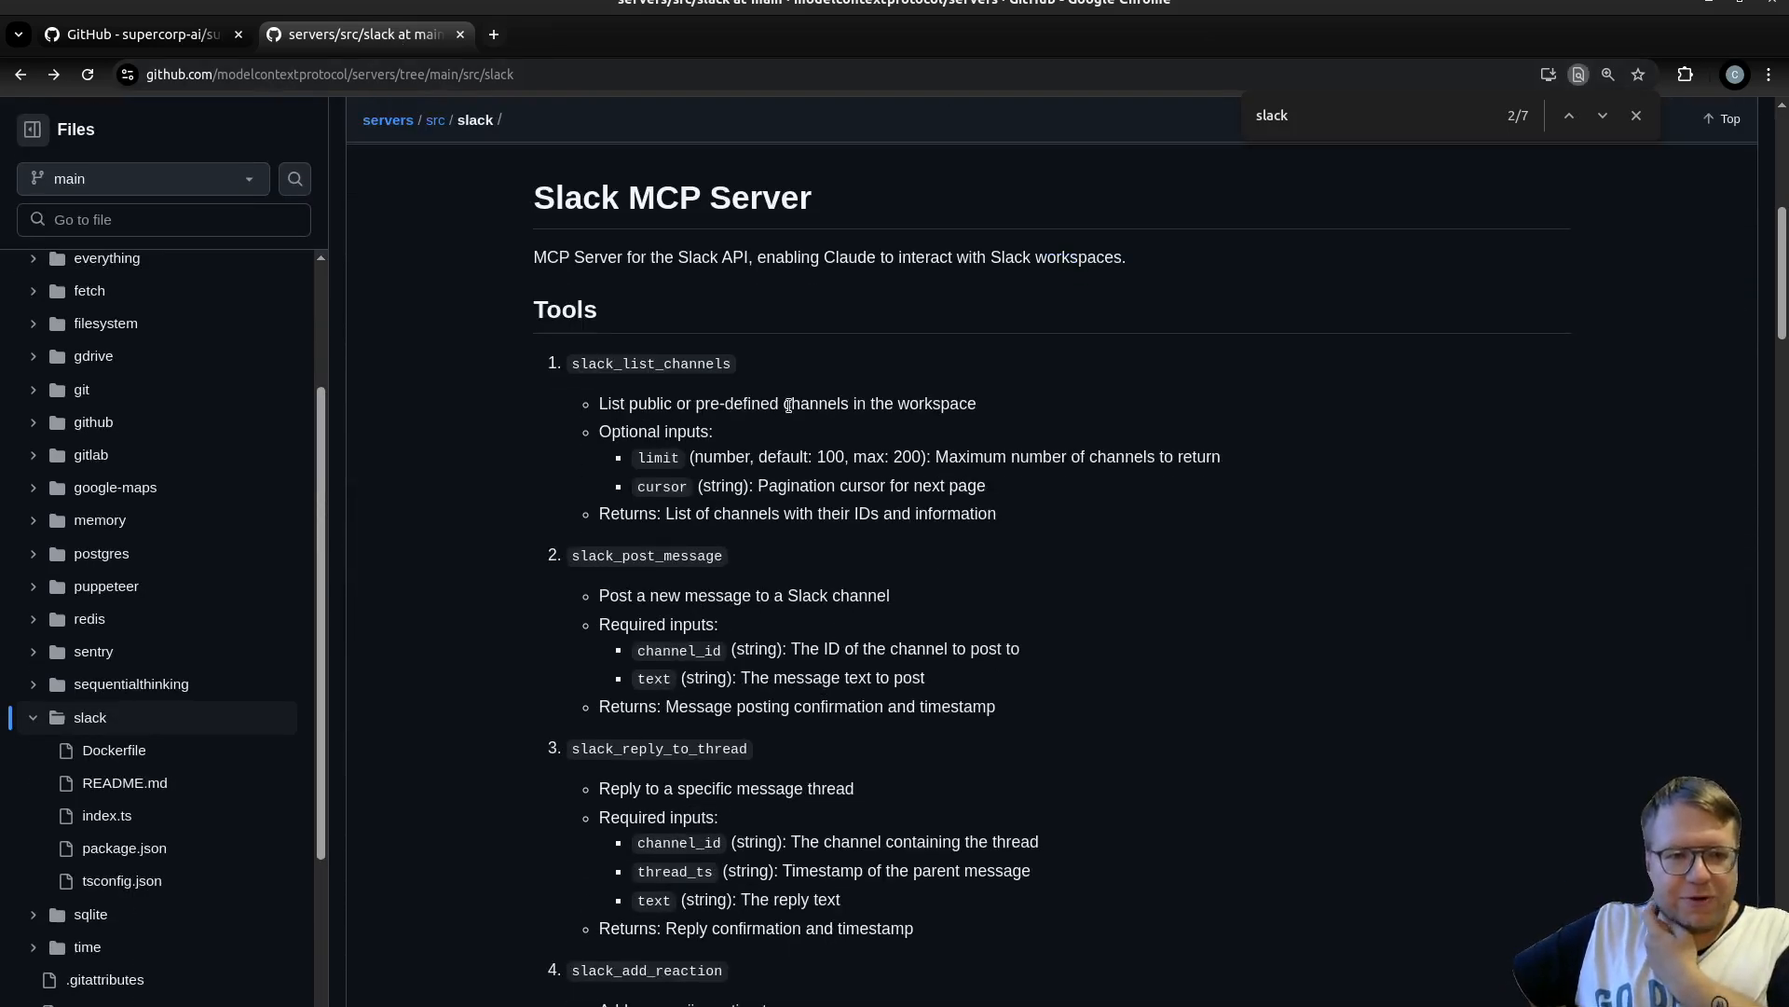
{"action": "scroll", "scroll_direction": "down", "scroll_amount": 3}
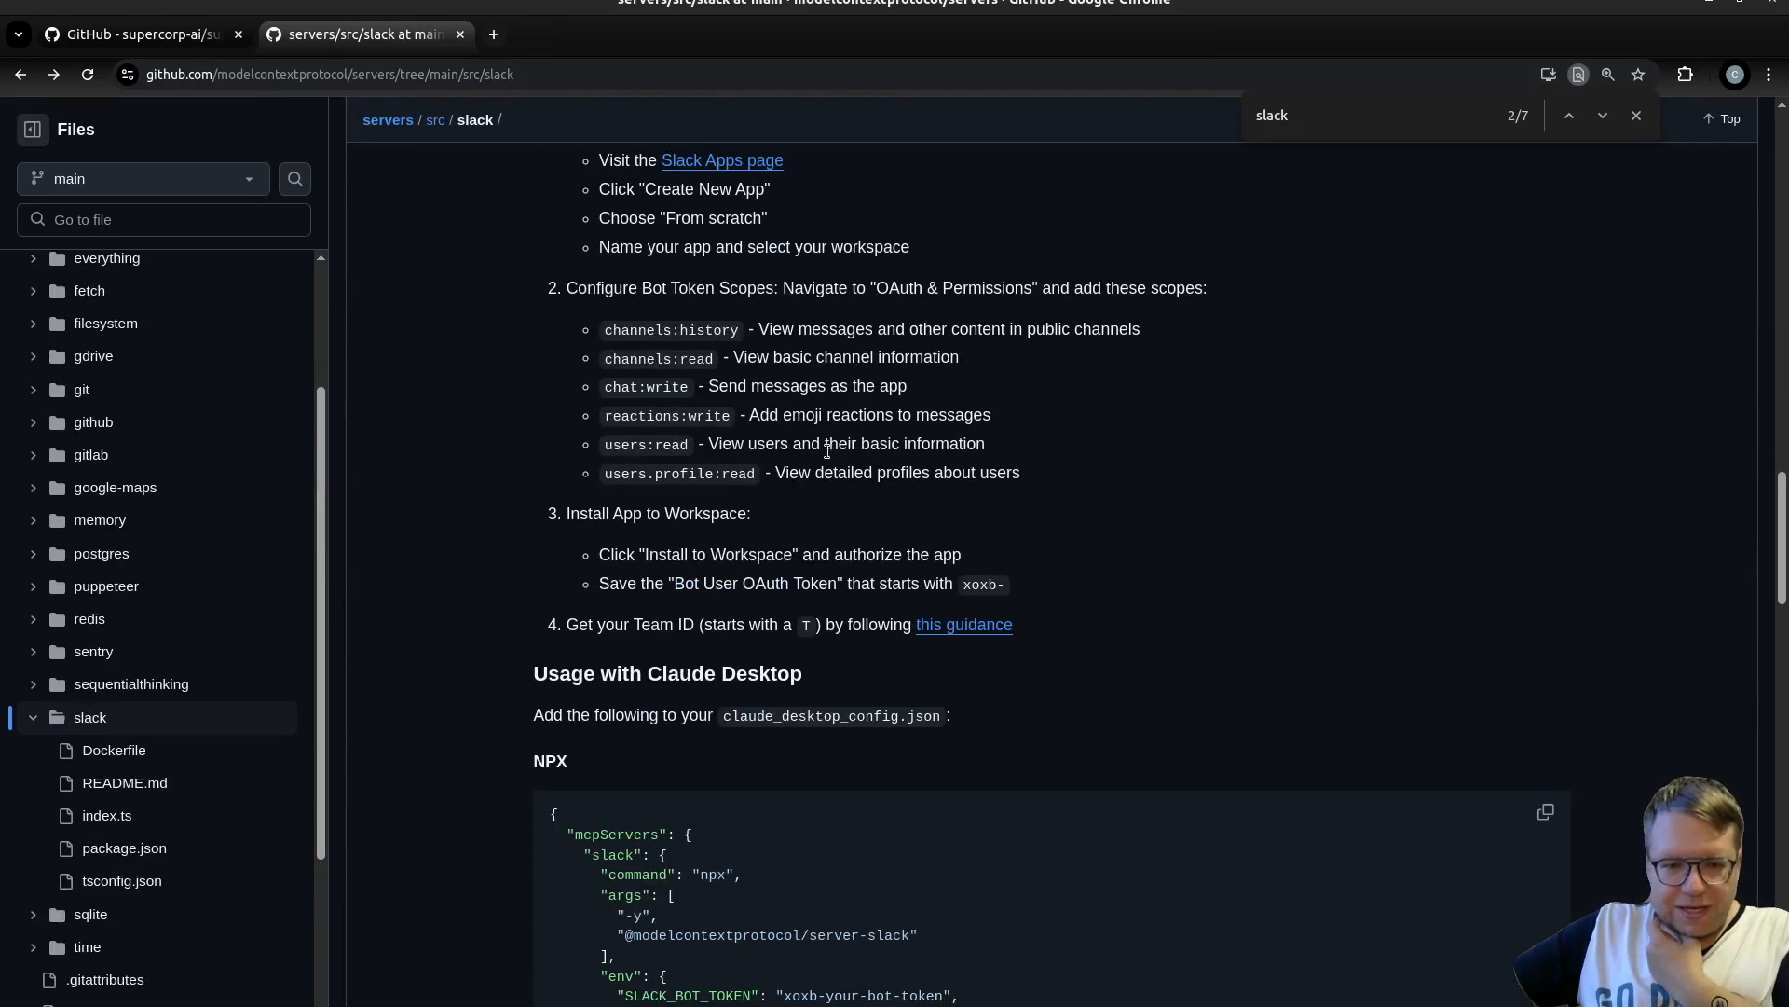
{"action": "scroll", "scroll_direction": "down", "scroll_amount": 3}
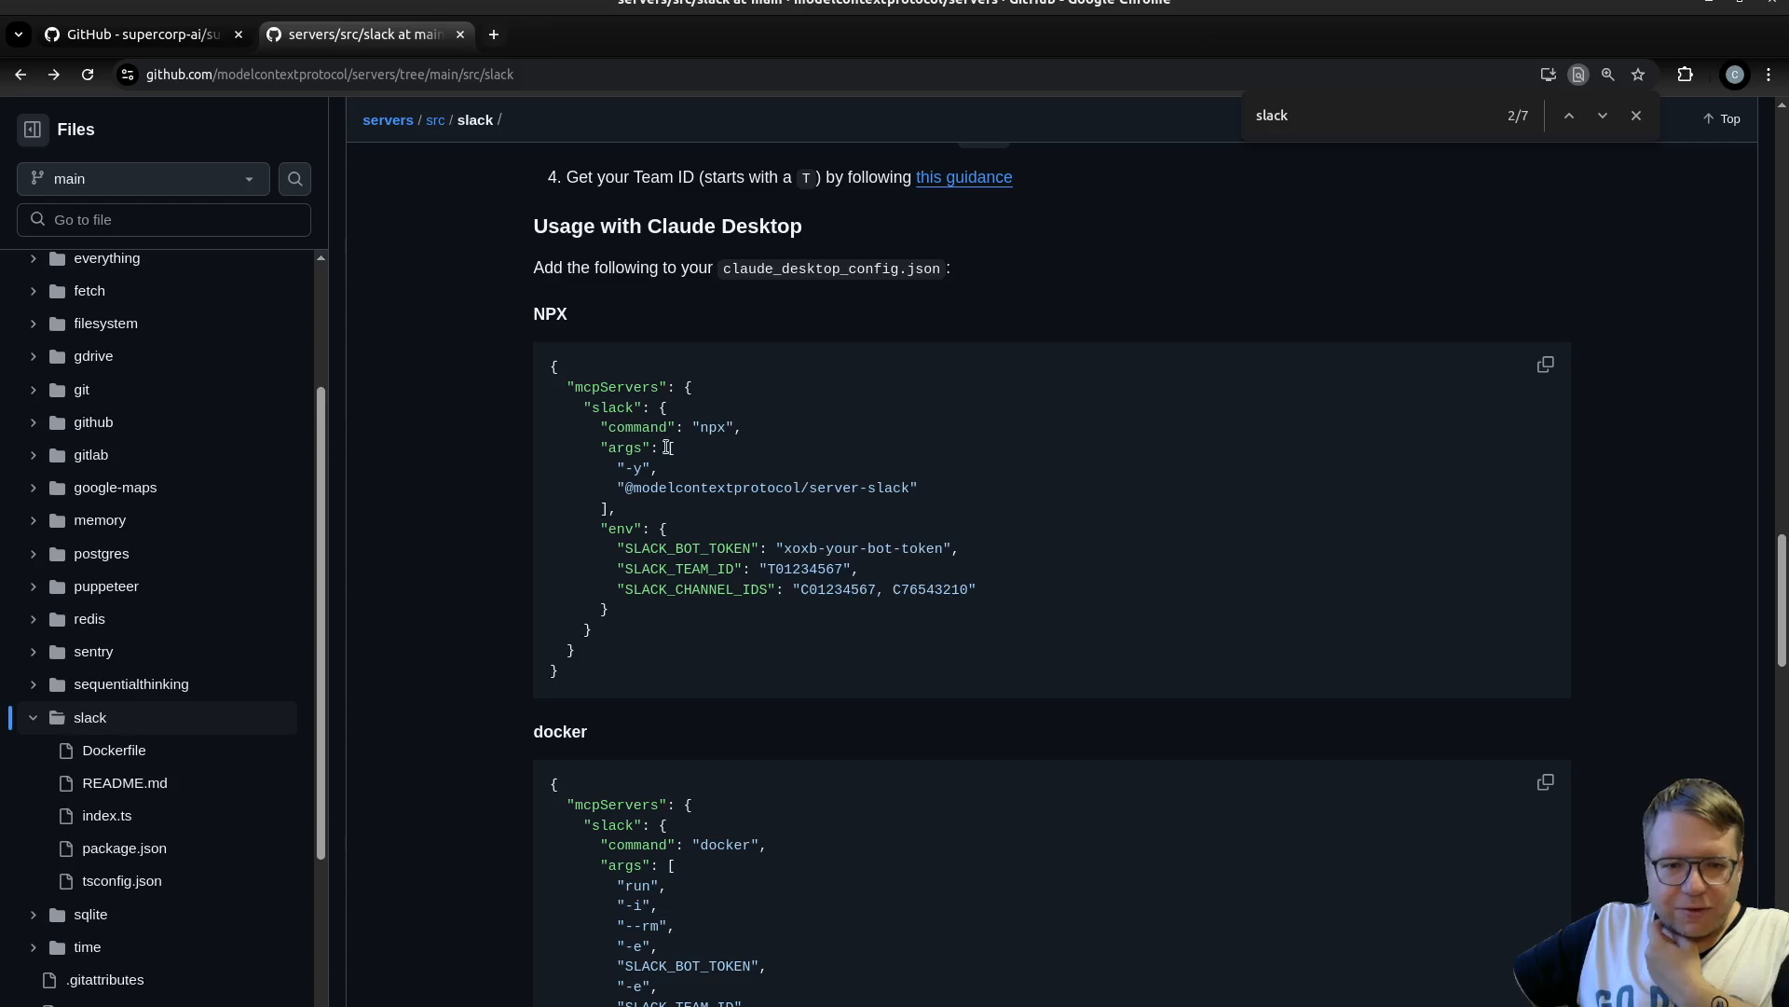
{"action": "double_click", "coordinate": [637, 468]}
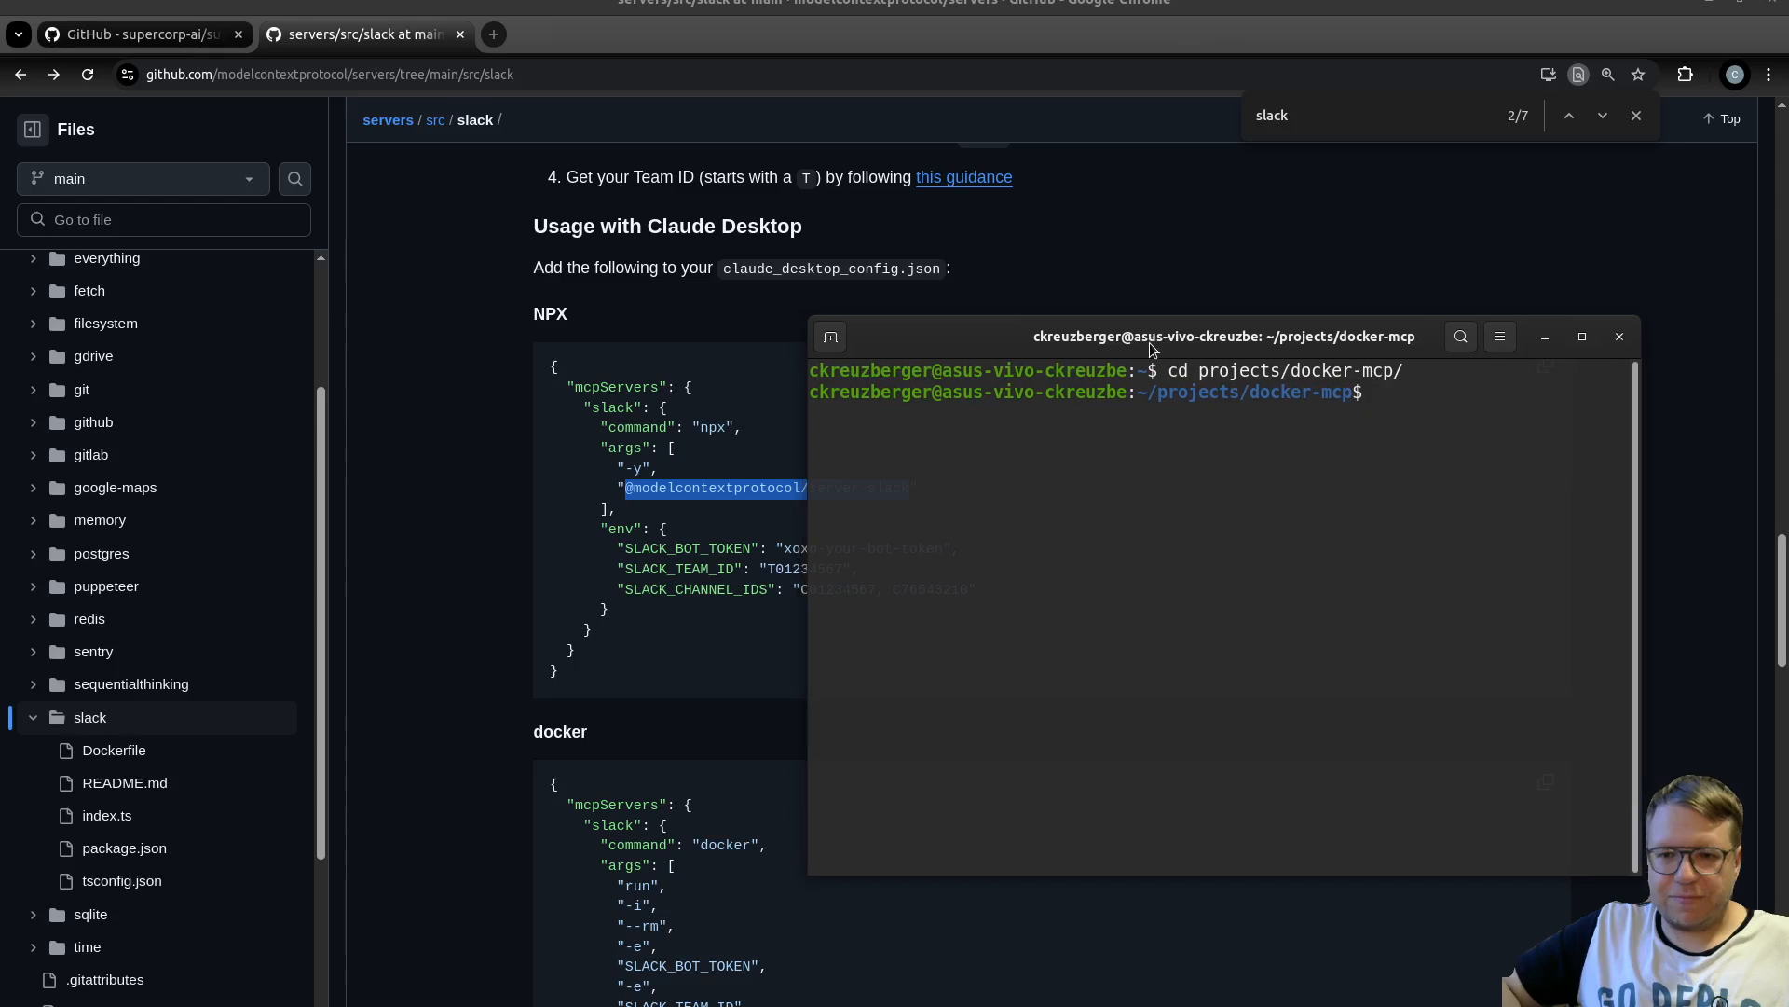
{"action": "type", "text": "npx -y"}
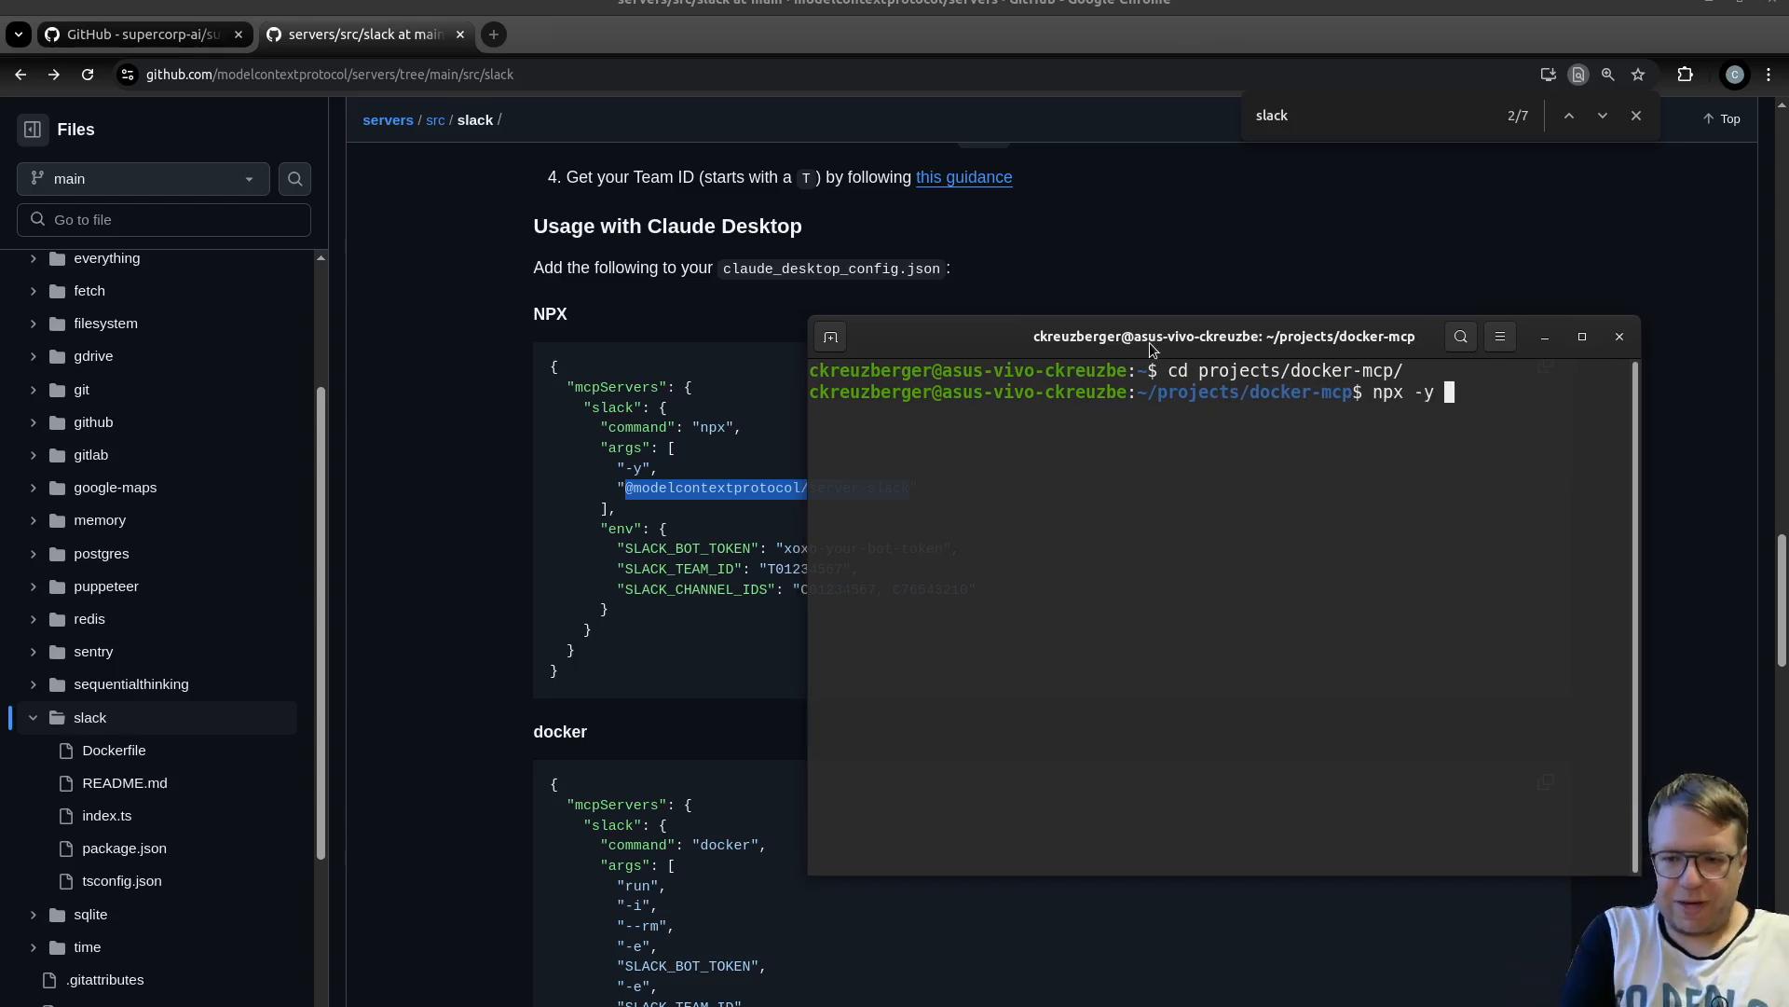
{"action": "type", "text": "@model"}
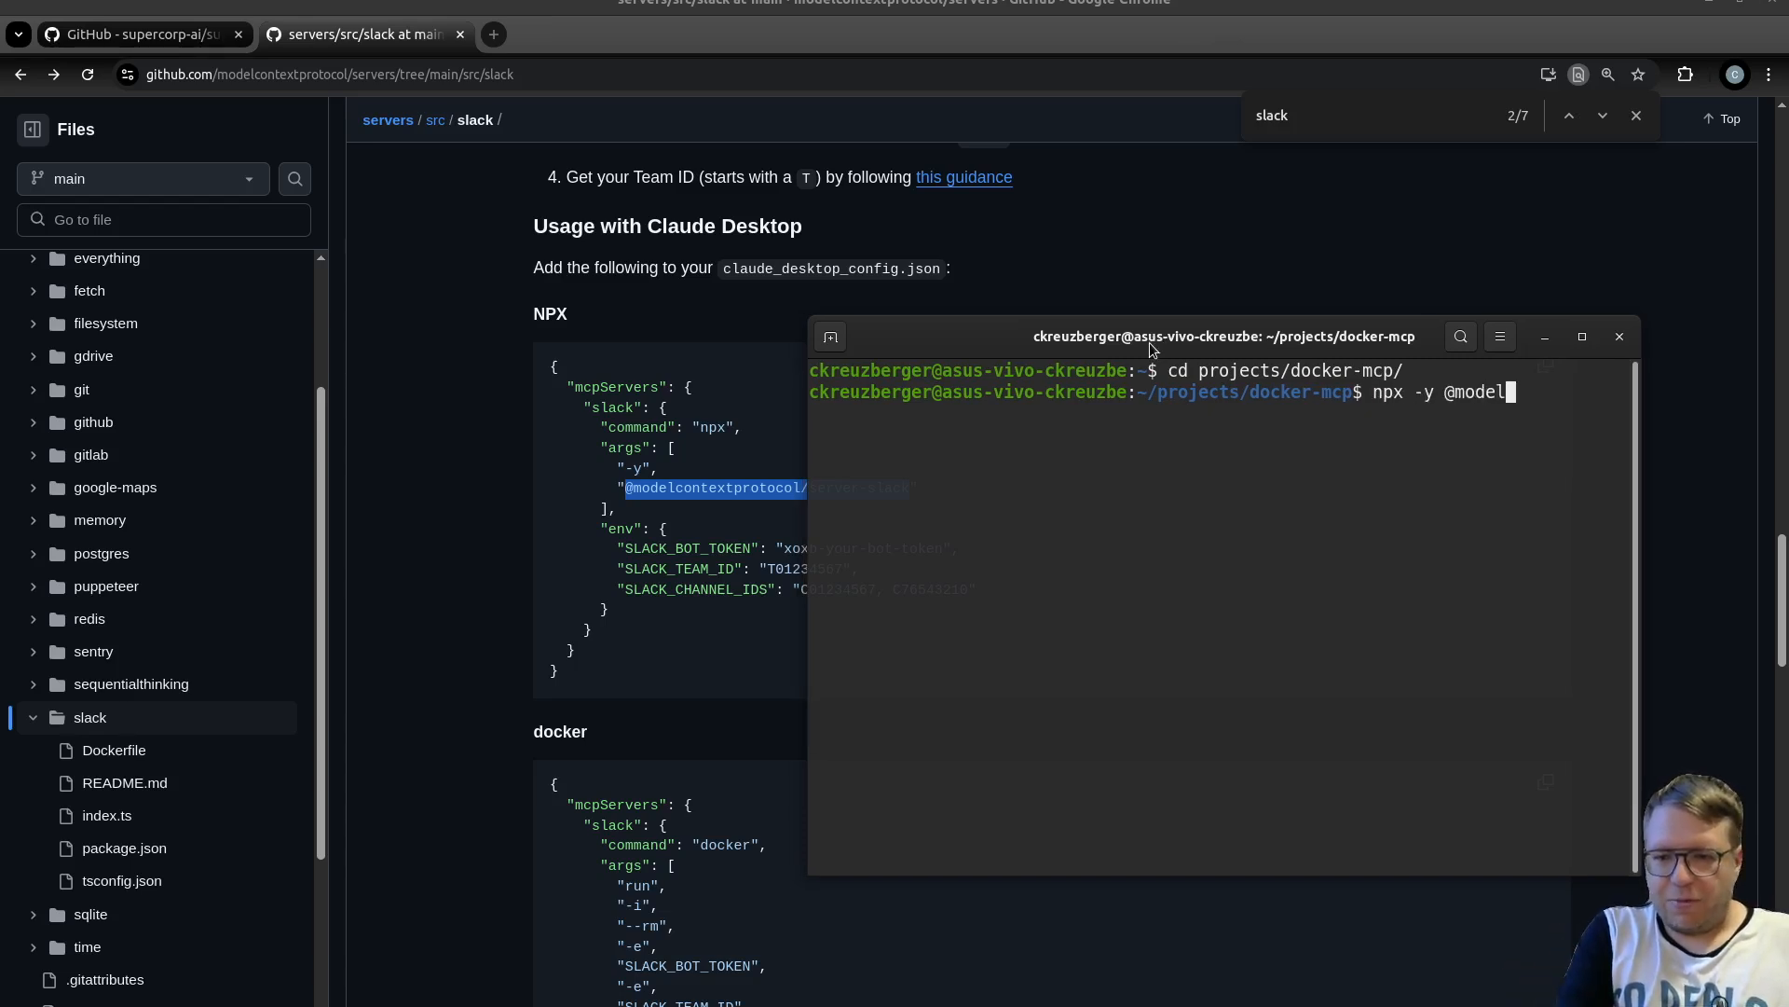
{"action": "type", "text": "contextprotocol/serv"}
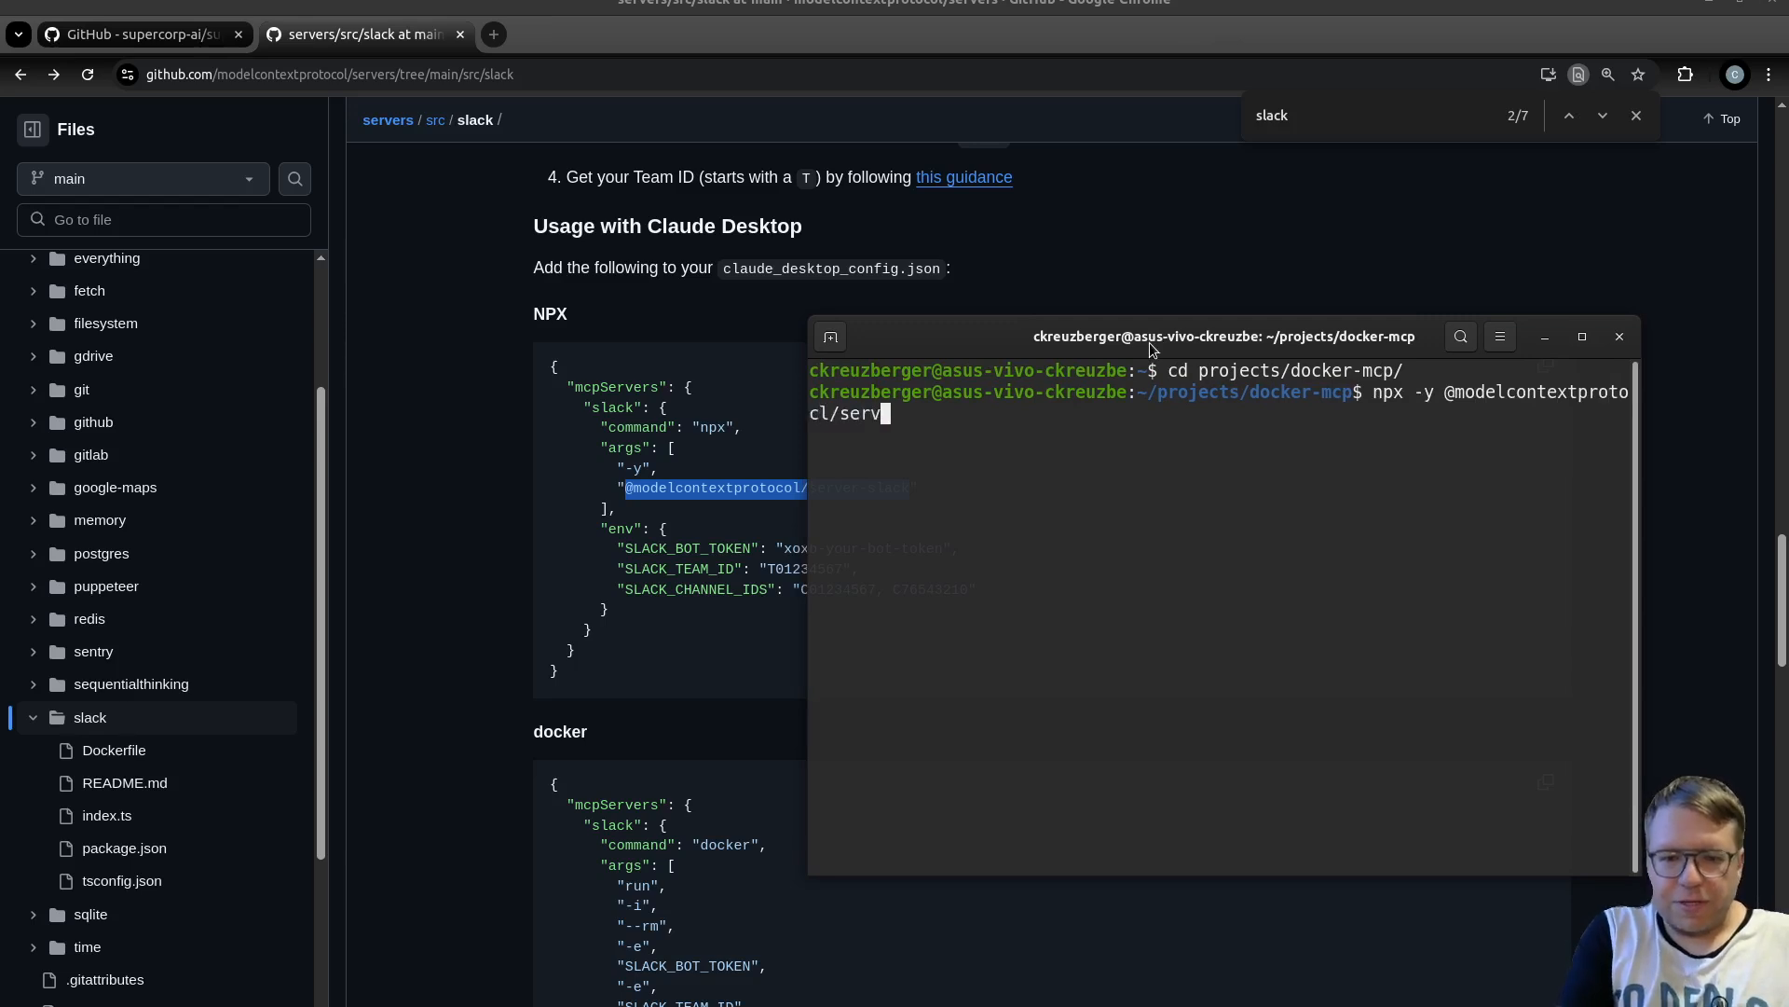
{"action": "type", "text": "er-slack"}
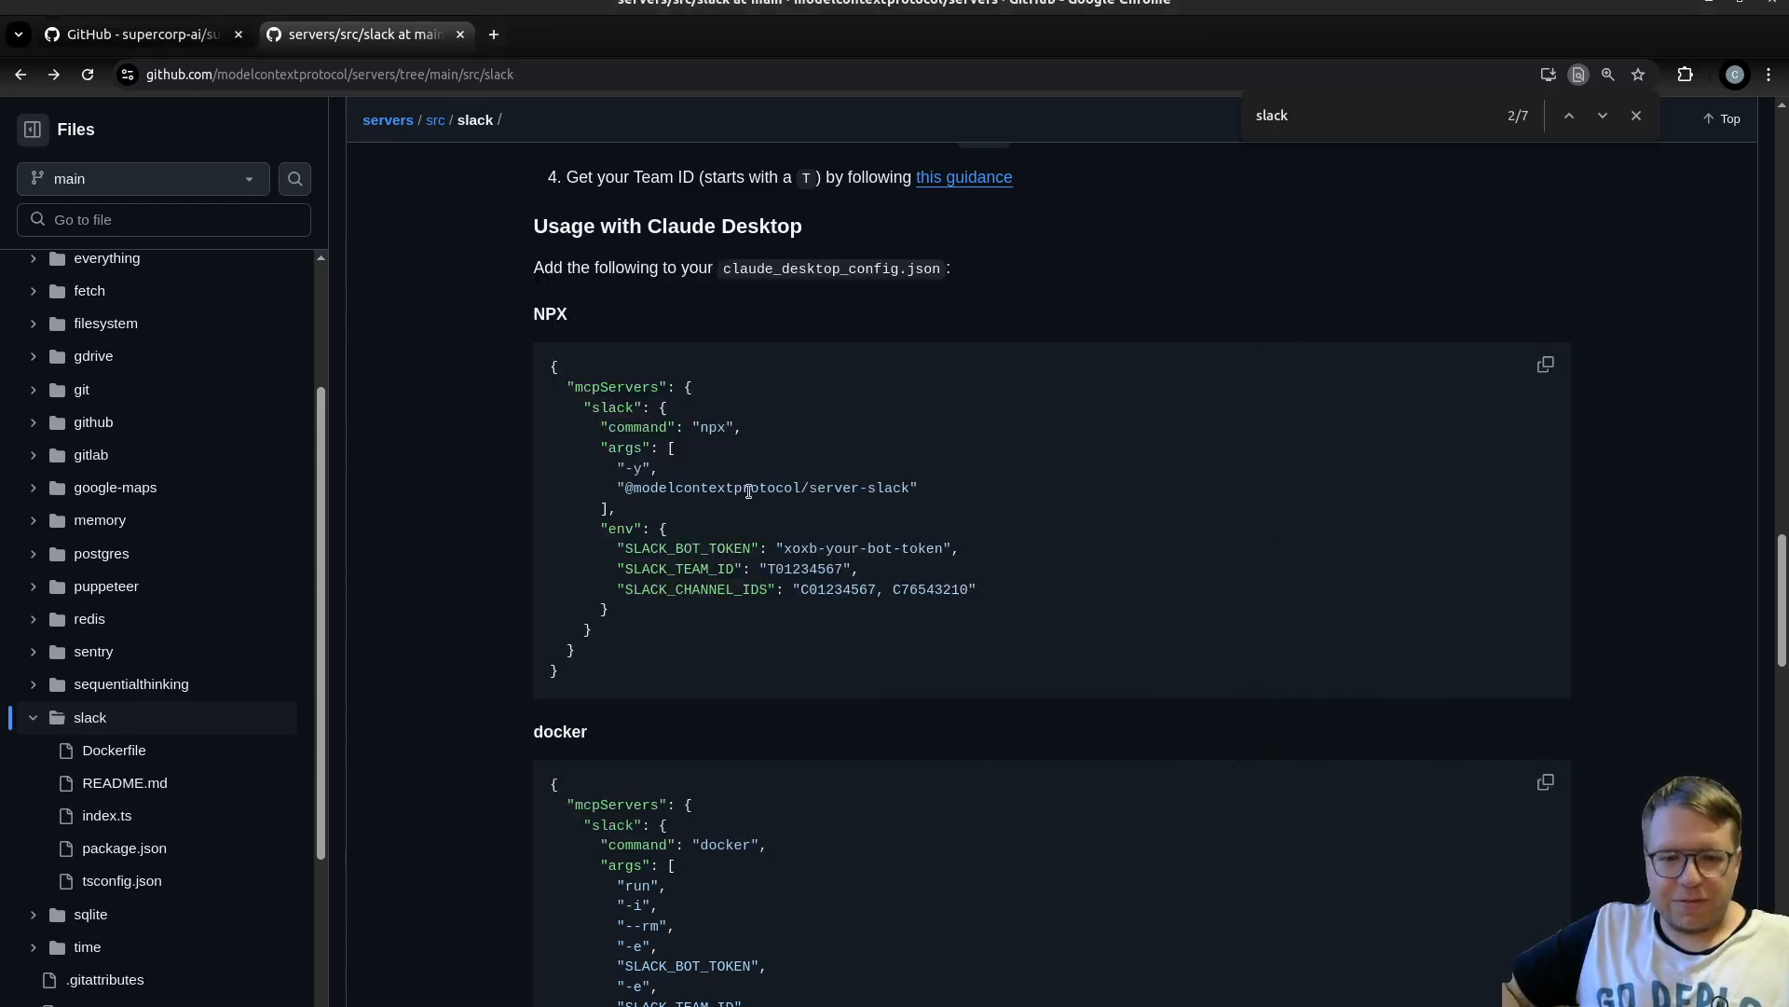
{"action": "double_click", "coordinate": [771, 488]}
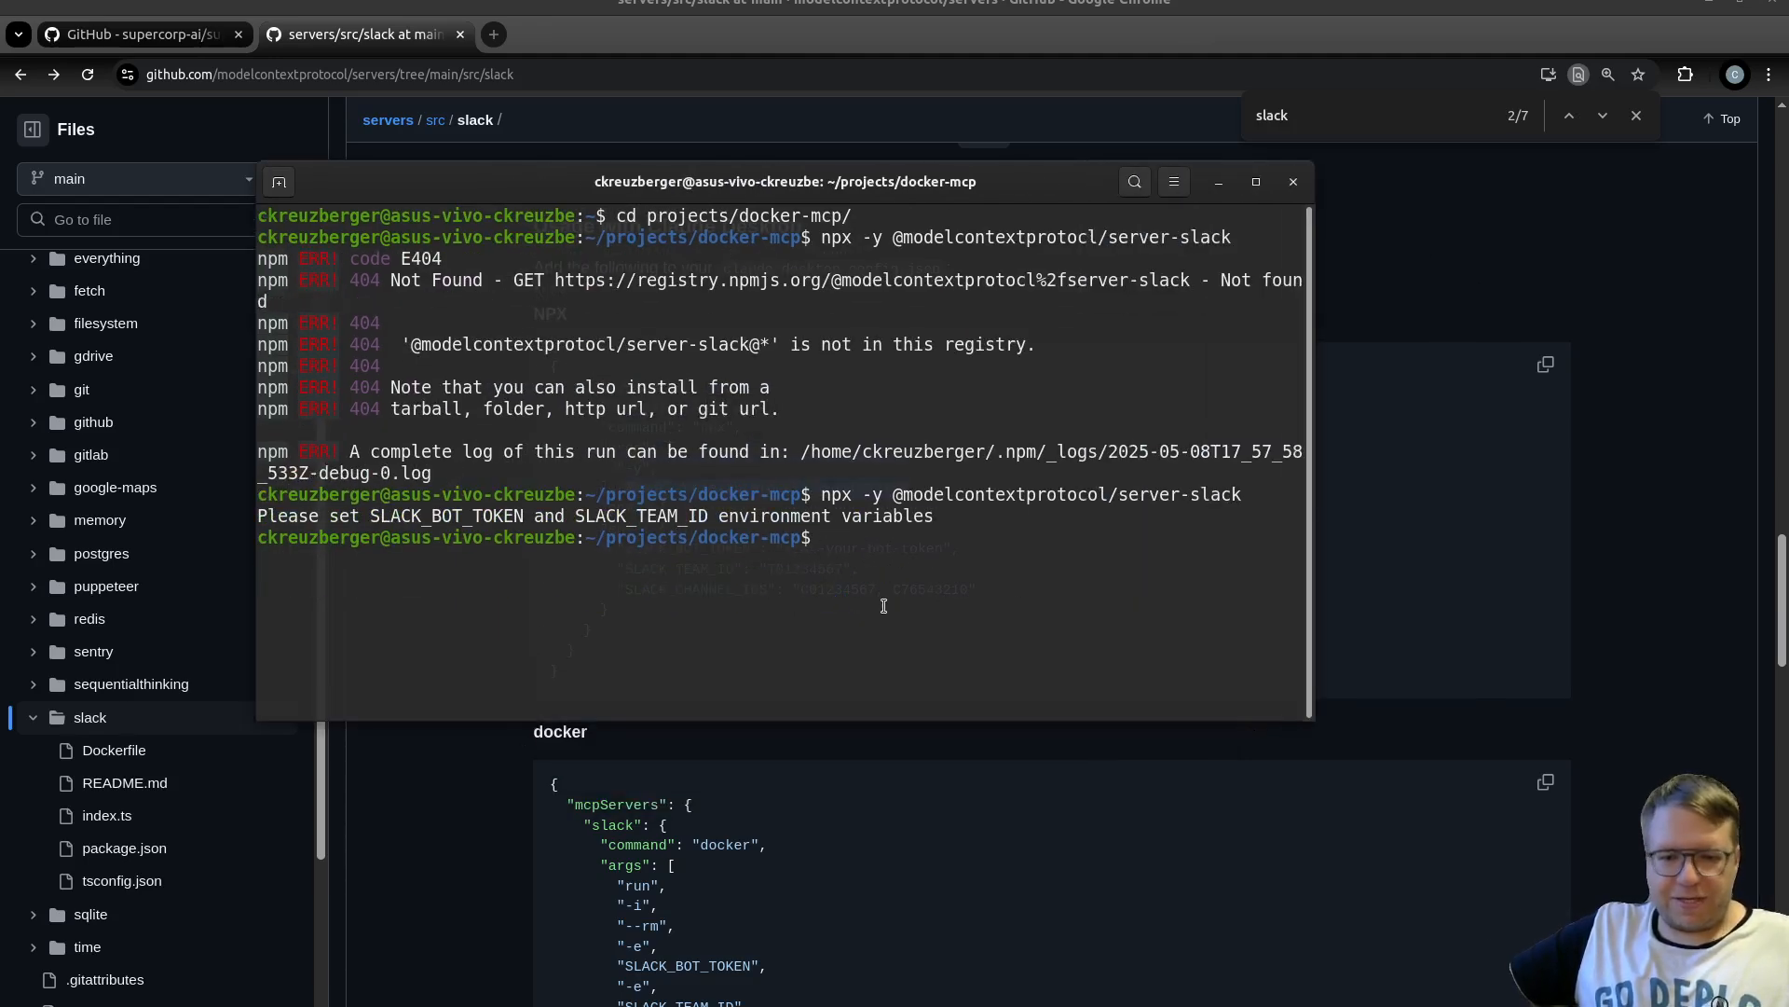
Export placeholder SLACK_BOT_TOKEN and SLACK_TEAM_ID, run the Slack server, then stop it.
{"action": "type", "text": "export SLACK_BOT_TOKEN=xoxb"}
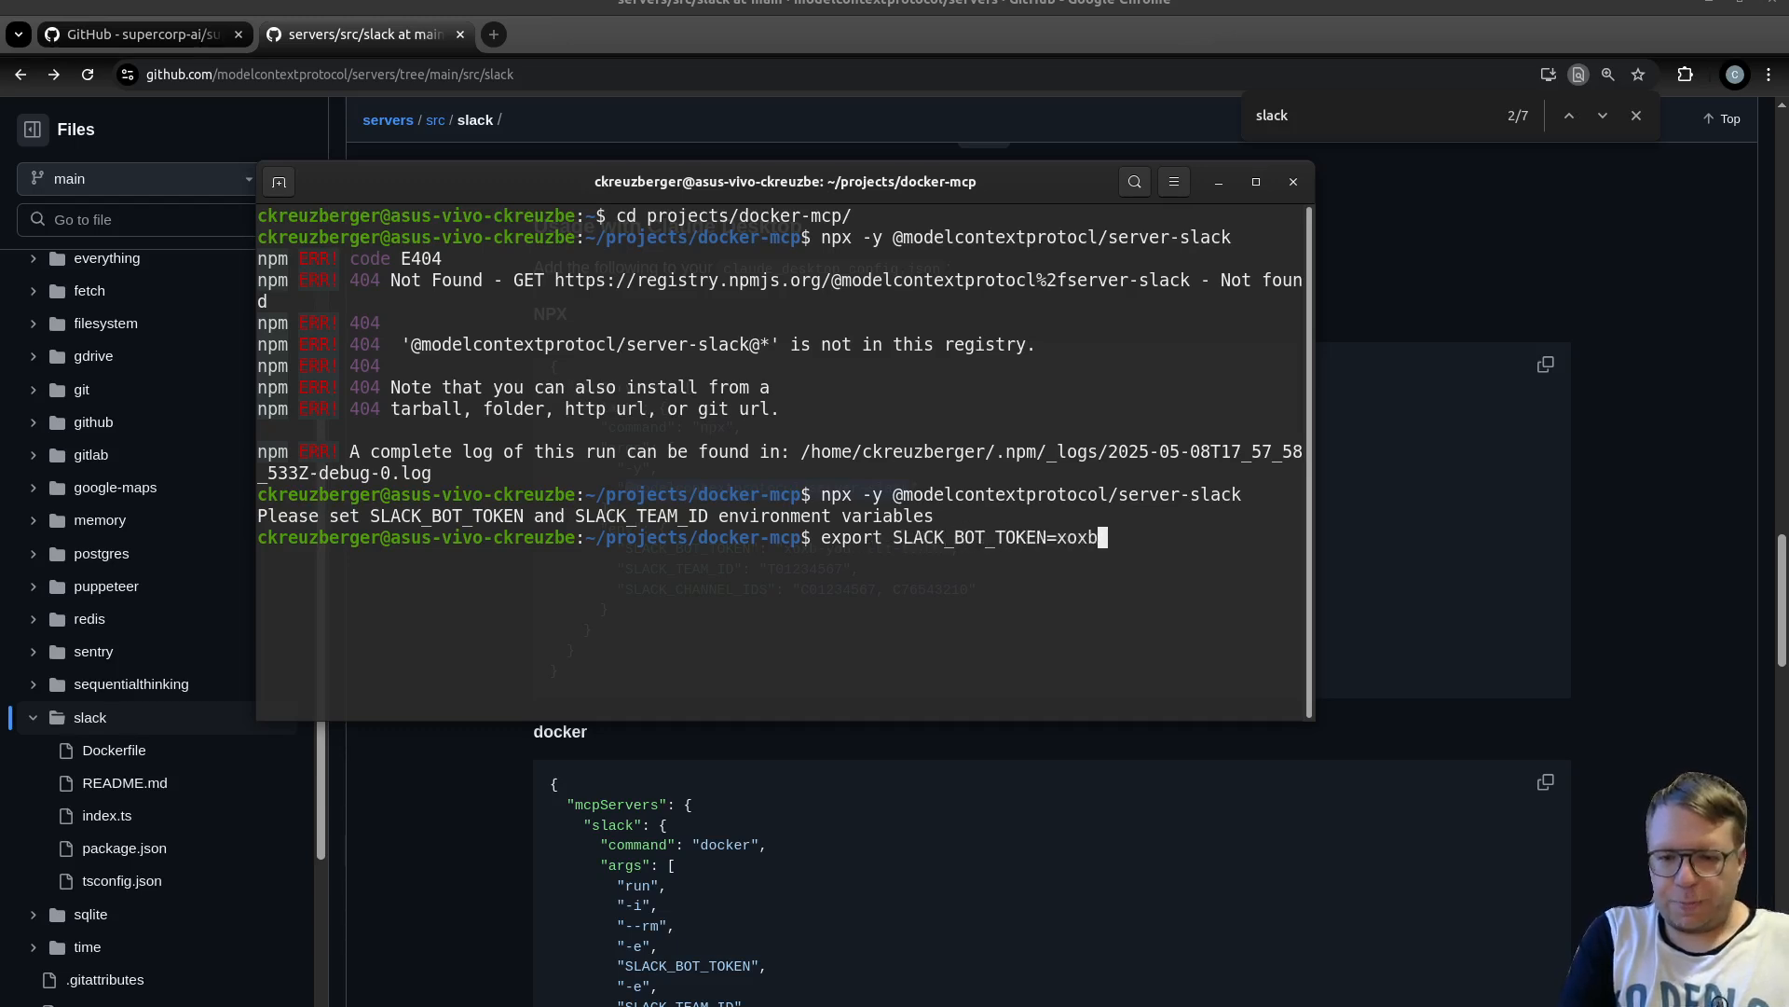
{"action": "key", "text": "Return"}
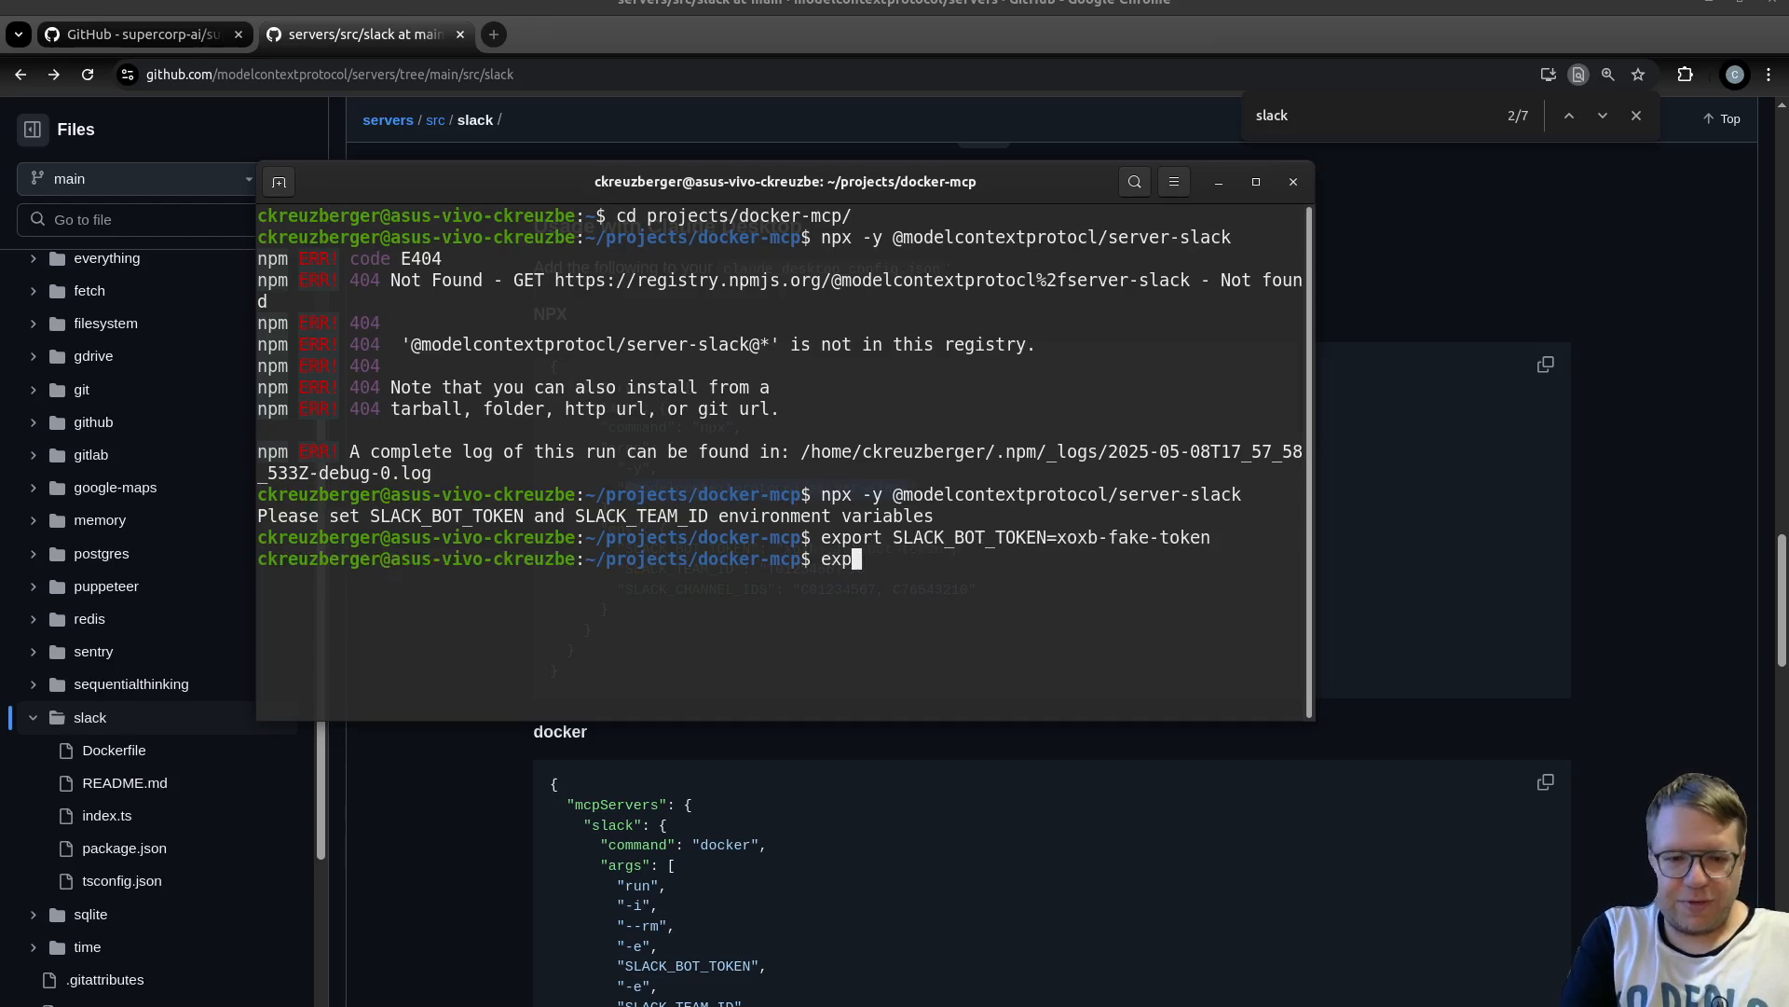
{"action": "type", "text": "ort SLACK_TEAM_I"}
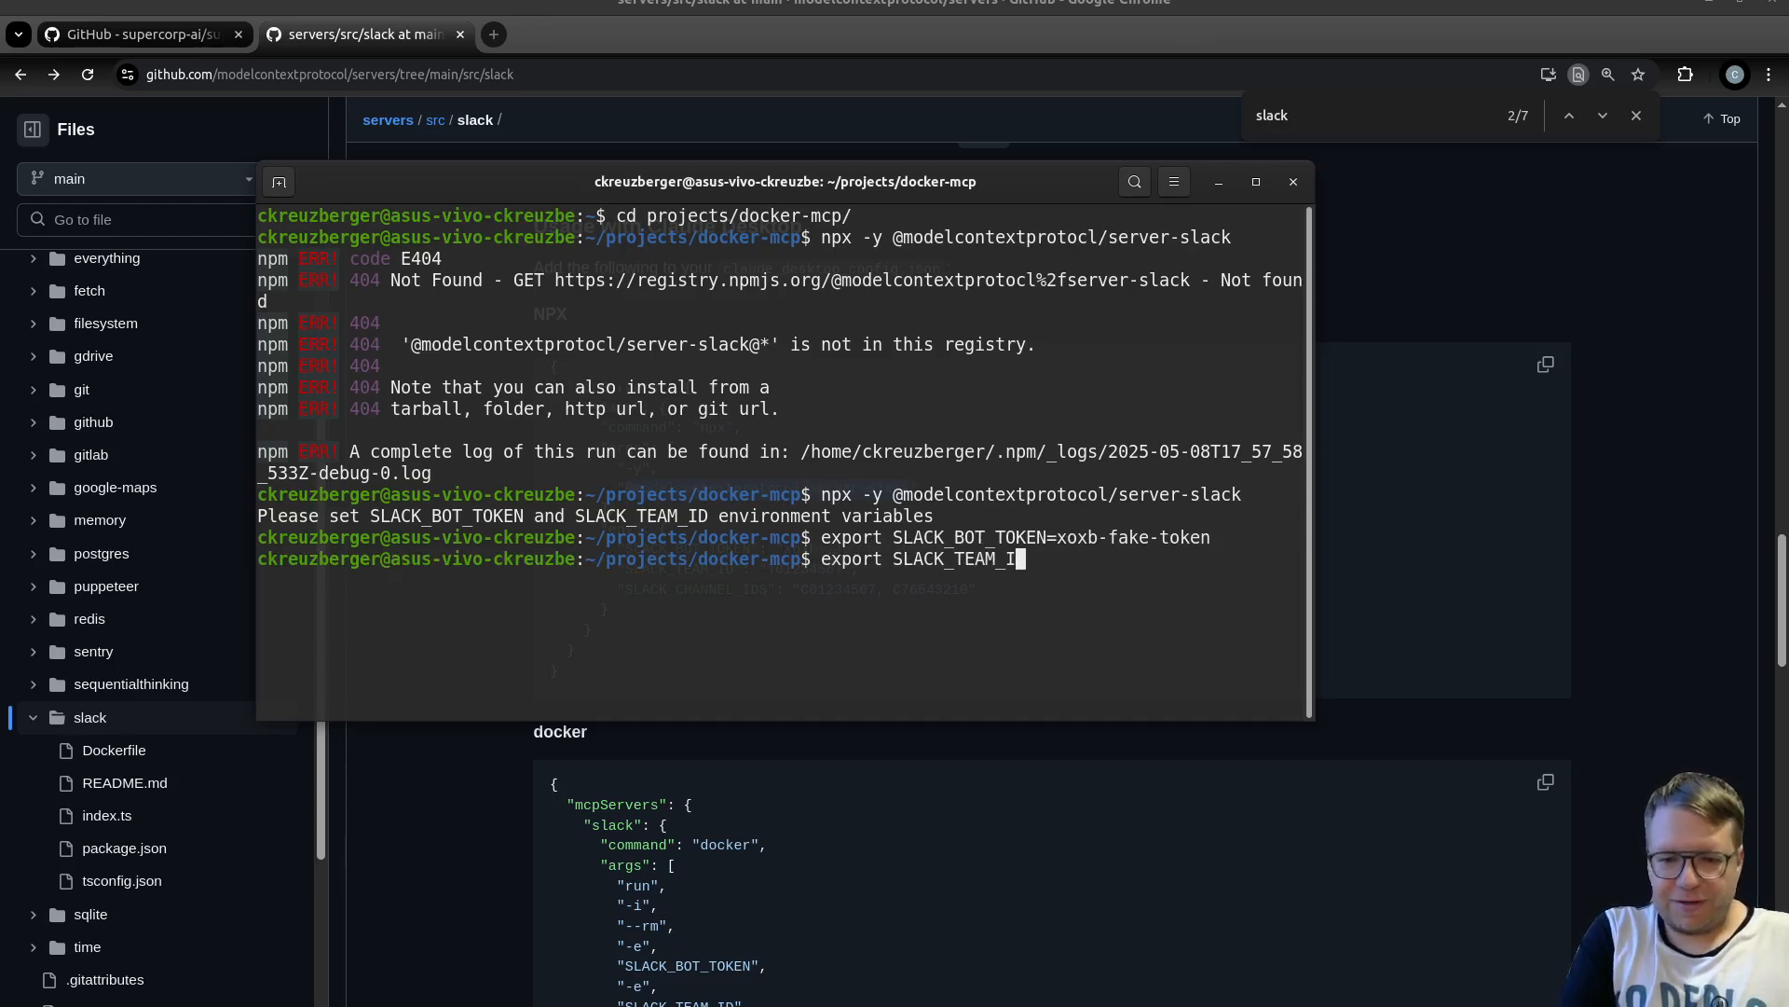
{"action": "key", "text": "Return"}
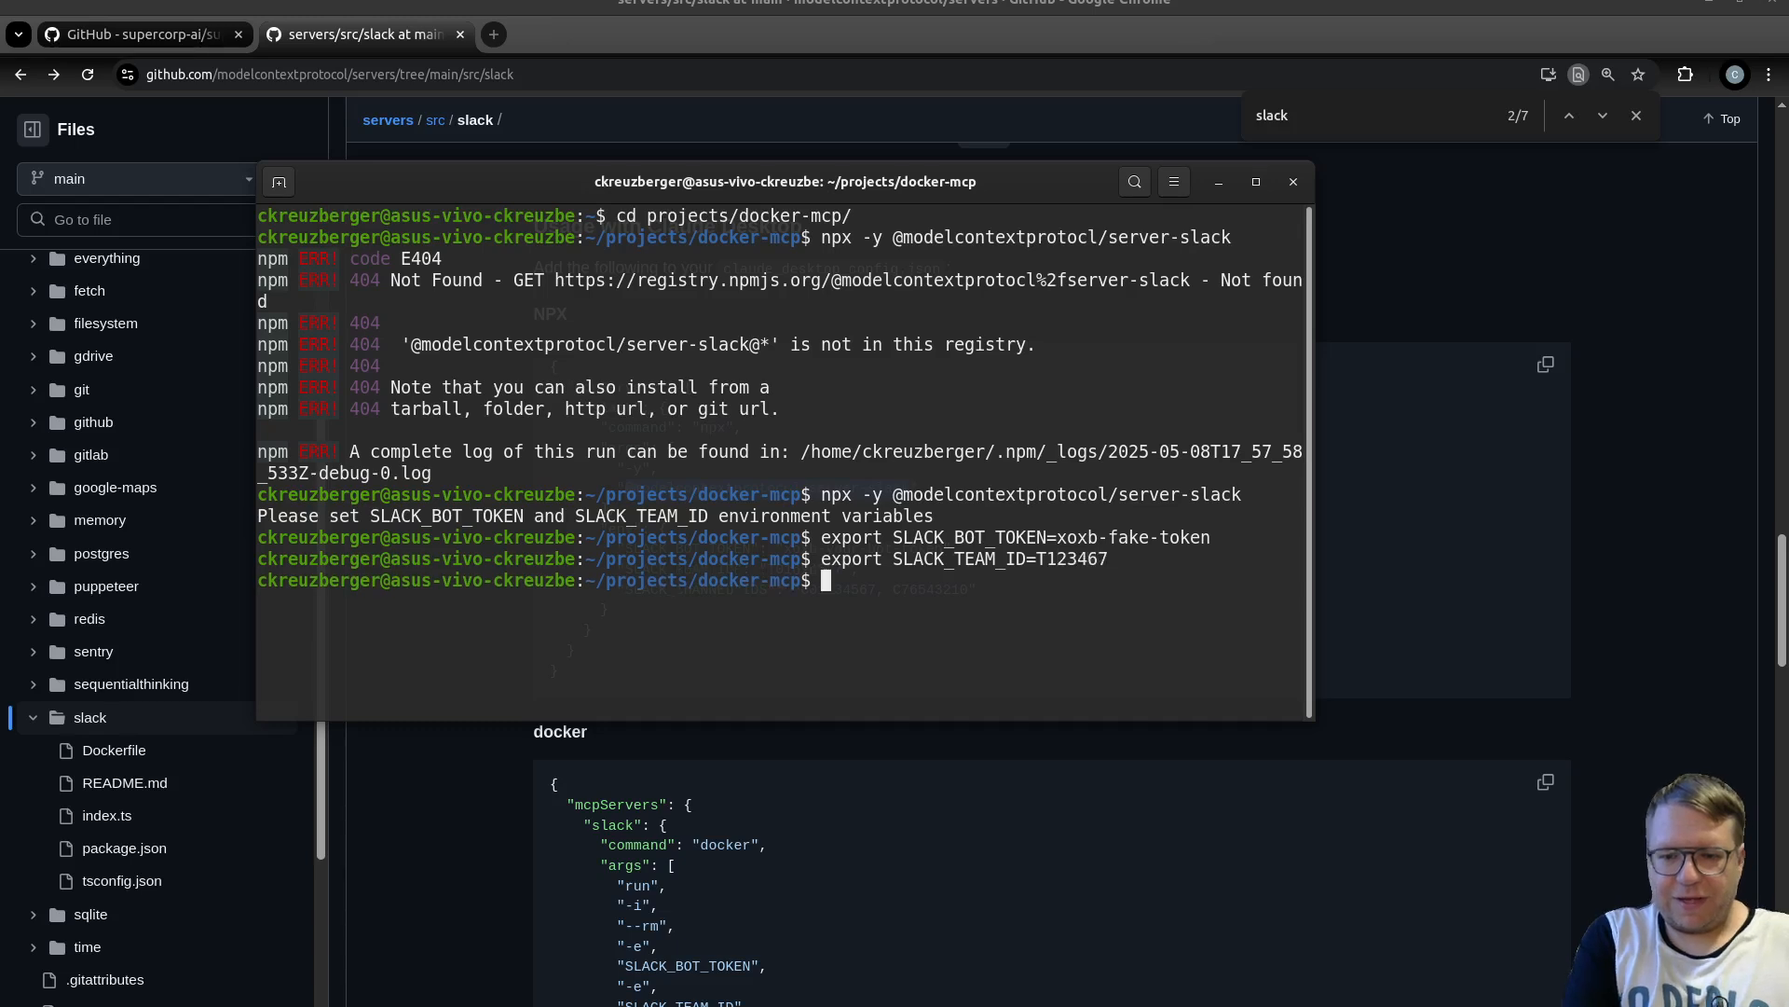
{"action": "type", "text": "npx -y @modelcontextprotocol/server-slack"}
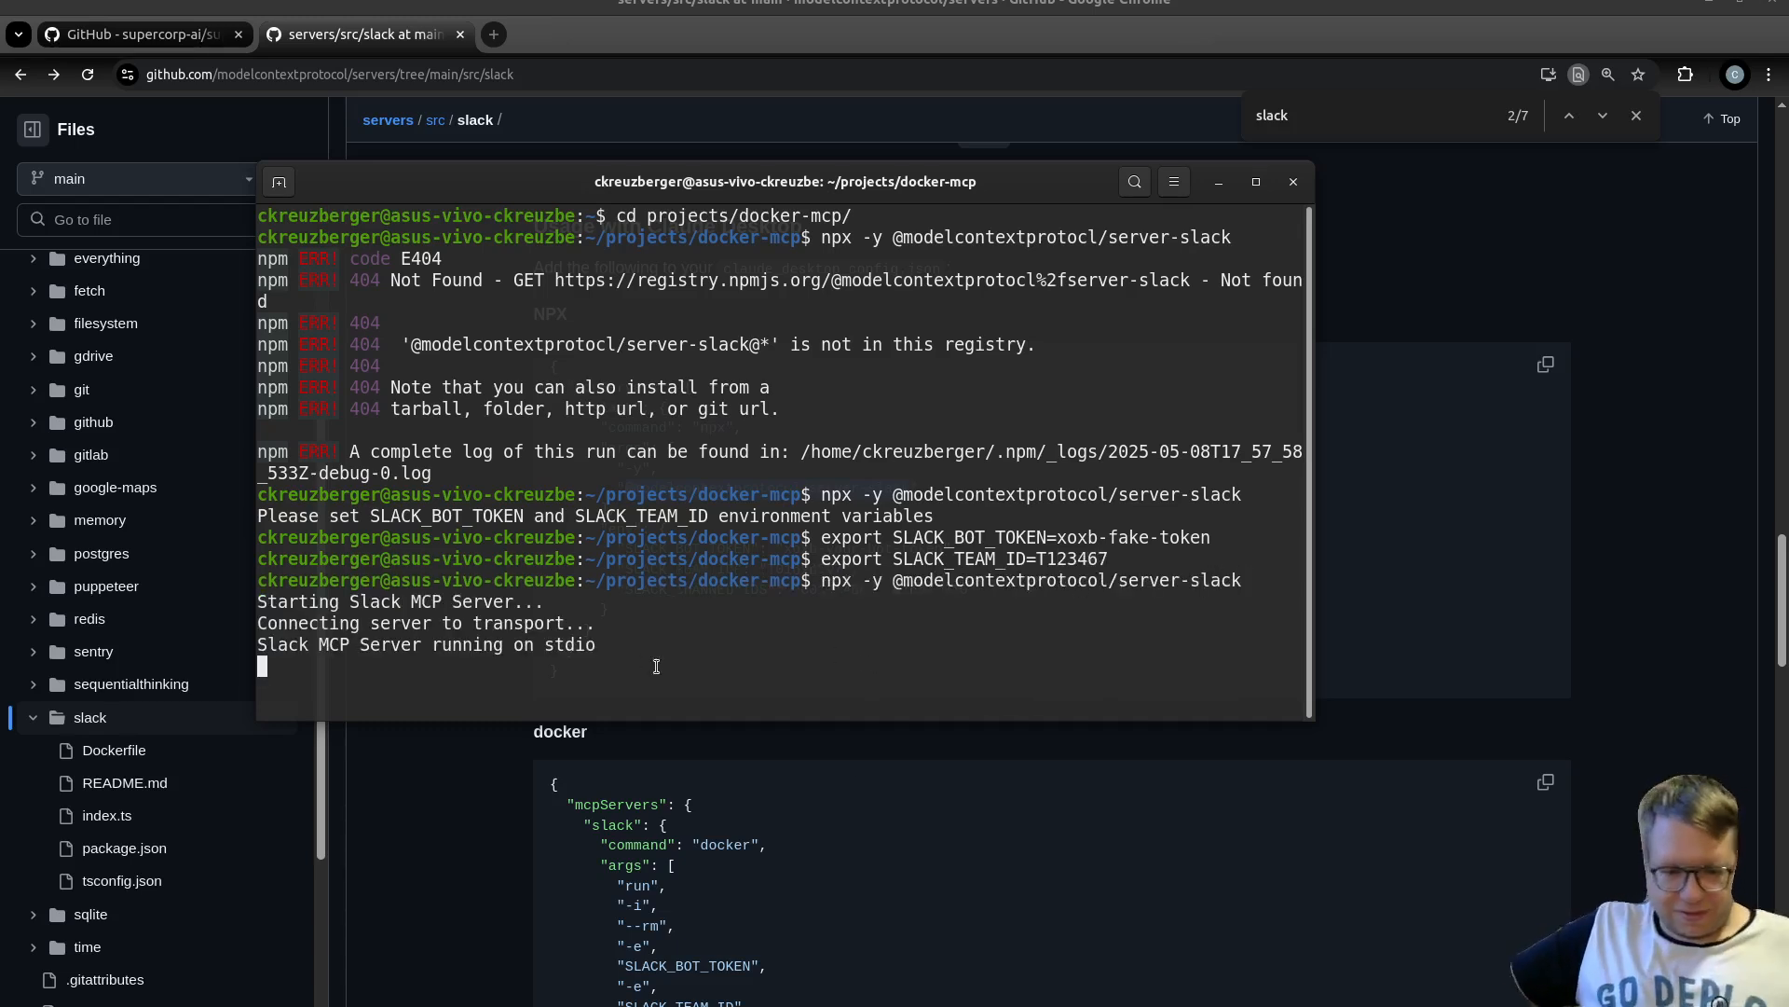
{"action": "mouse_move", "coordinate": [491, 640]}
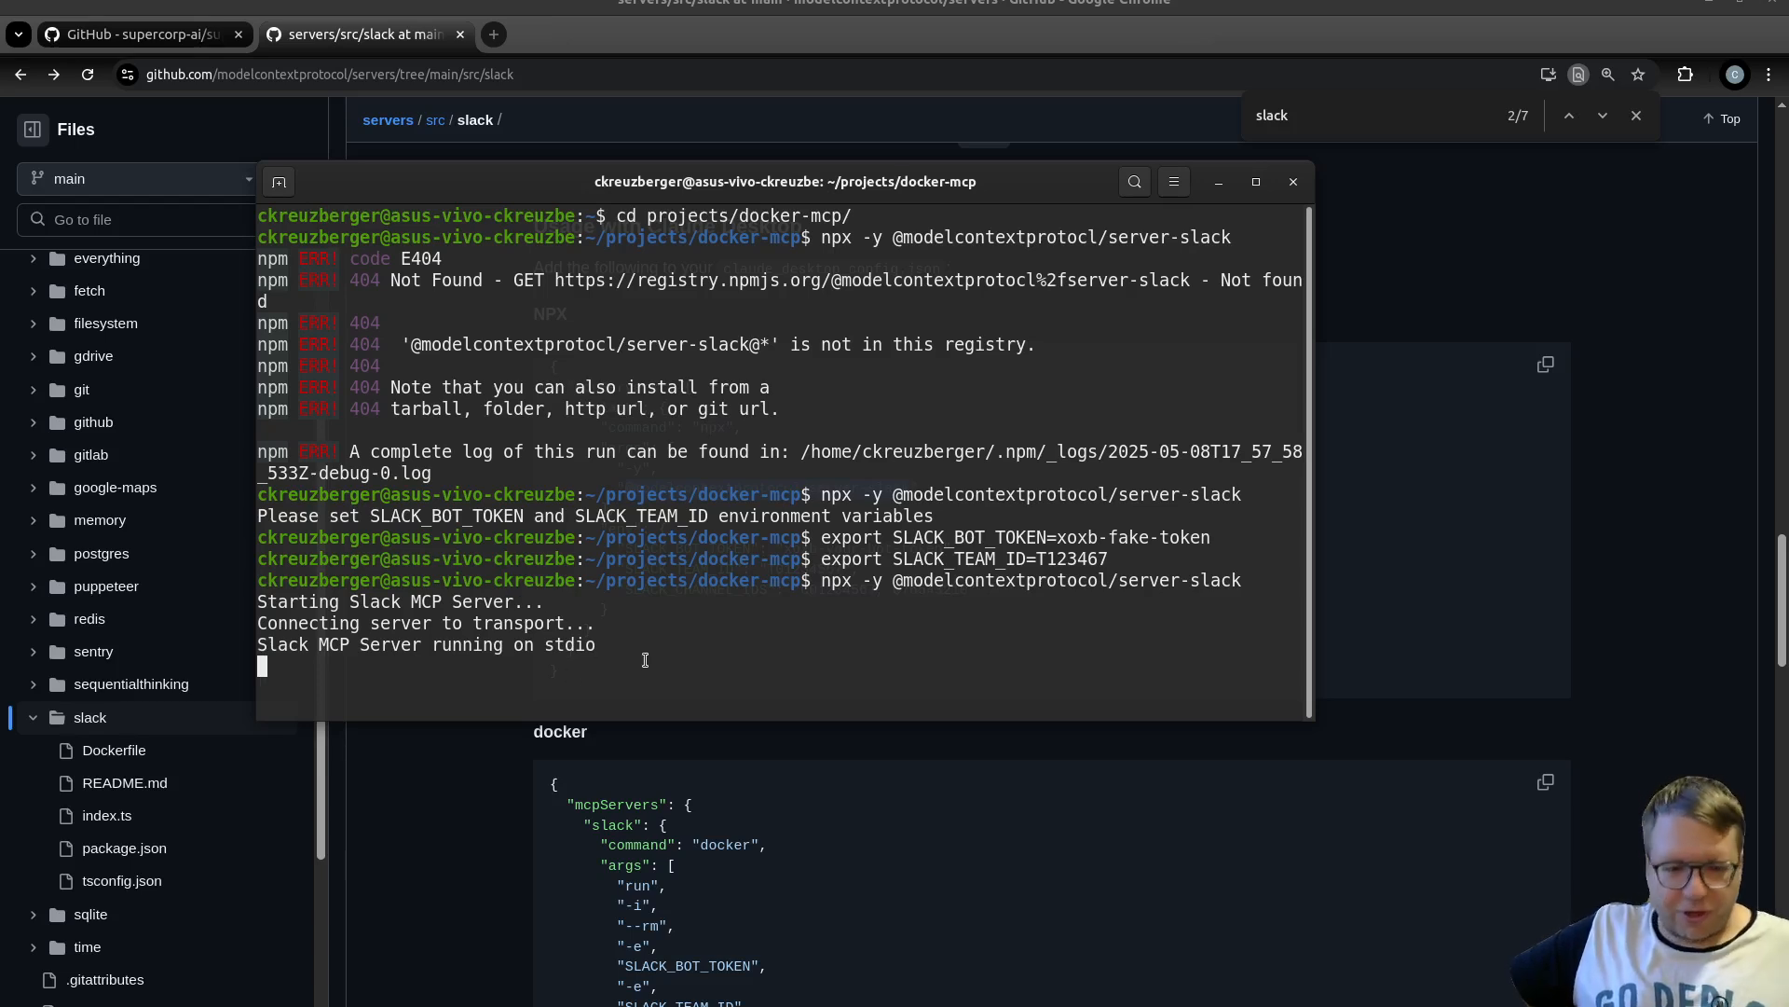
{"action": "mouse_move", "coordinate": [641, 641]}
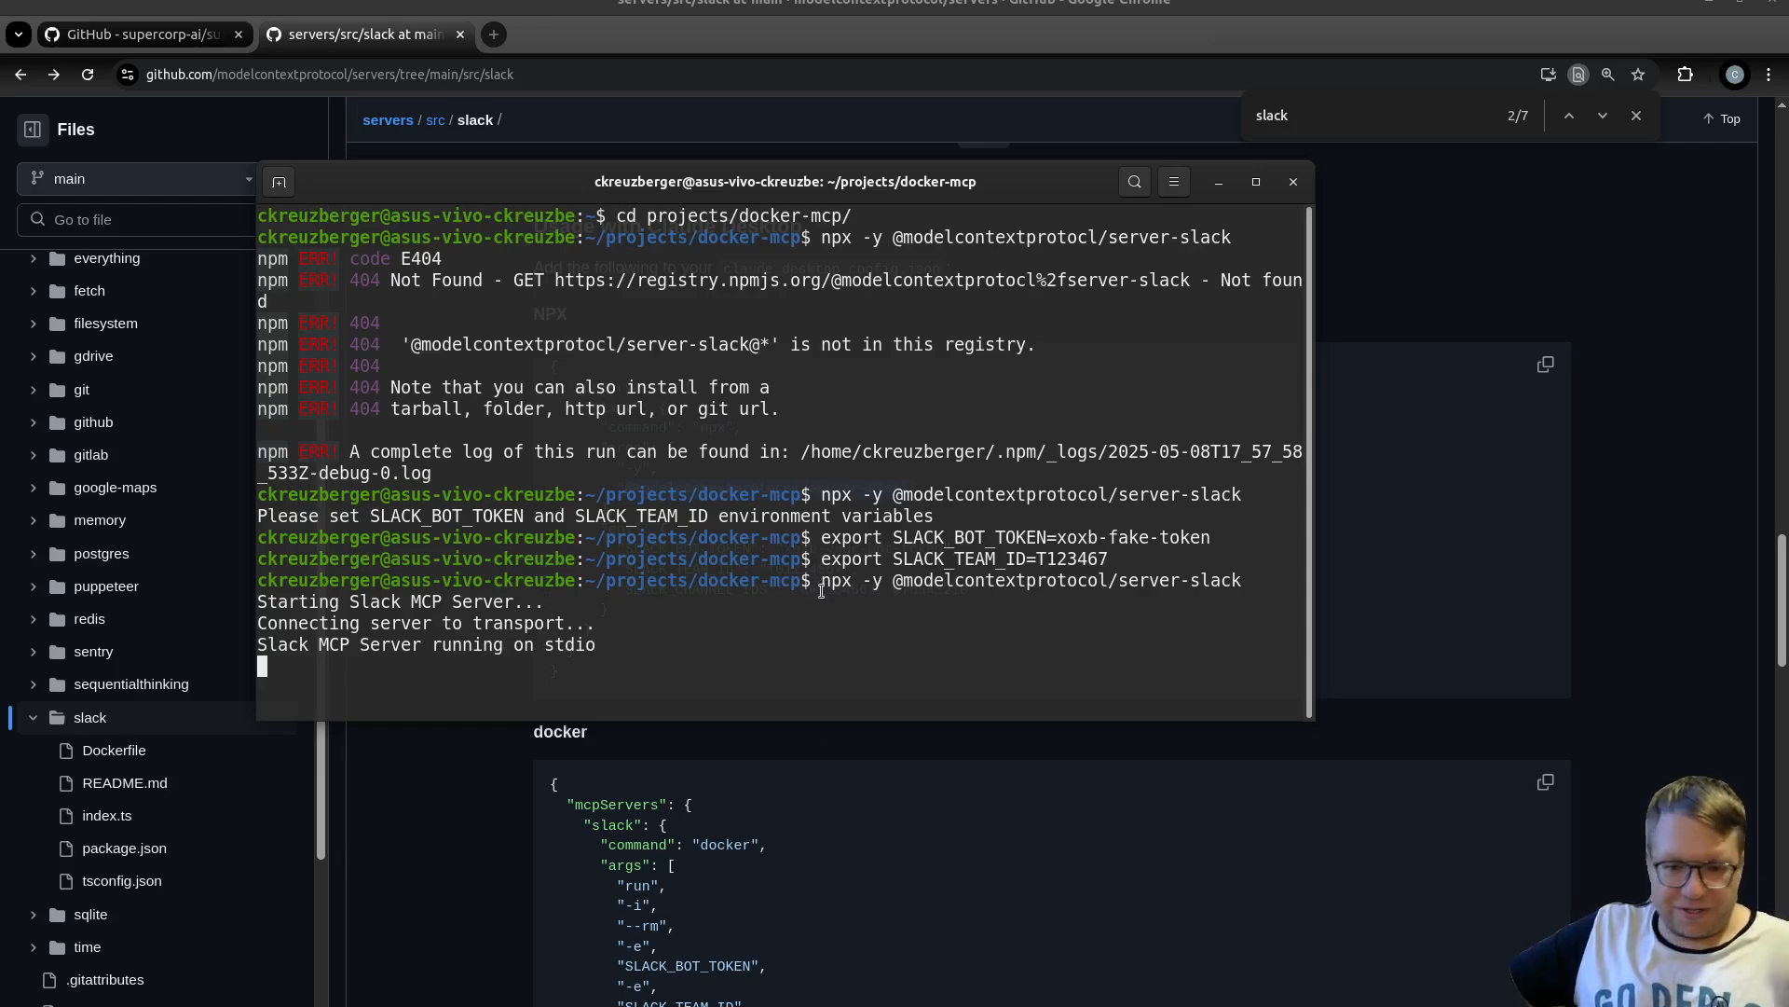
{"action": "key", "text": "ctrl+c"}
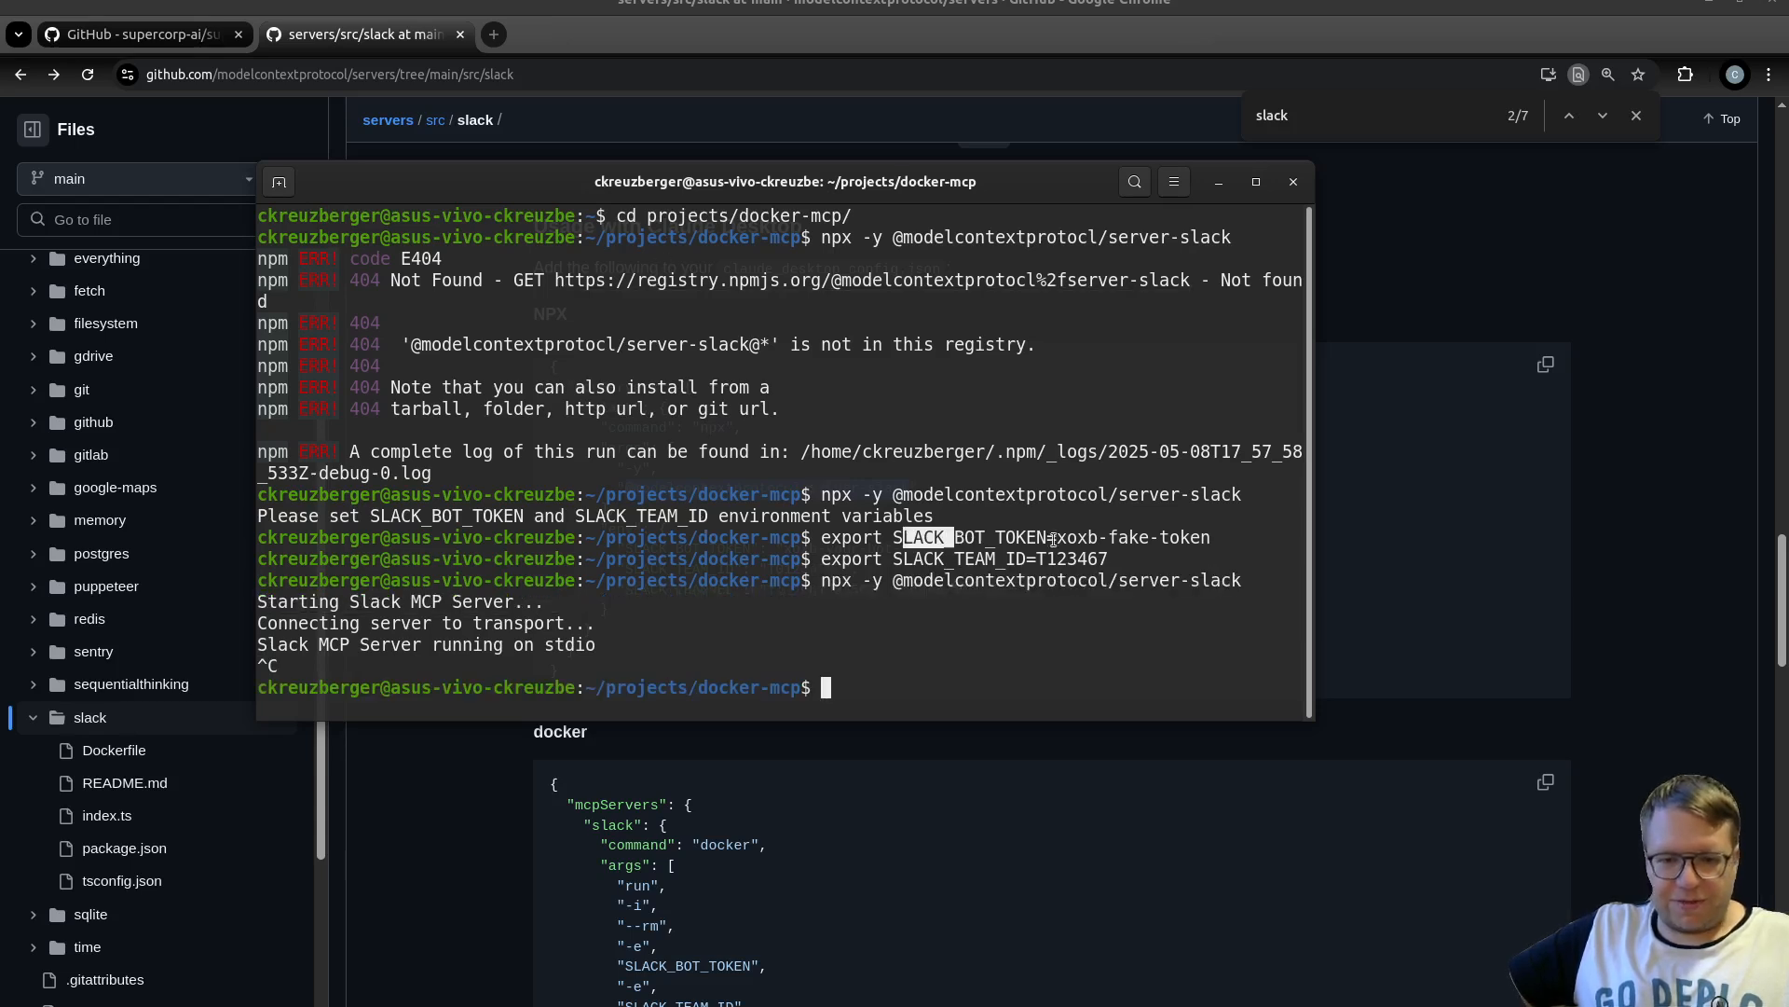
Run npx -y supergateway --stdio with the pasted server-slack command, serving SSE on port 8000.
{"action": "left_click", "coordinate": [137, 34]}
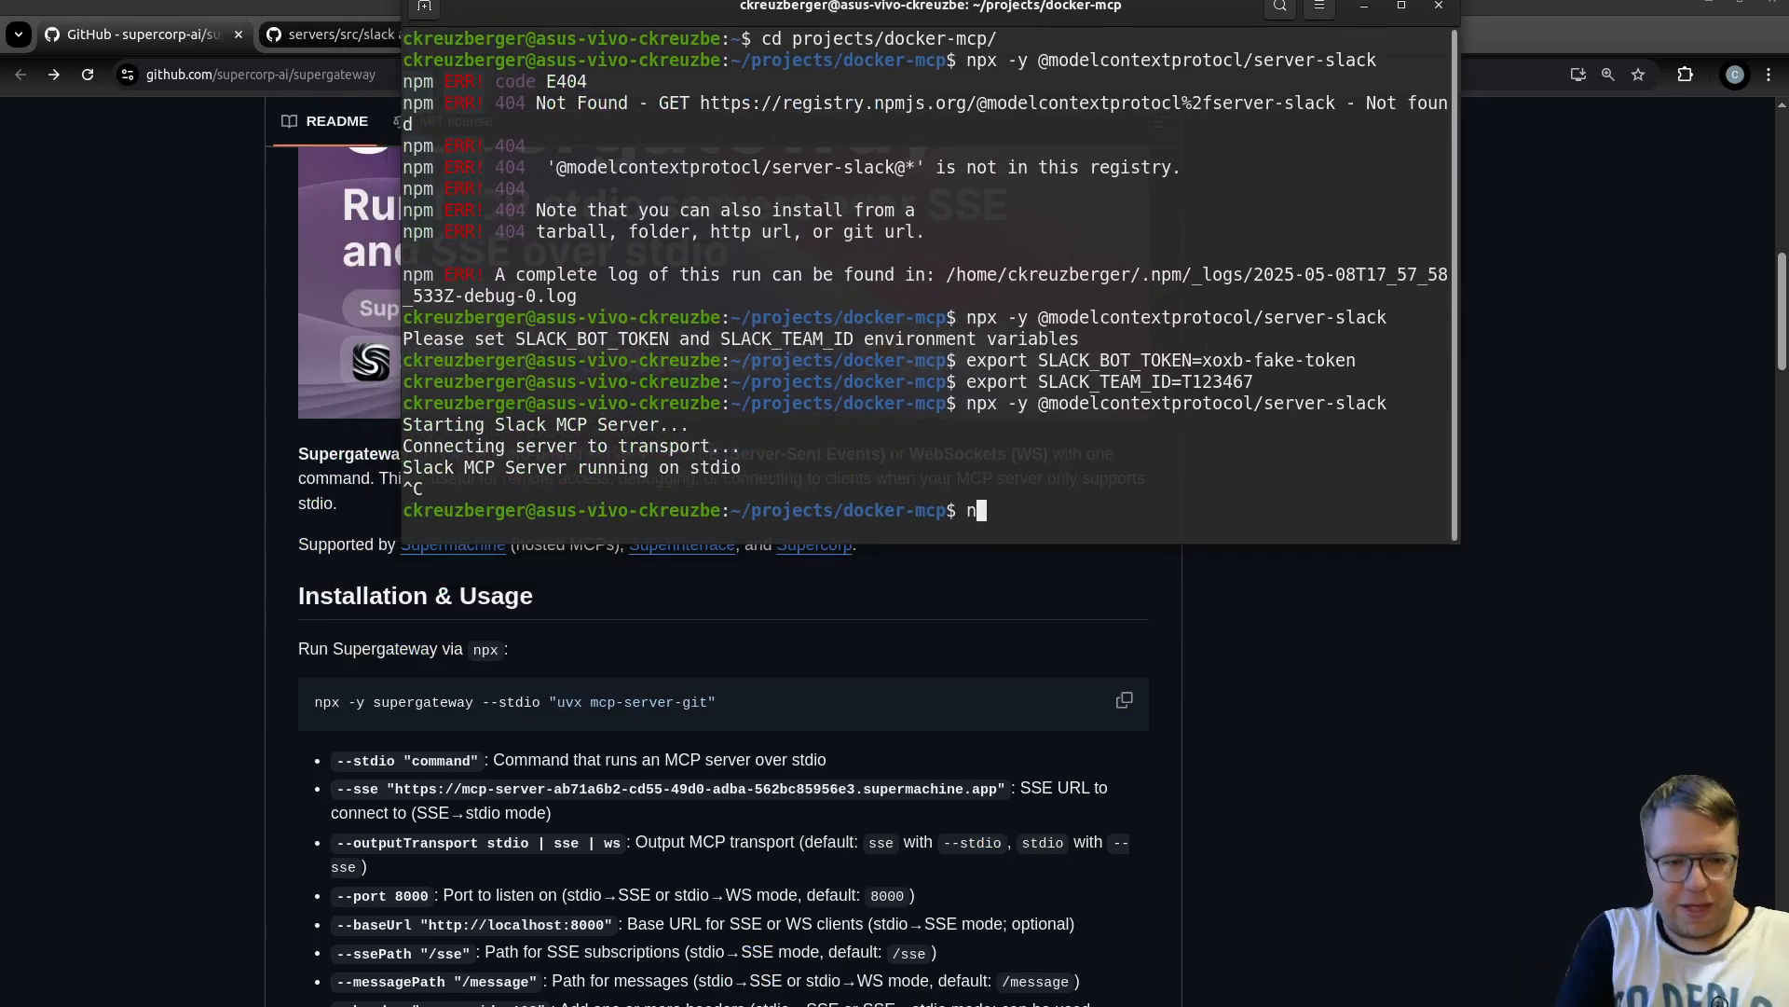
{"action": "type", "text": "px -y supergateway --stdio"}
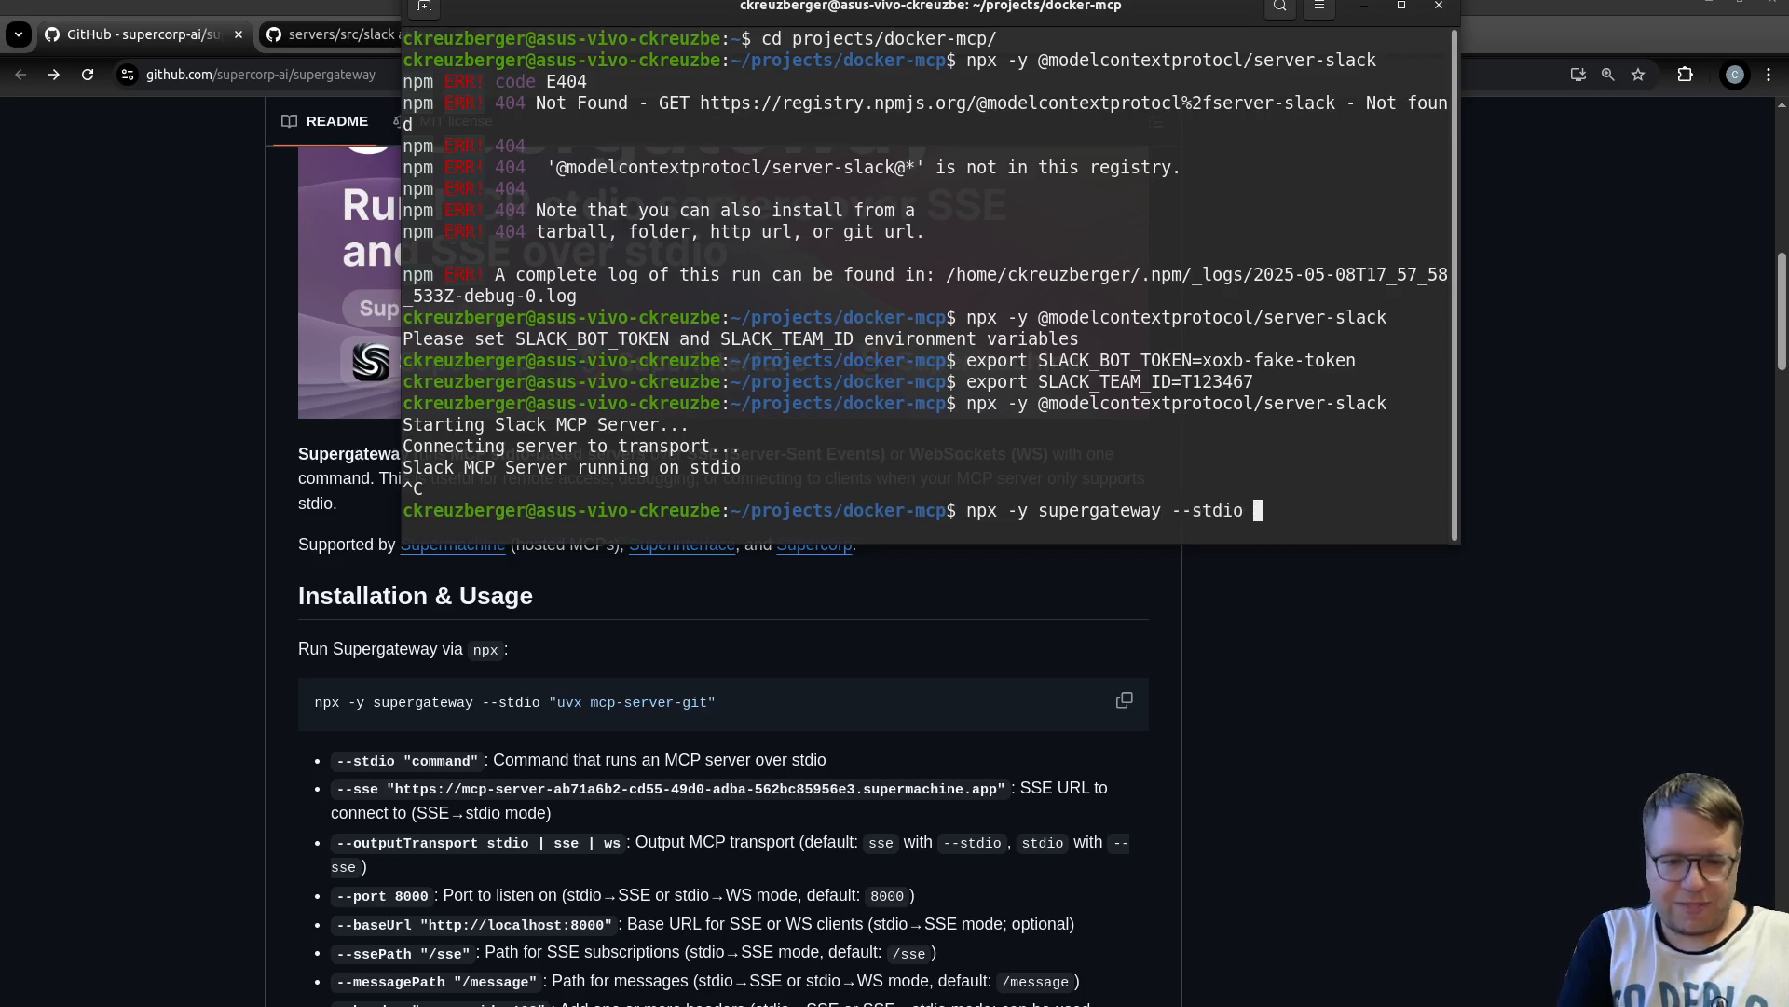
{"action": "type", "text": "\""}
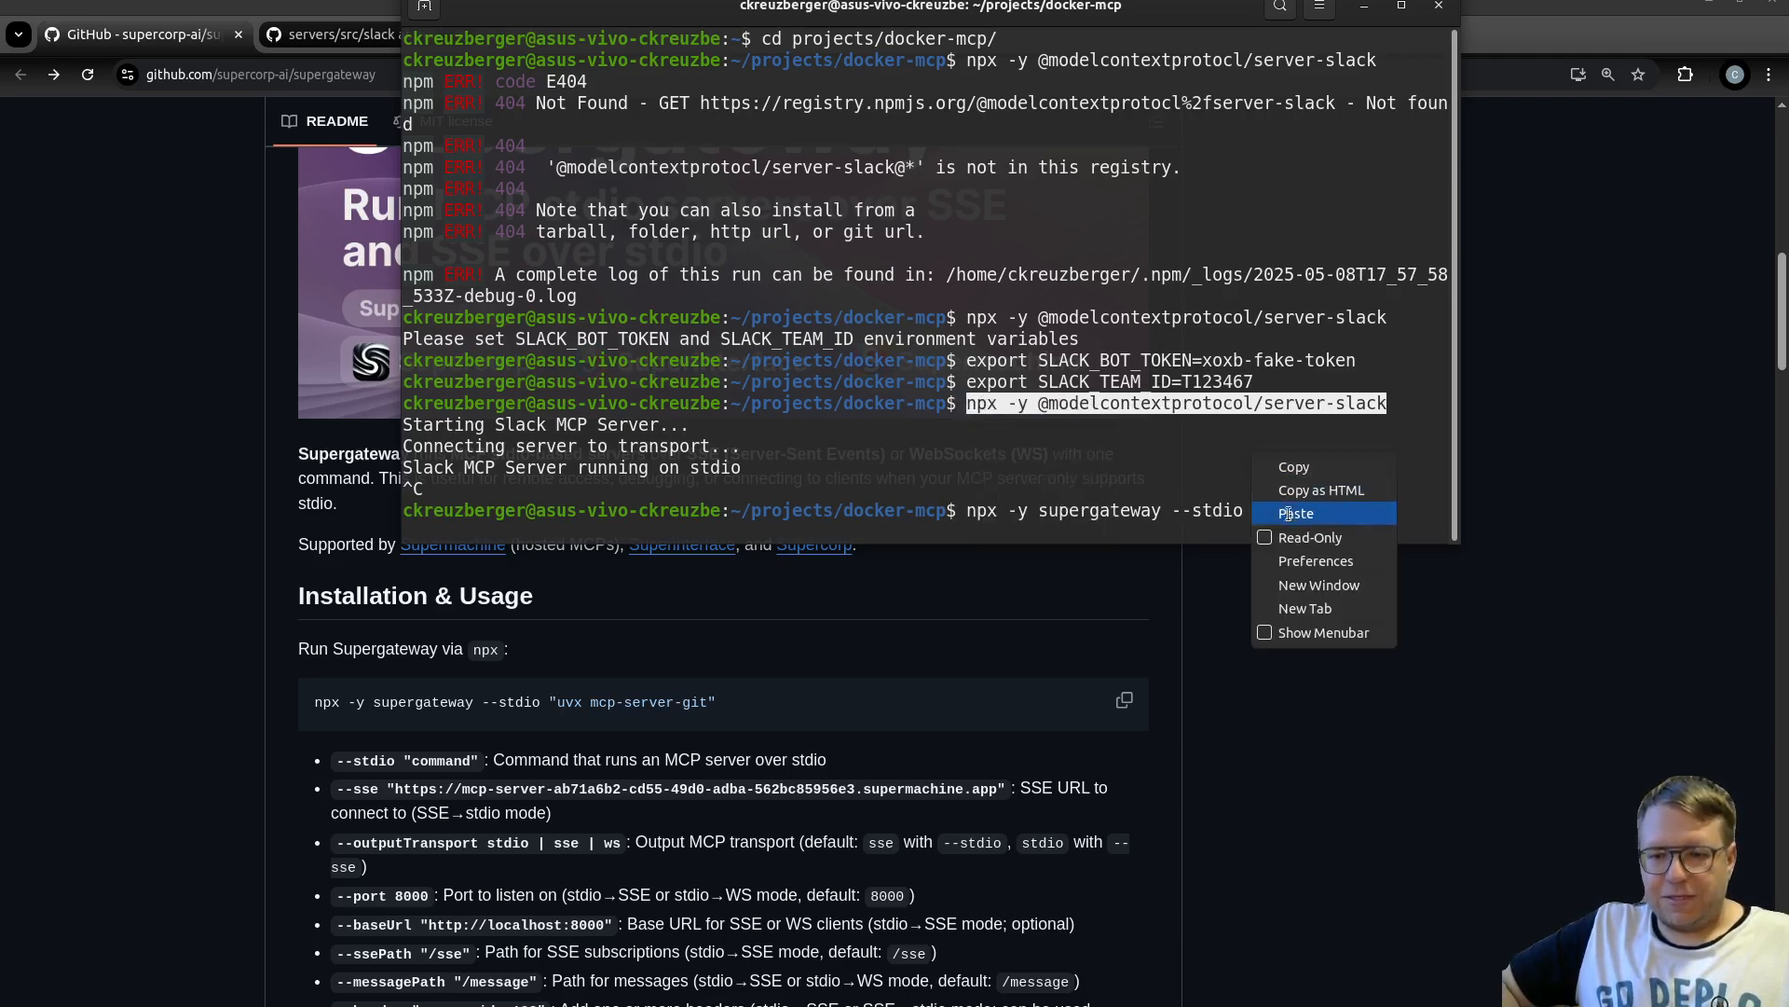
{"action": "left_click", "coordinate": [1296, 512]}
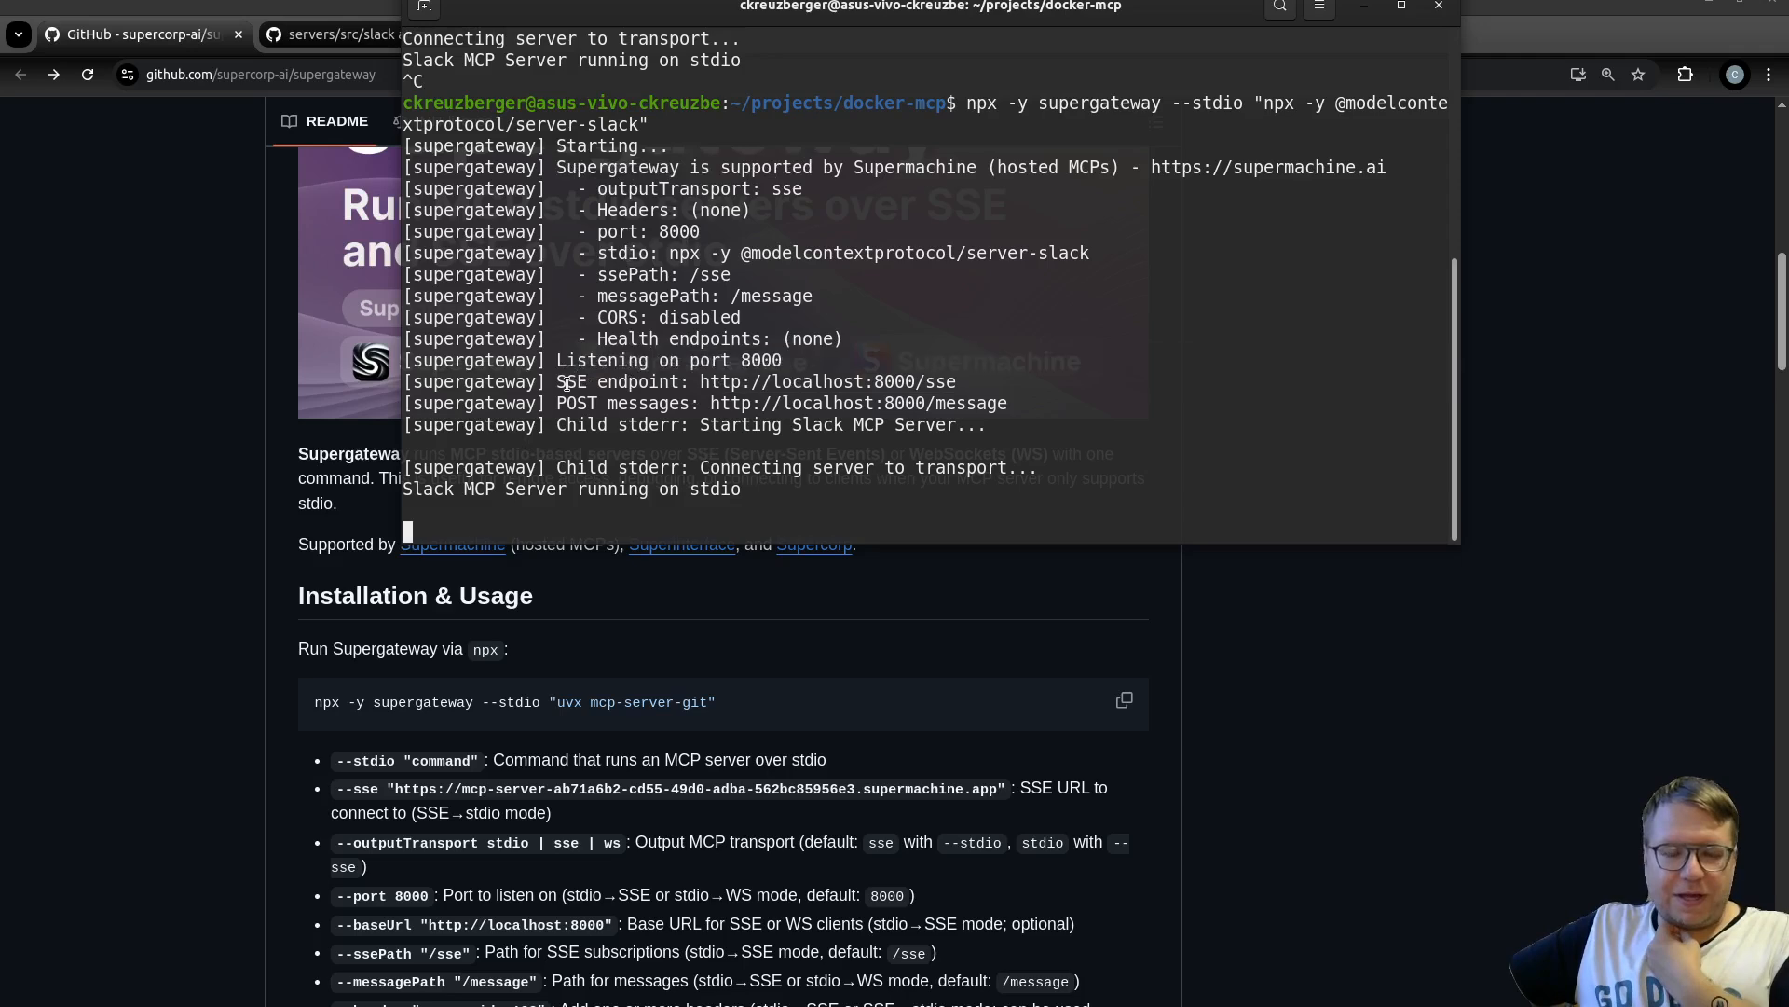
{"action": "double_click", "coordinate": [759, 381]}
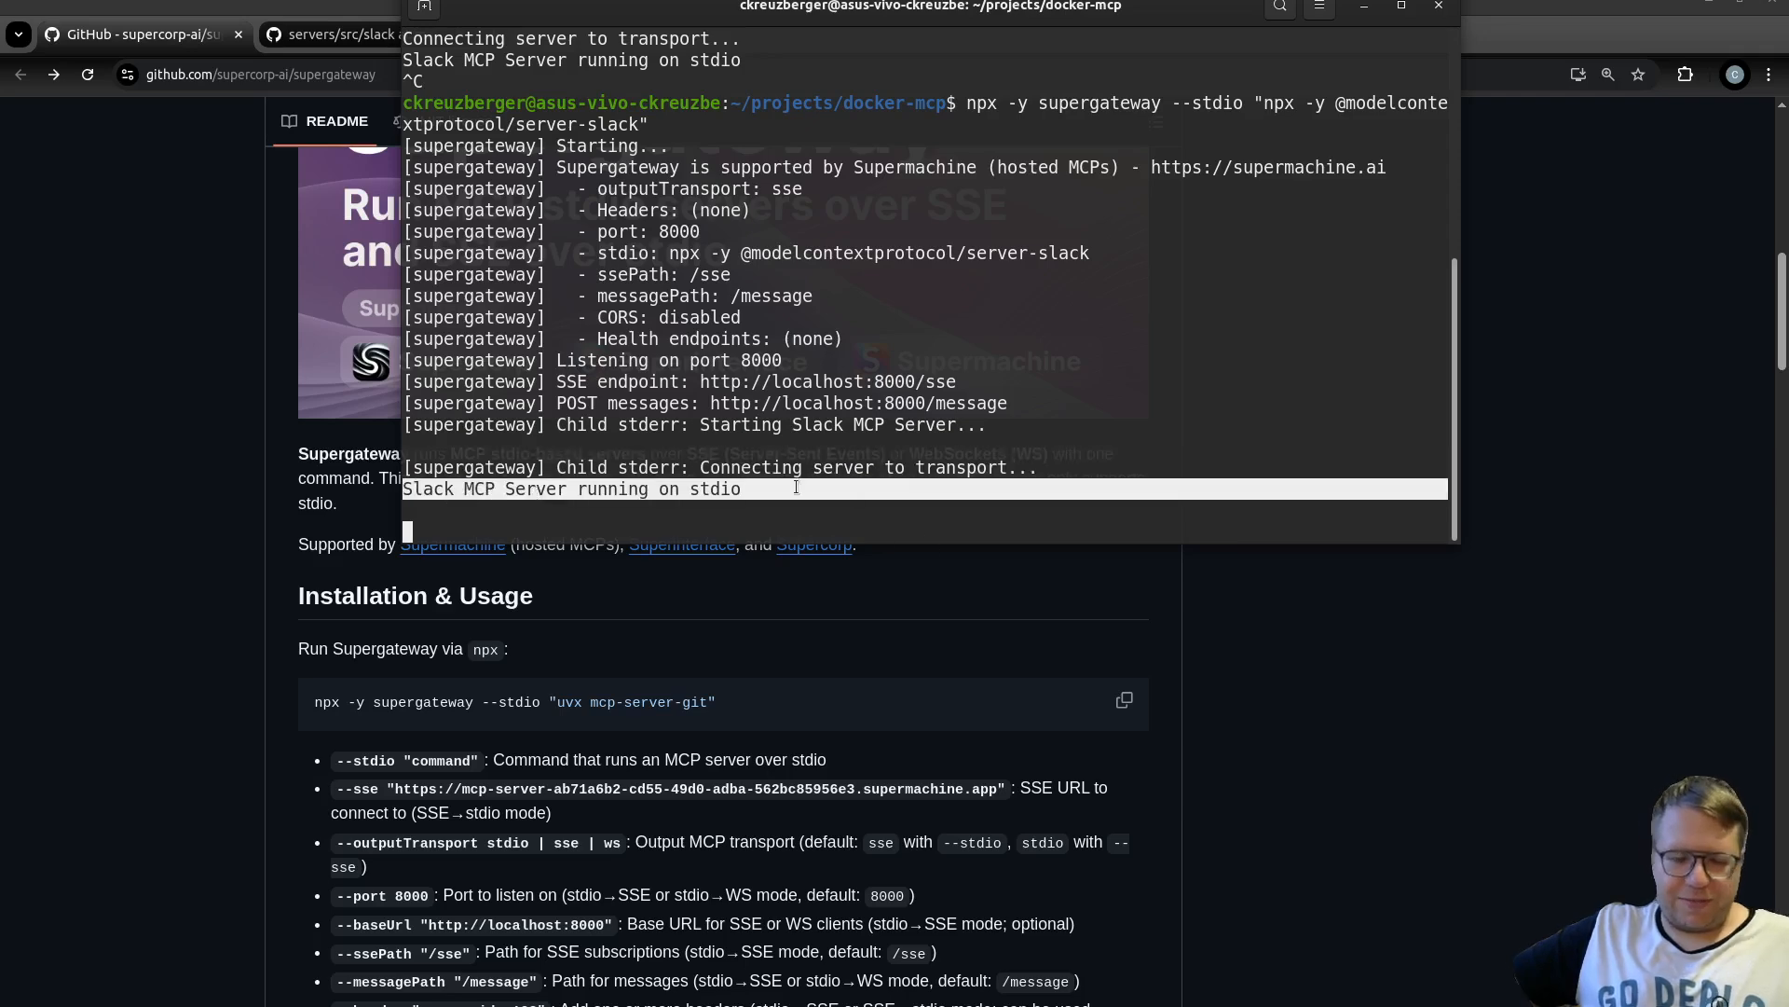
{"action": "scroll", "scroll_direction": "up", "scroll_amount": 3}
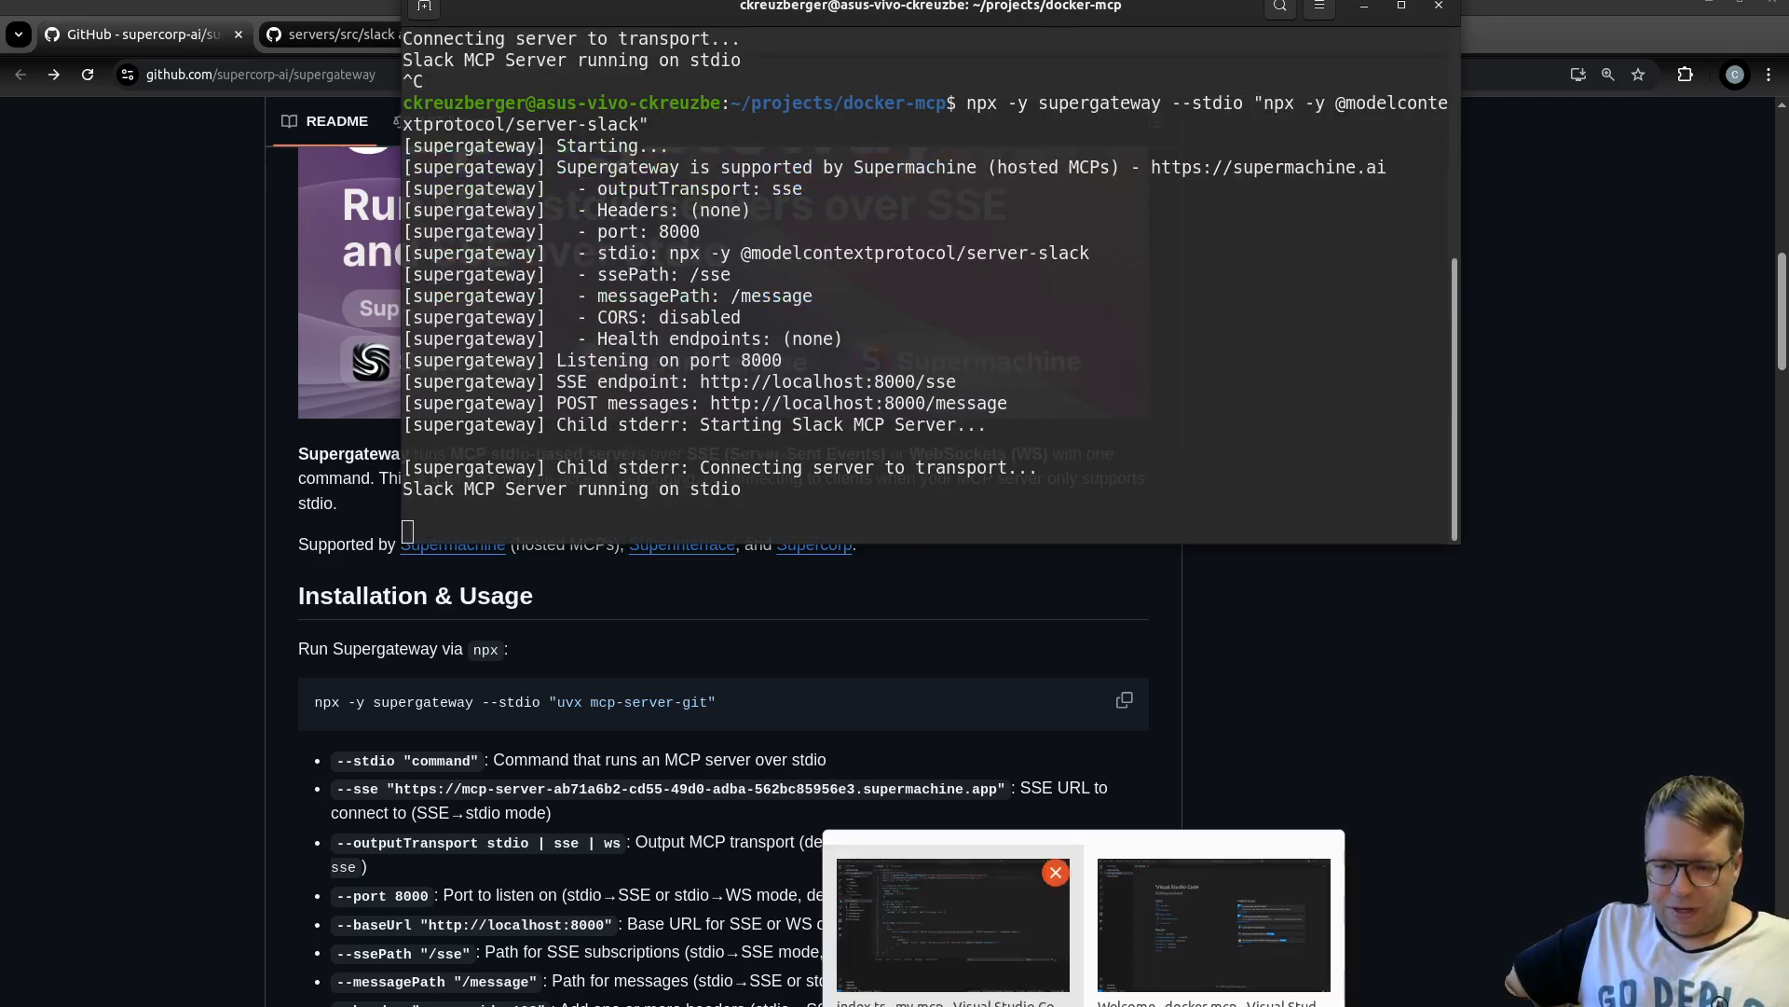
In Copilot chat, start Add MCP Server and choose HTTP (server-sent events).
{"action": "left_click", "coordinate": [1212, 925]}
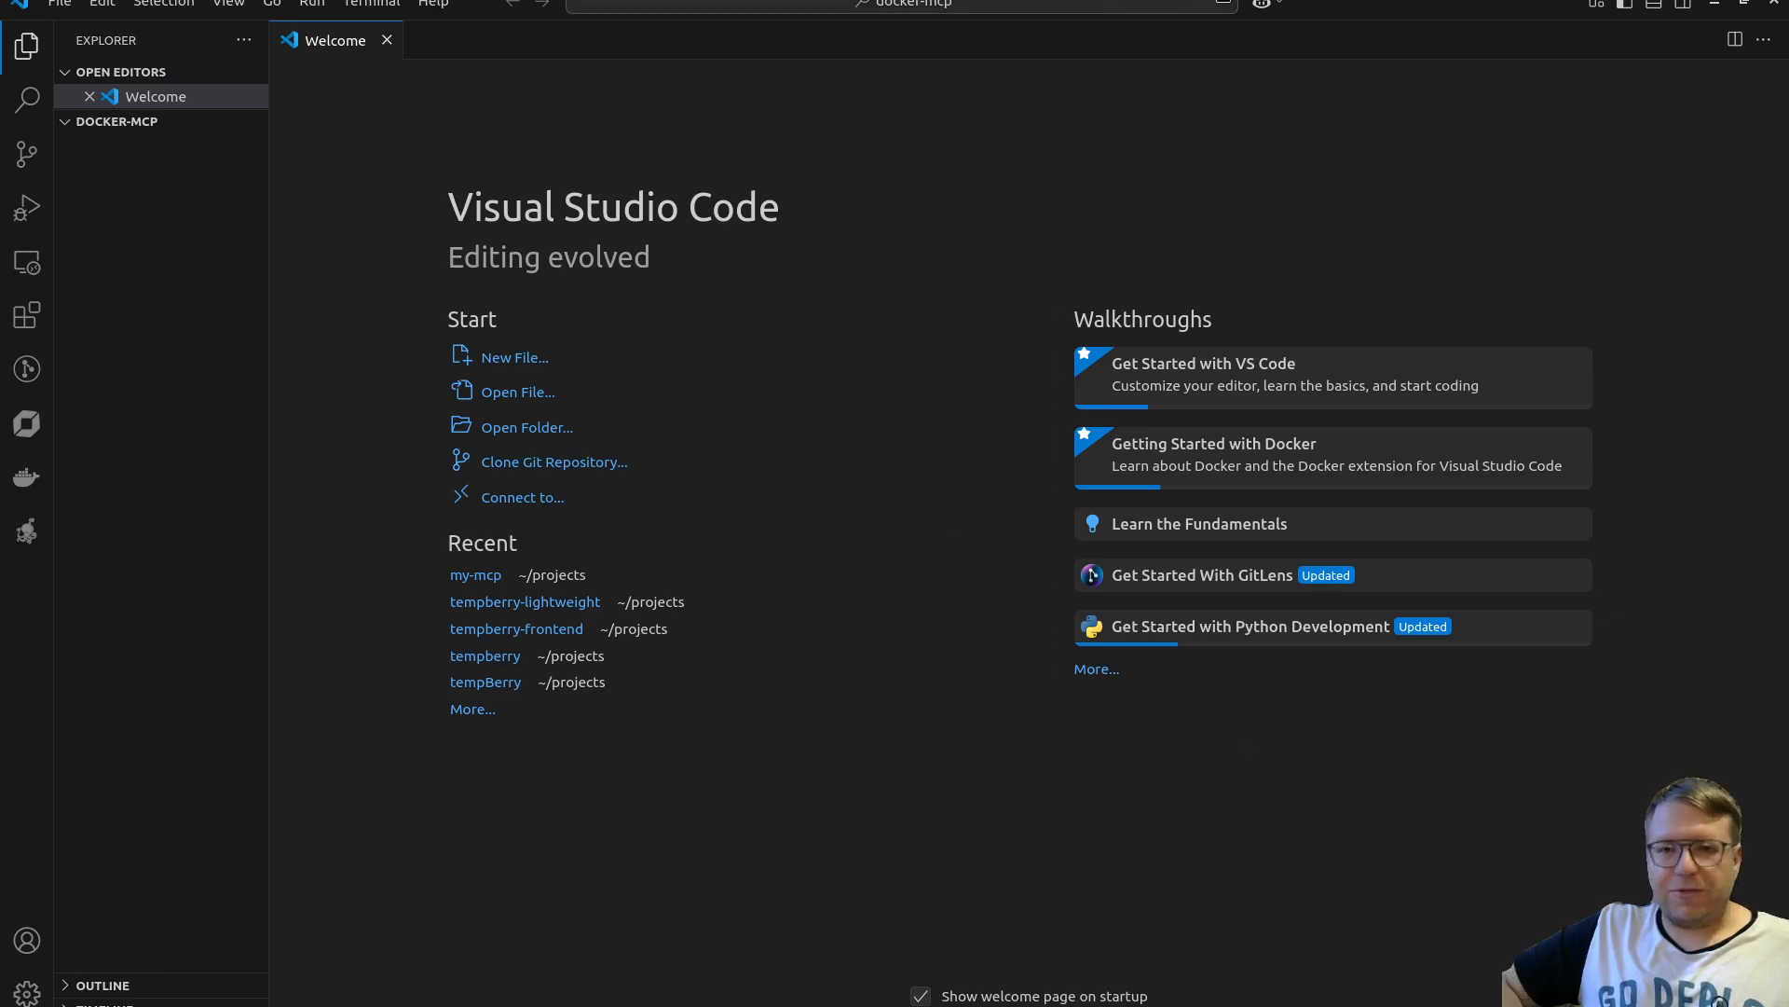
{"action": "left_click", "coordinate": [1261, 4]}
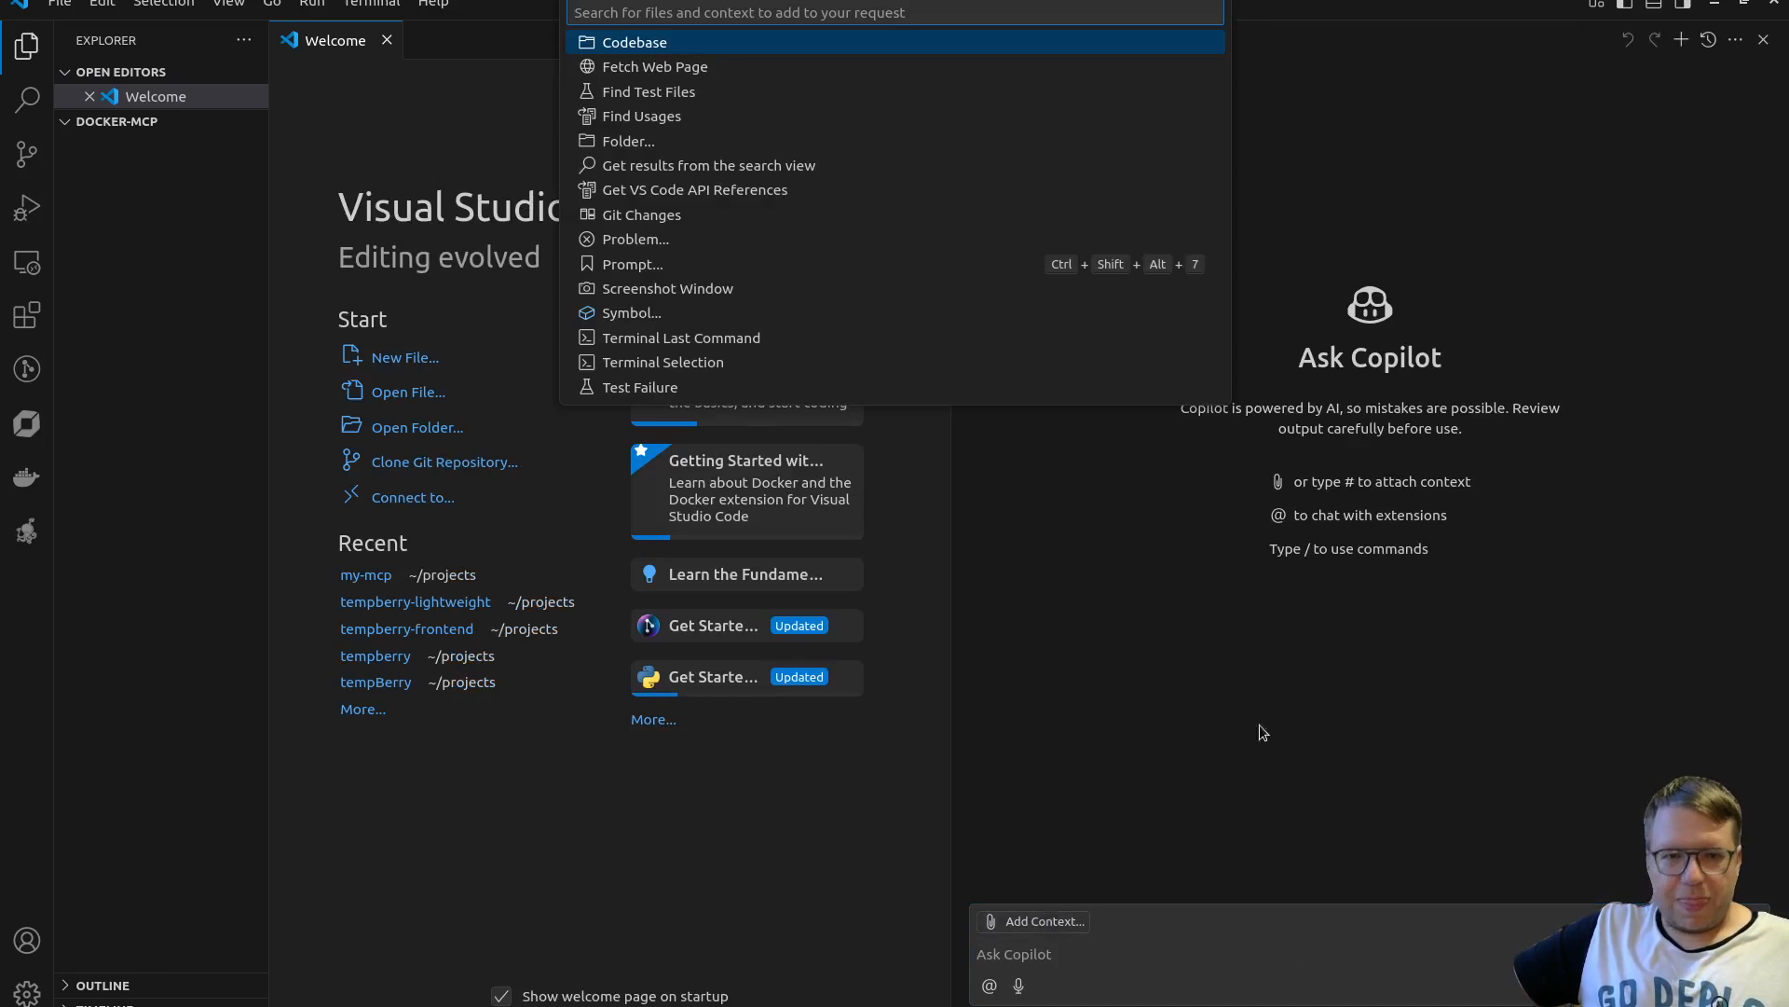
{"action": "type", "text": "mcp"}
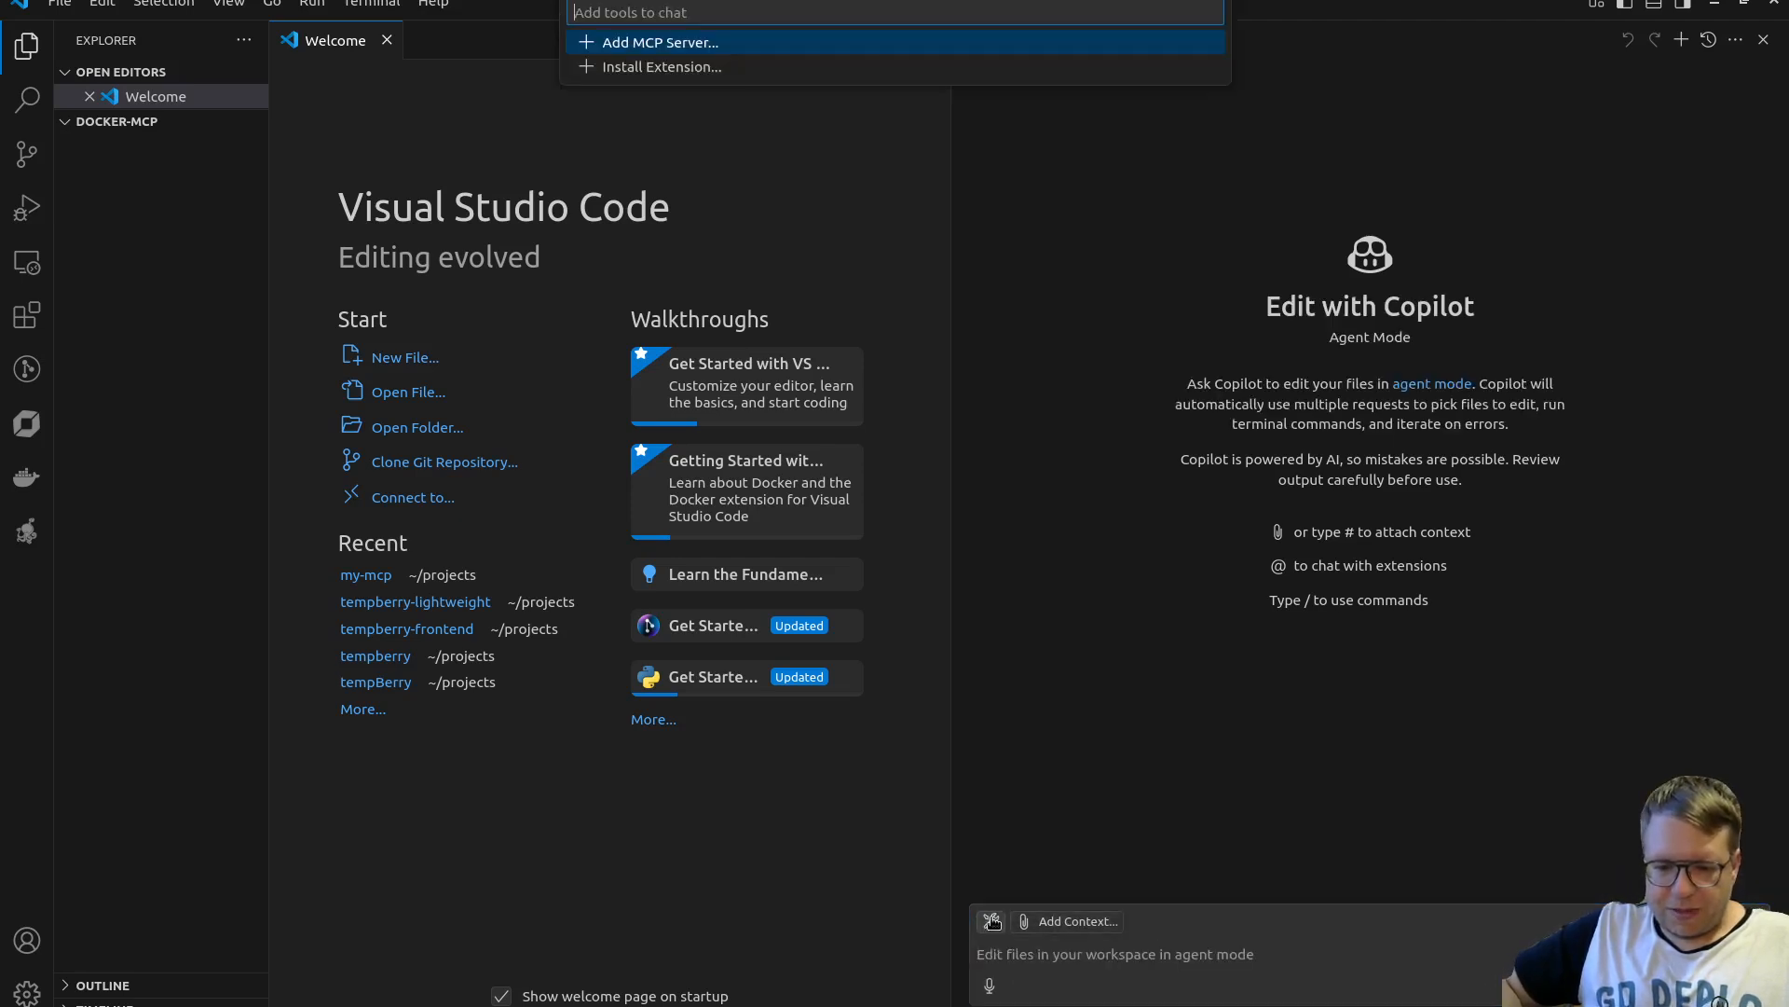
{"action": "left_click", "coordinate": [654, 42]}
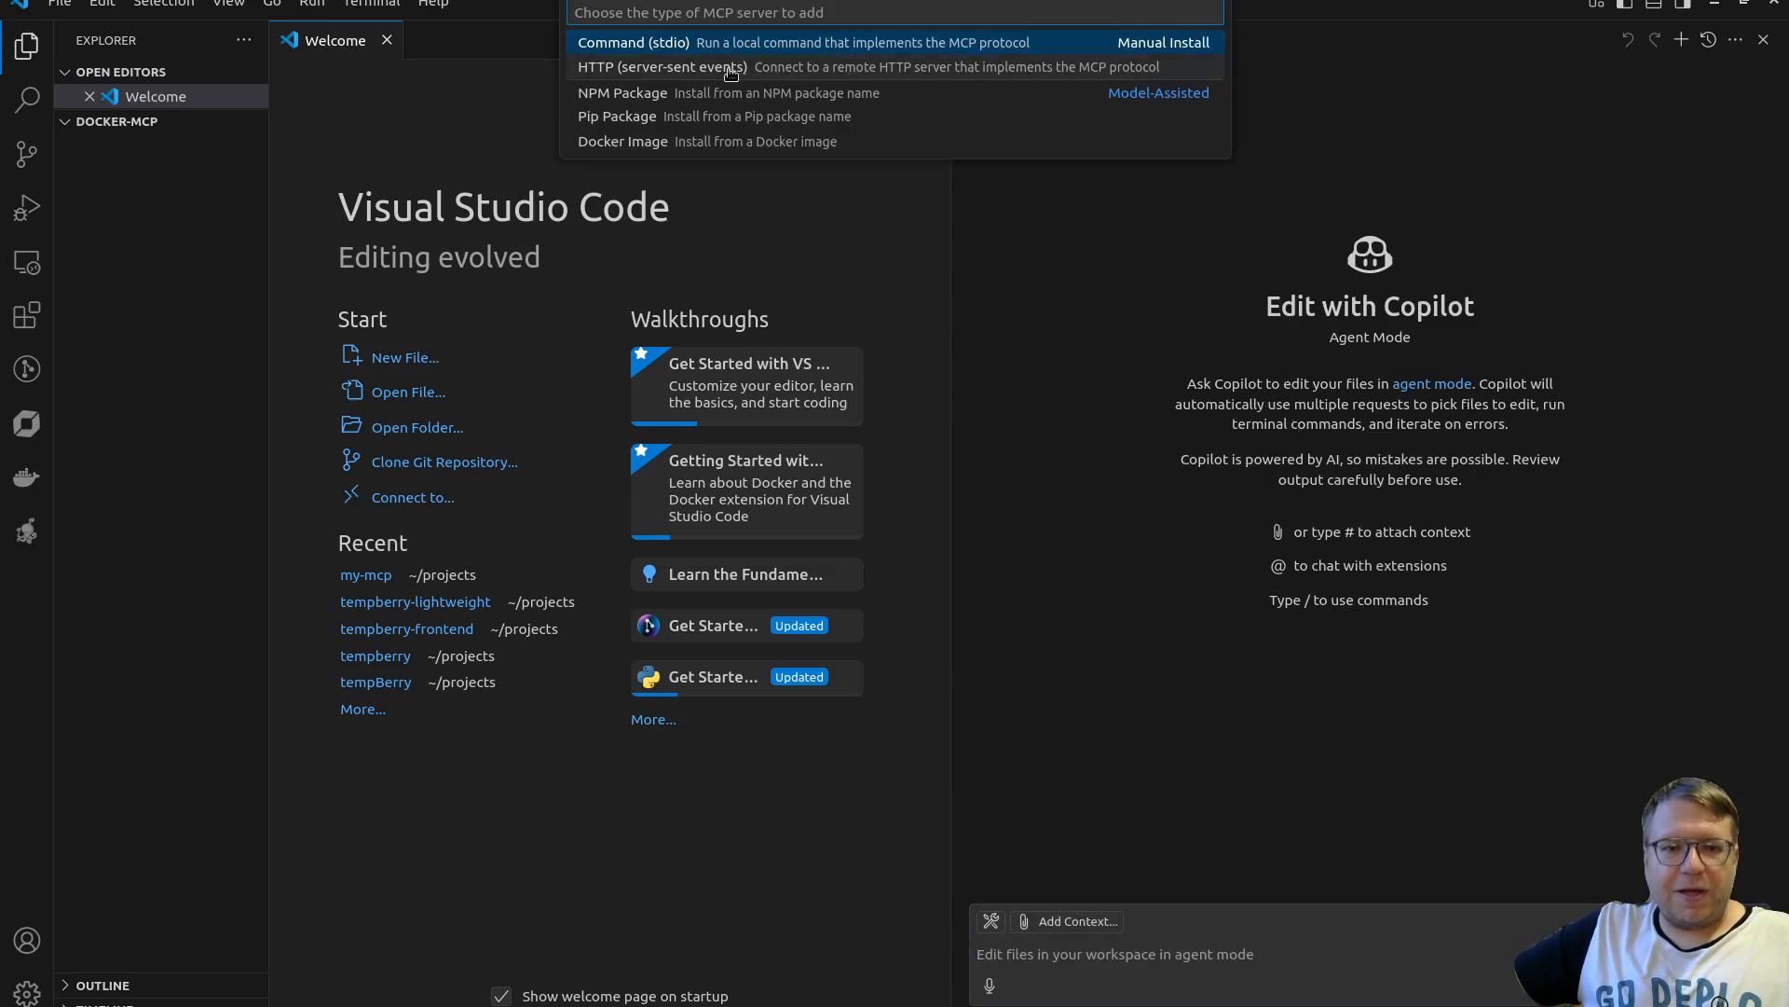
{"action": "mouse_move", "coordinate": [679, 71]}
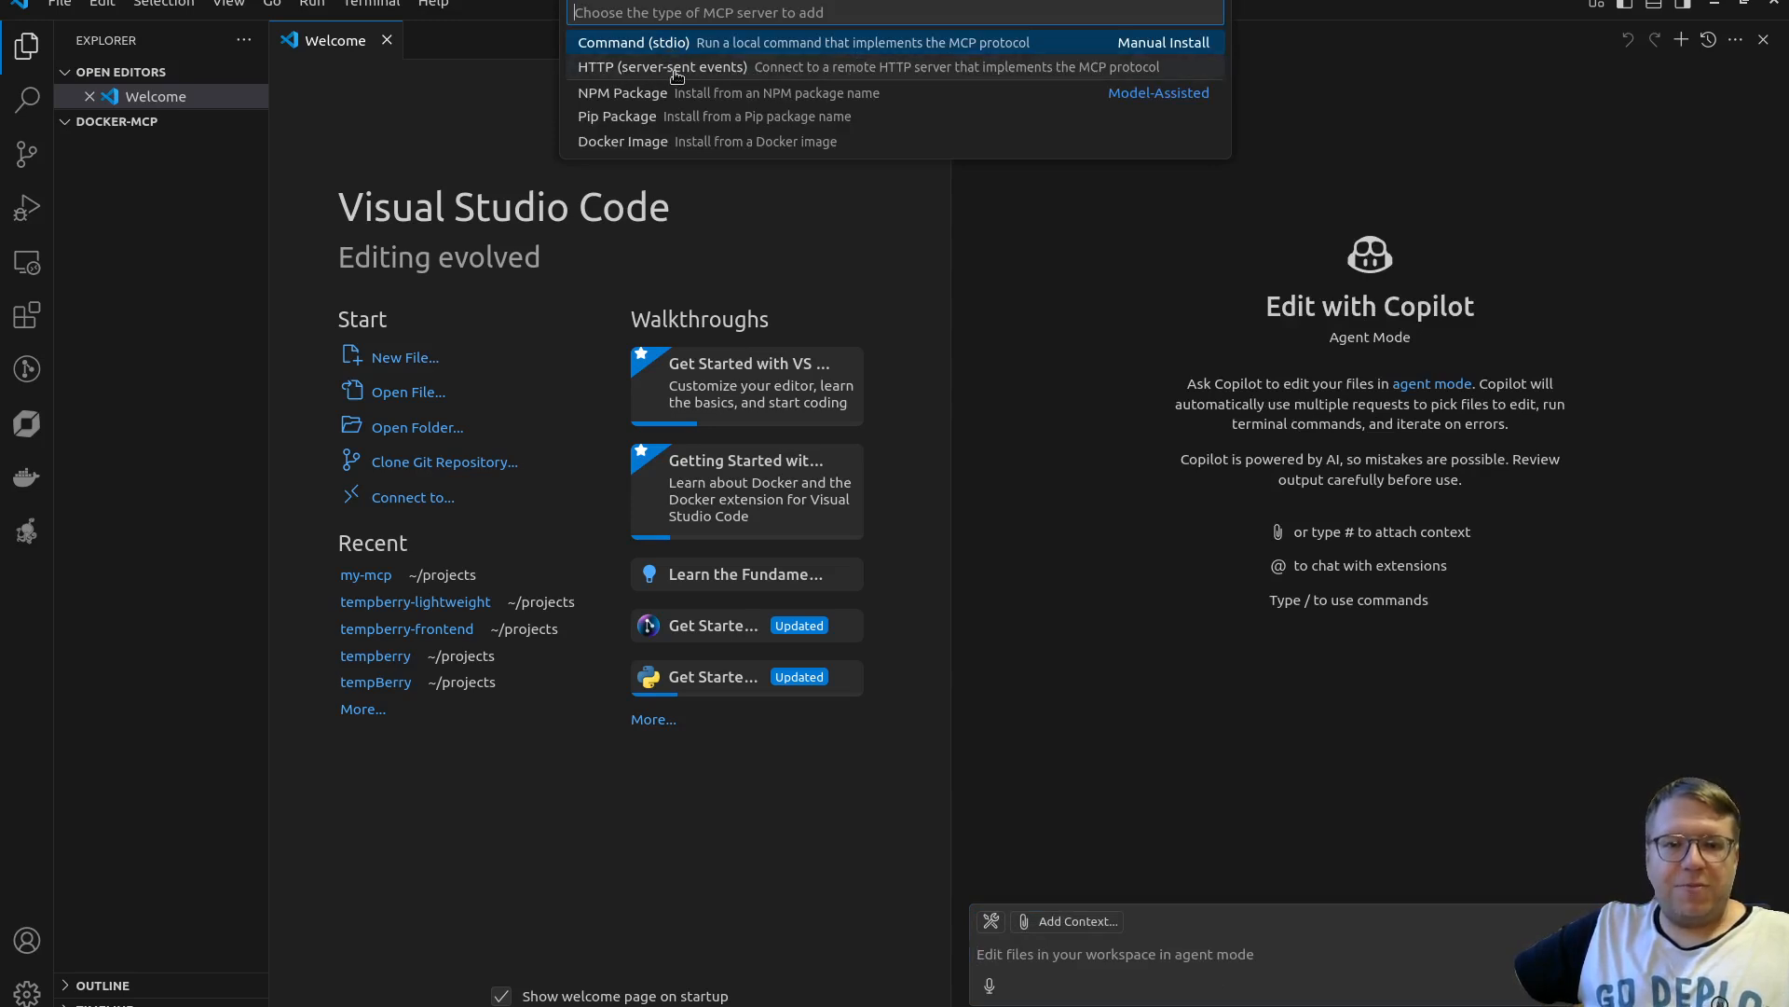
{"action": "left_click", "coordinate": [662, 66]}
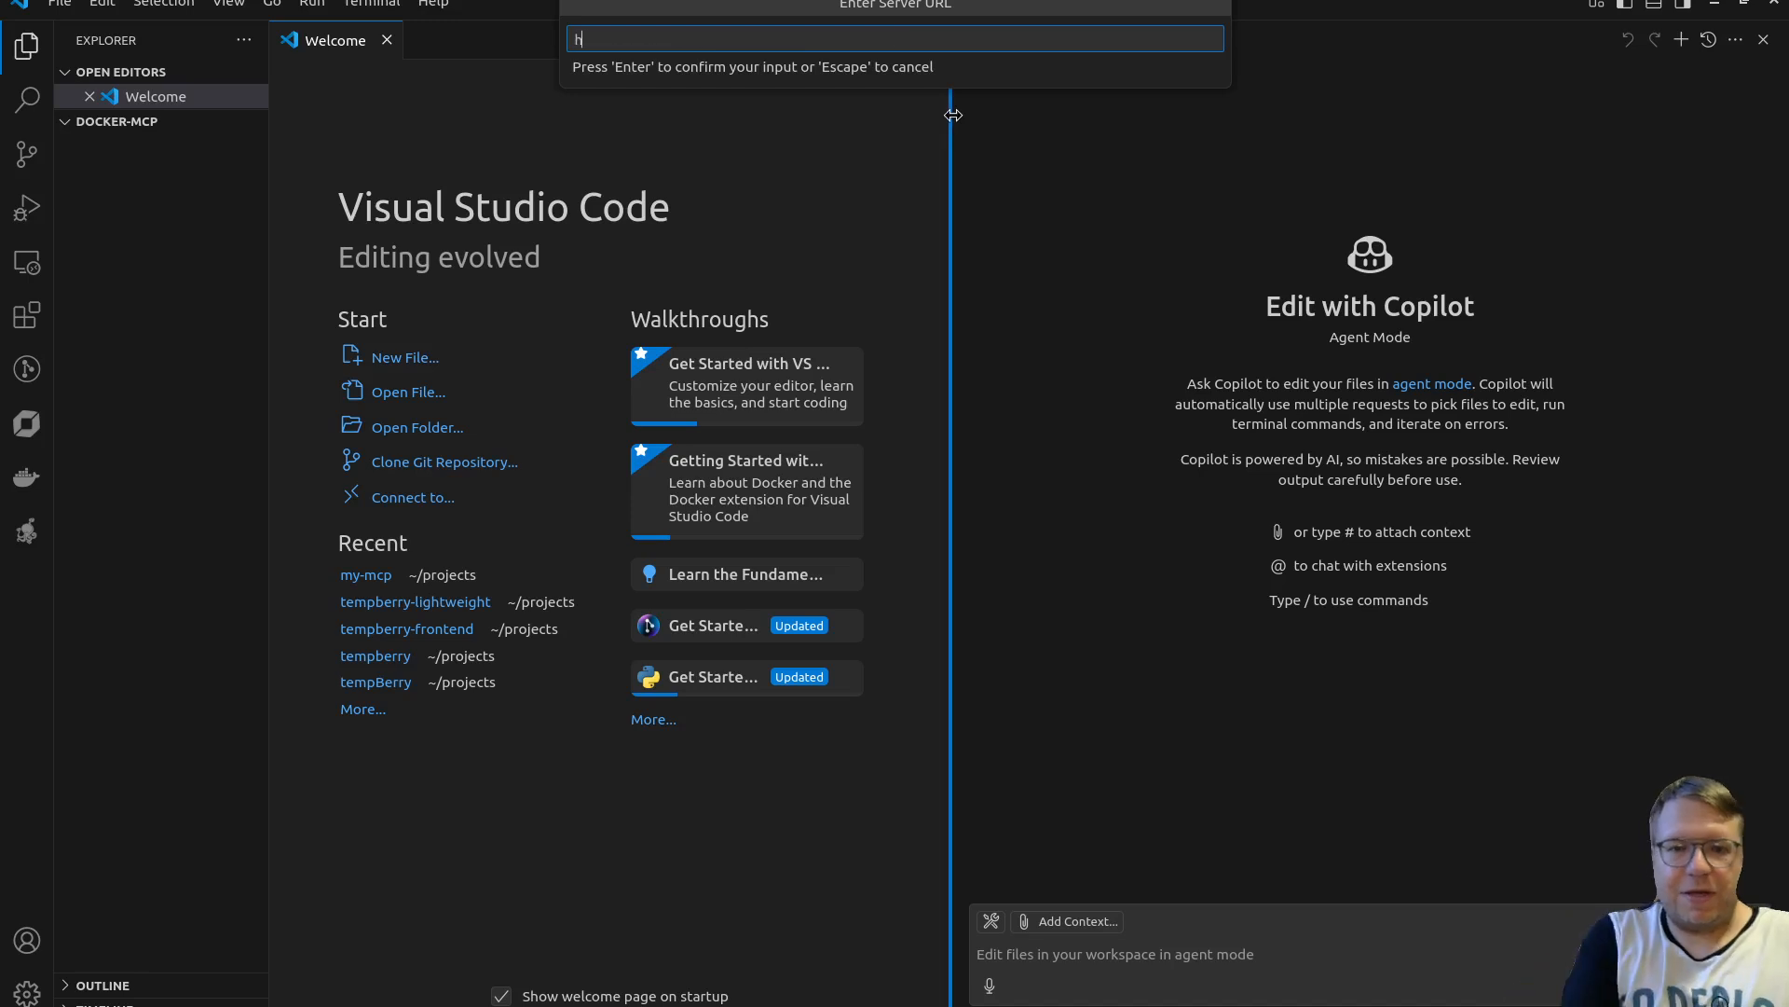
{"action": "type", "text": "ttp://localhost:80"}
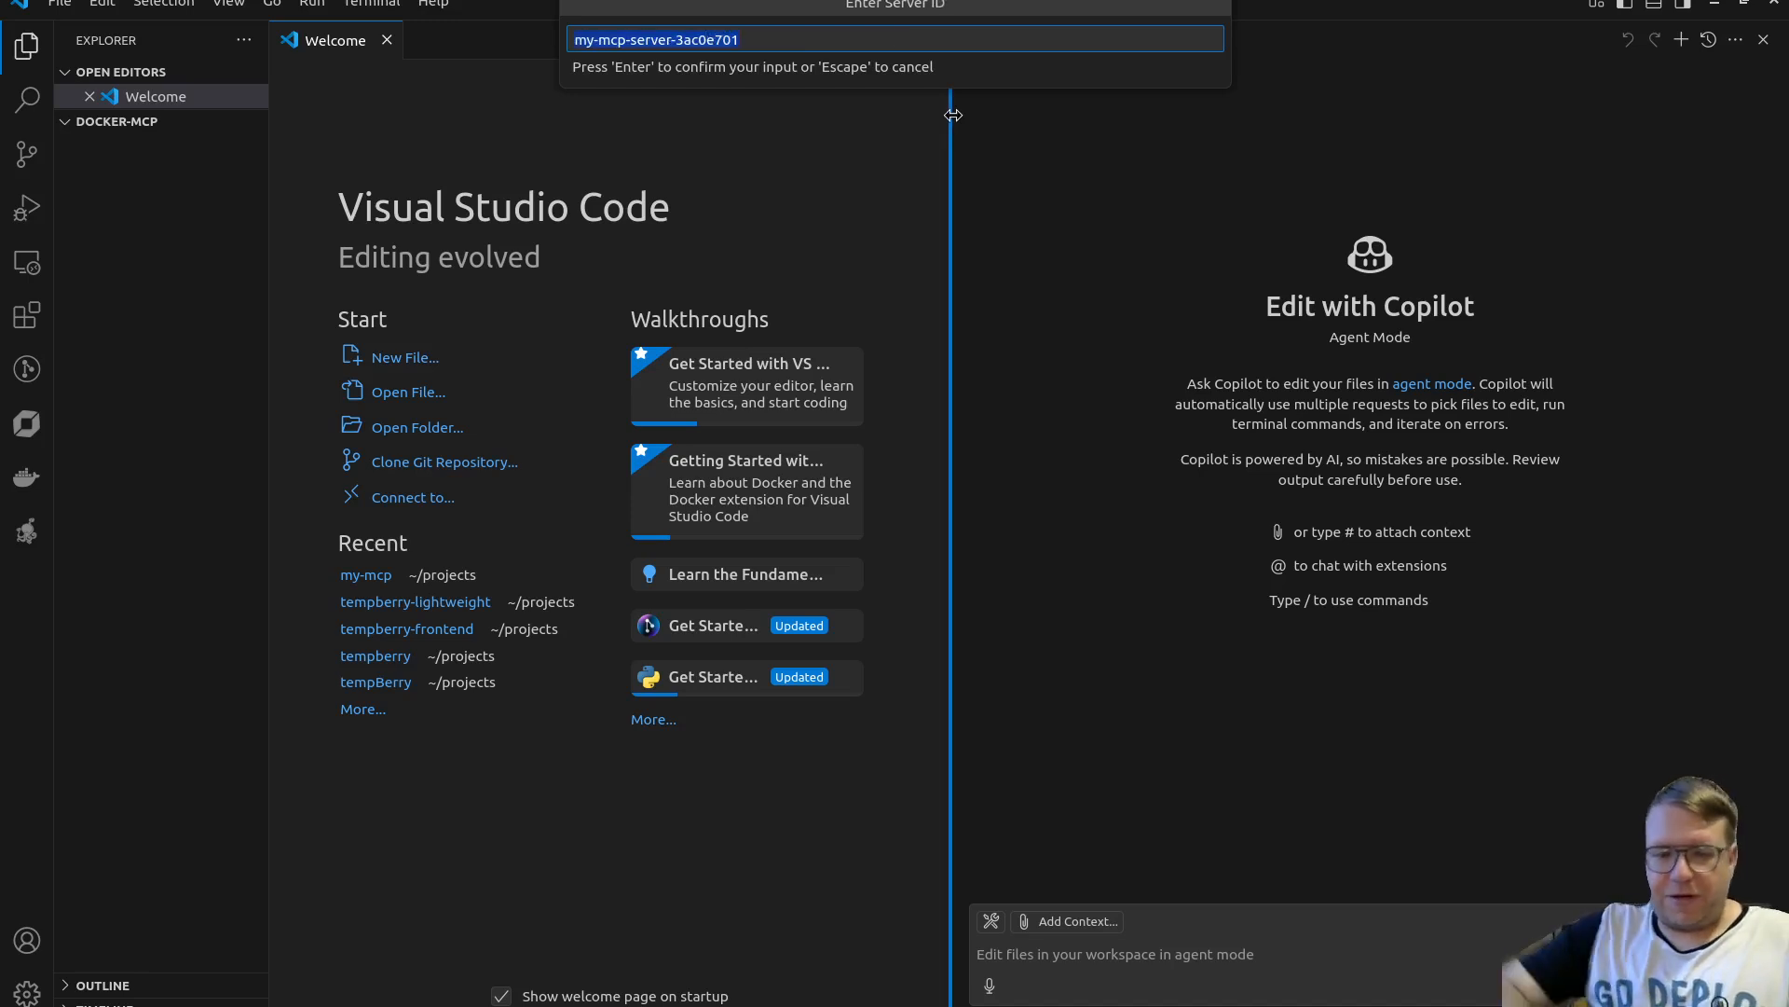
{"action": "type", "text": "my-super"}
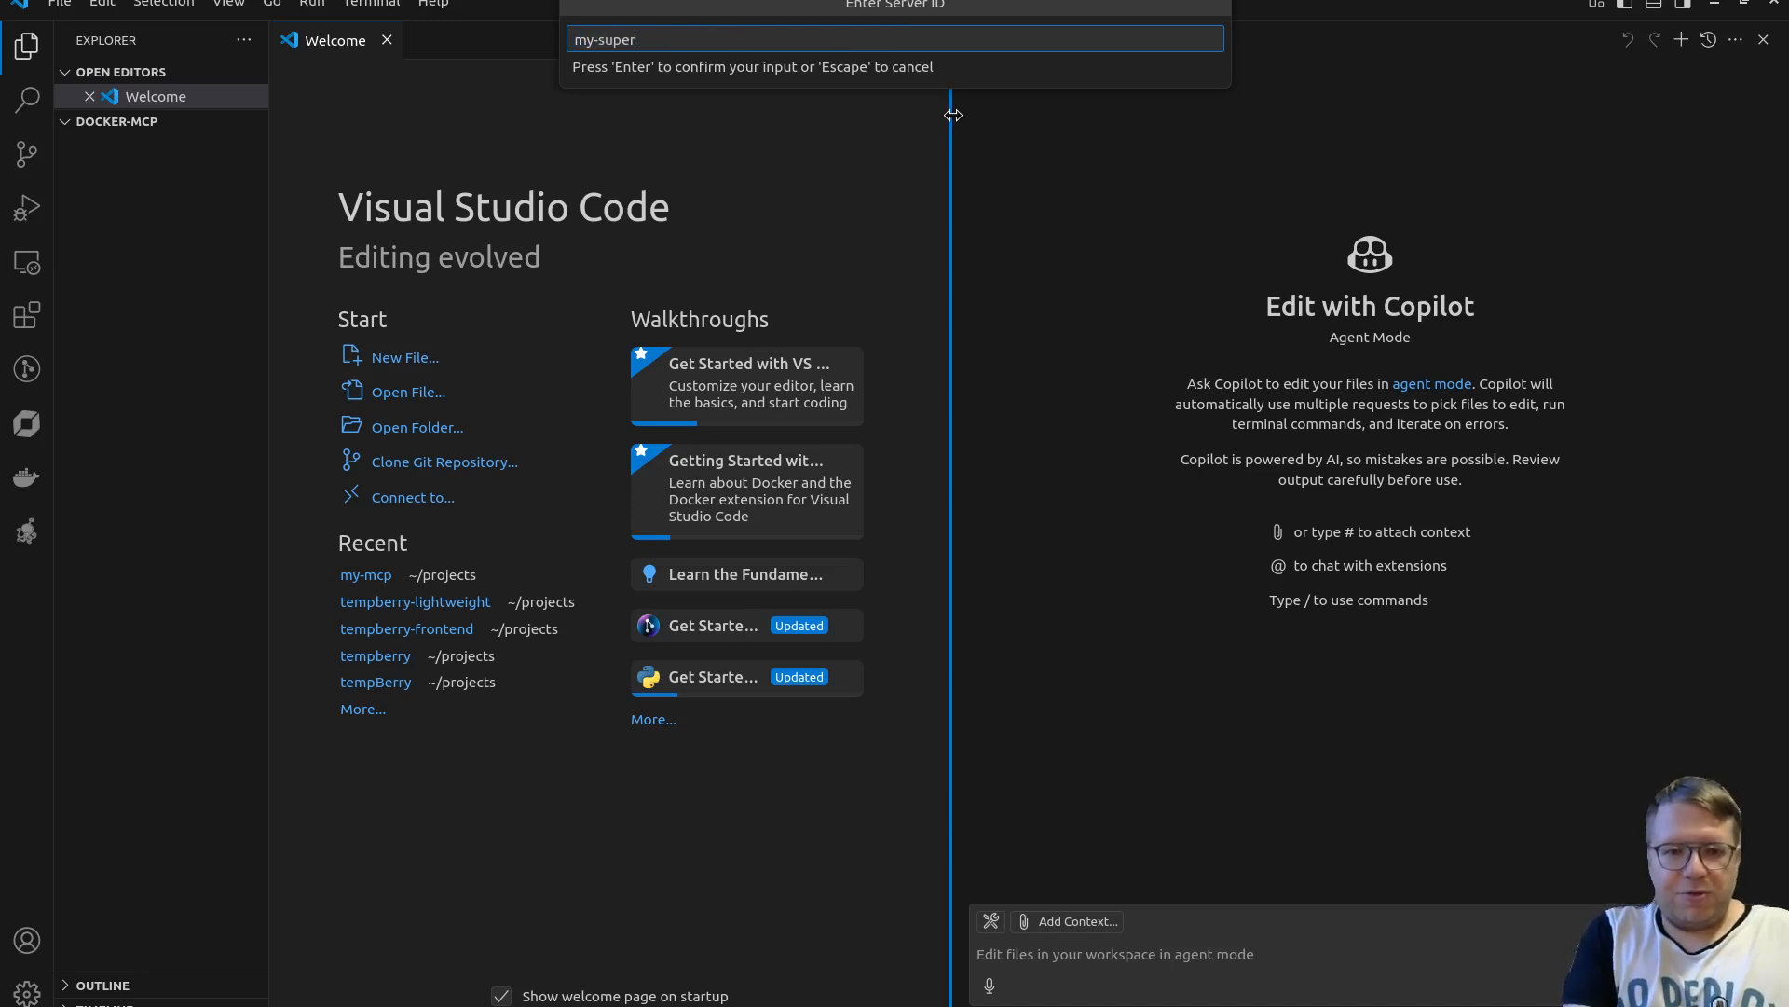
{"action": "type", "text": "gateway-slack-mcp"}
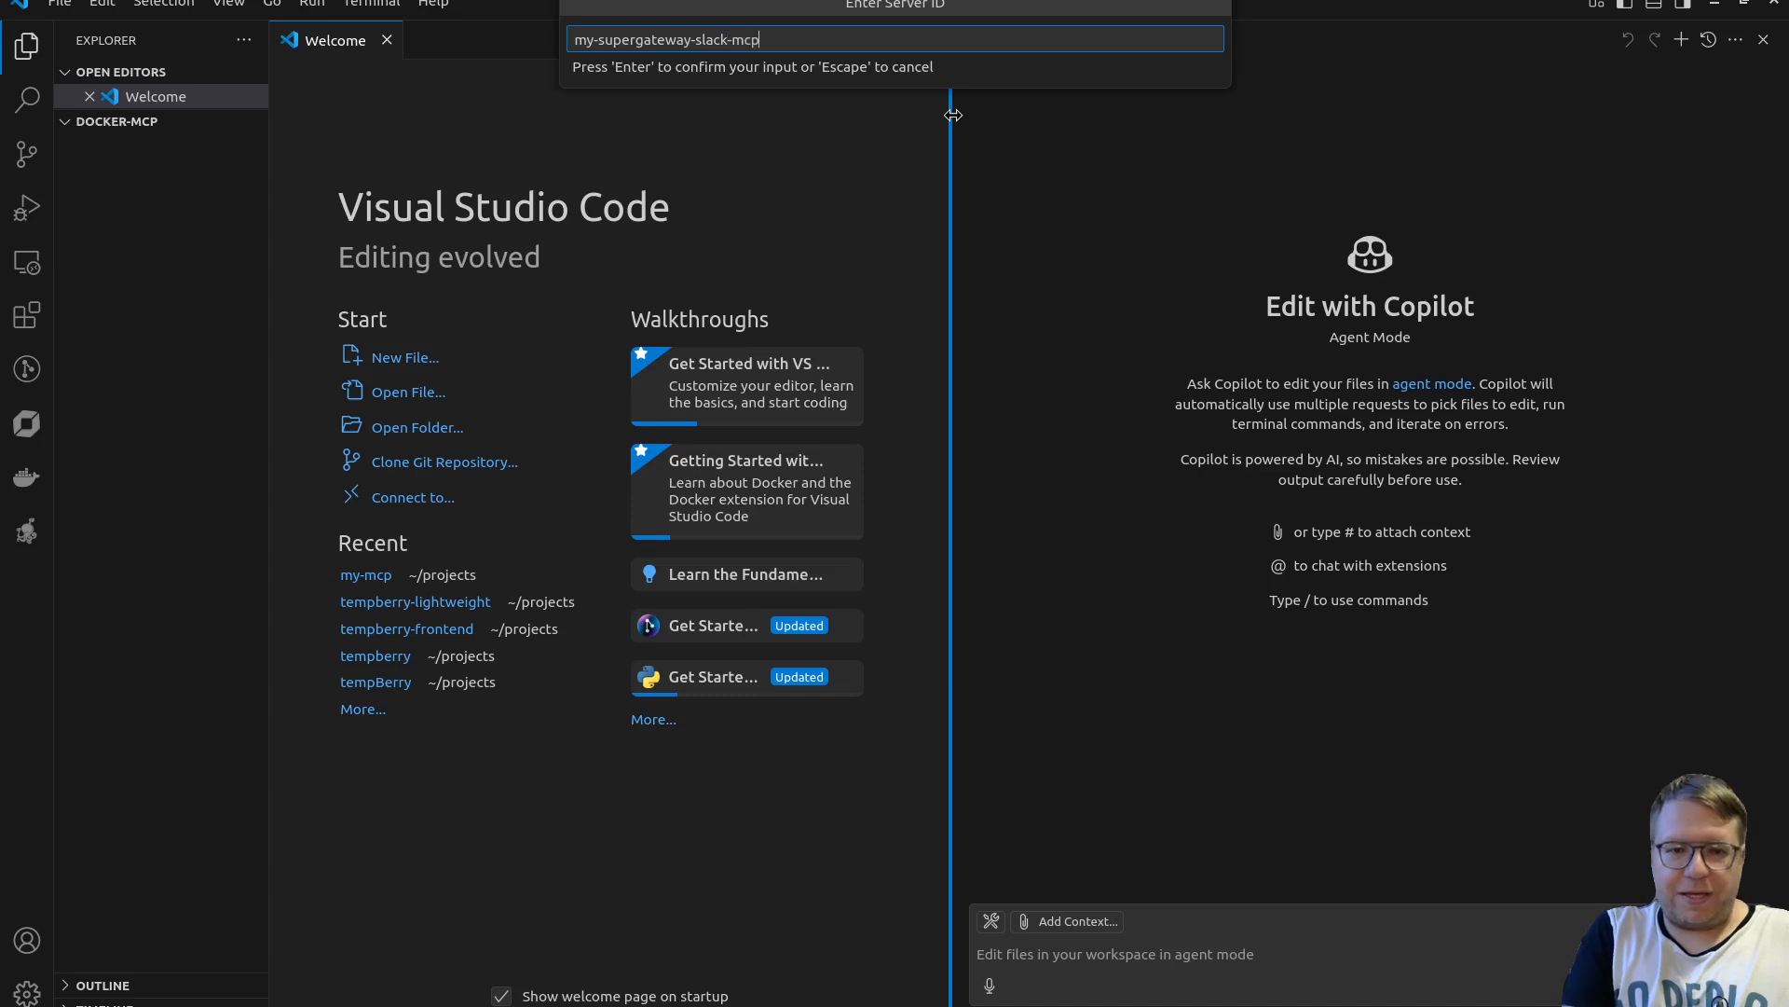
{"action": "key", "text": "Return"}
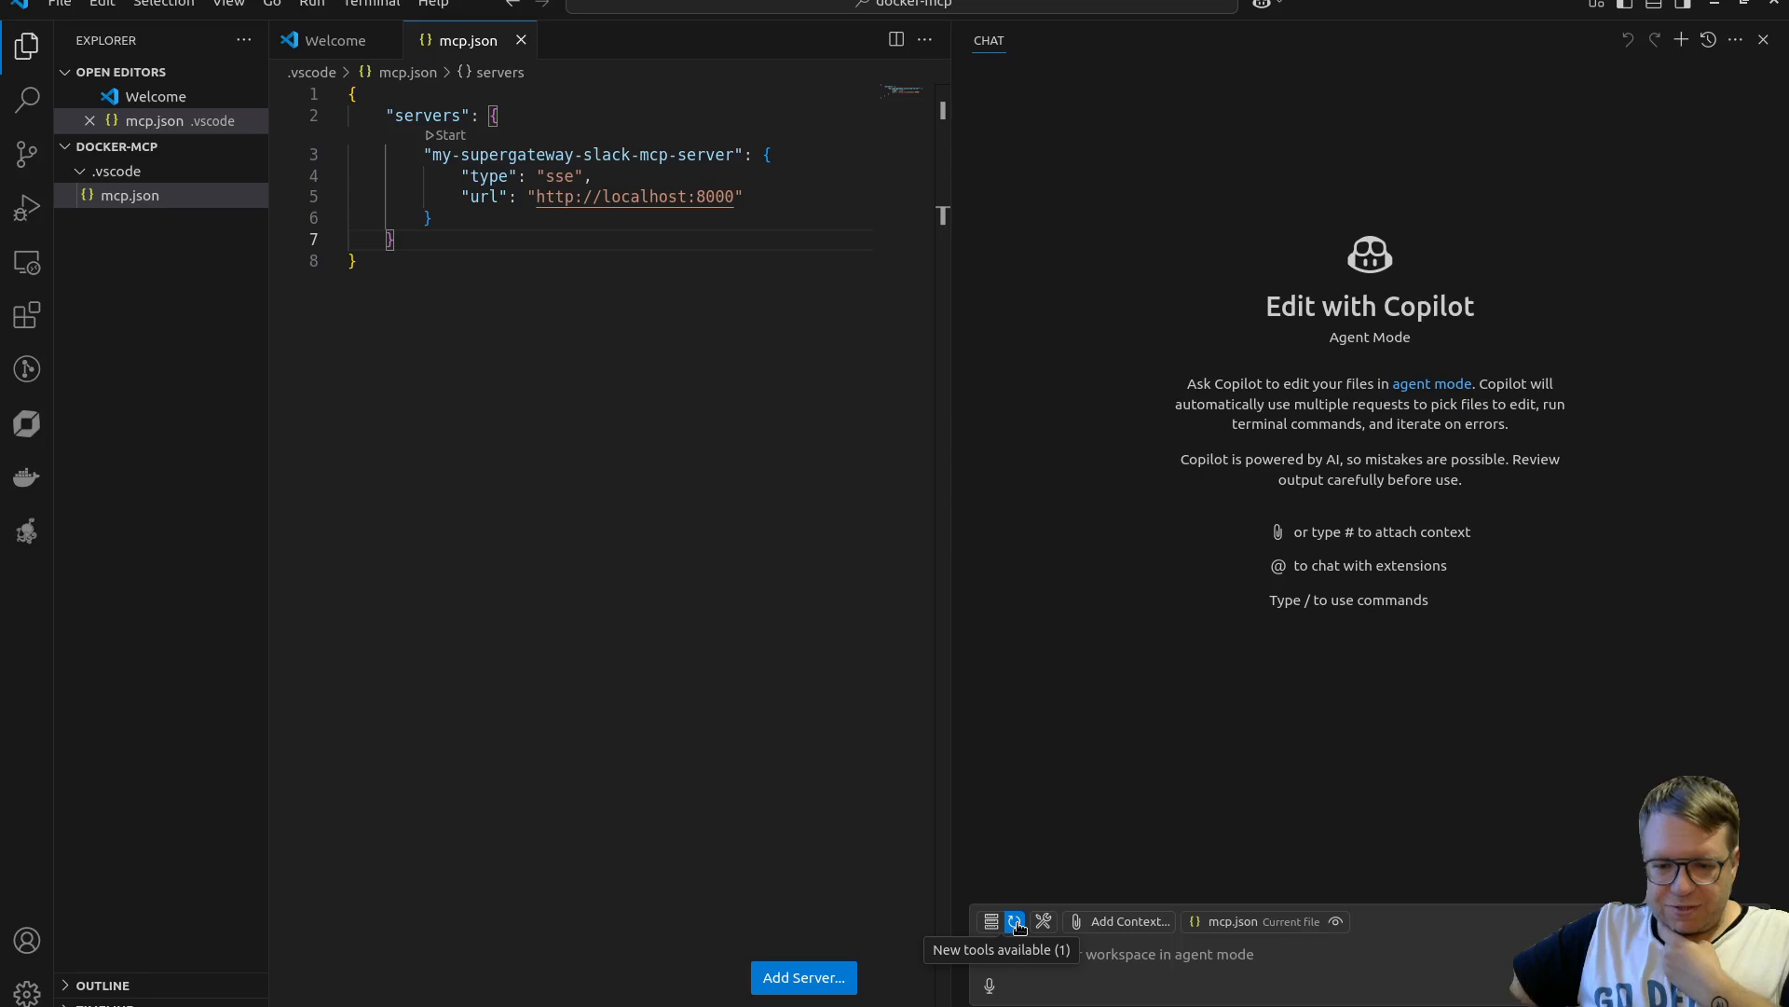
Check the server error output, append /sse to the mcp.json URL, and confirm the Slack tools.
{"action": "left_click", "coordinate": [446, 134]}
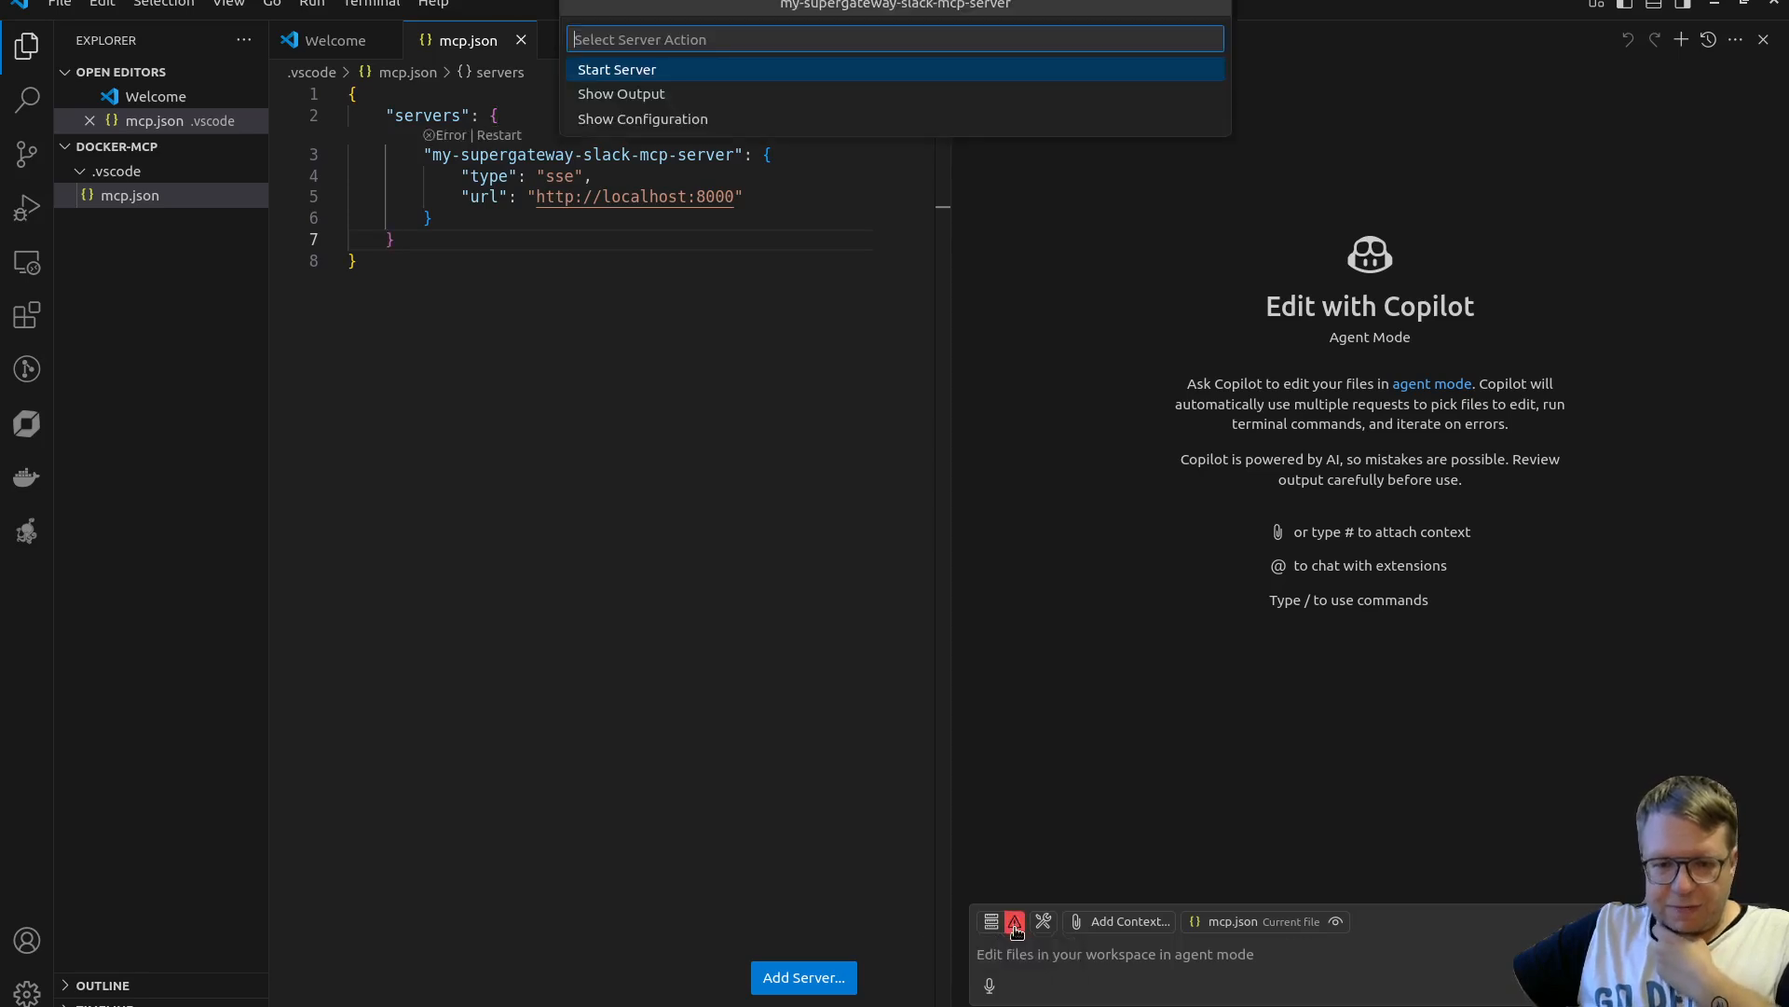
{"action": "left_click", "coordinate": [616, 70]}
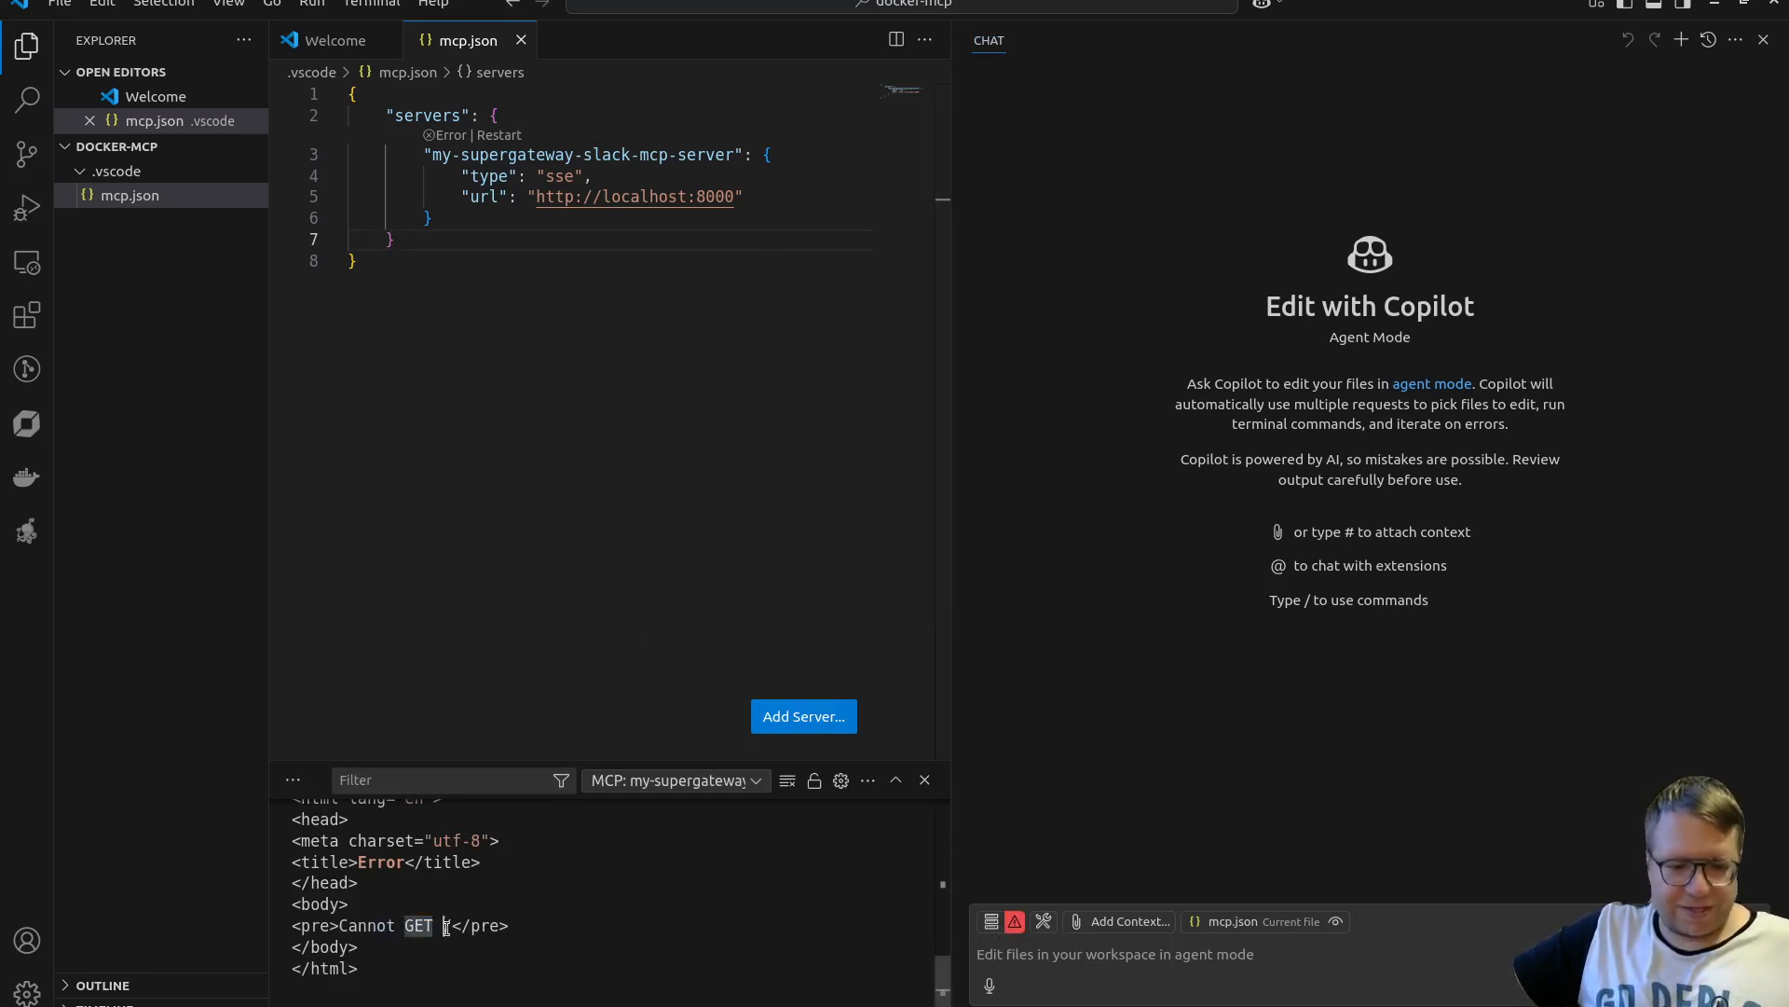
{"action": "type", "text": "/"}
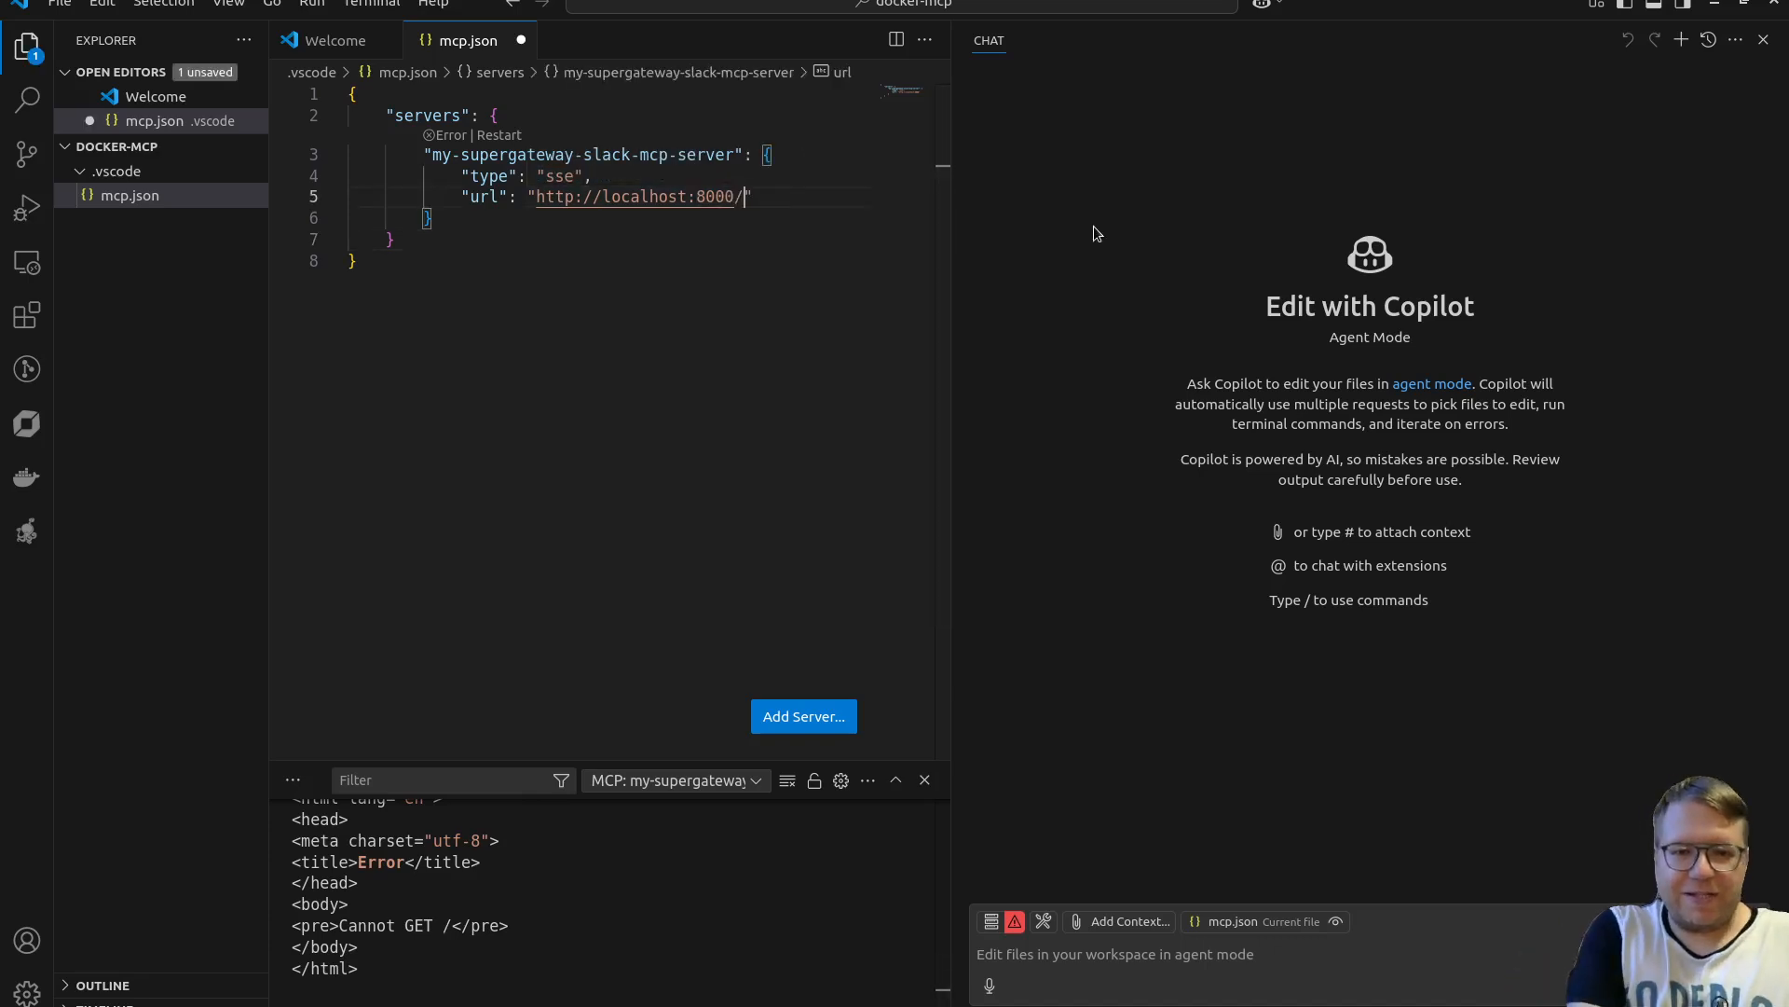
{"action": "type", "text": "sse,"}
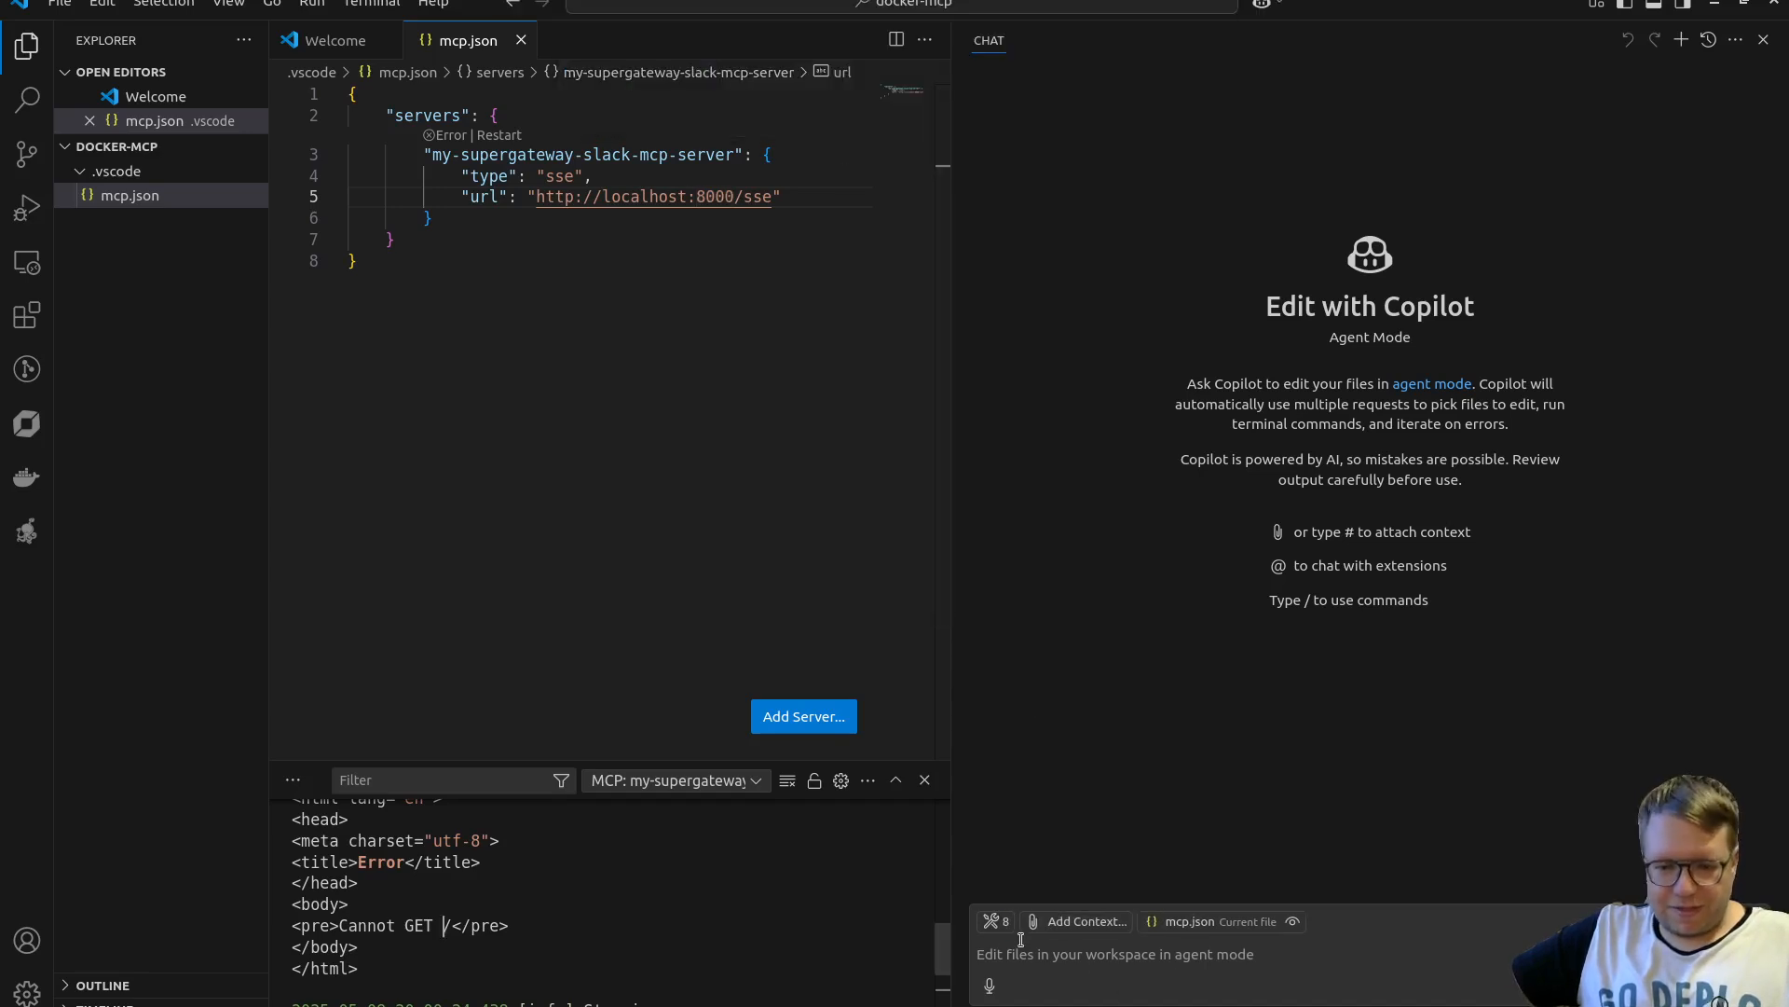
{"action": "left_click", "coordinate": [992, 920]}
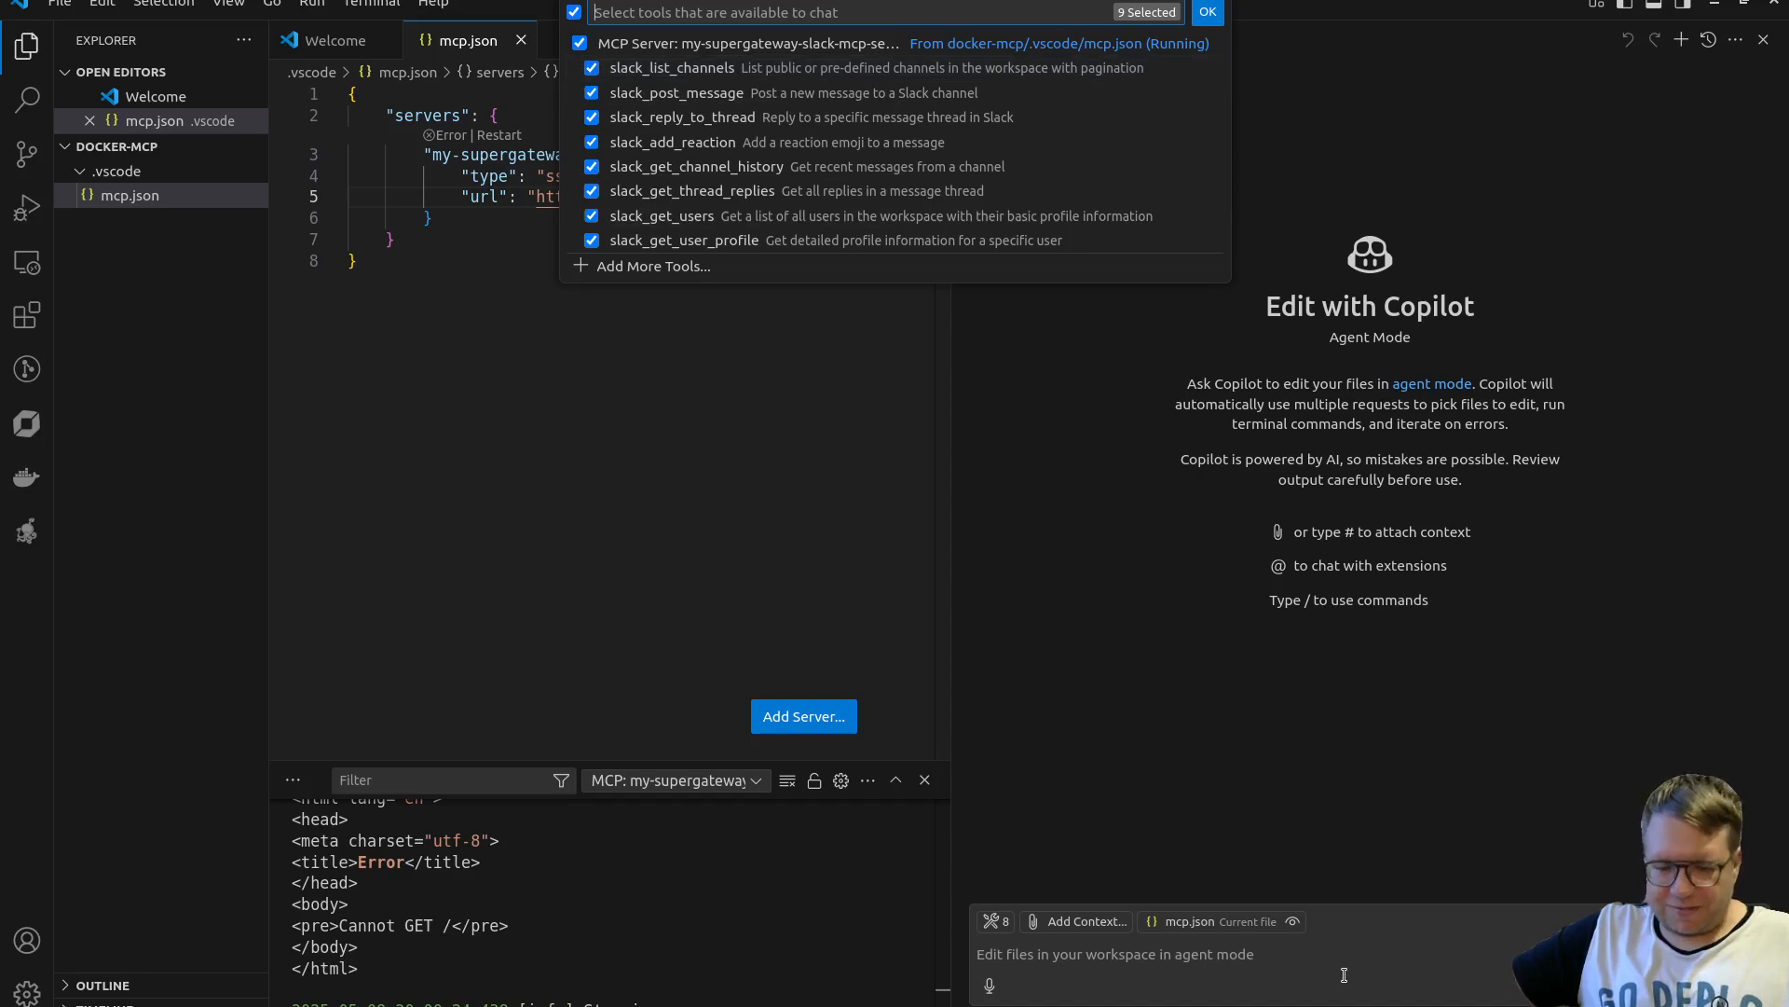
{"action": "left_click", "coordinate": [1206, 13]}
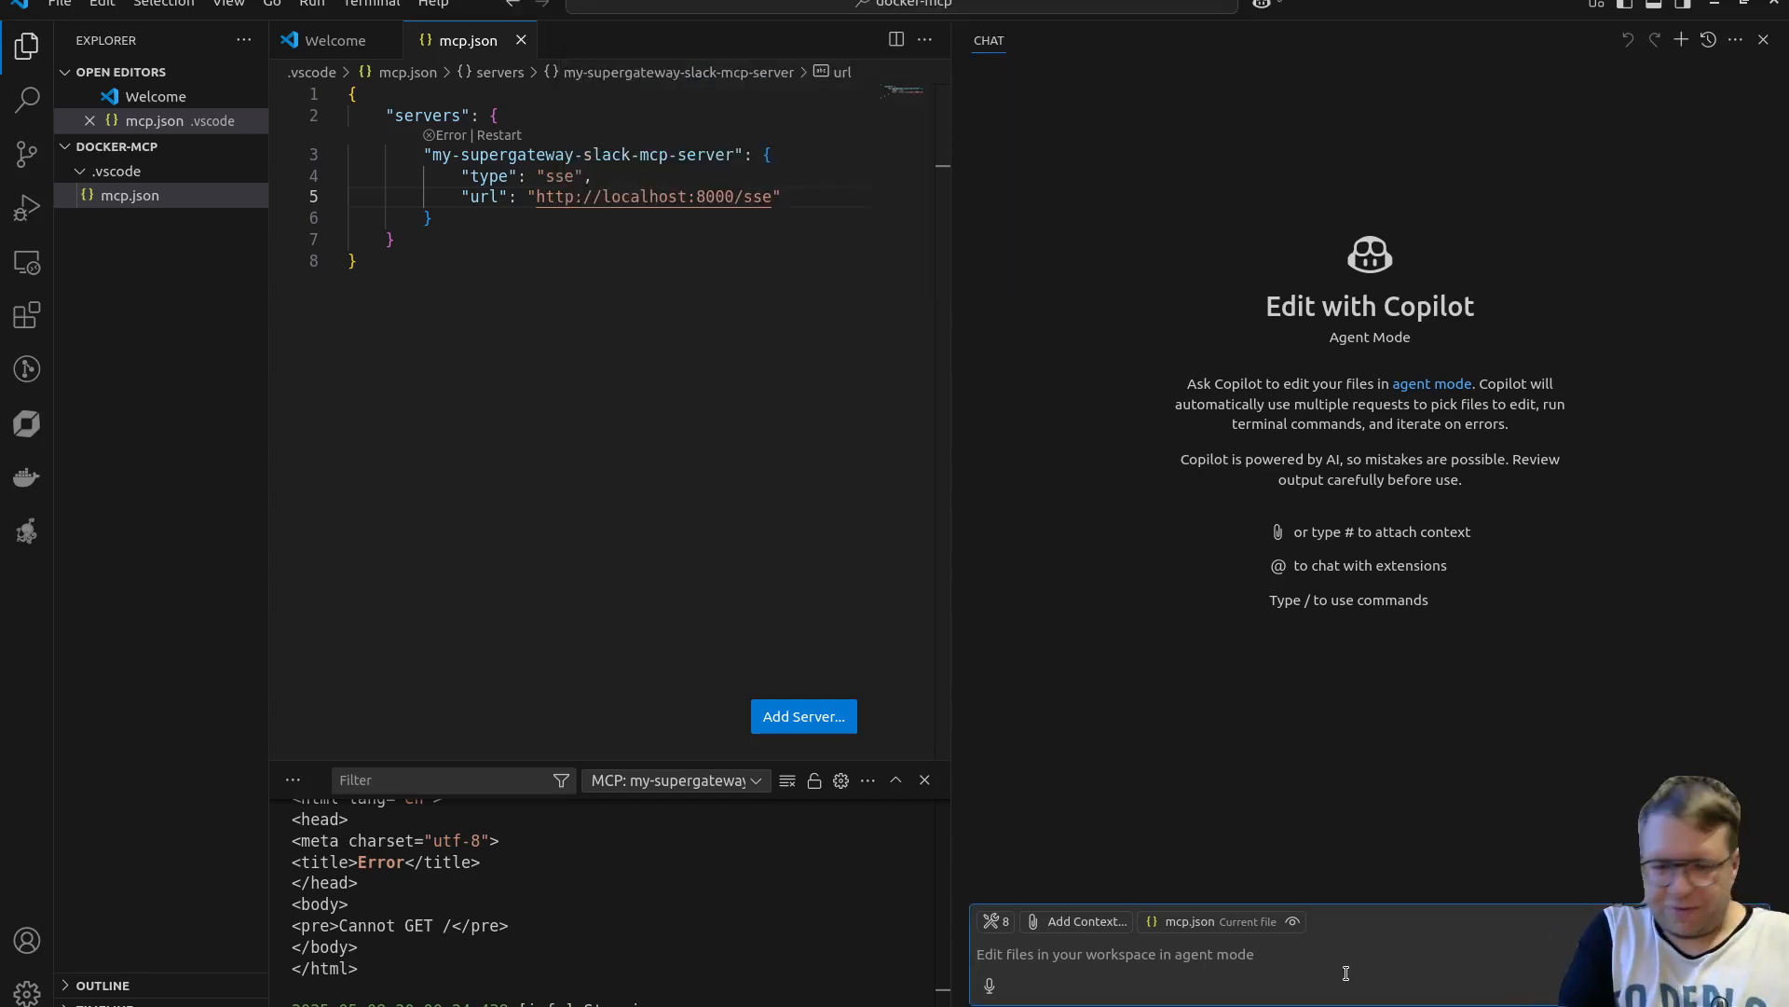
Ask Copilot 'list my slack channels' and review the invalid_auth failure.
{"action": "type", "text": "list"}
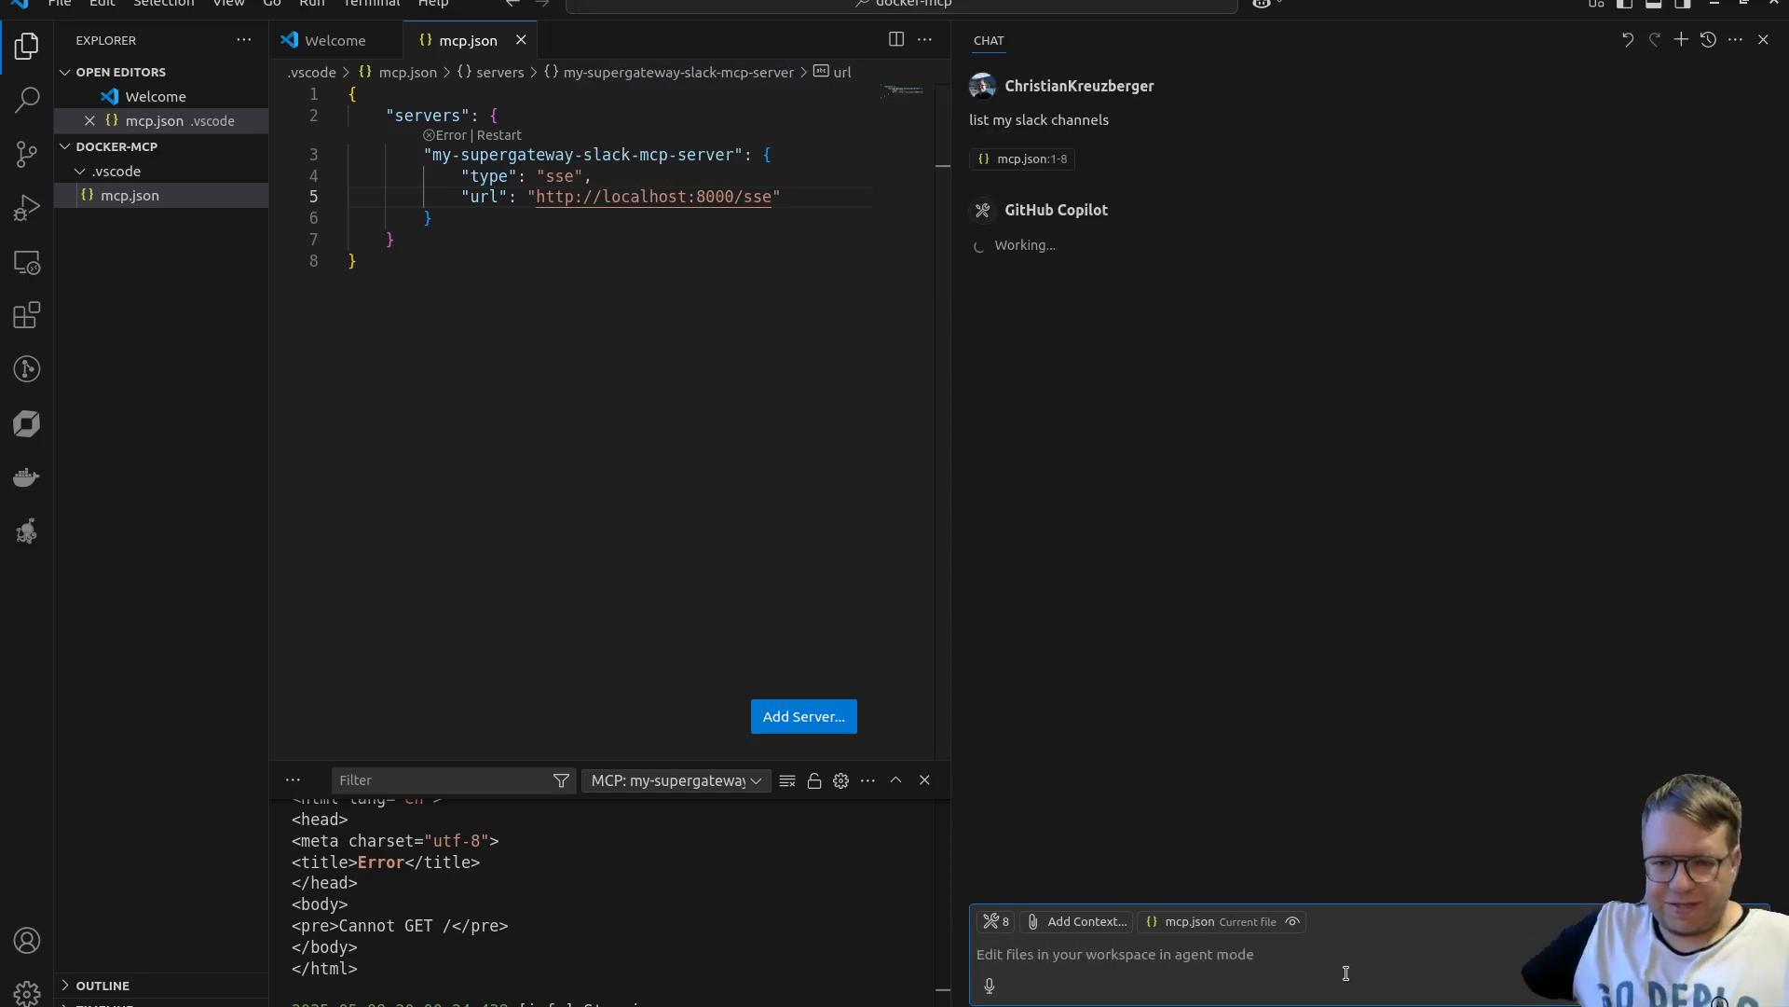
{"action": "mouse_move", "coordinate": [1025, 350]}
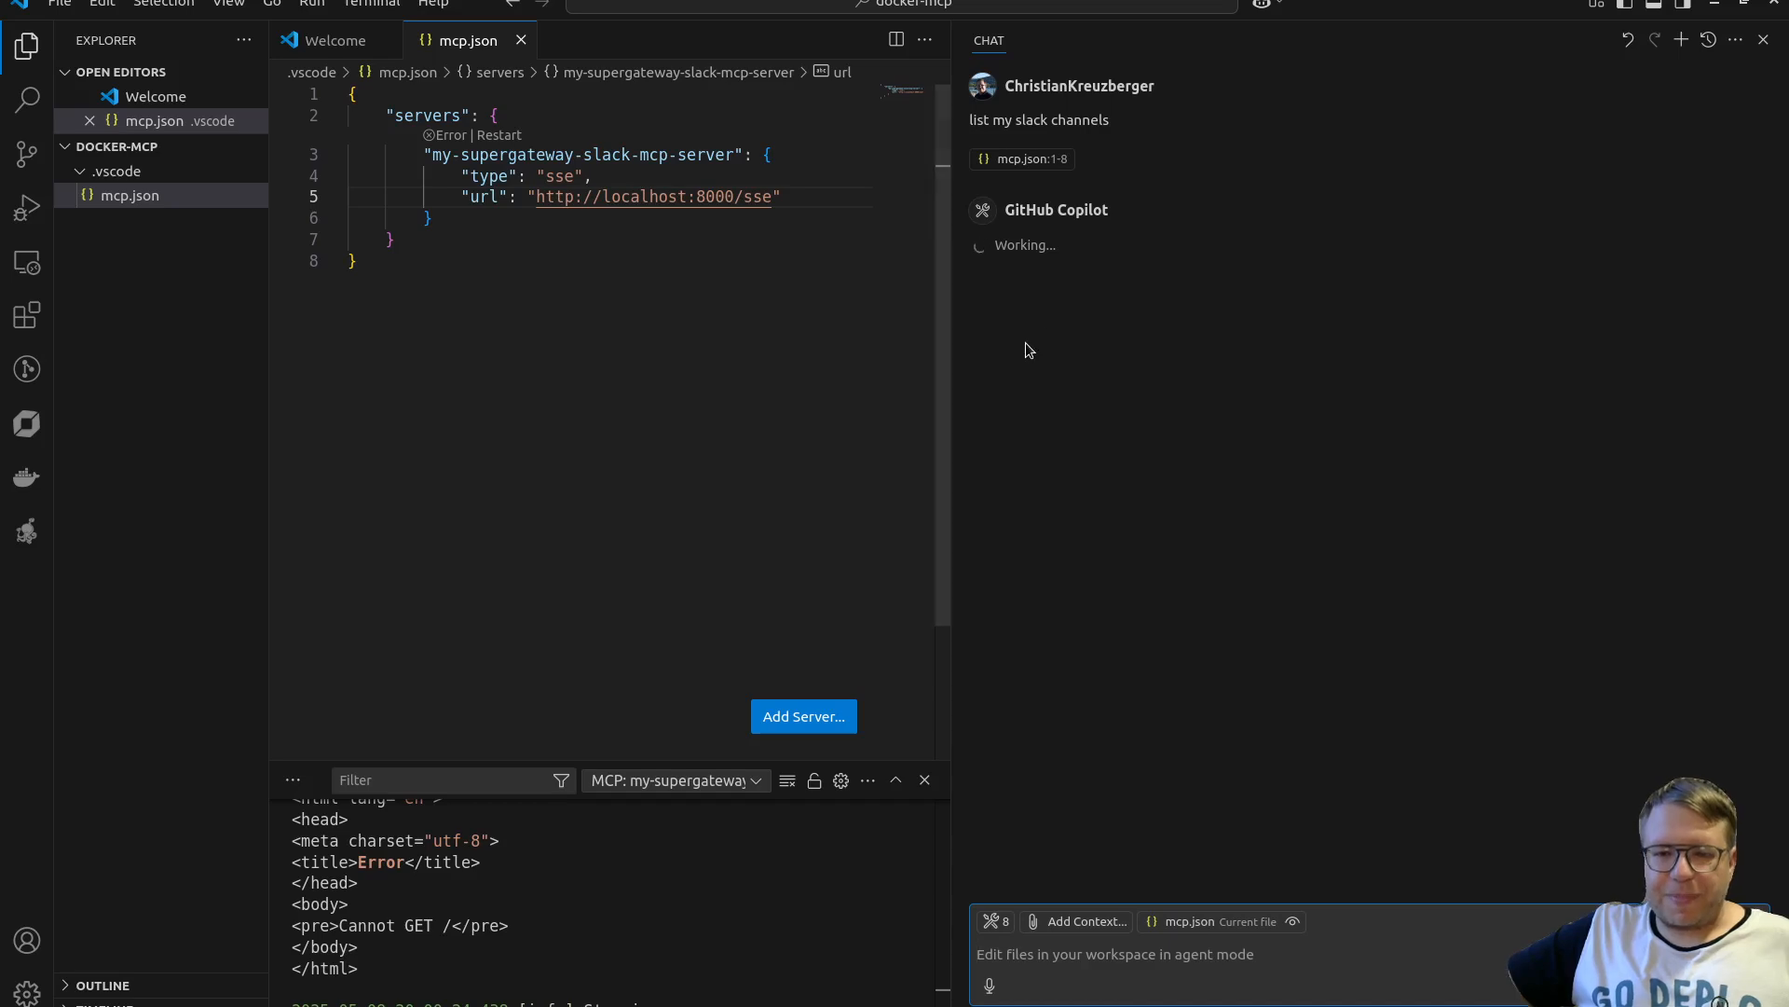
{"action": "mouse_move", "coordinate": [1036, 255]}
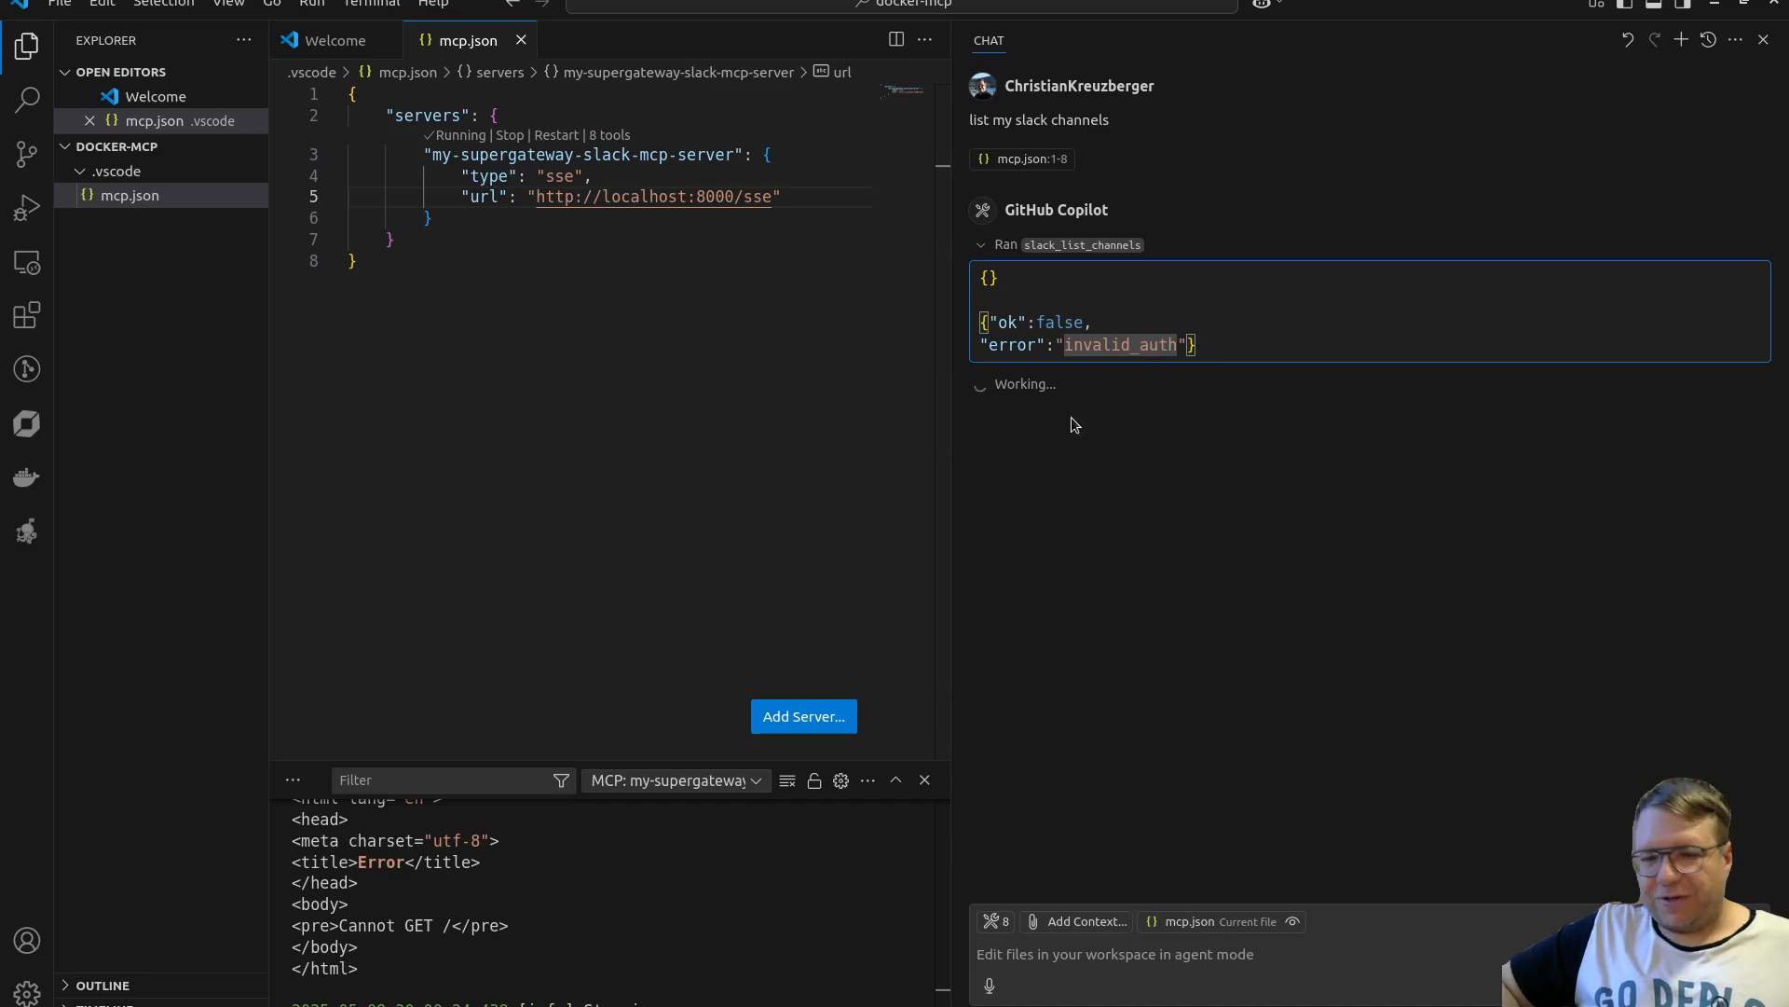
{"action": "mouse_move", "coordinate": [1113, 357]}
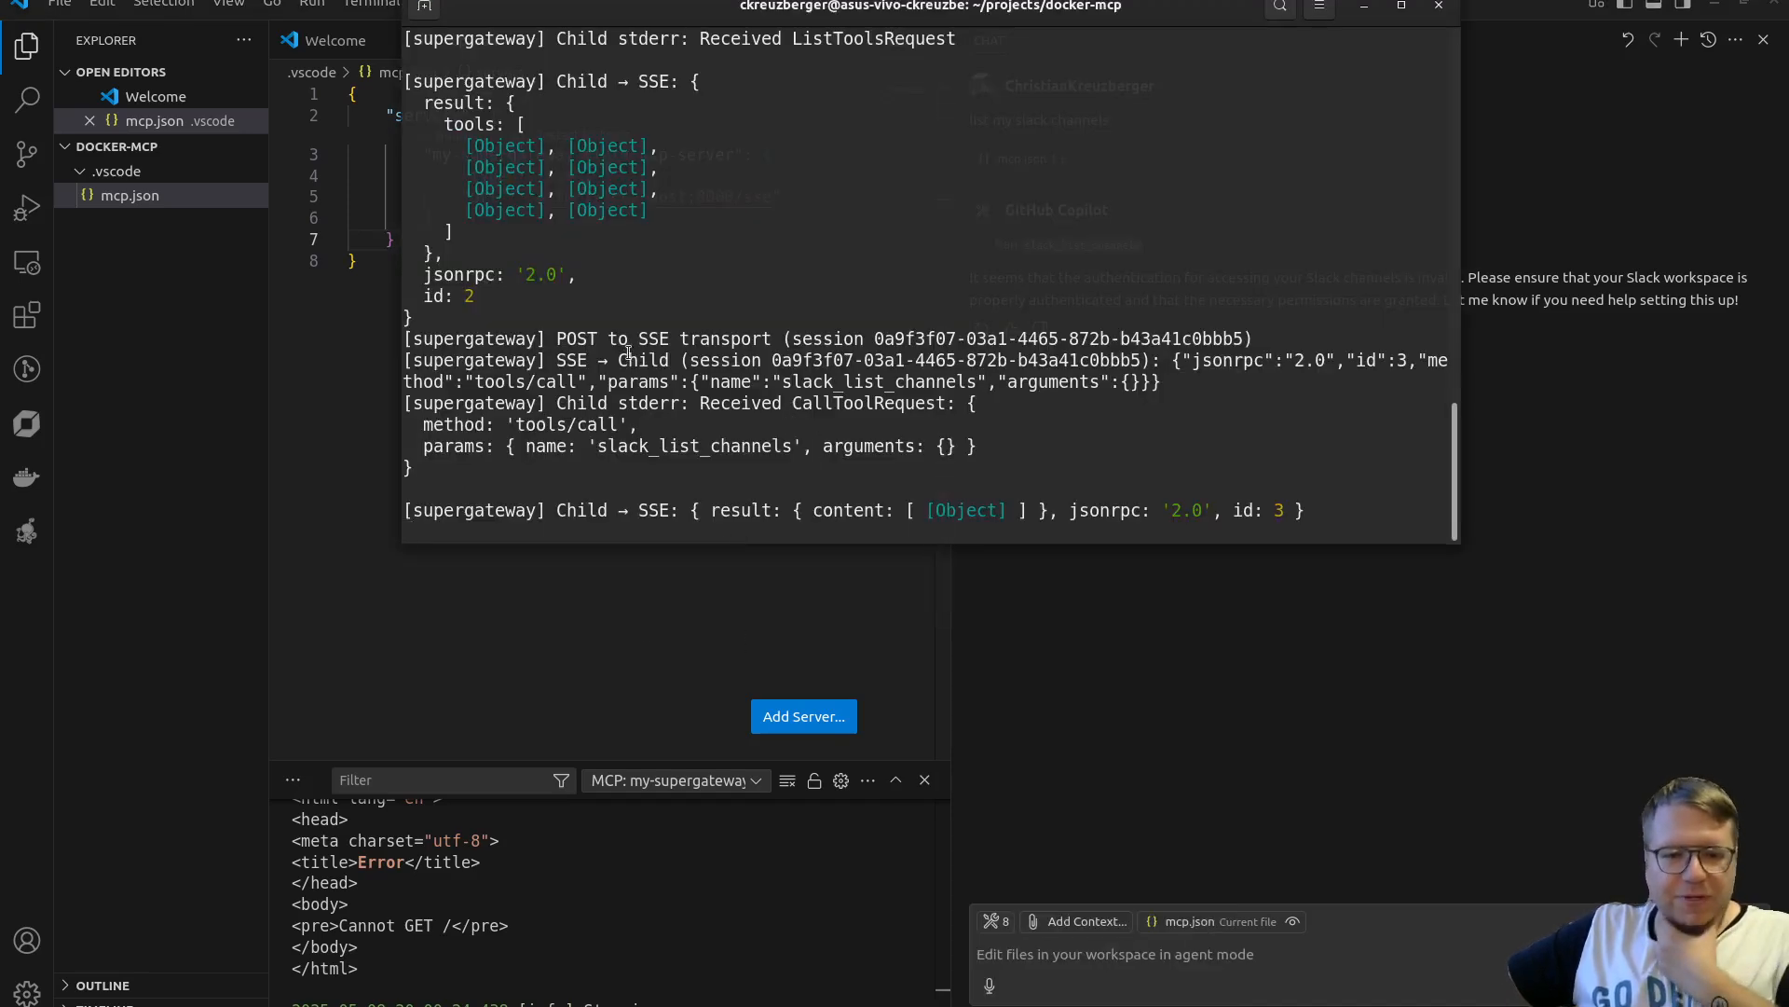
{"action": "scroll", "scroll_direction": "up", "scroll_amount": 3}
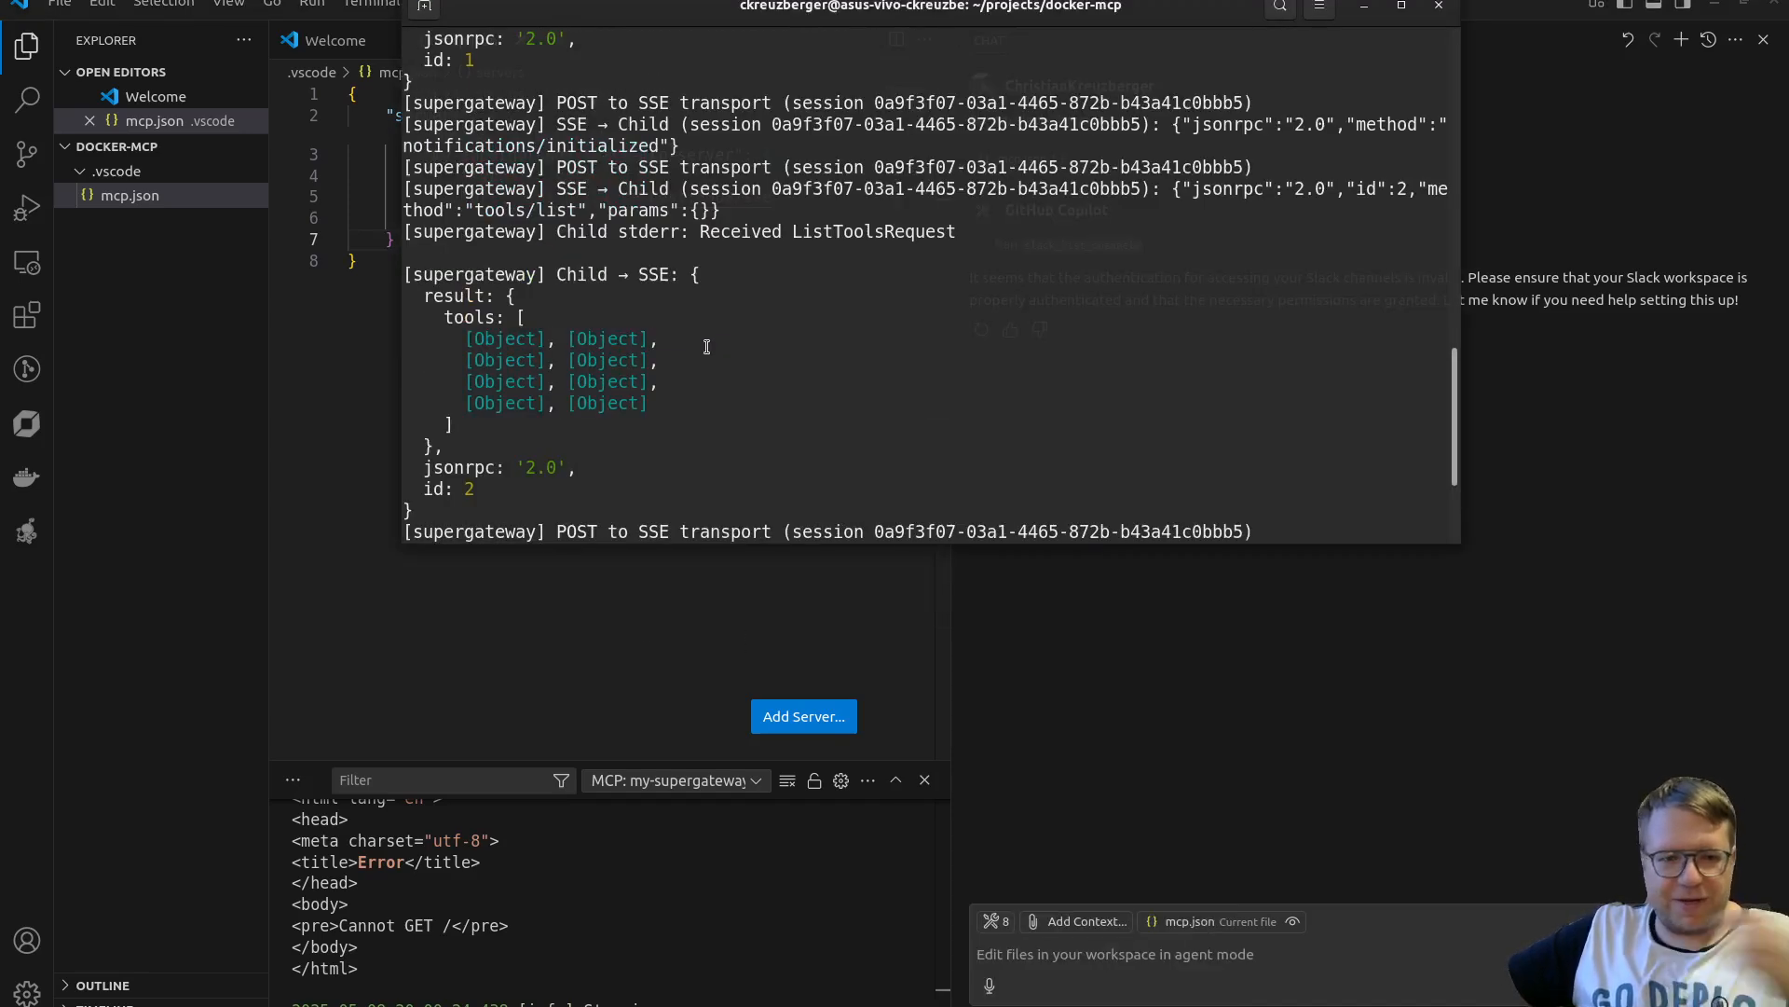
{"action": "scroll", "scroll_direction": "up", "scroll_amount": 3}
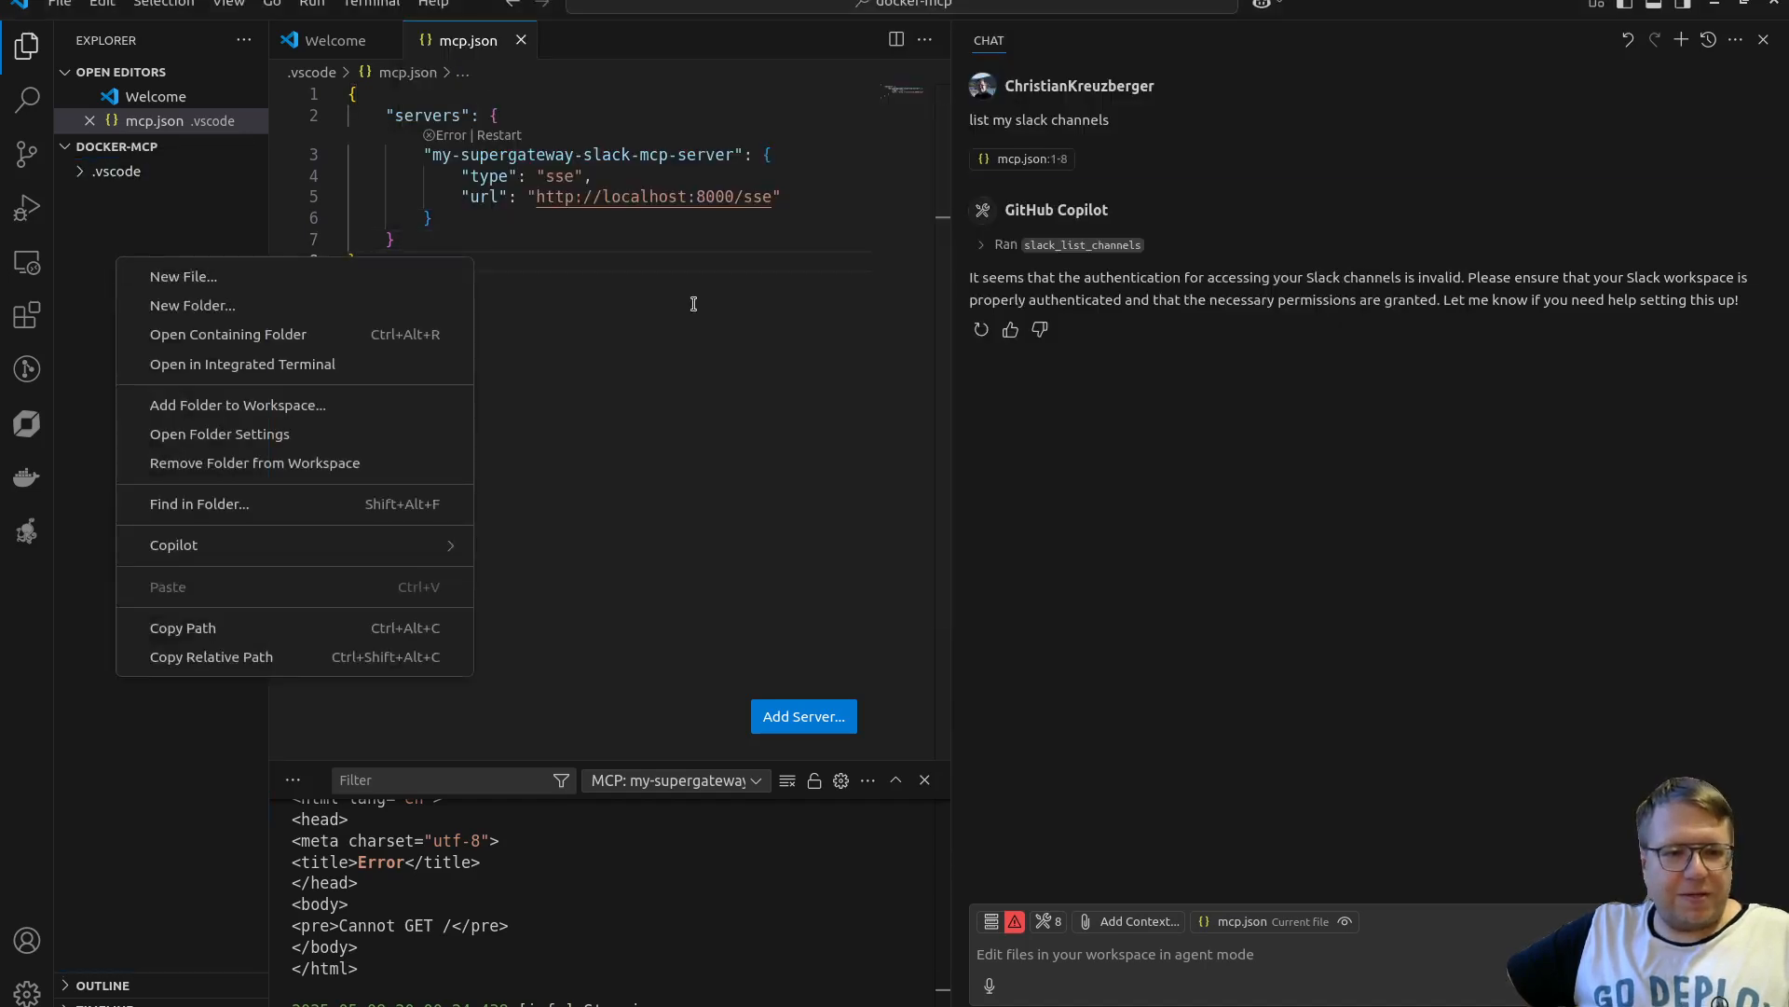
Create a Dockerfile from node:alpine3.21 whose CMD runs supergateway --stdio around server-slack.
{"action": "left_click", "coordinate": [183, 275]}
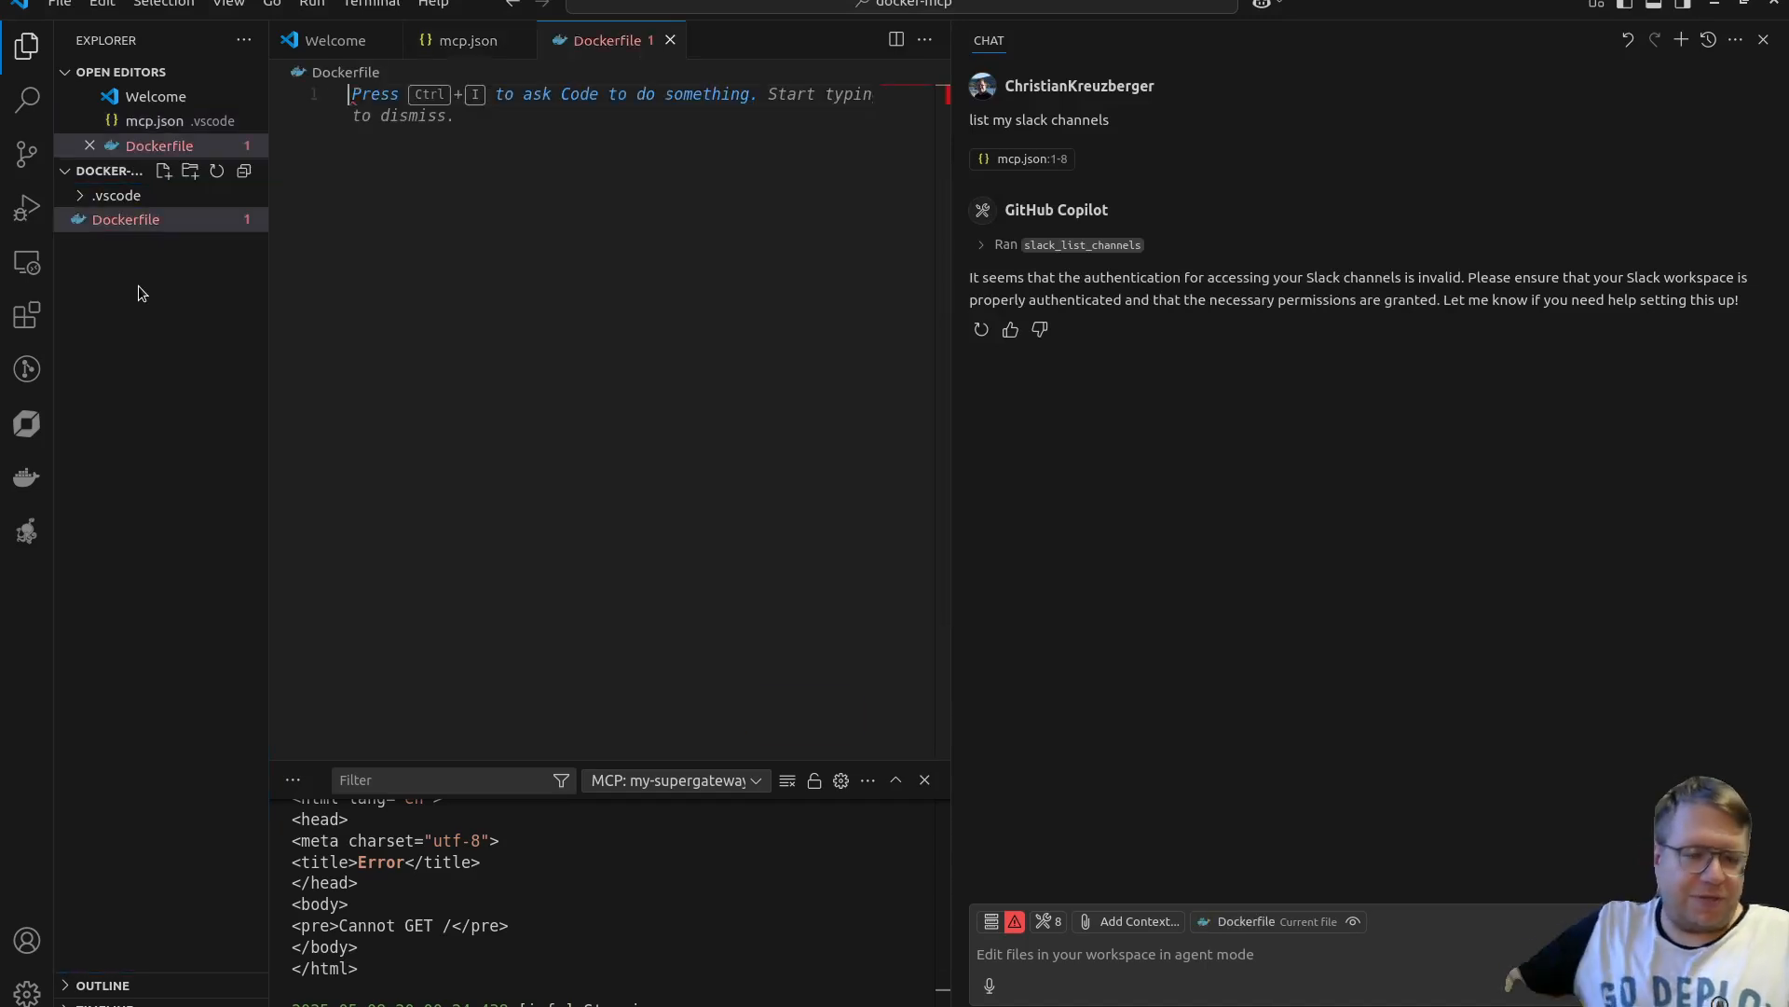
{"action": "type", "text": "FROM"}
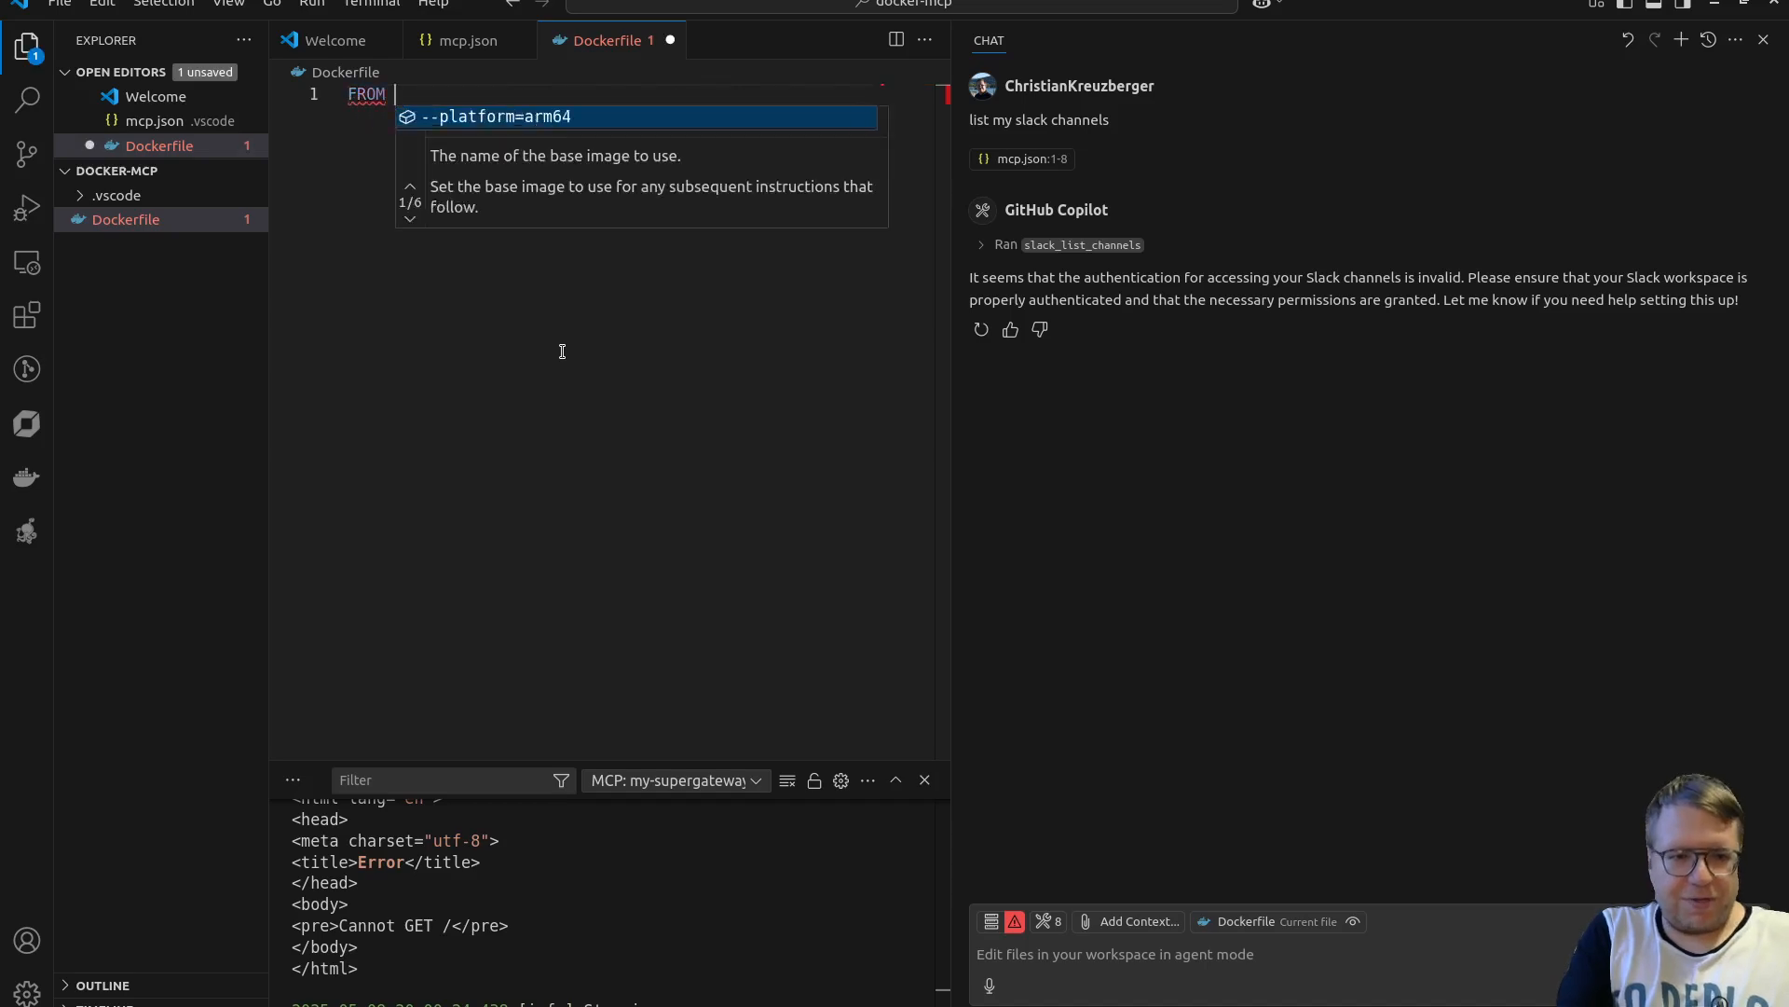
{"action": "type", "text": "node:alpine3.21"}
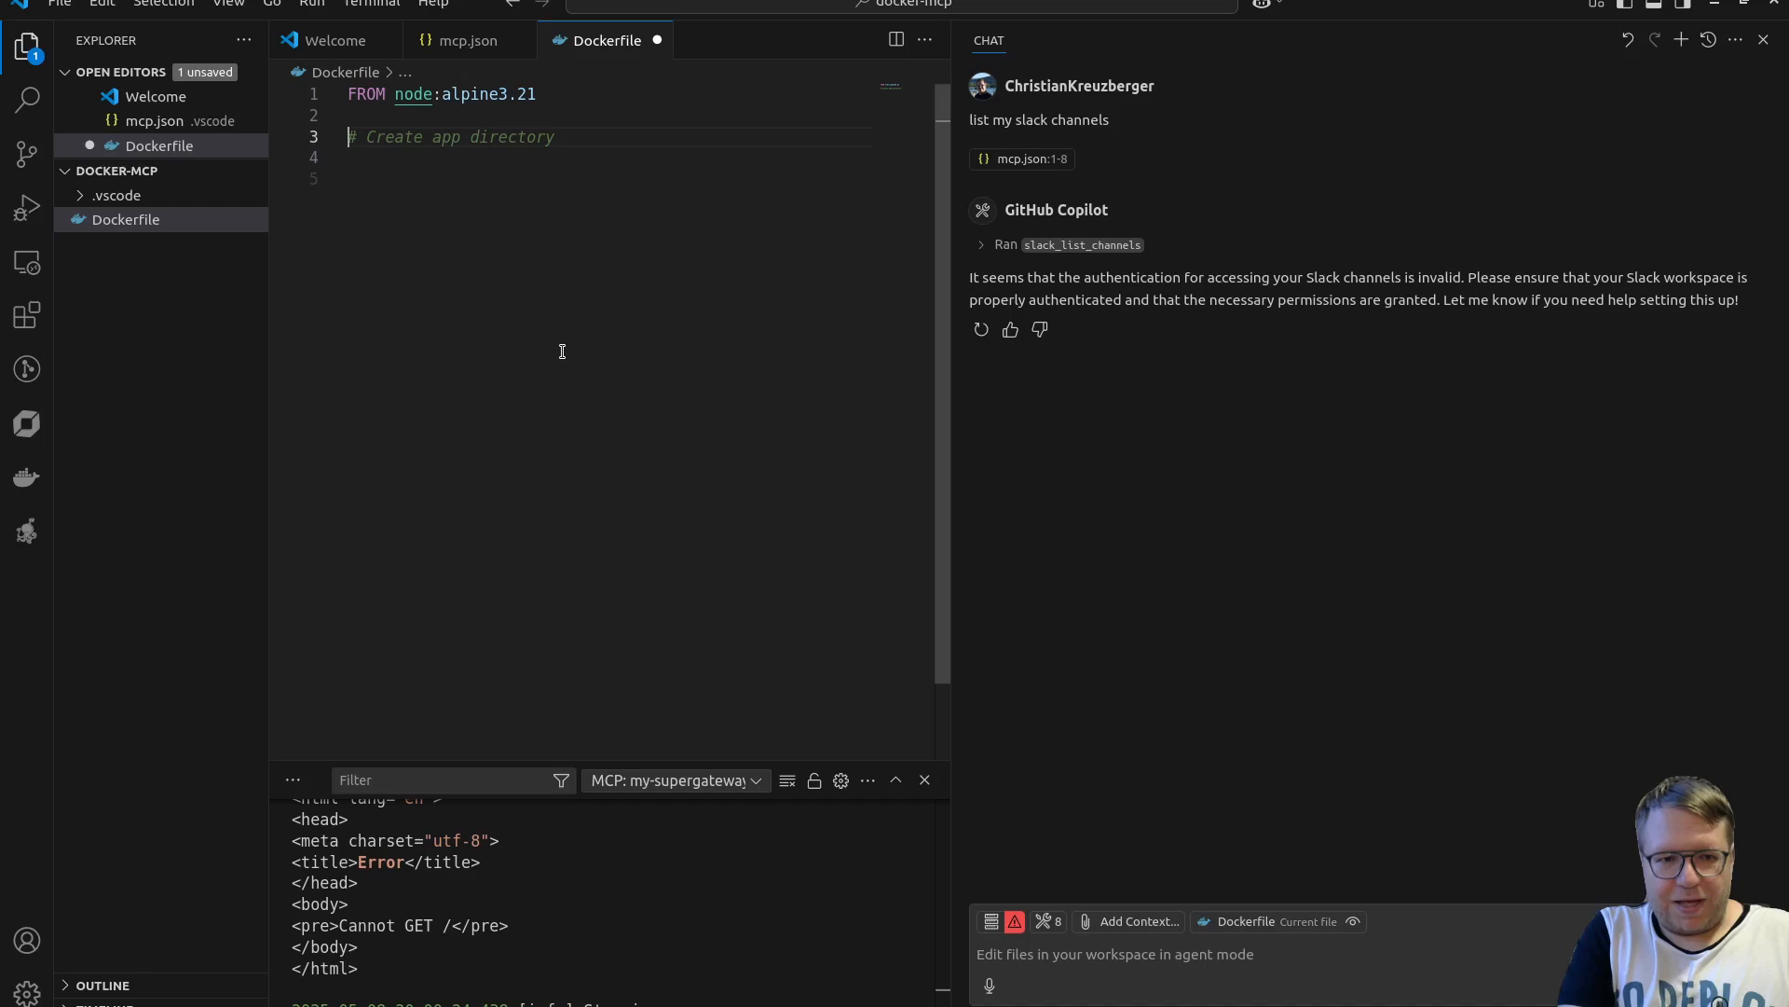
{"action": "type", "text": "CMD [\"node\", \"index.js\"]"}
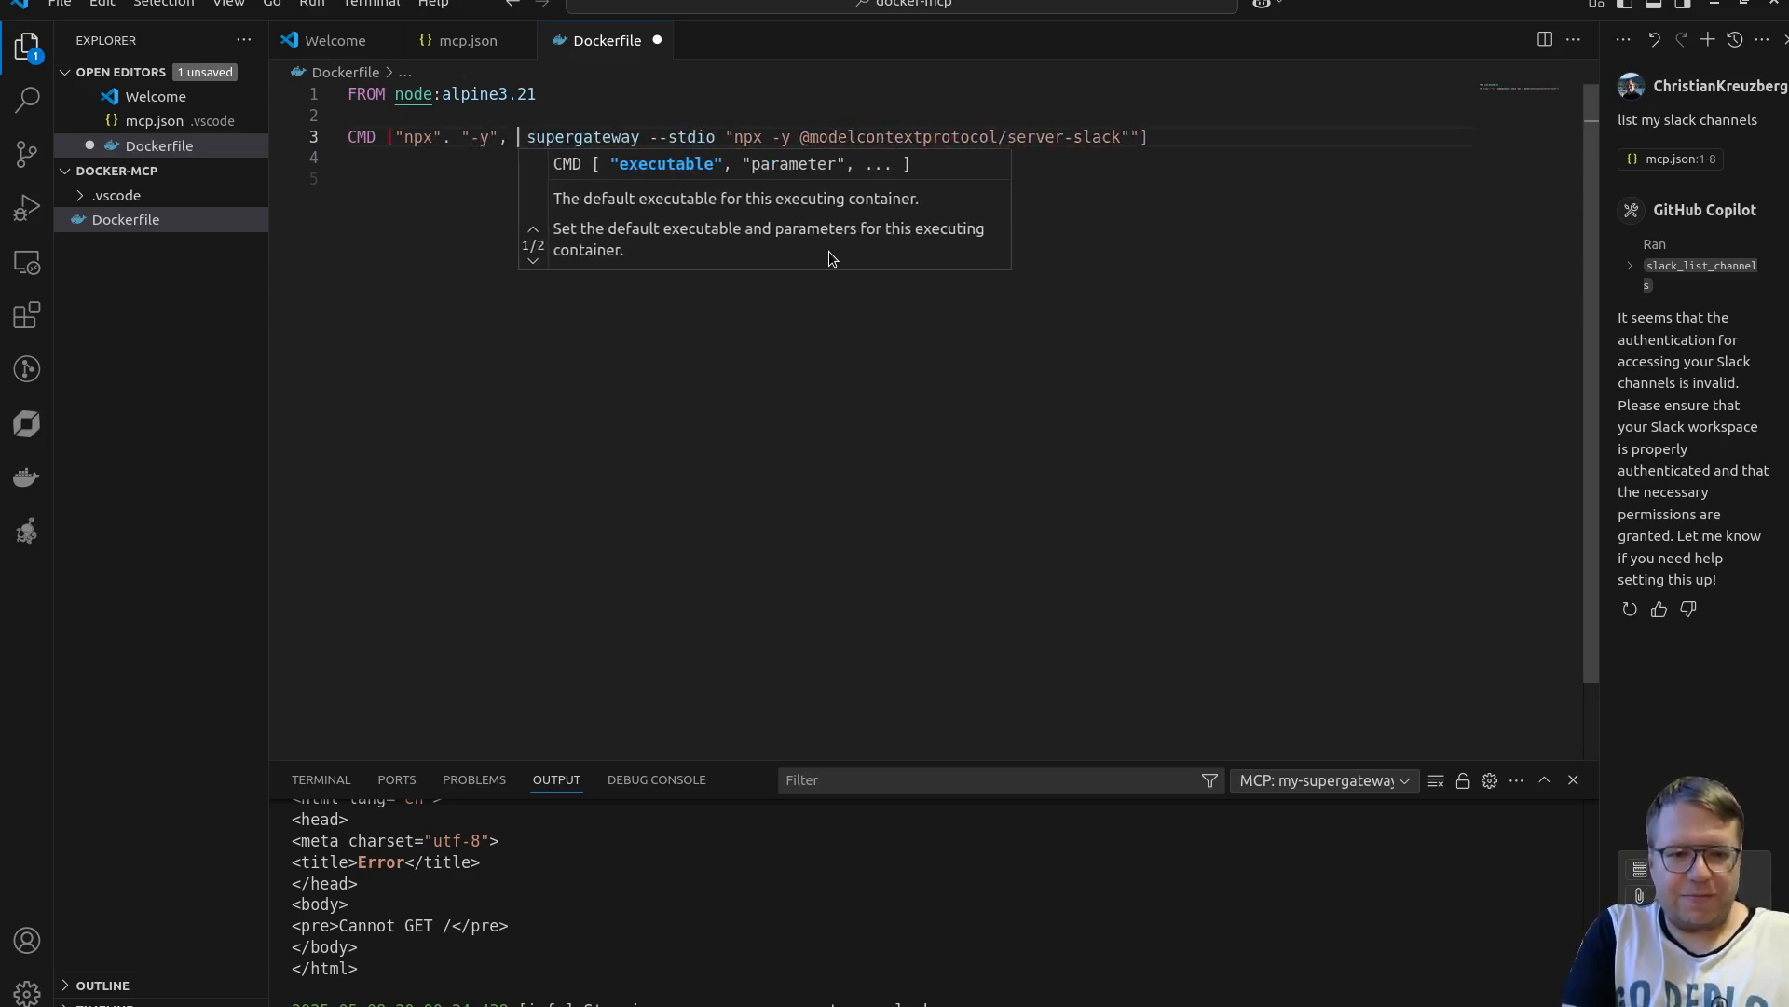
{"action": "type", "text": "\"supergateway\","}
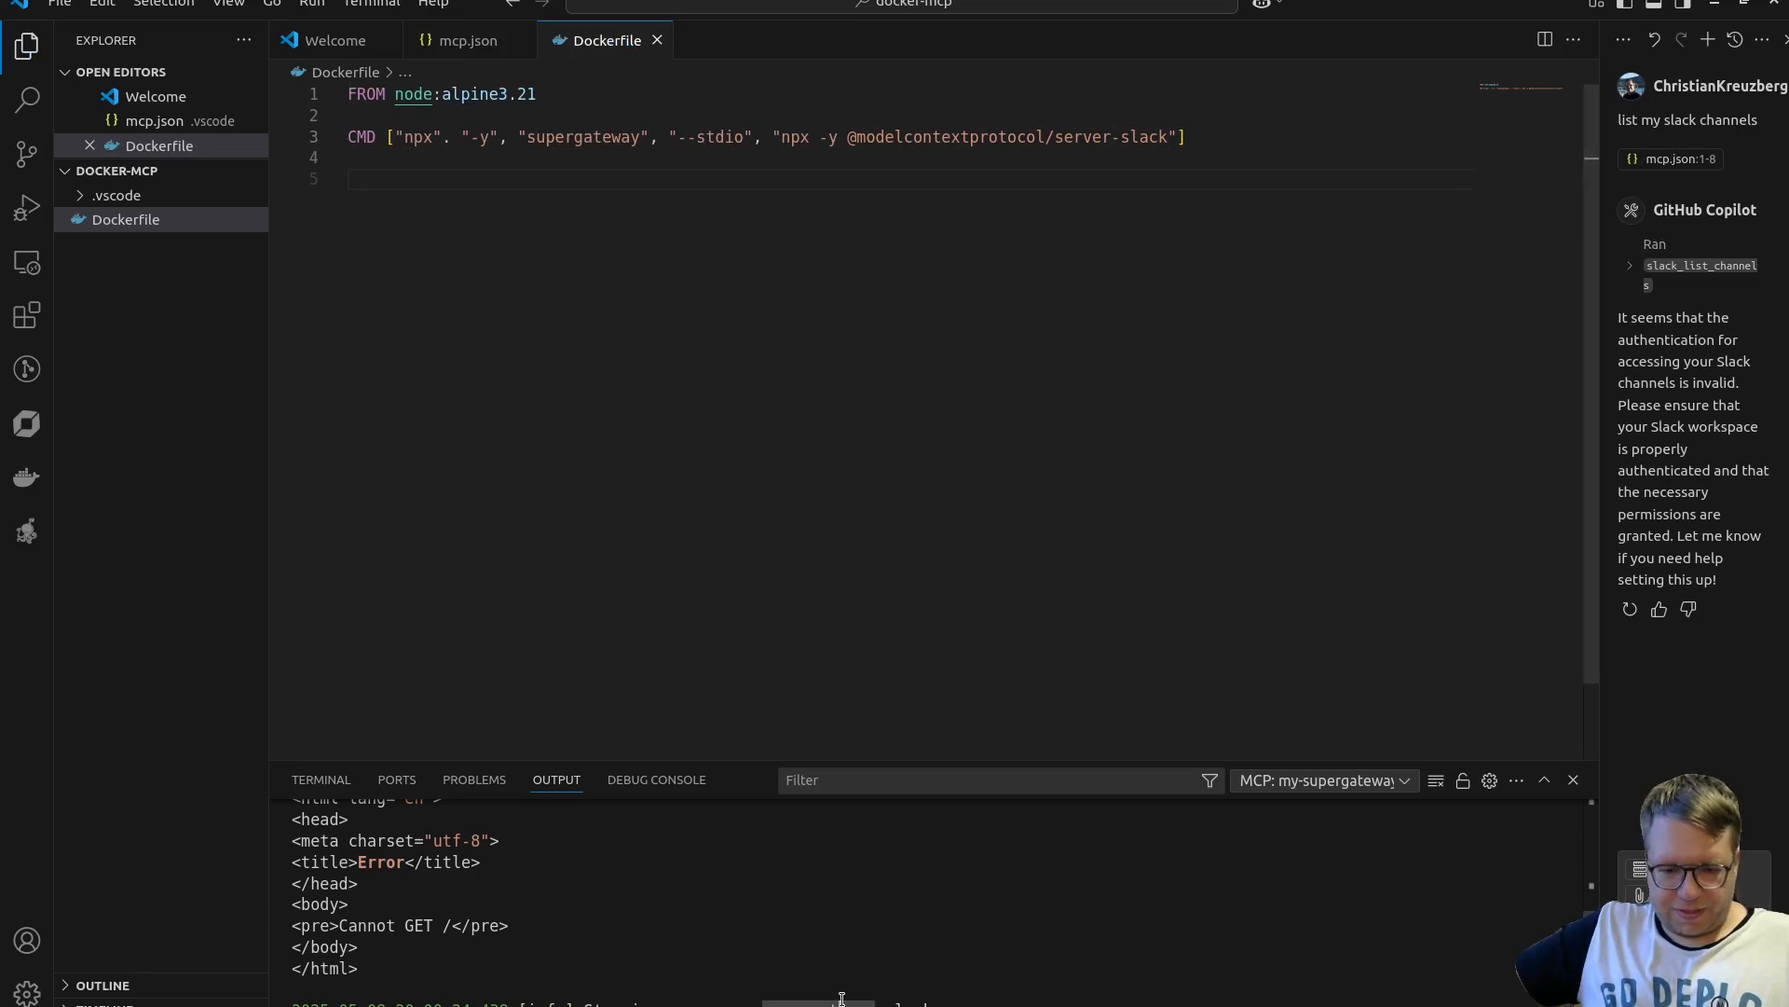
{"action": "left_click", "coordinate": [369, 4]}
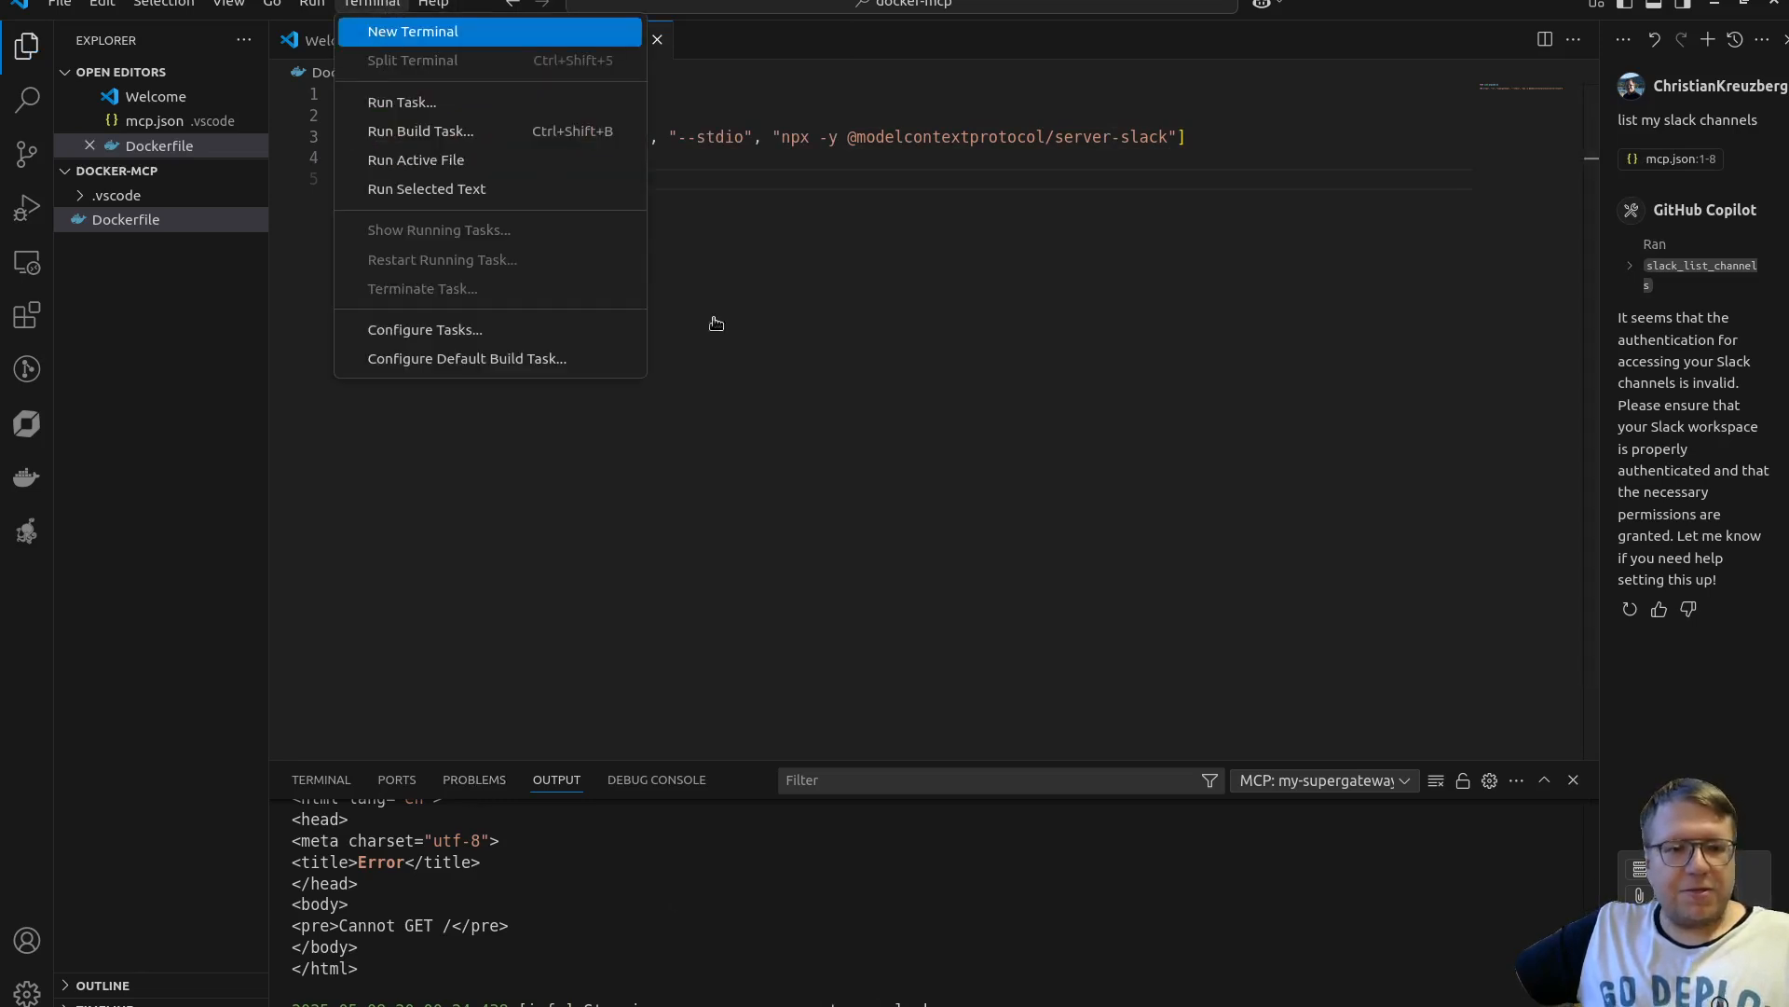
Build the image tagged my-supergateway-slack-mcp-server:1.0 in a new terminal and grab its name.
{"action": "left_click", "coordinate": [412, 31]}
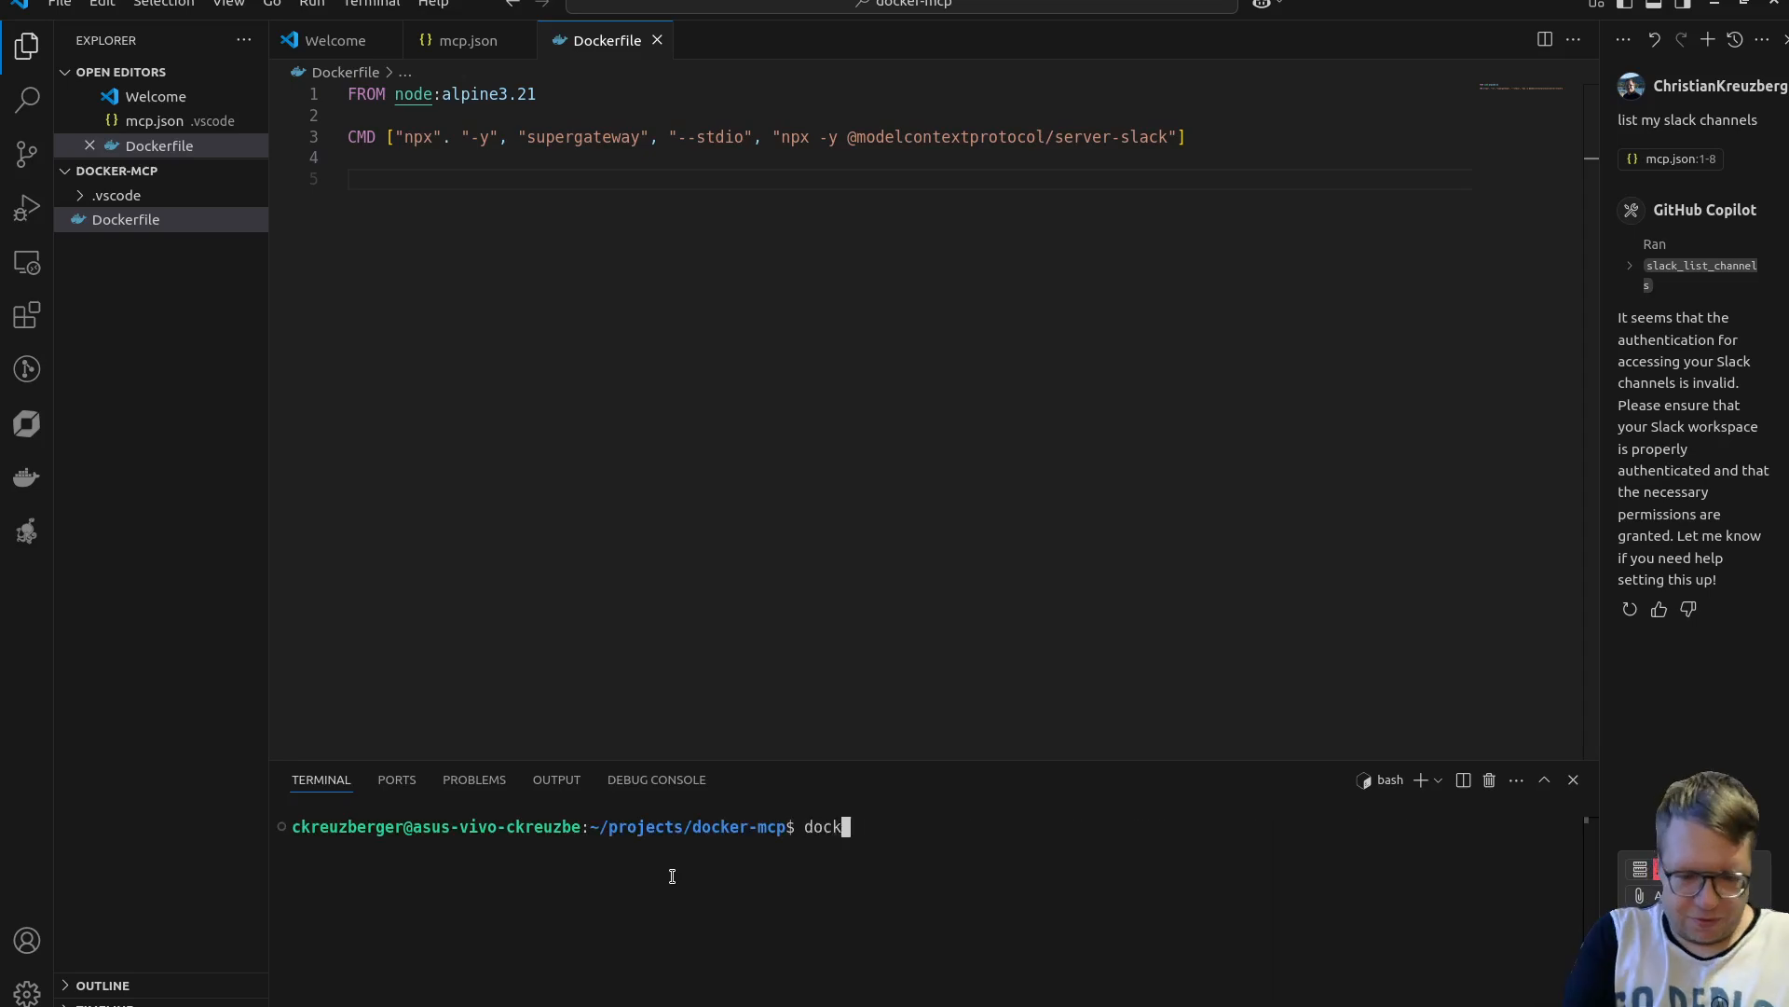
{"action": "key", "text": "Return"}
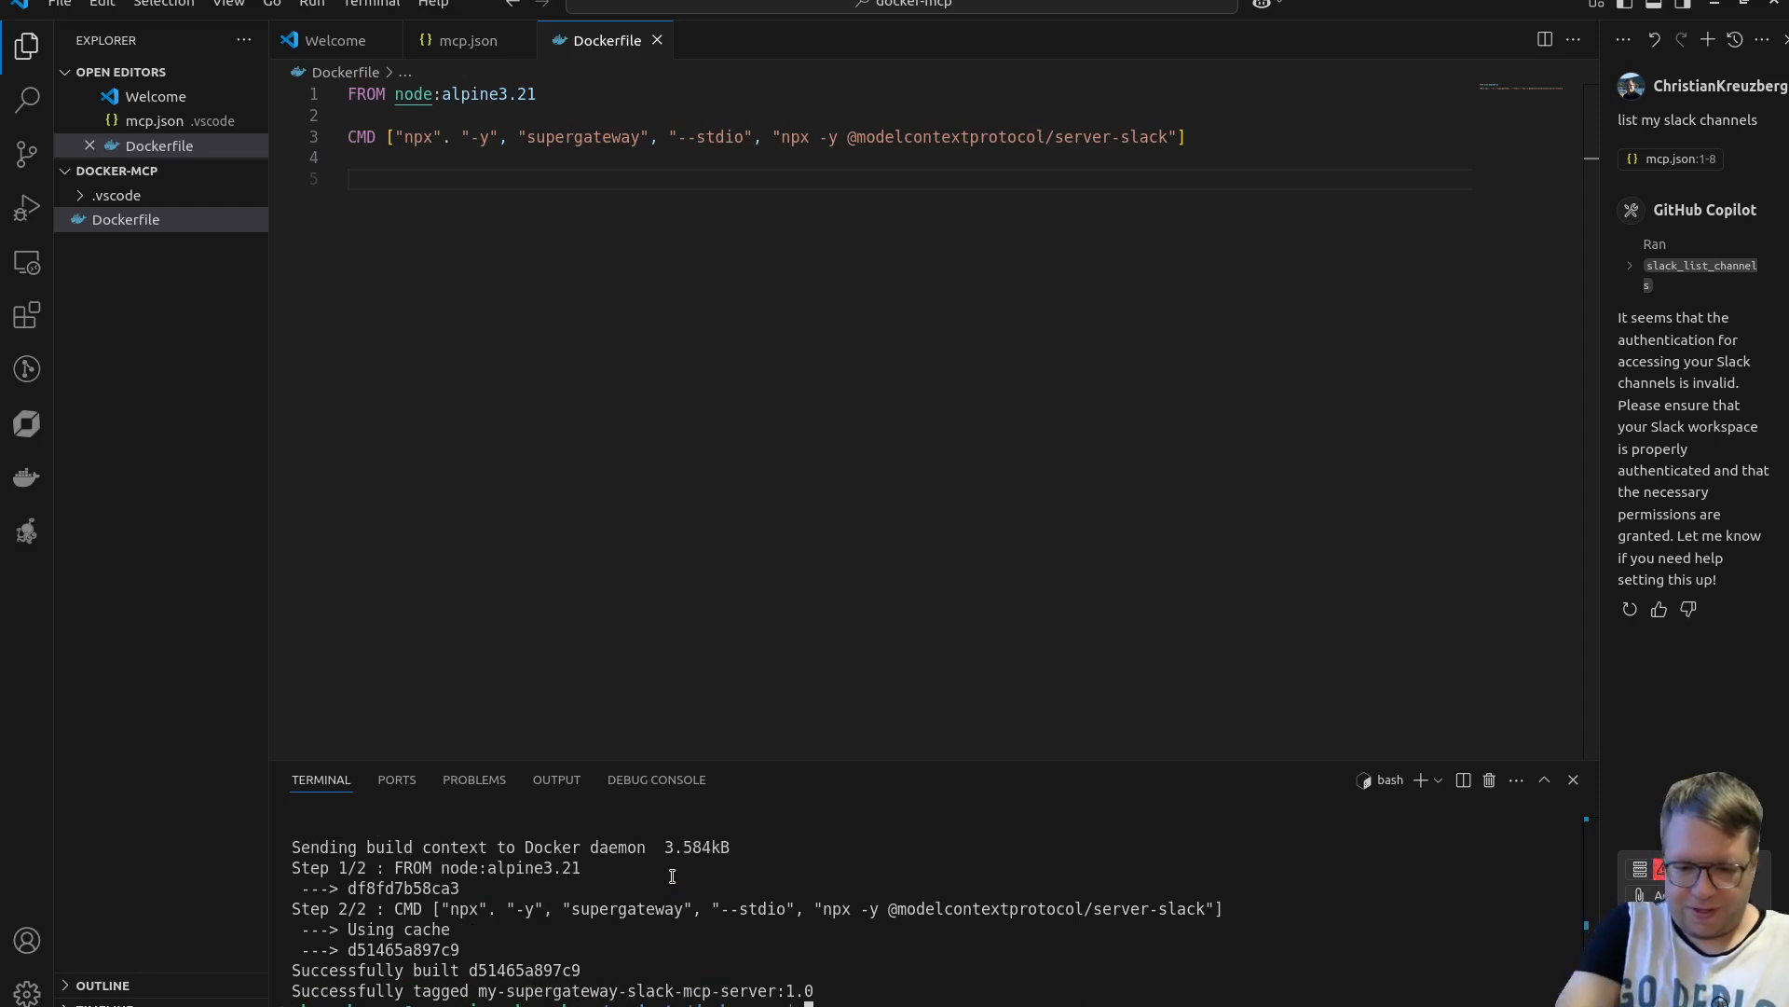
{"action": "double_click", "coordinate": [645, 991]}
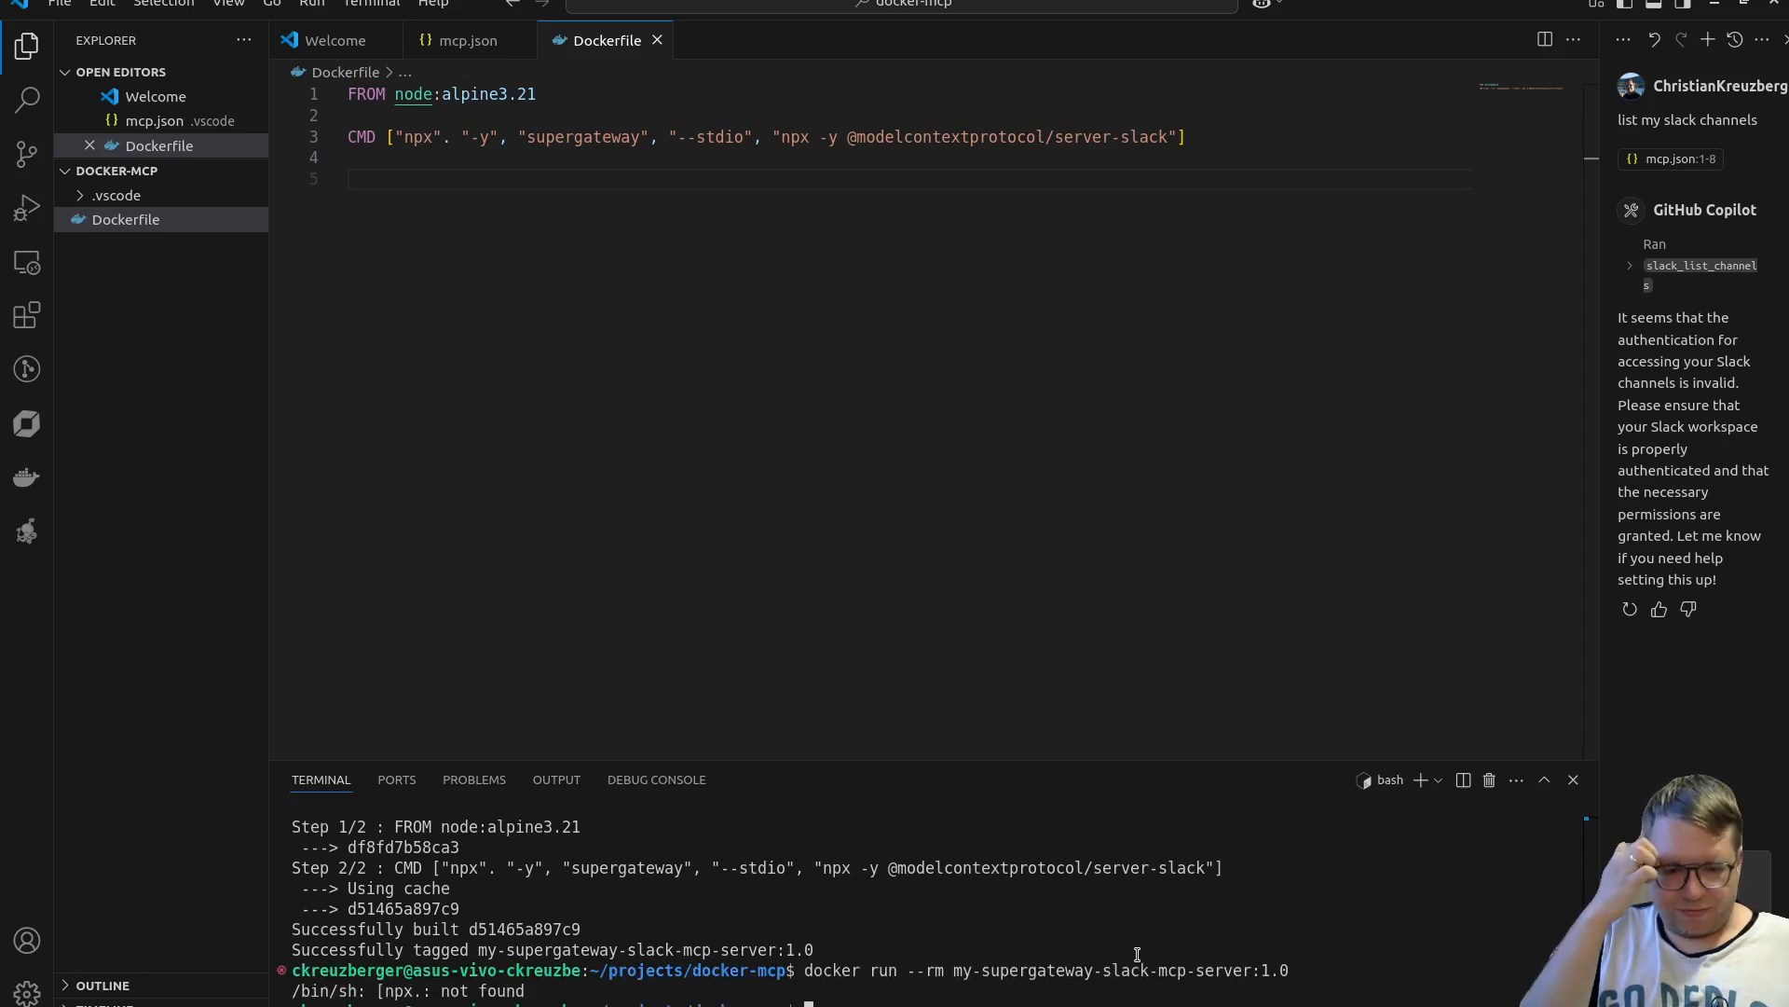
{"action": "mouse_move", "coordinate": [655, 779]}
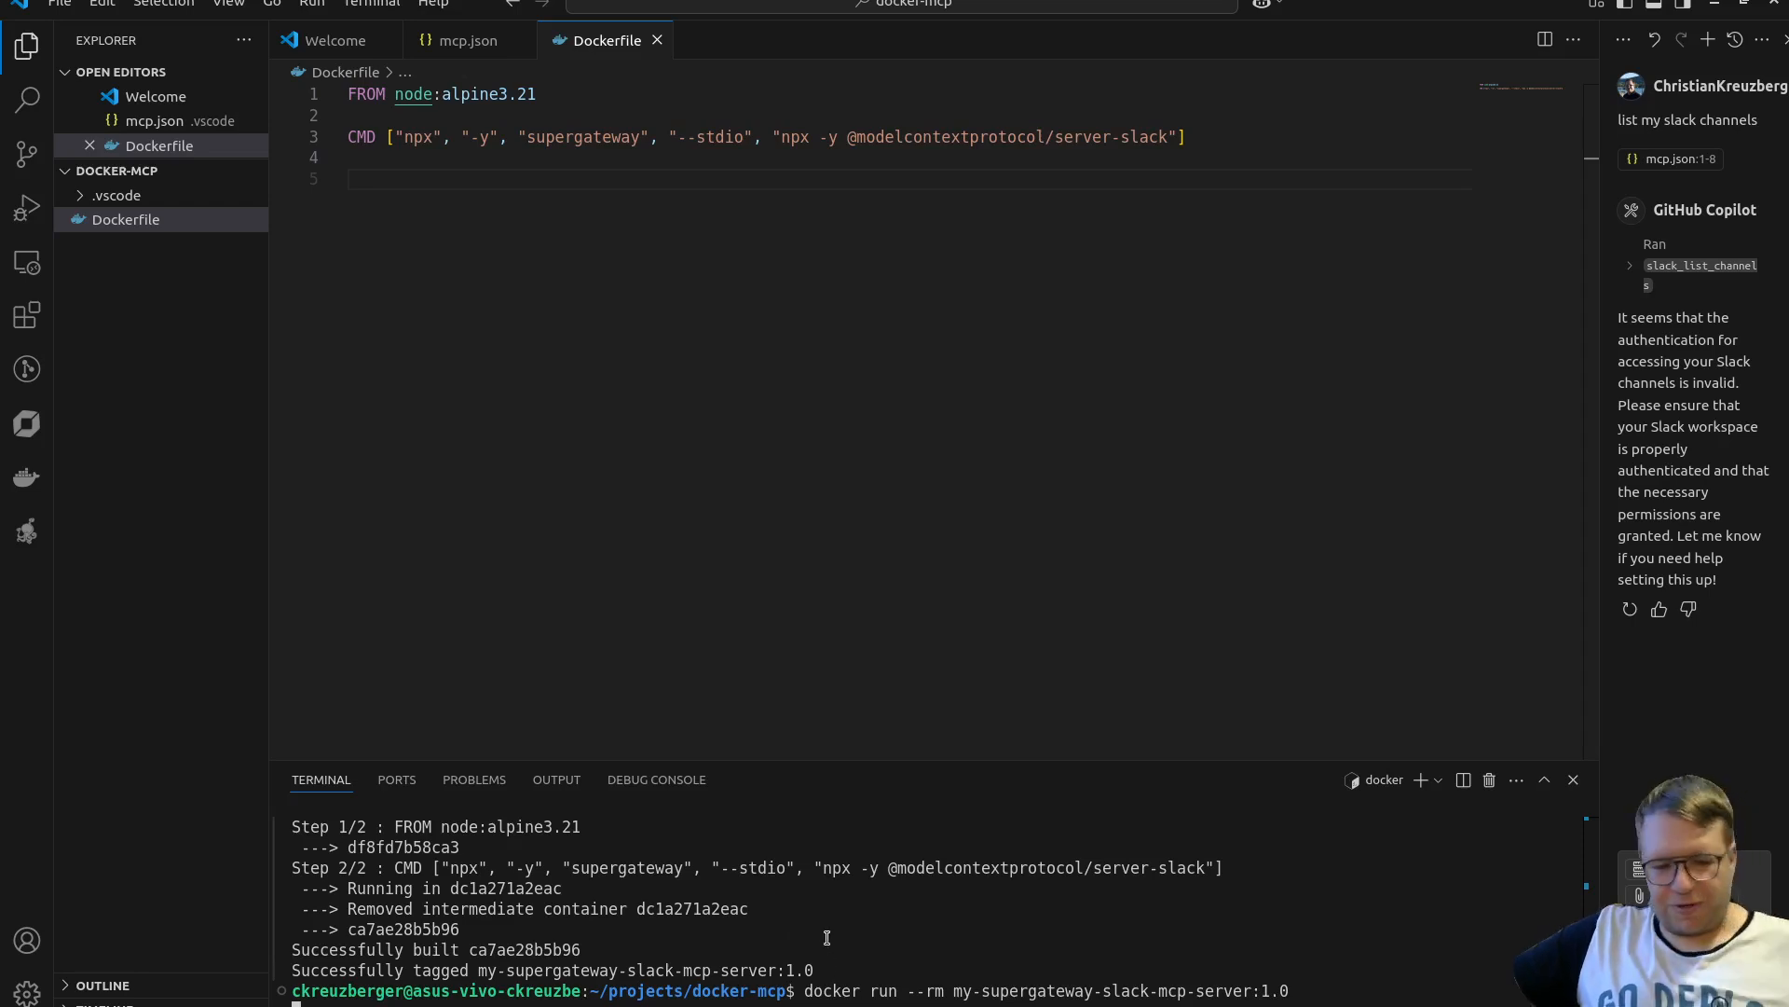
{"action": "mouse_move", "coordinate": [783, 936]}
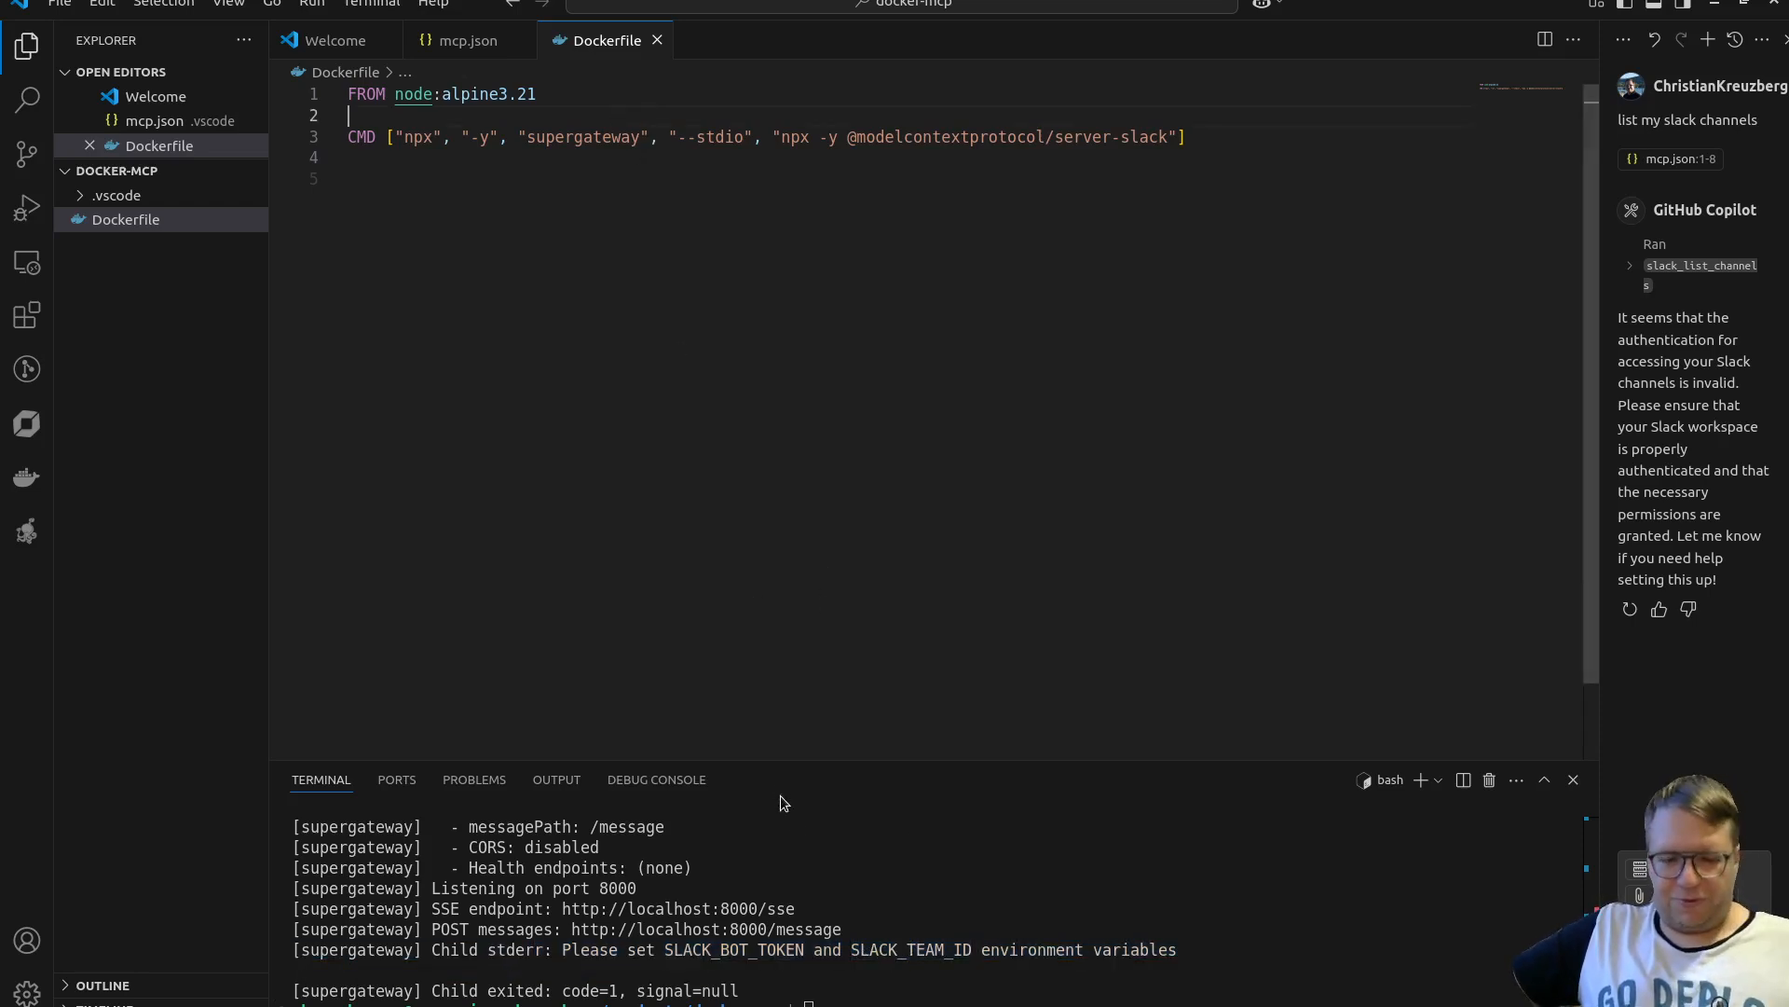
{"action": "mouse_move", "coordinate": [813, 901]}
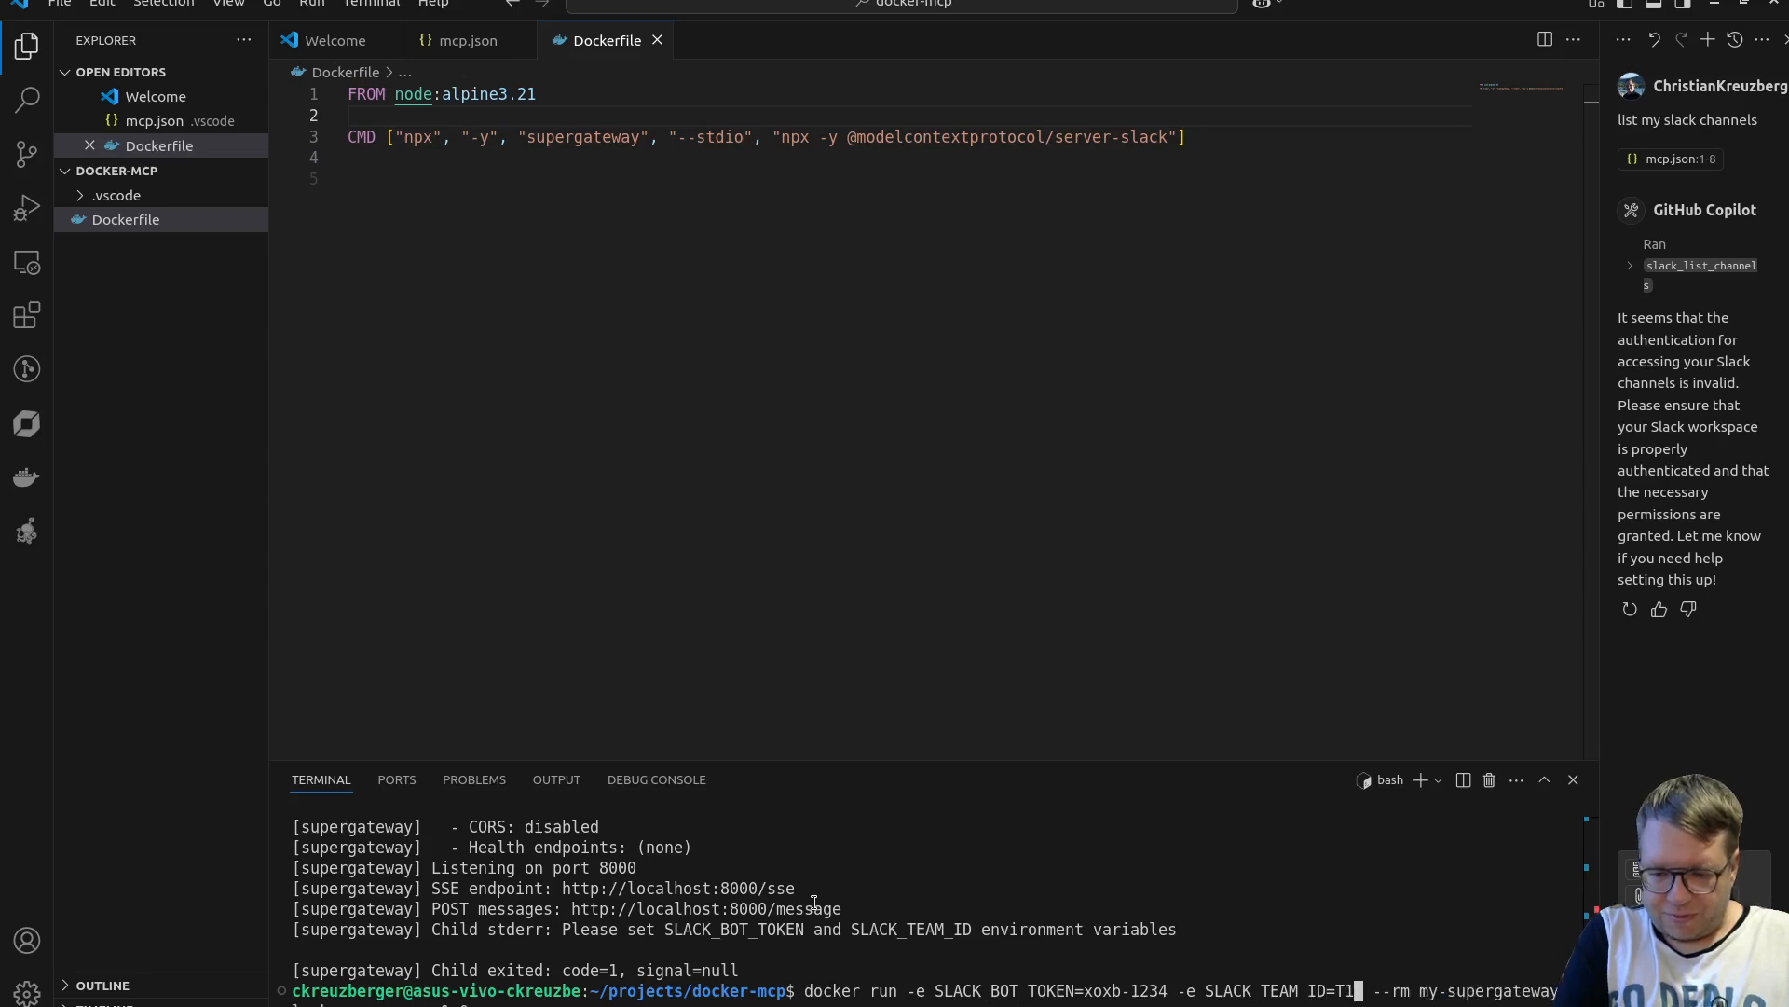
Run the image with placeholder SLACK_BOT_TOKEN and SLACK_TEAM_ID environment variables.
{"action": "type", "text": "23456"}
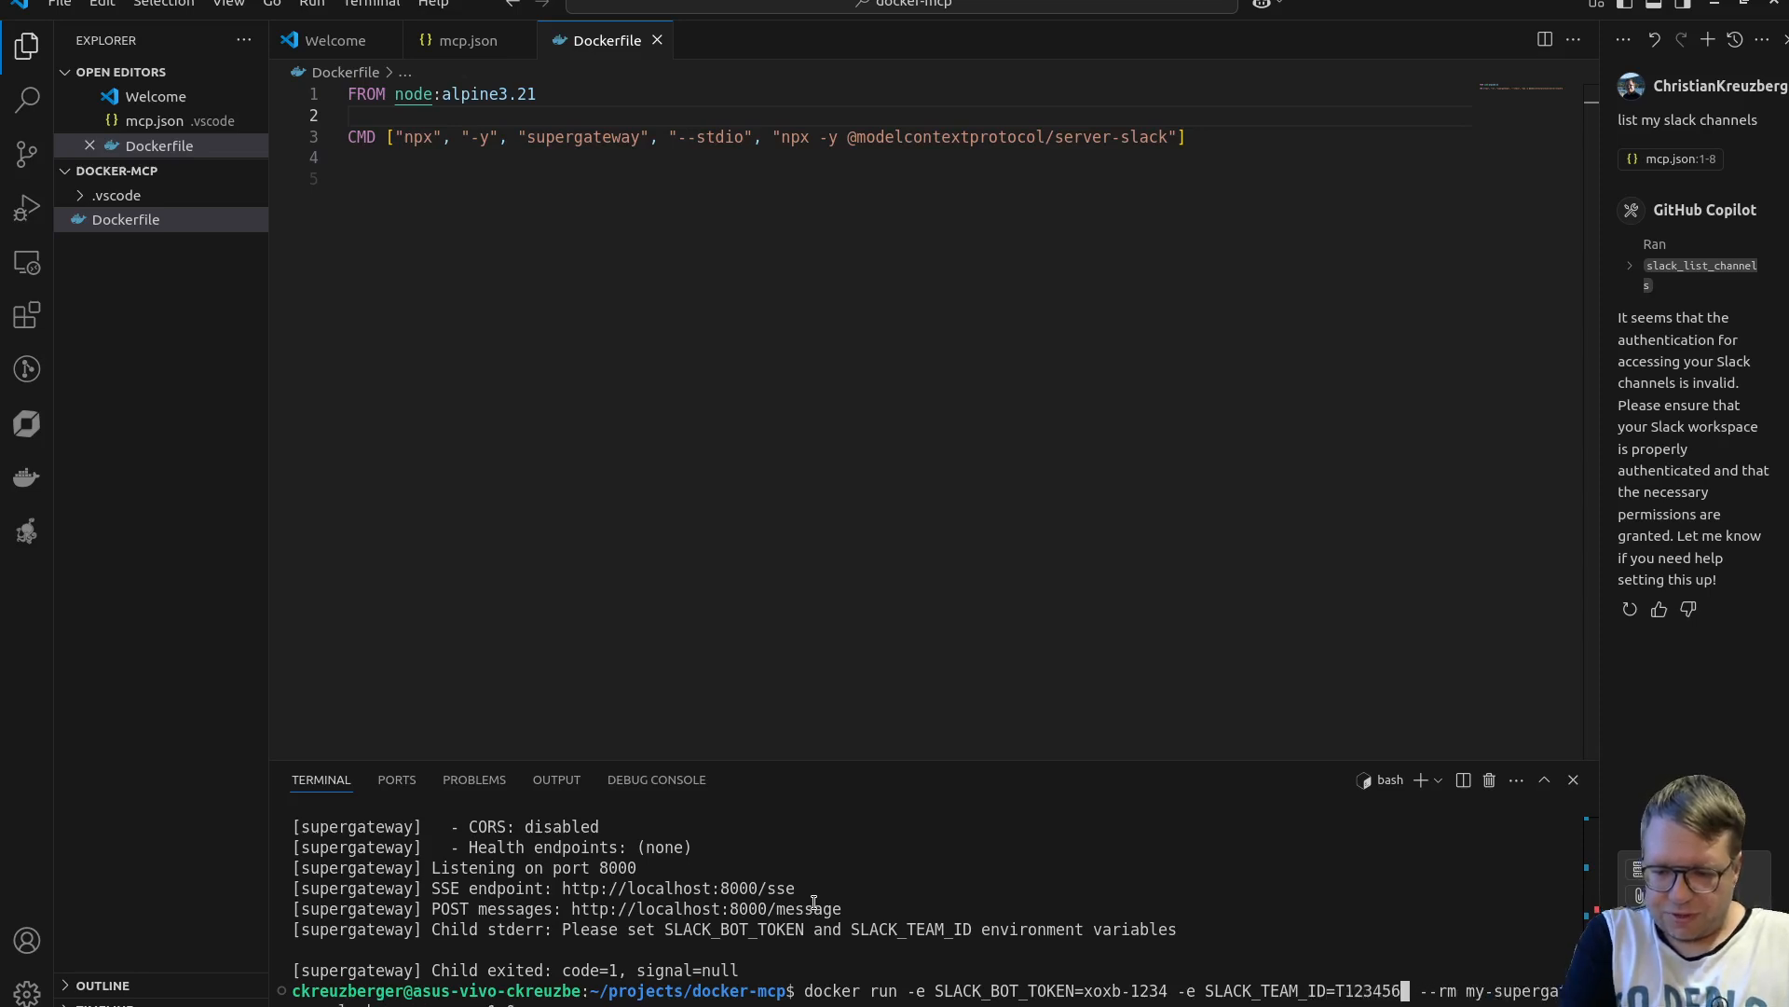
{"action": "type", "text": "7"}
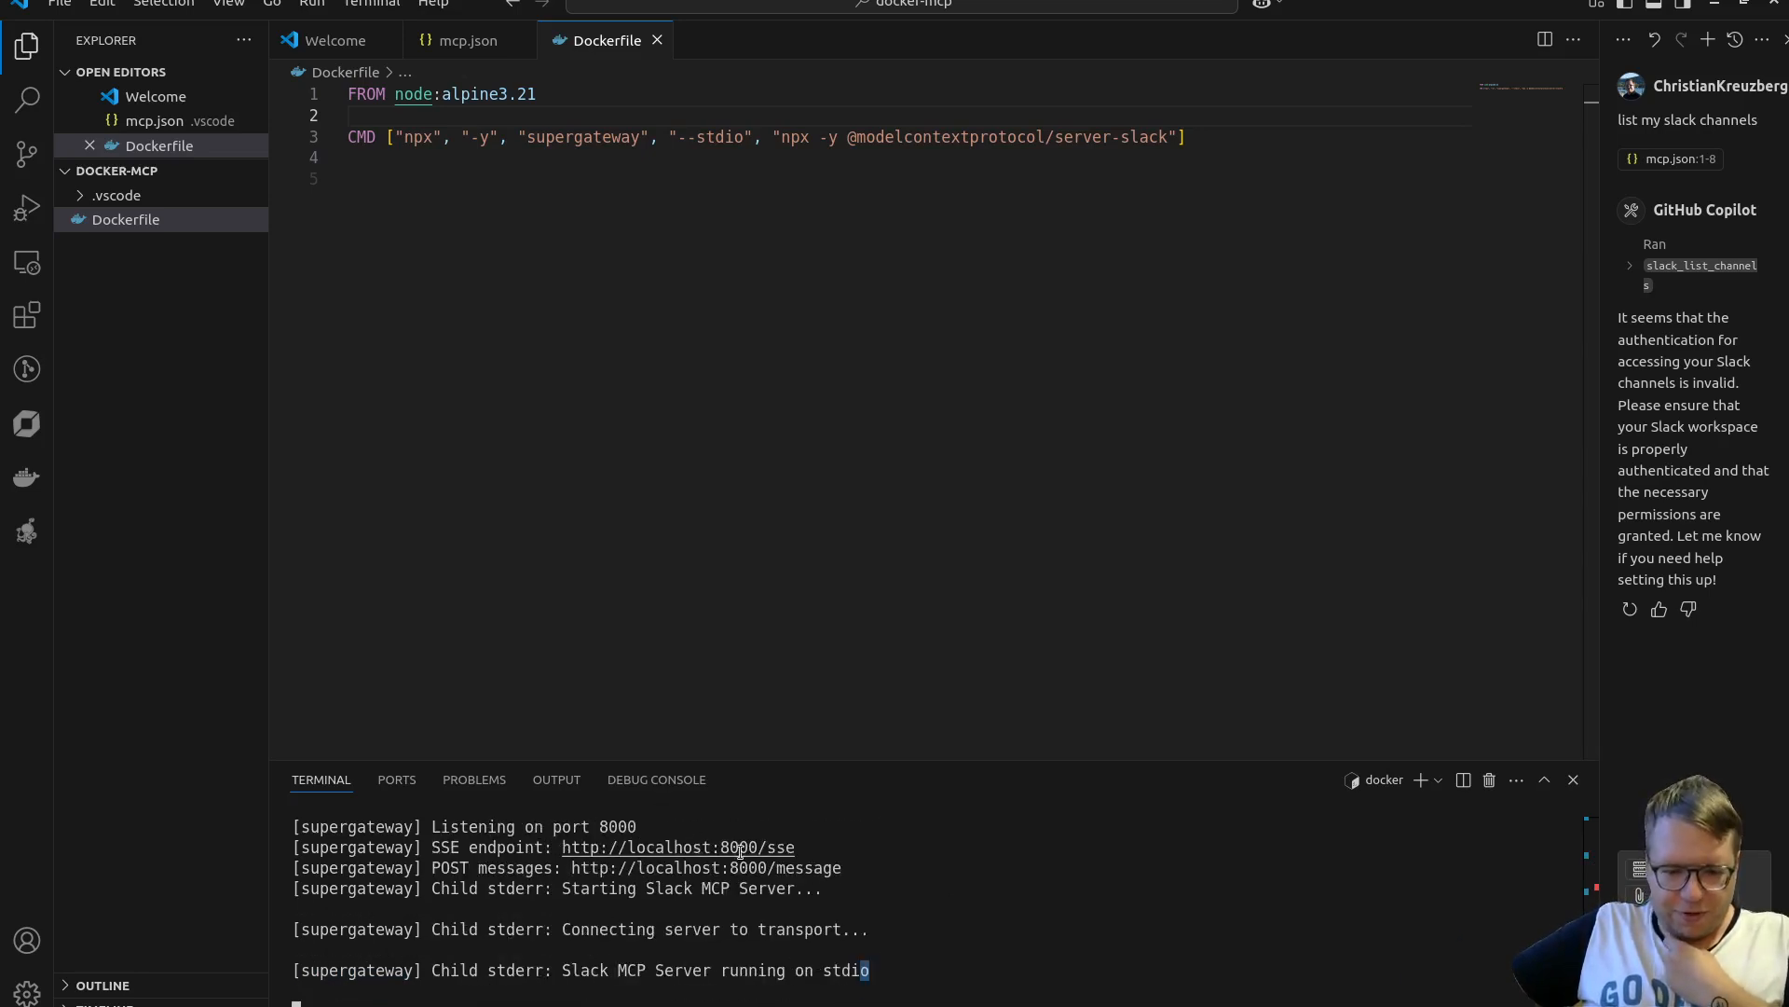
{"action": "mouse_move", "coordinate": [673, 207]}
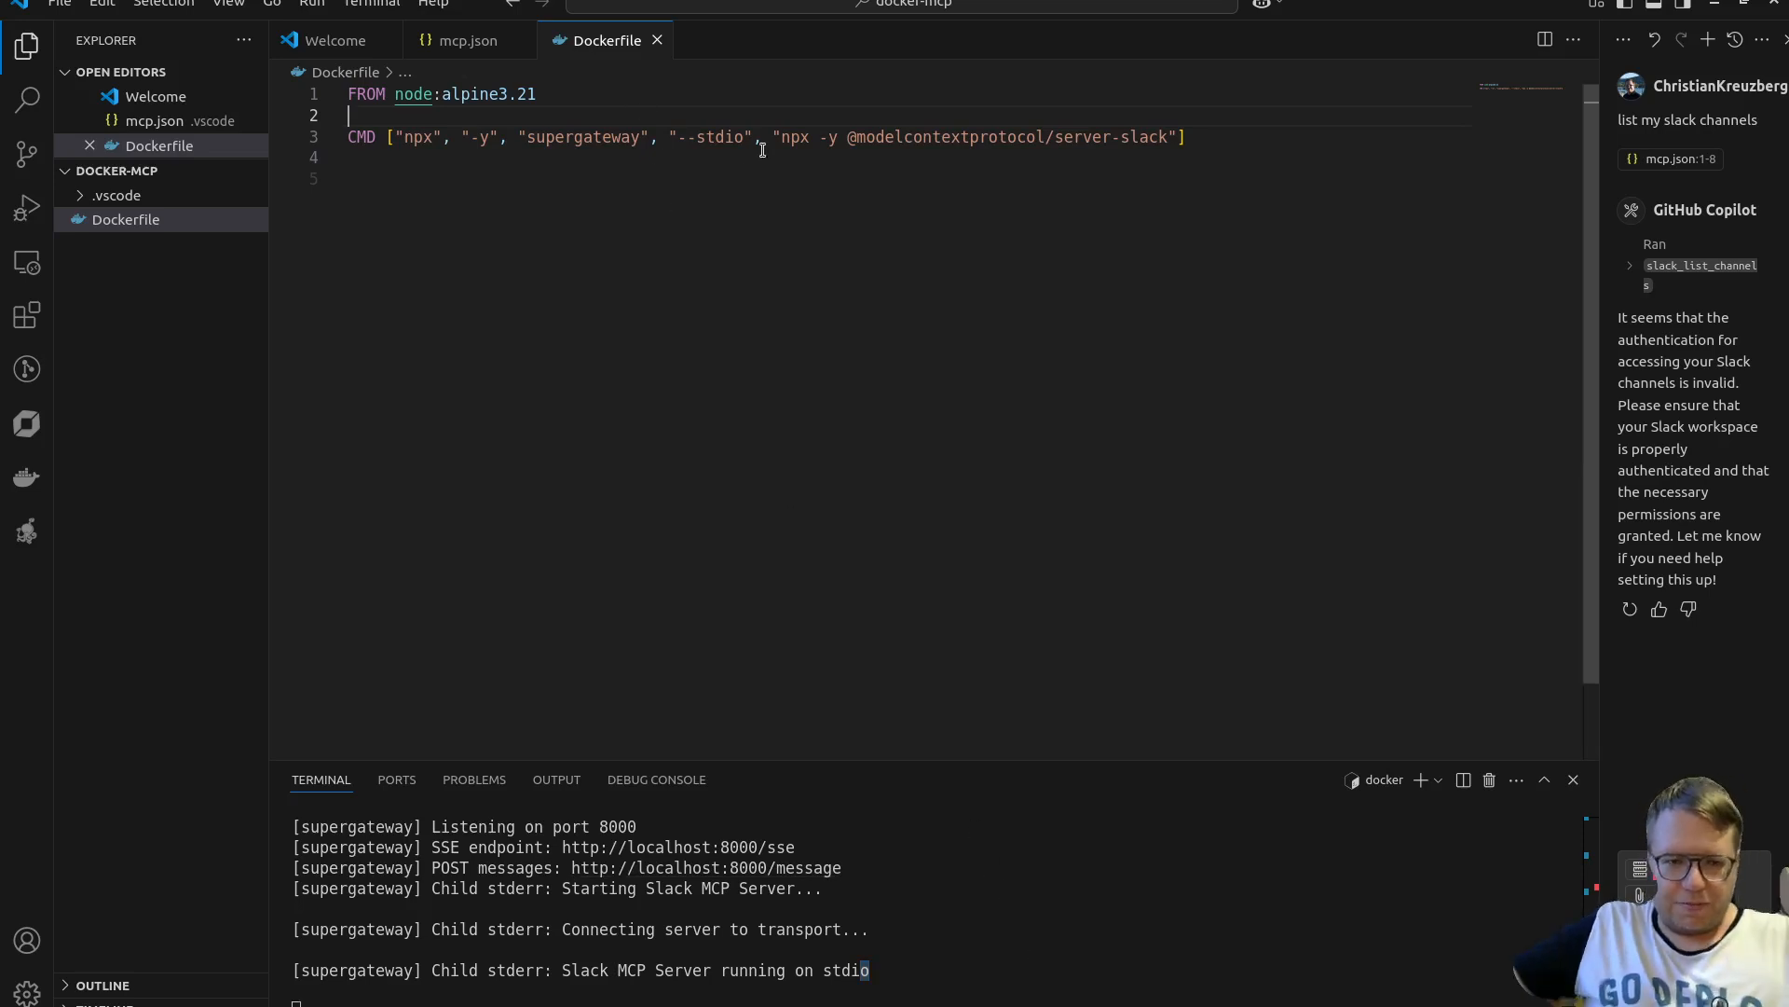
{"action": "type", "text": "P"}
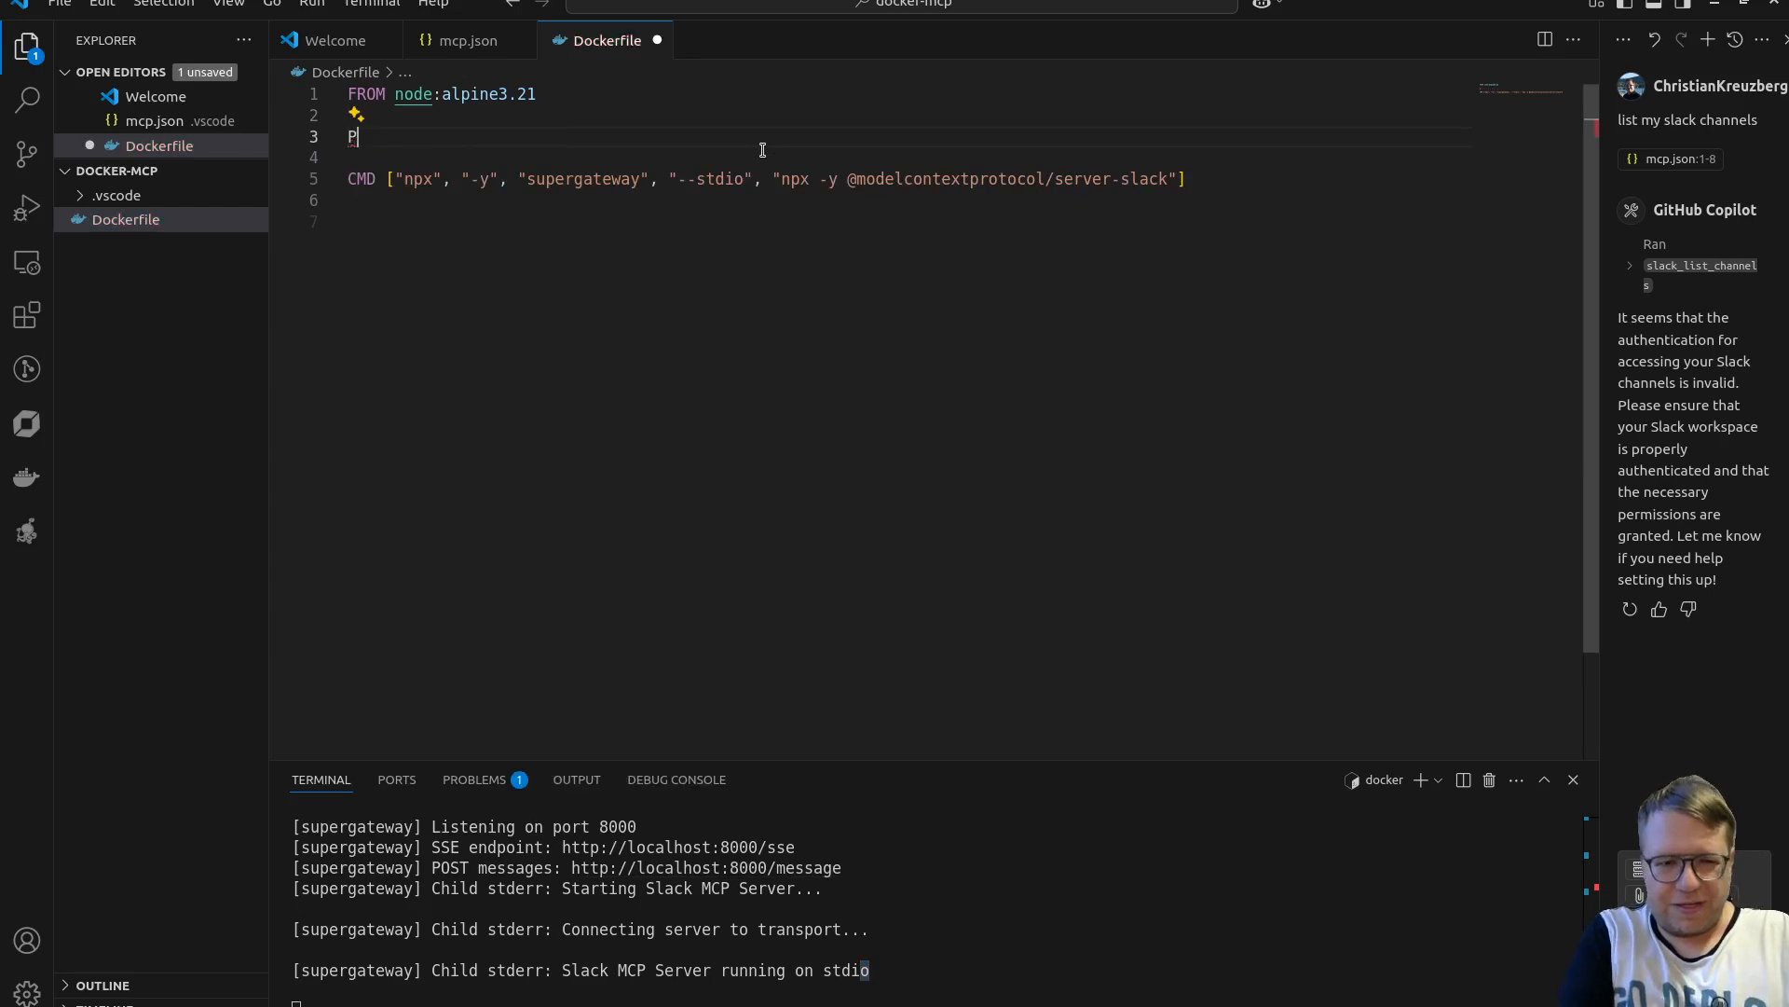
Ask Copilot 'How do I expose a Port in a dockerfile?' and add EXPOSE 8000 above CMD.
{"action": "type", "text": "ORT 8000"}
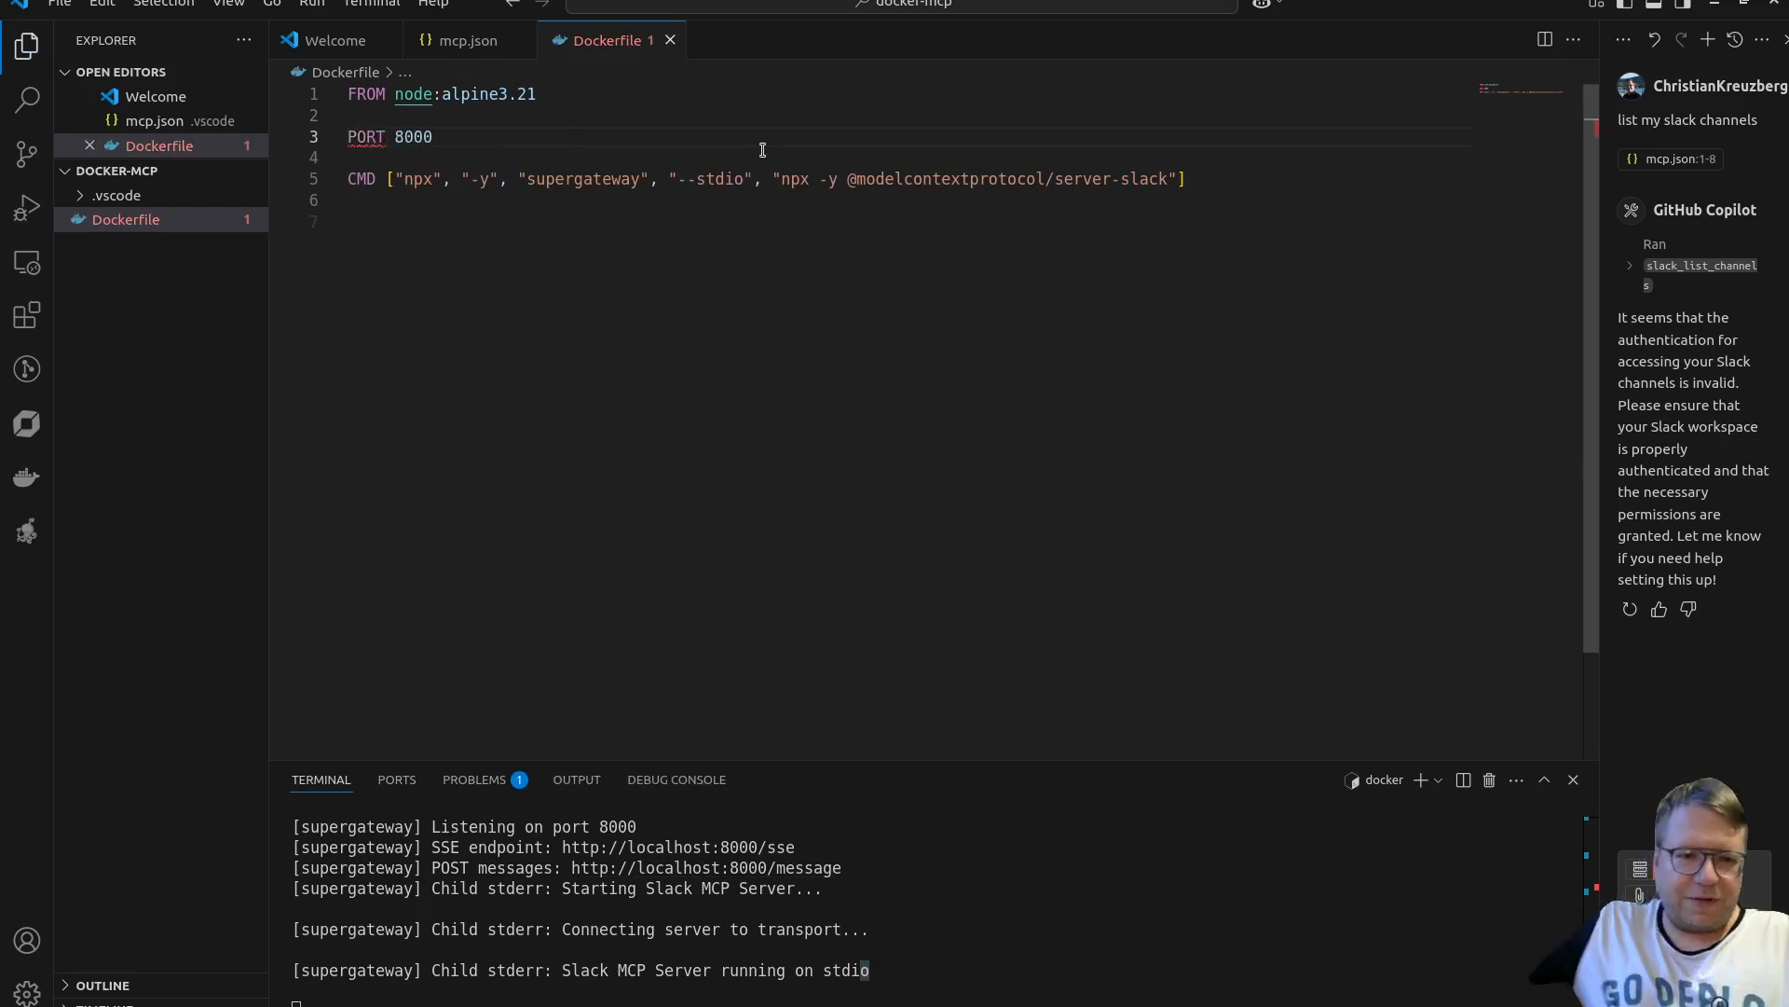
{"action": "mouse_move", "coordinate": [365, 136]}
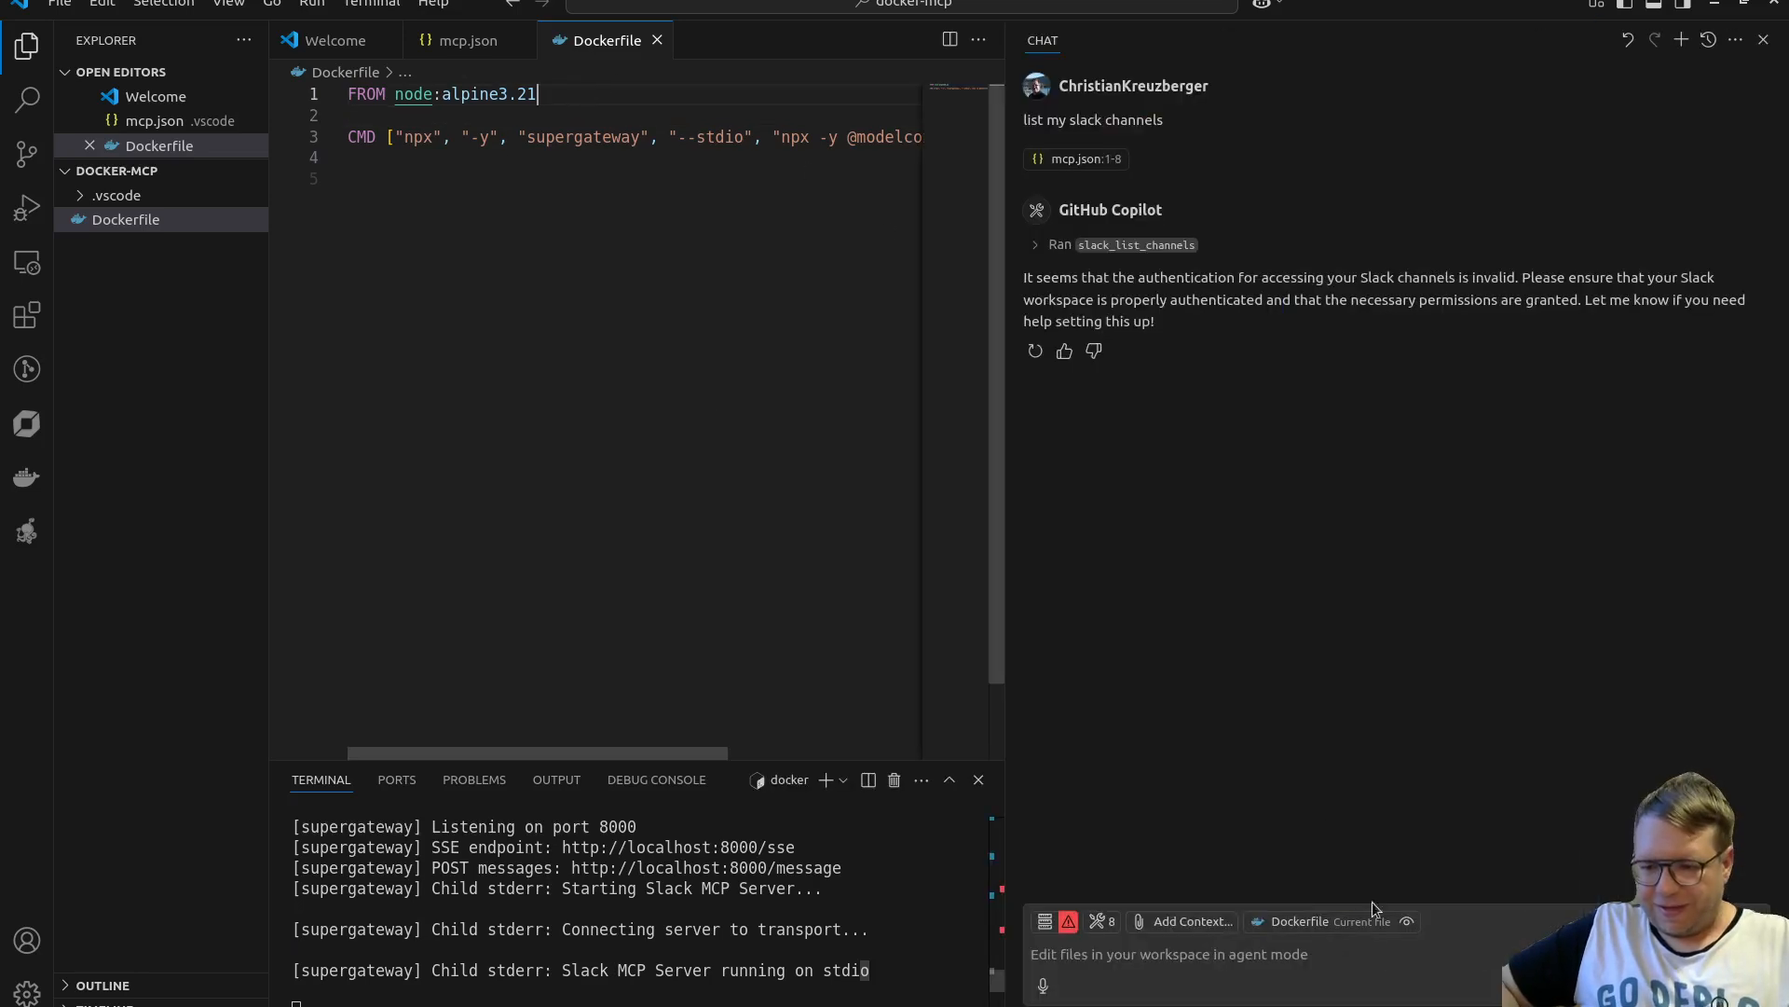
{"action": "type", "text": "How do I e"}
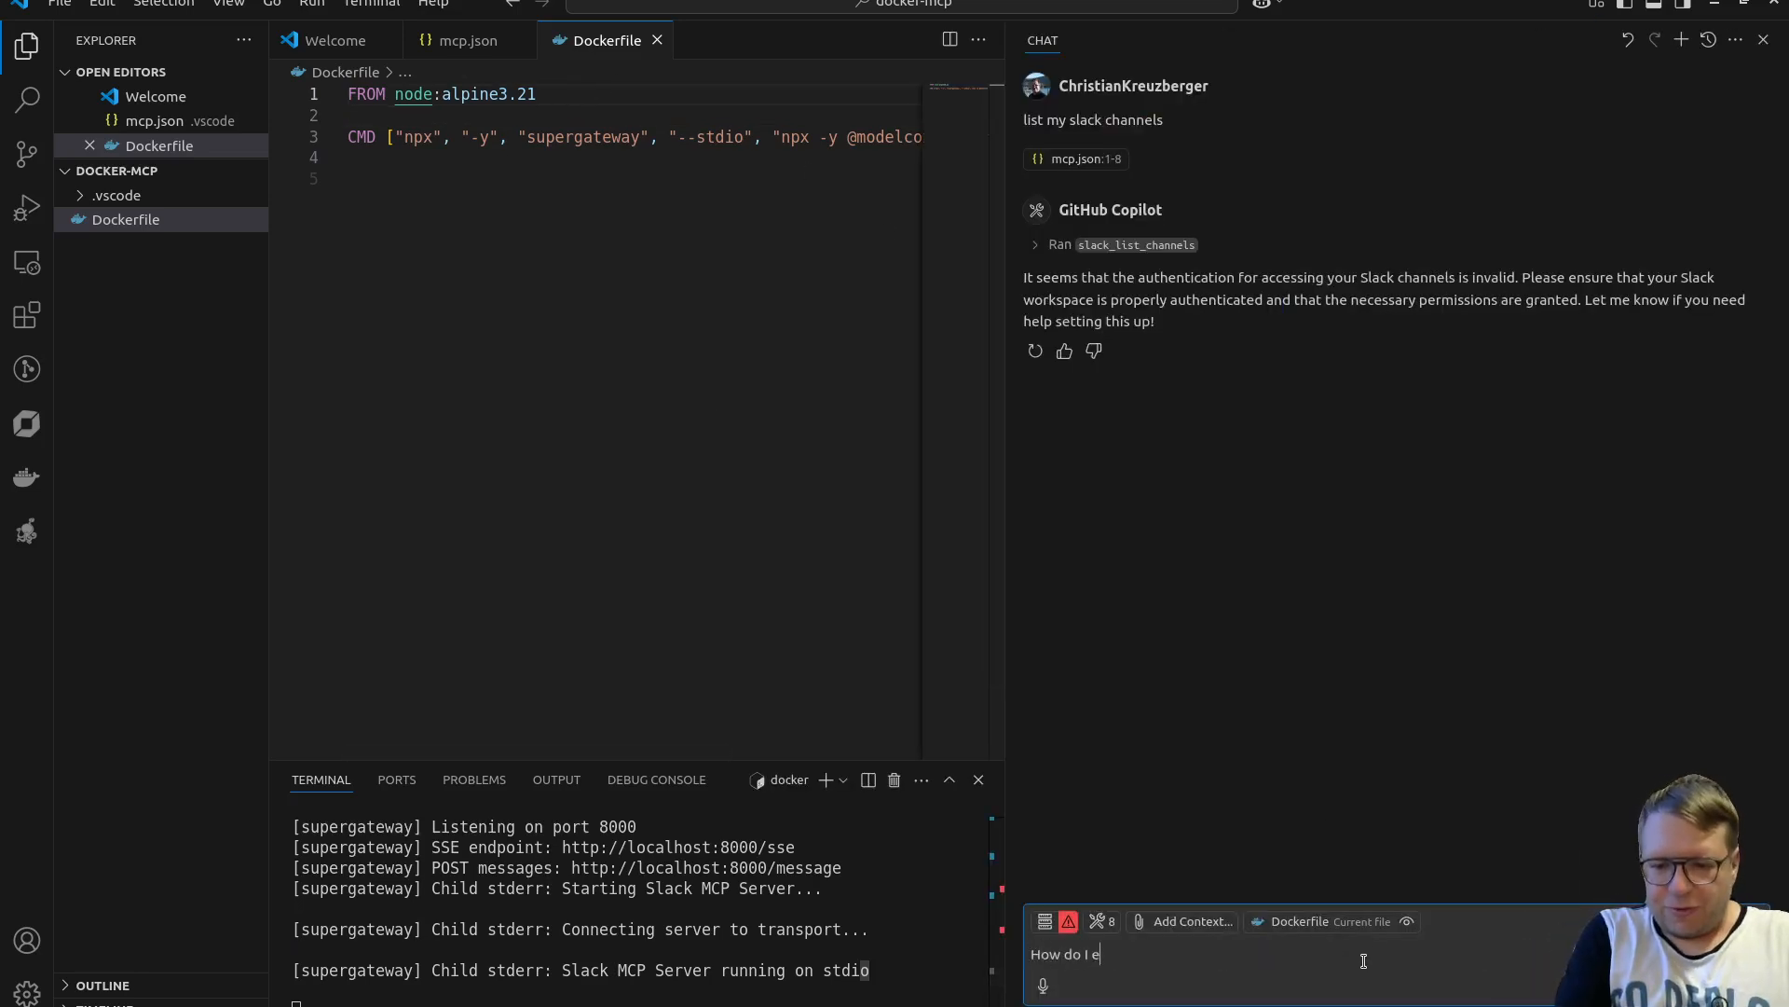
{"action": "type", "text": "xpose a Port in a docke"}
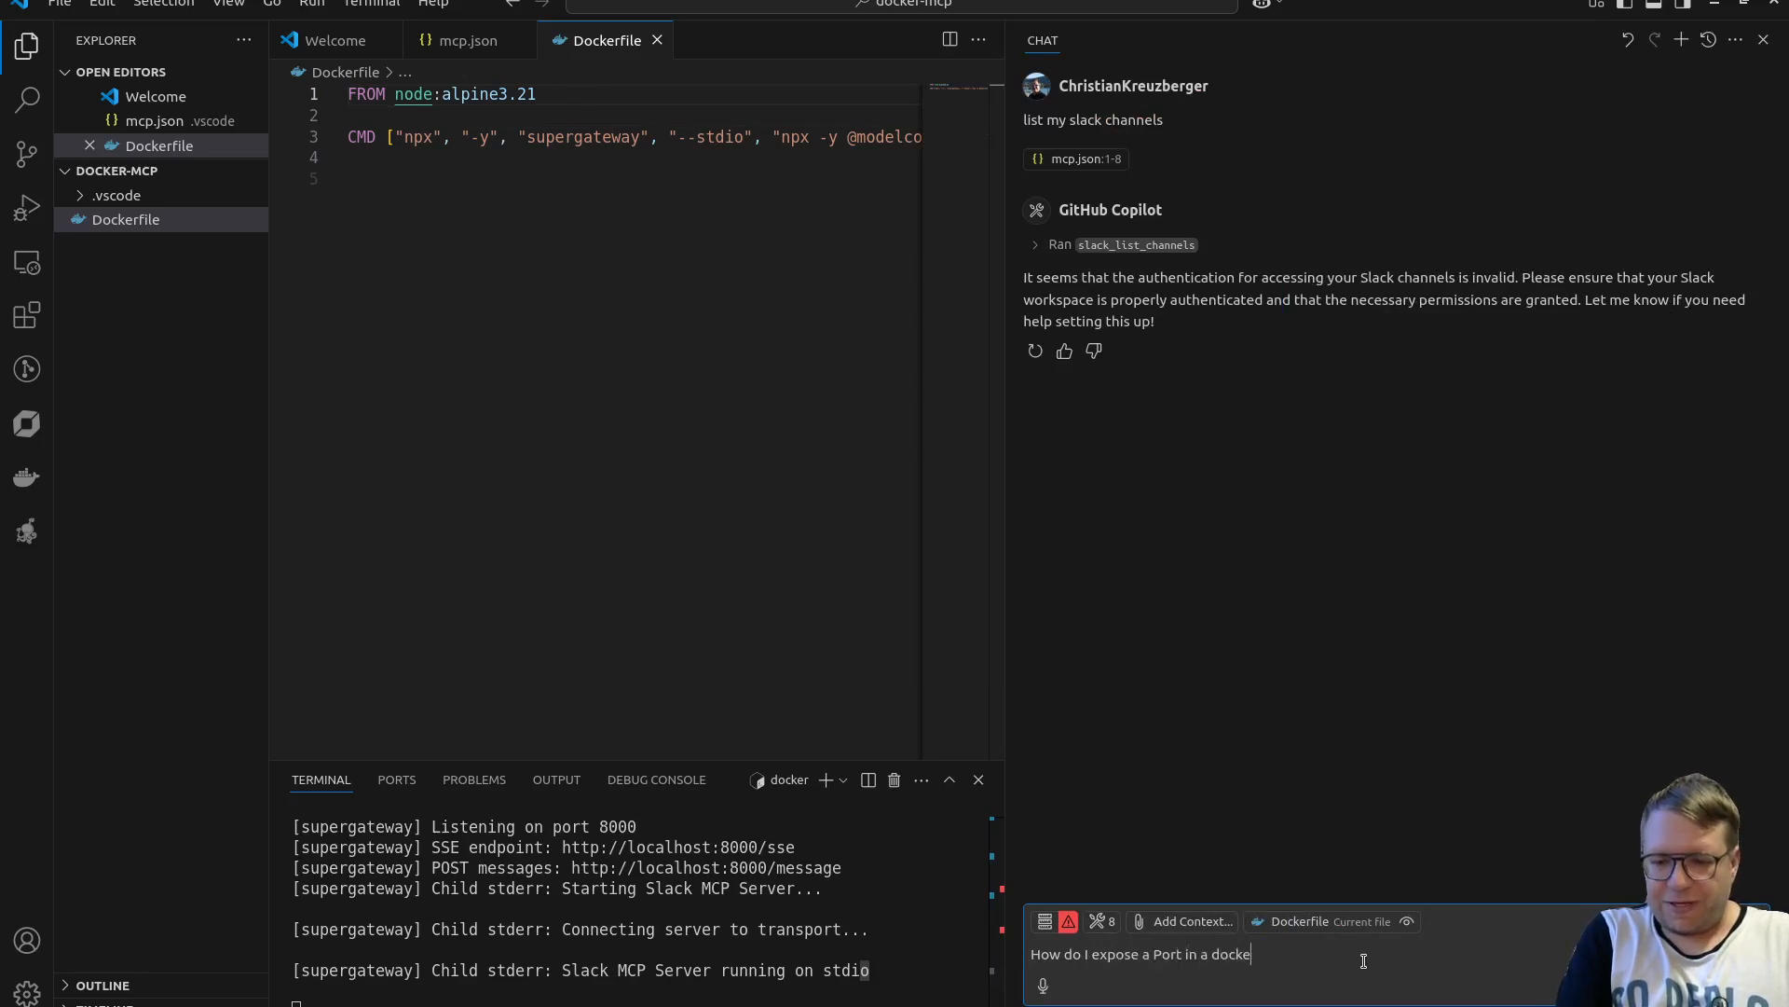
{"action": "key", "text": "Return"}
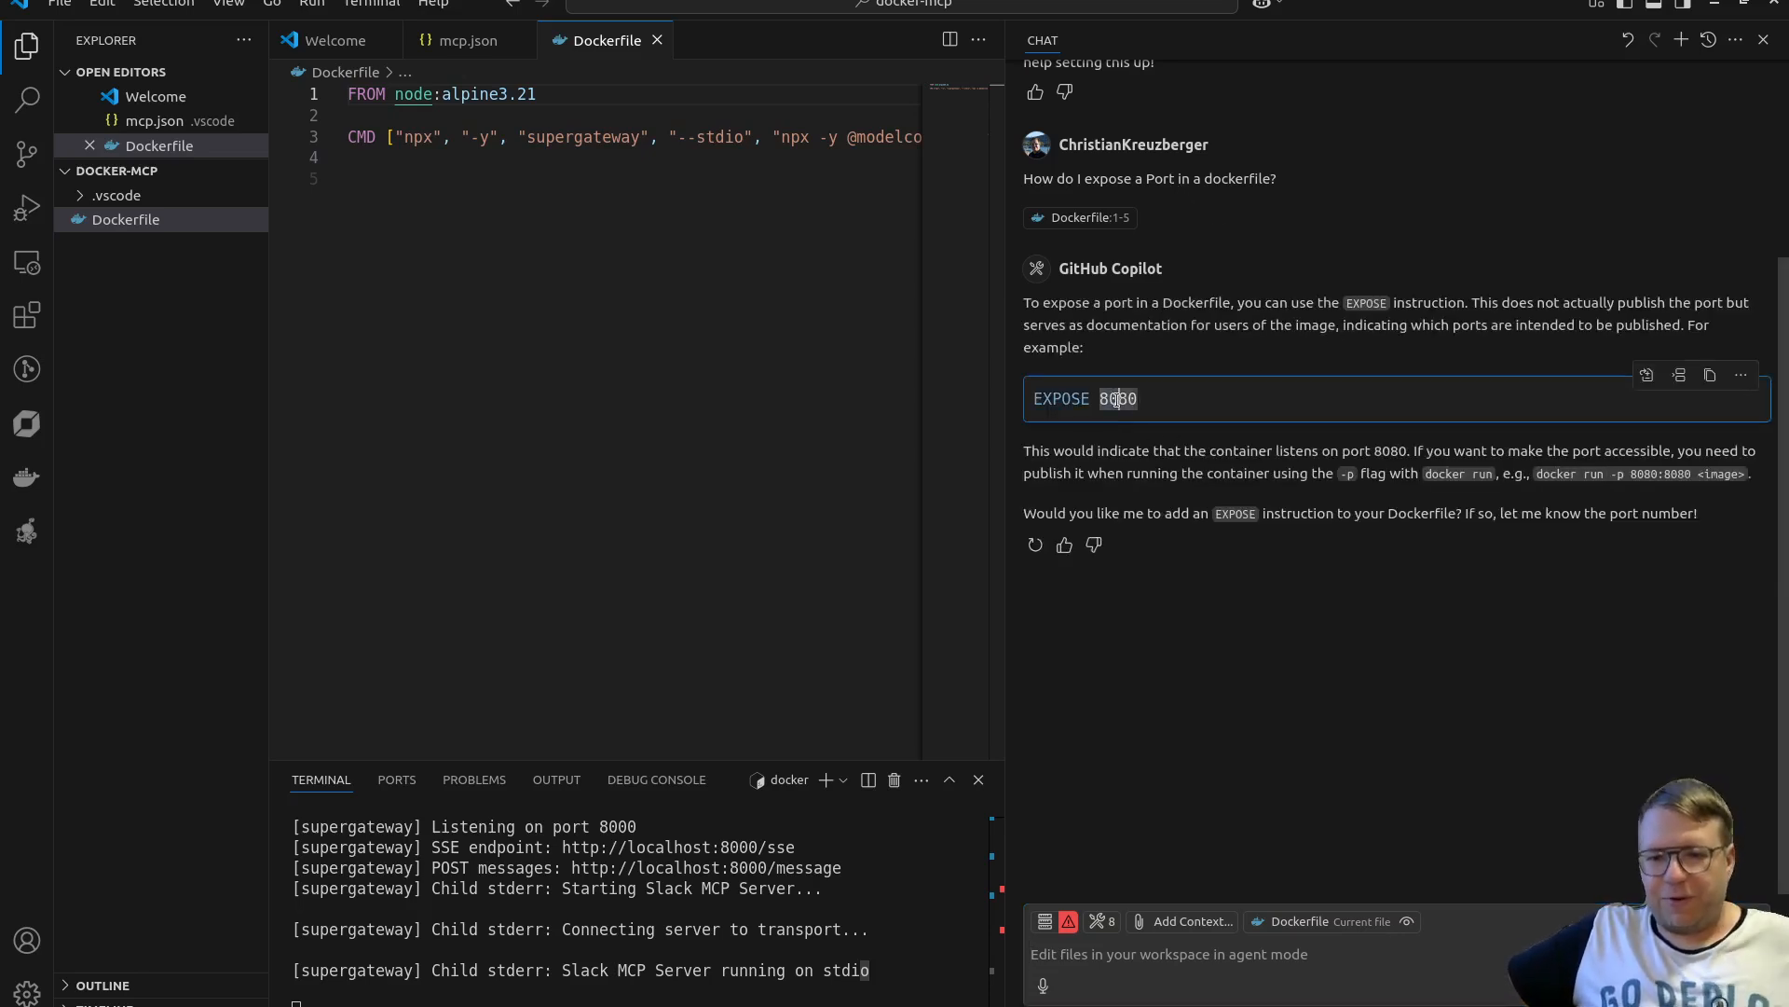
{"action": "type", "text": "ExPO"}
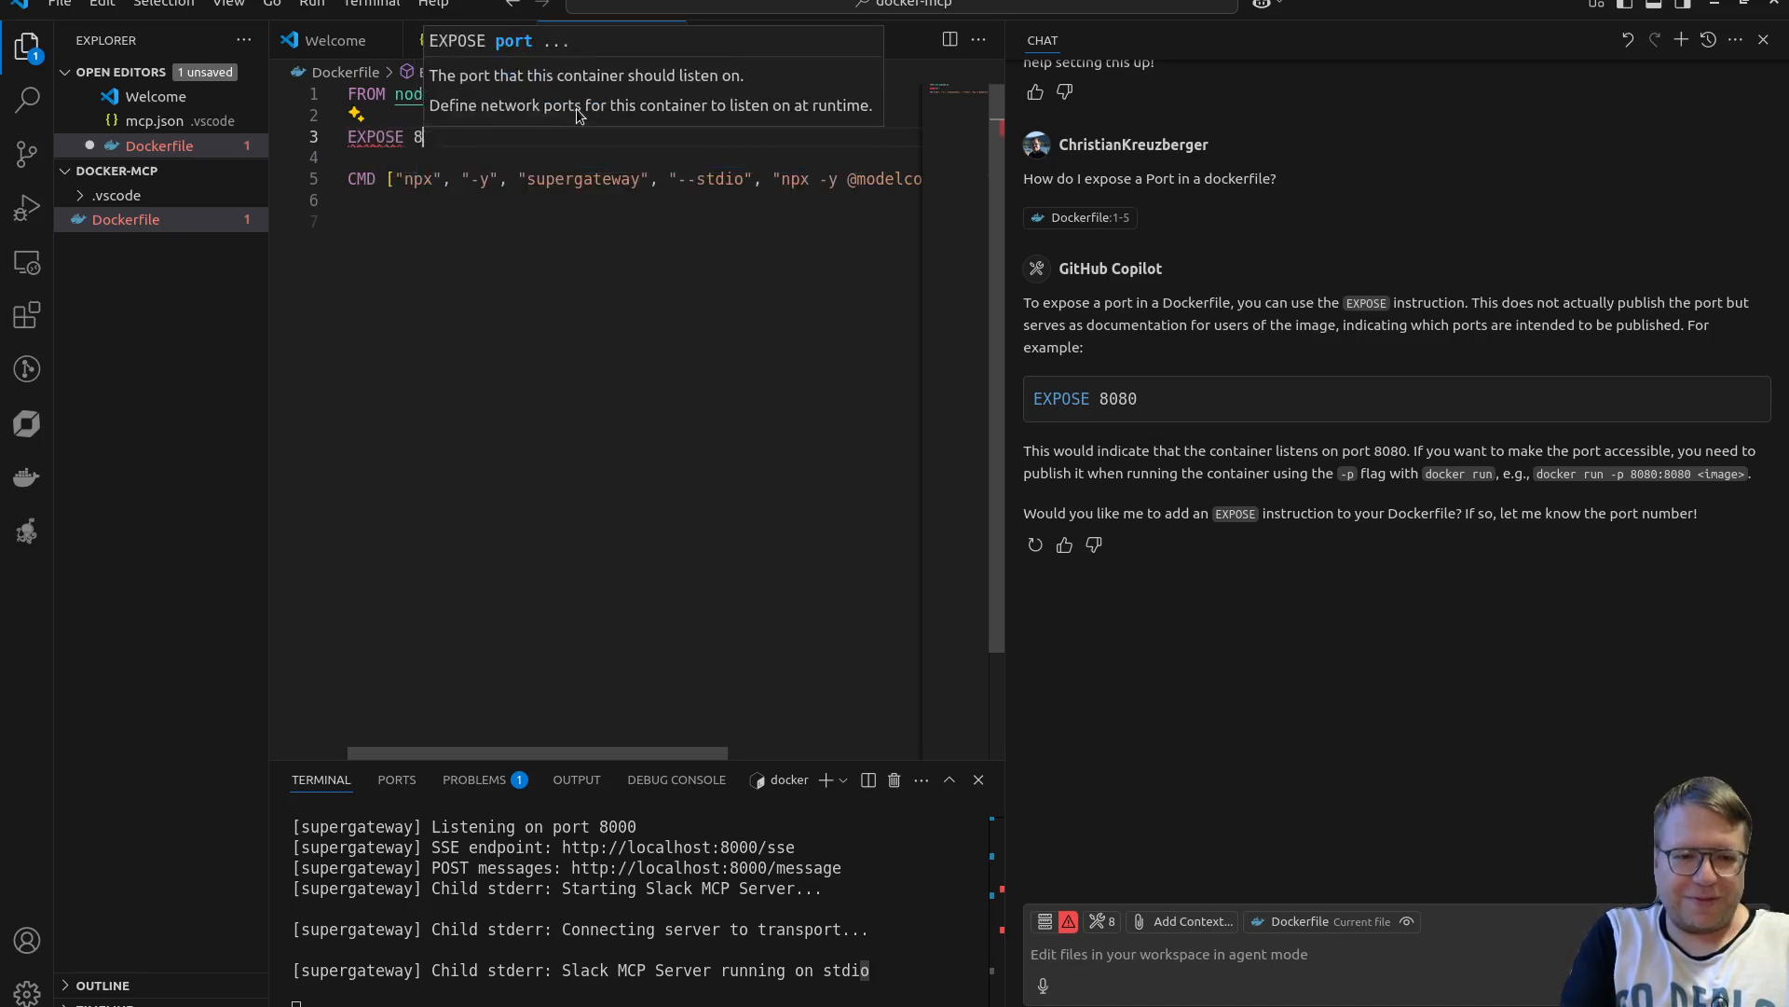
{"action": "type", "text": "000"}
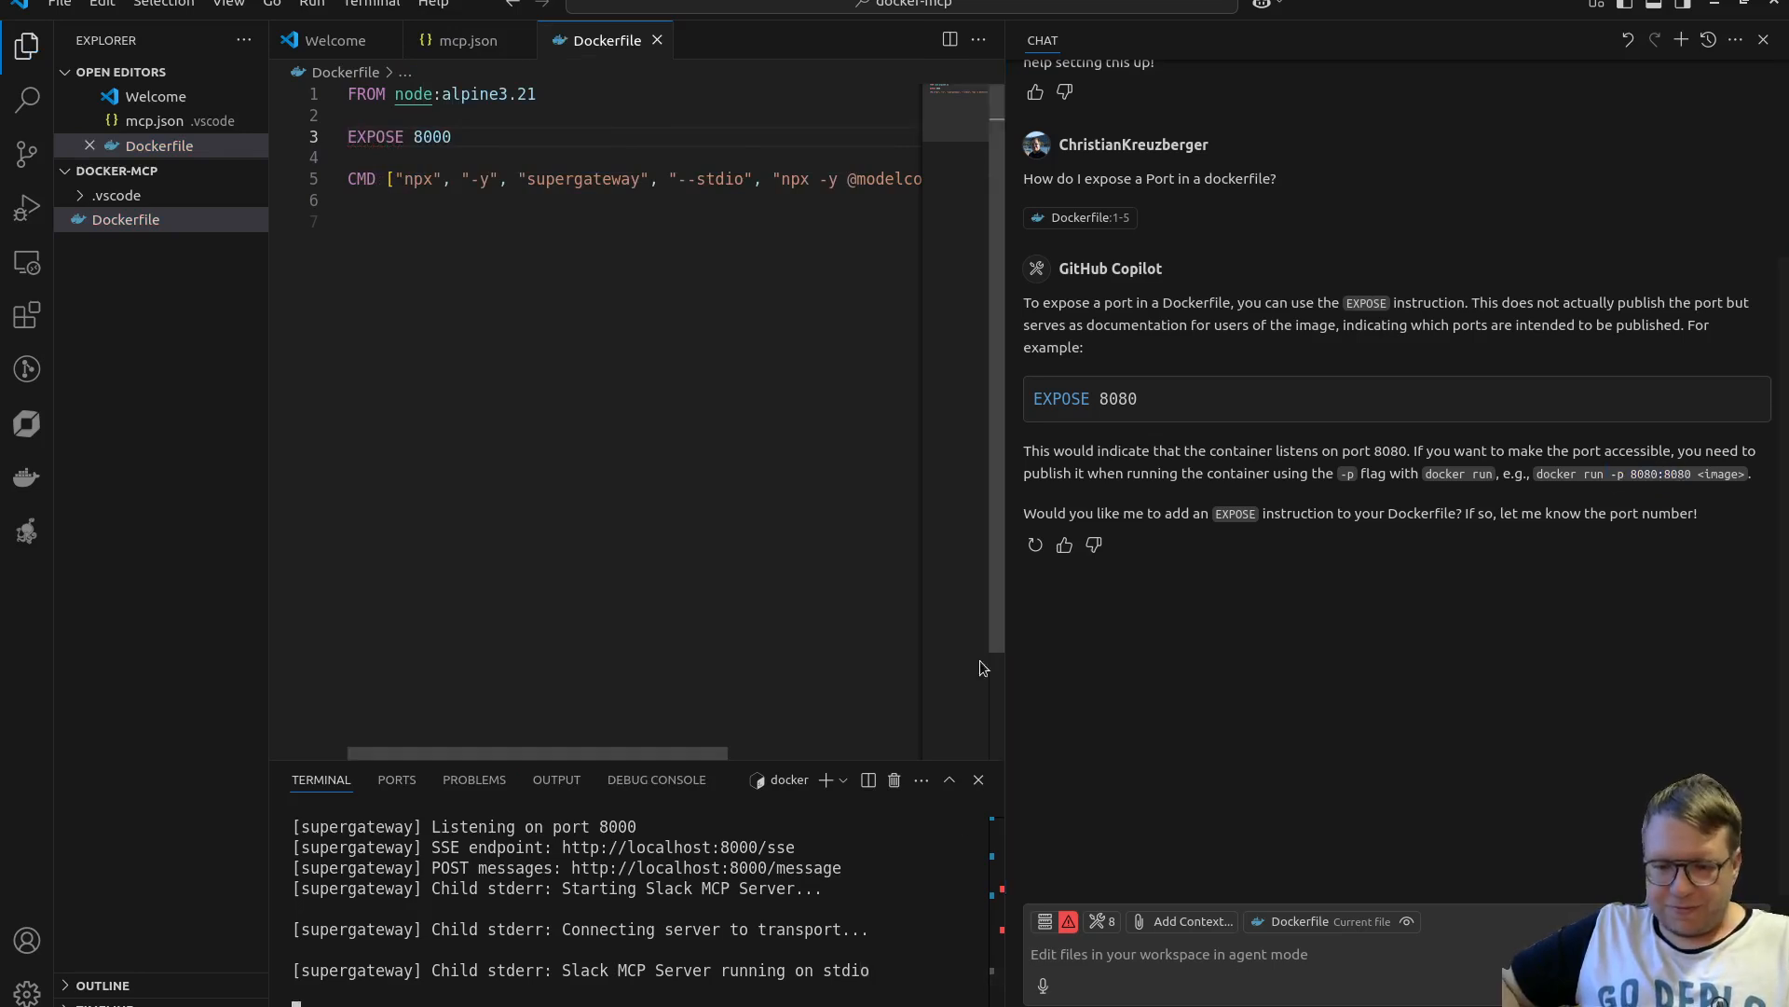
{"action": "mouse_move", "coordinate": [1259, 656]}
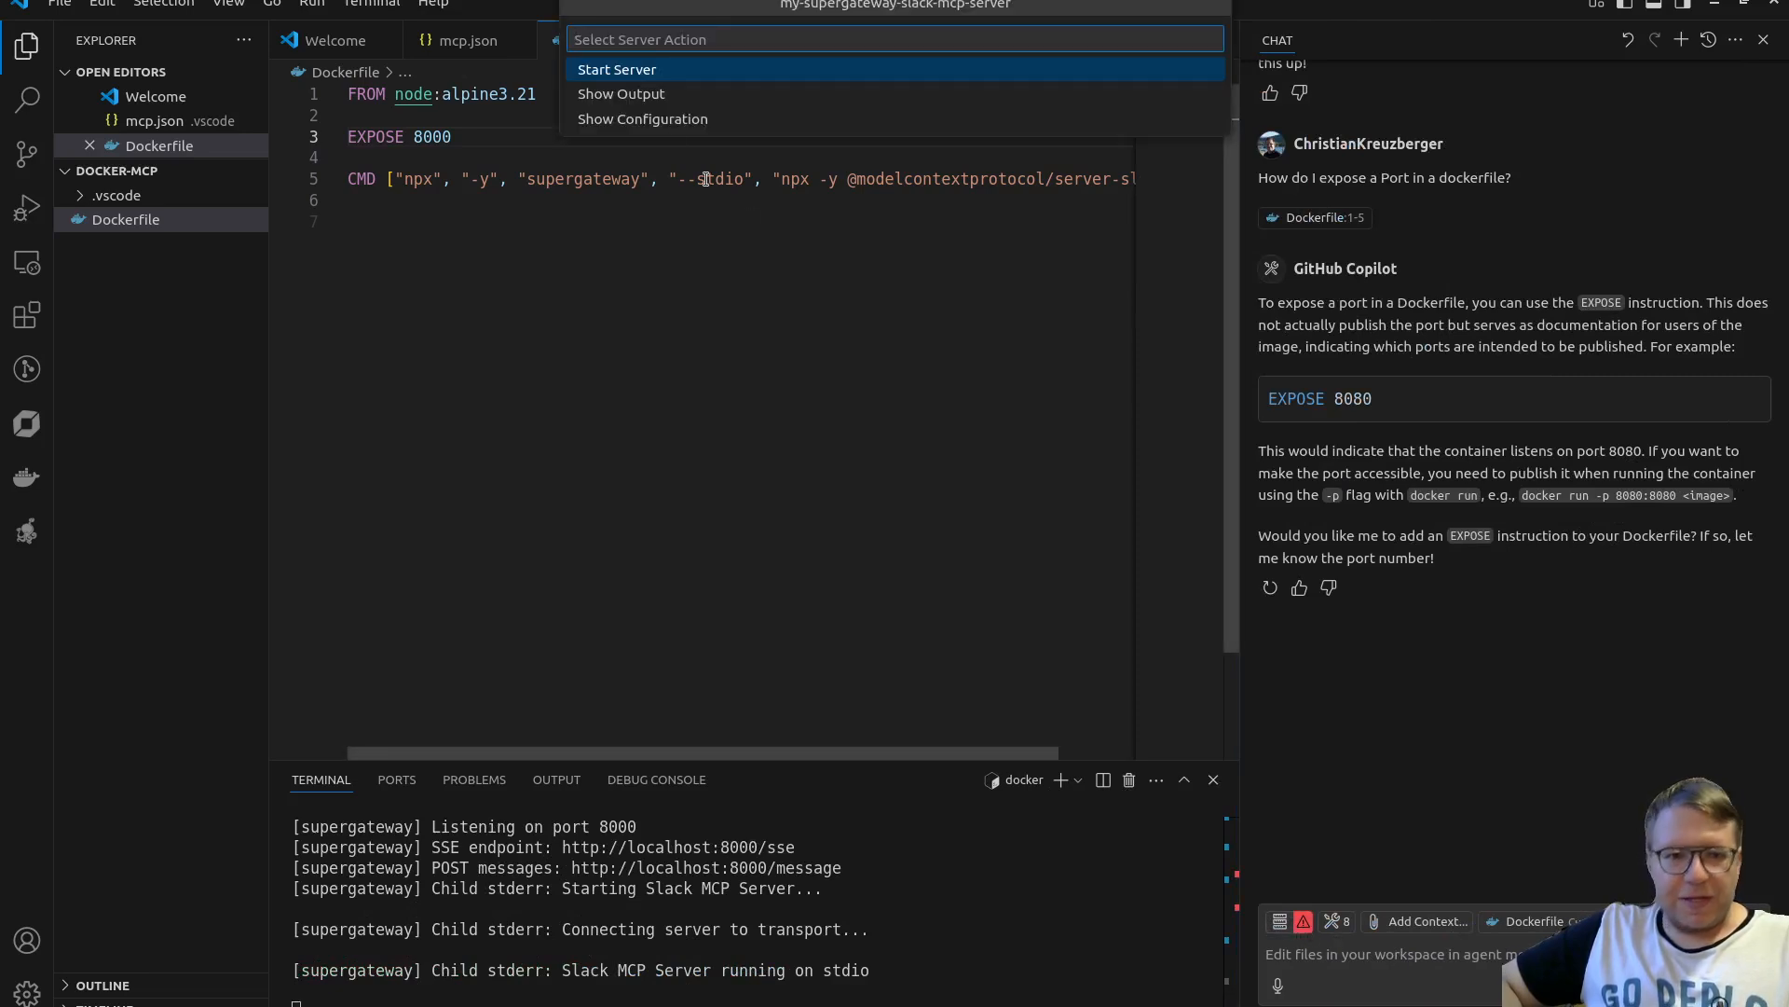
Start my-supergateway-slack-mcp-server, ask Copilot 'List my slack channels', and allow slack_list_channels.
{"action": "left_click", "coordinate": [616, 70]}
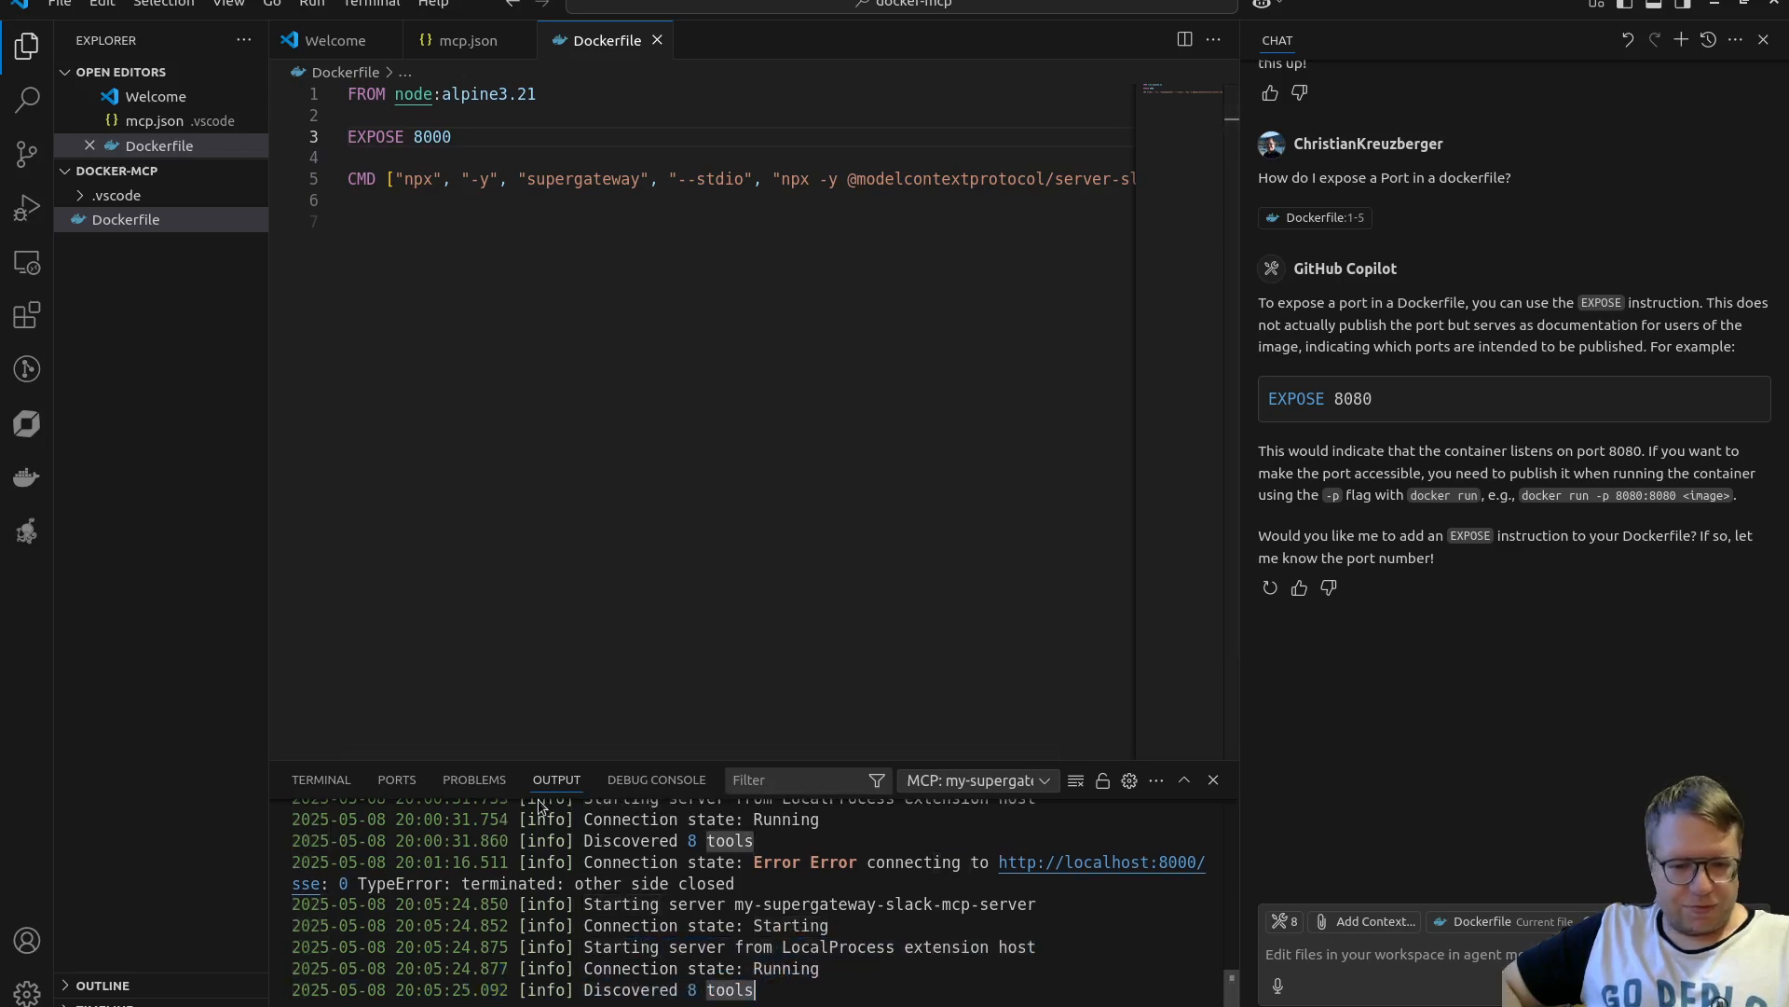
{"action": "left_click", "coordinate": [321, 779]}
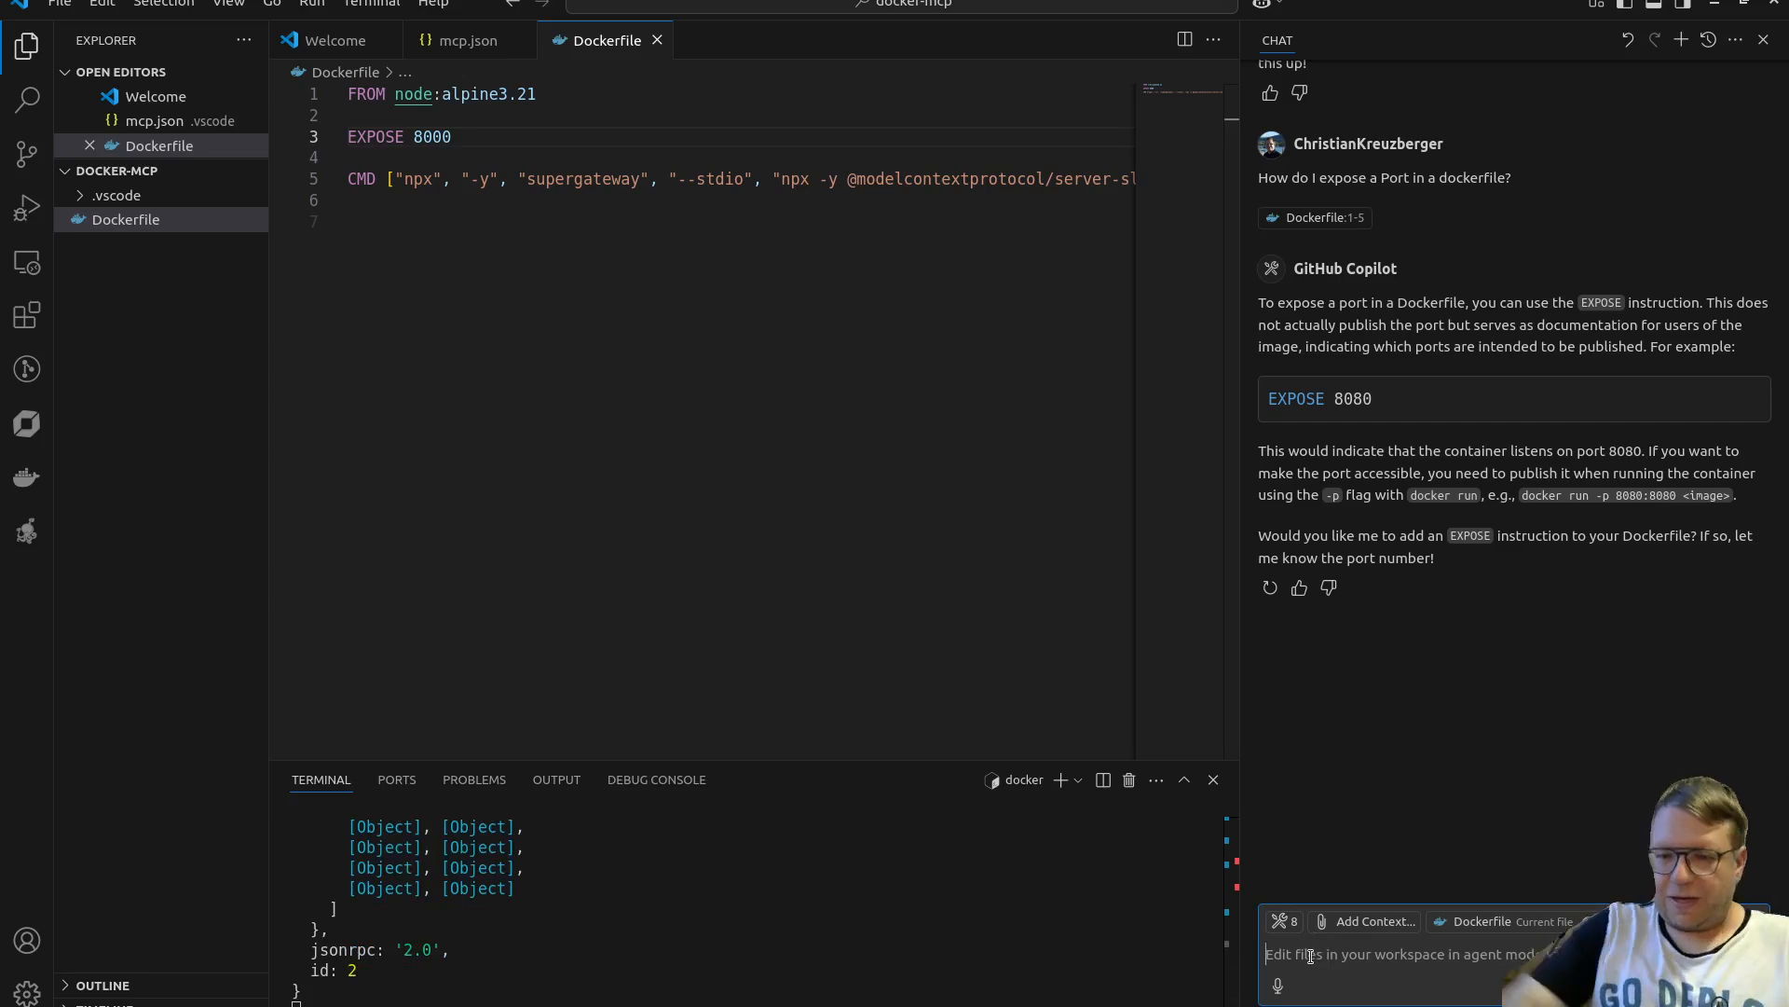
{"action": "type", "text": "List my slack chan"}
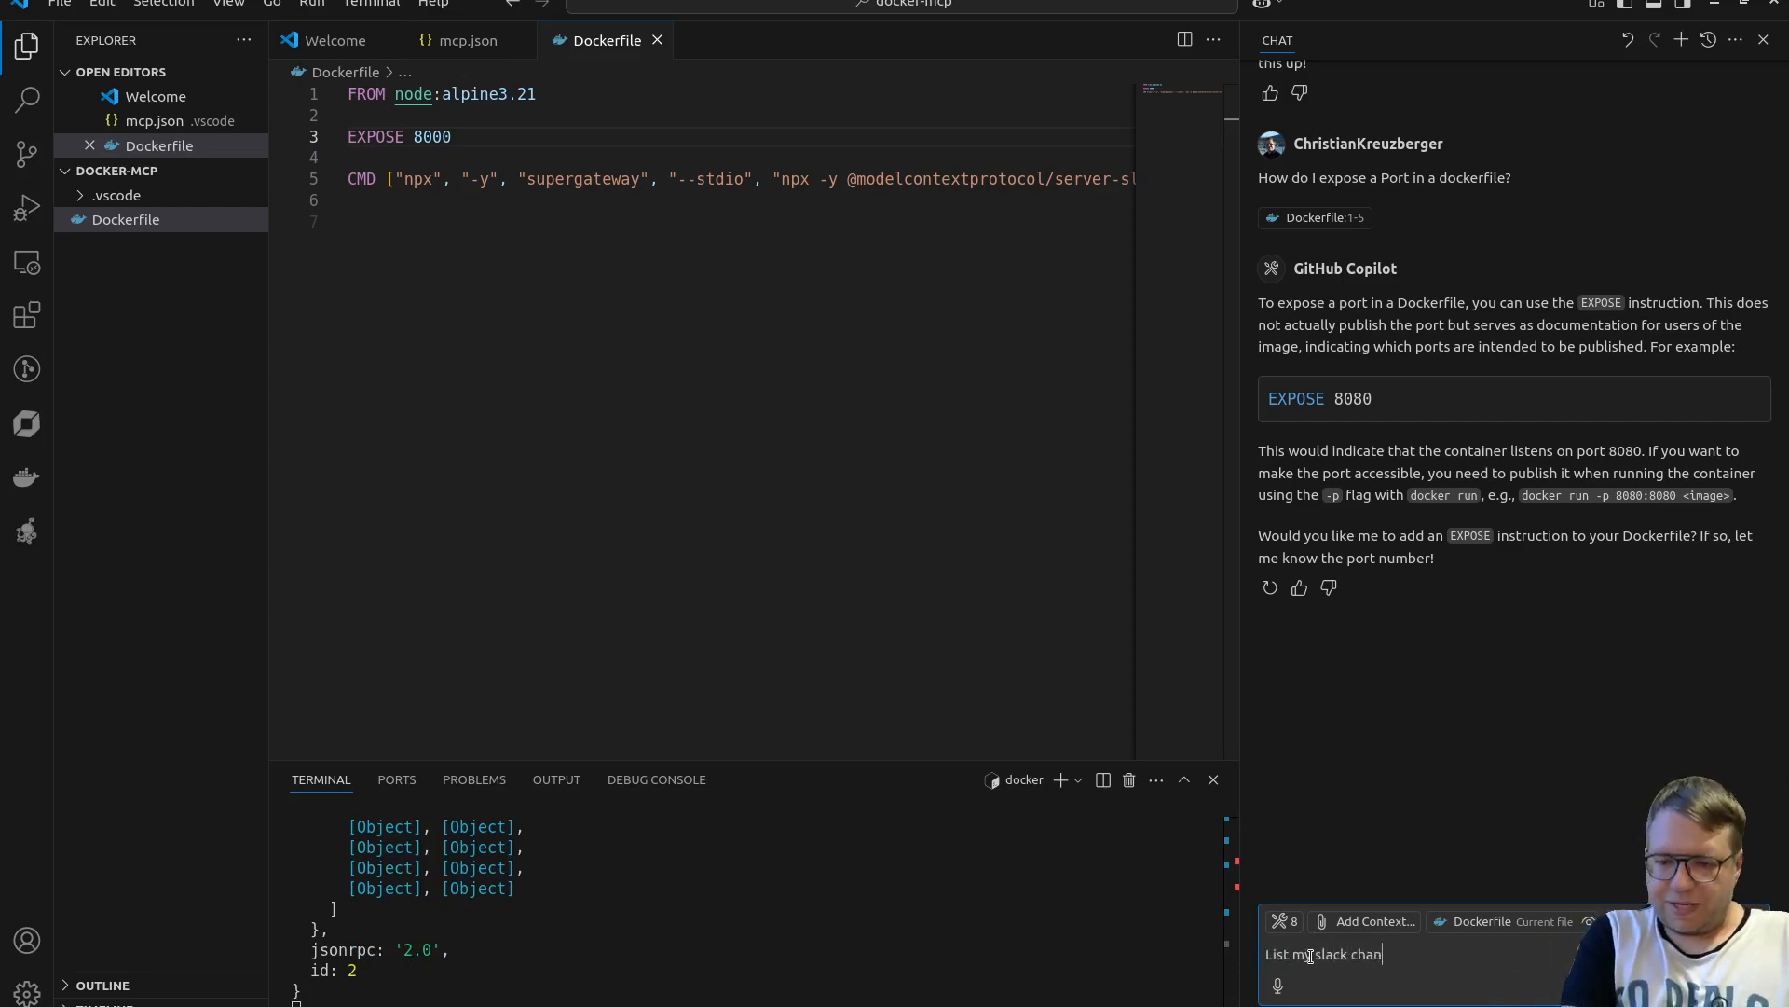
{"action": "key", "text": "Return"}
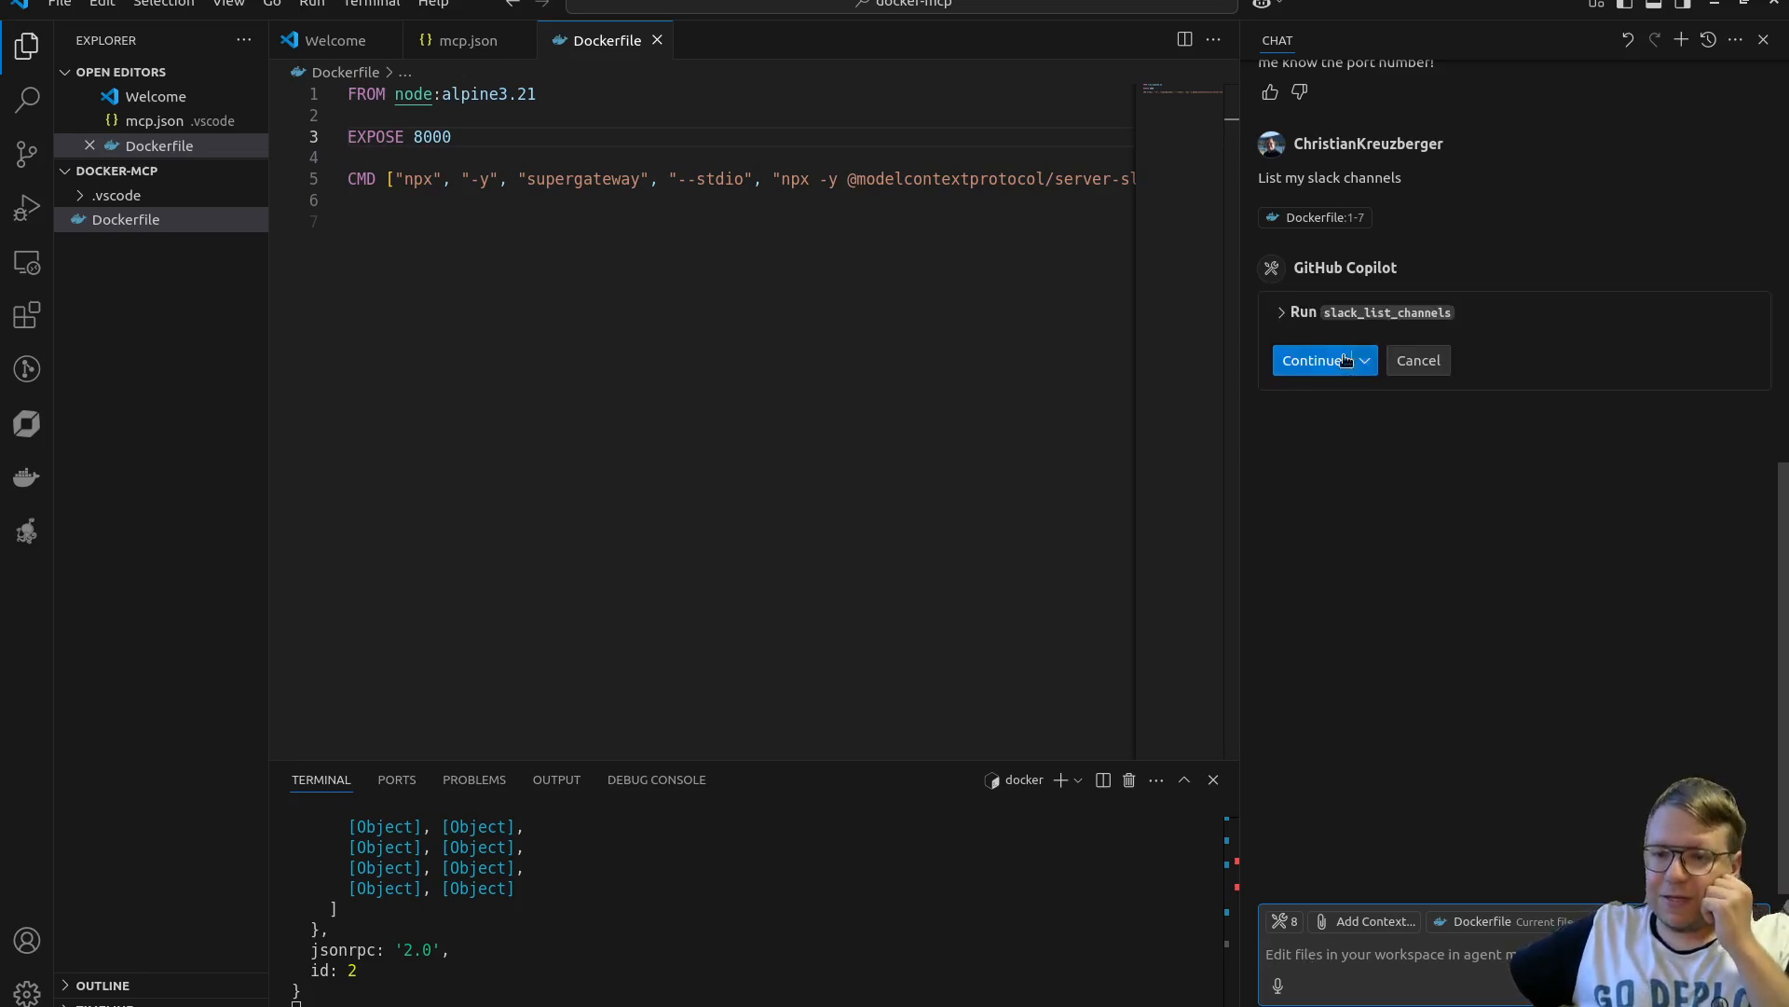
{"action": "left_click", "coordinate": [1316, 360]}
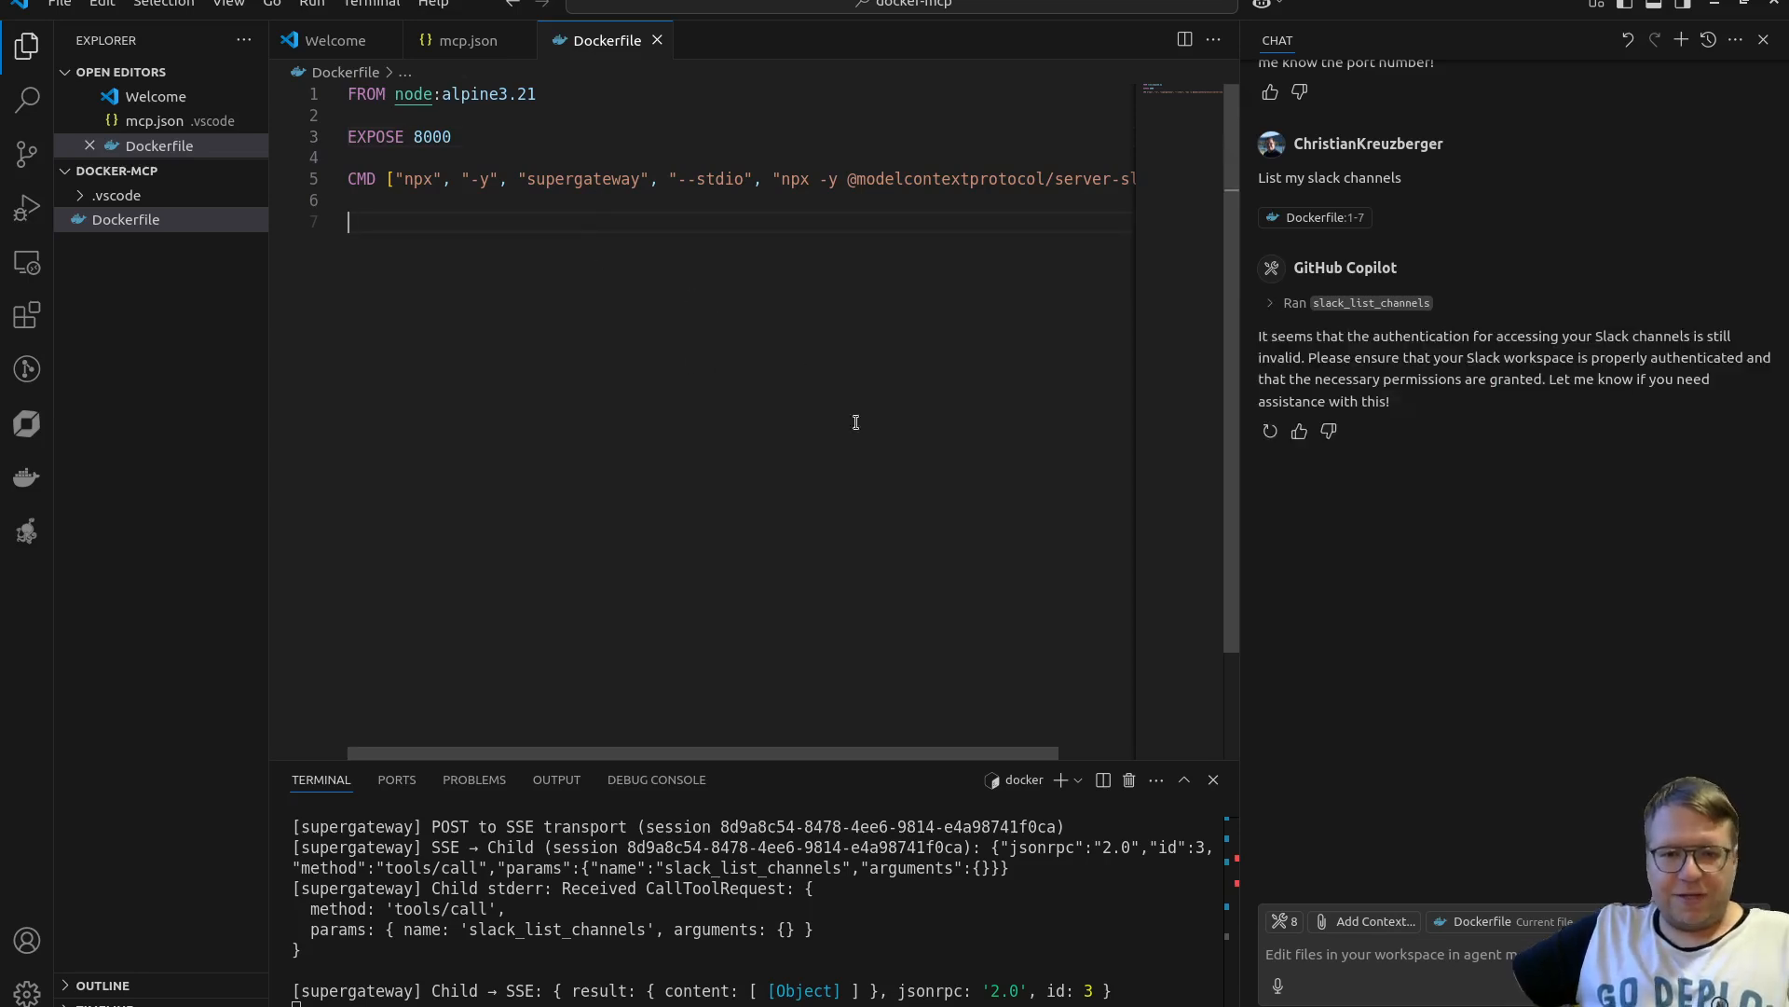
{"action": "mouse_move", "coordinate": [90, 298]}
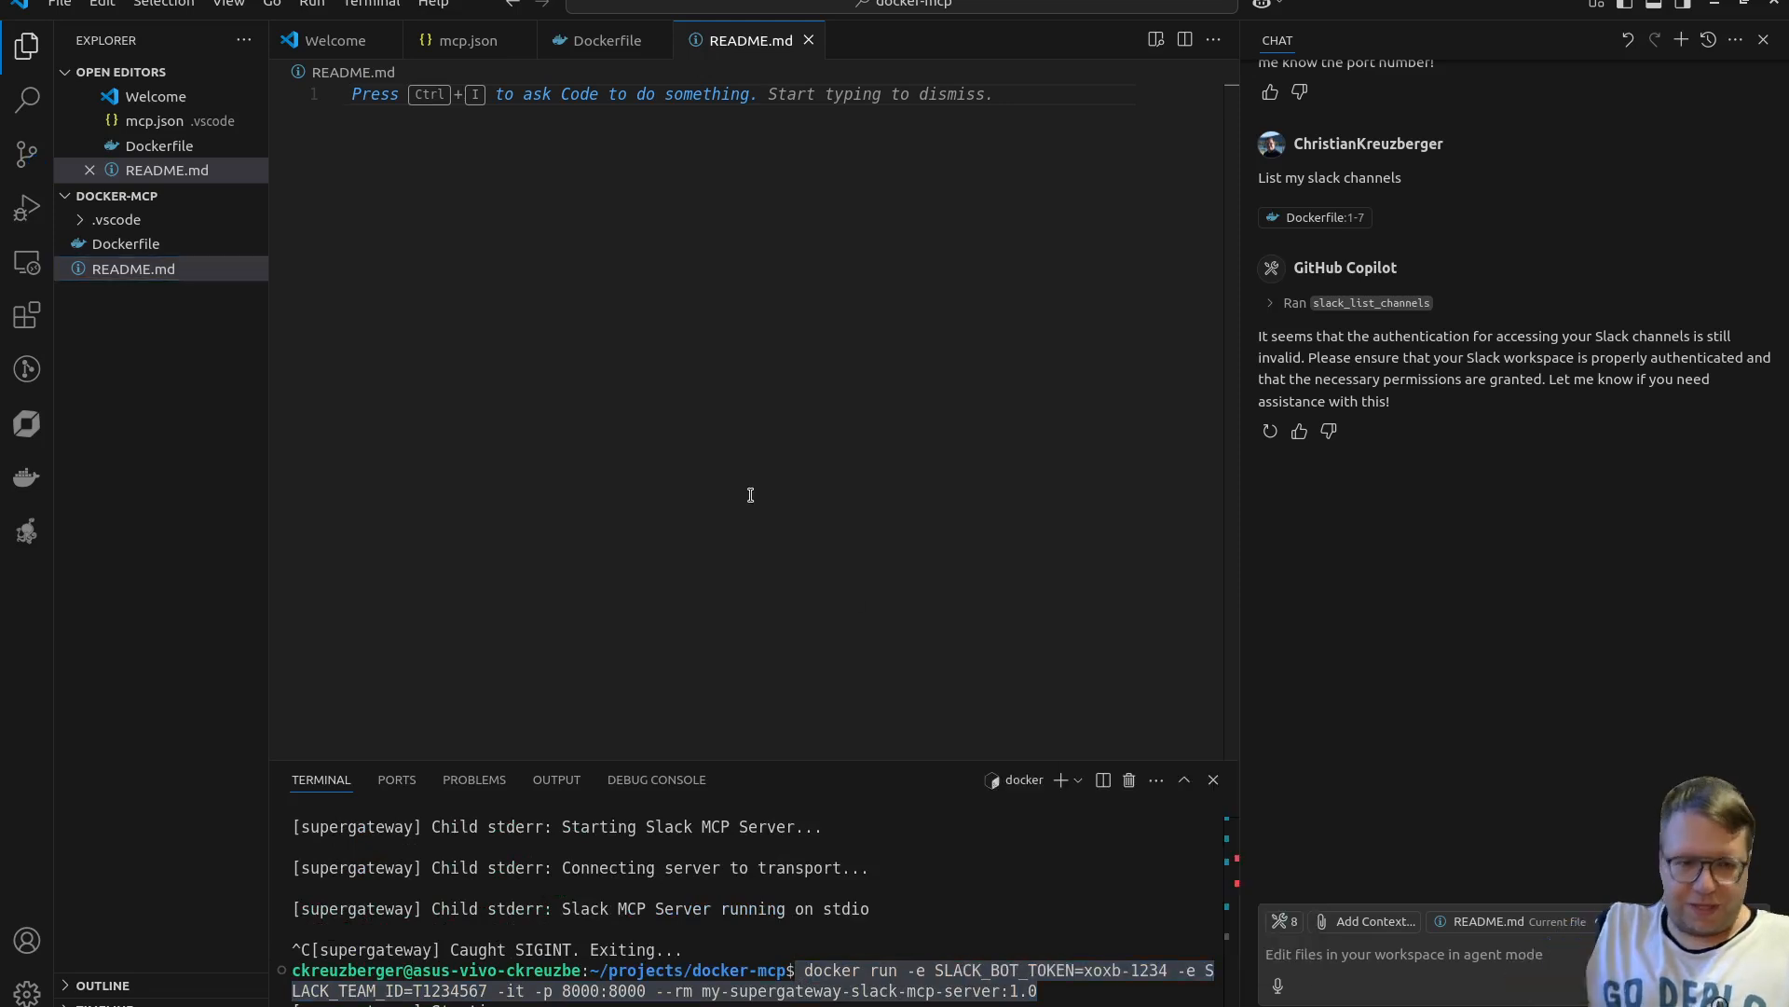
Type # in the new README.md to start the first heading.
{"action": "type", "text": "#"}
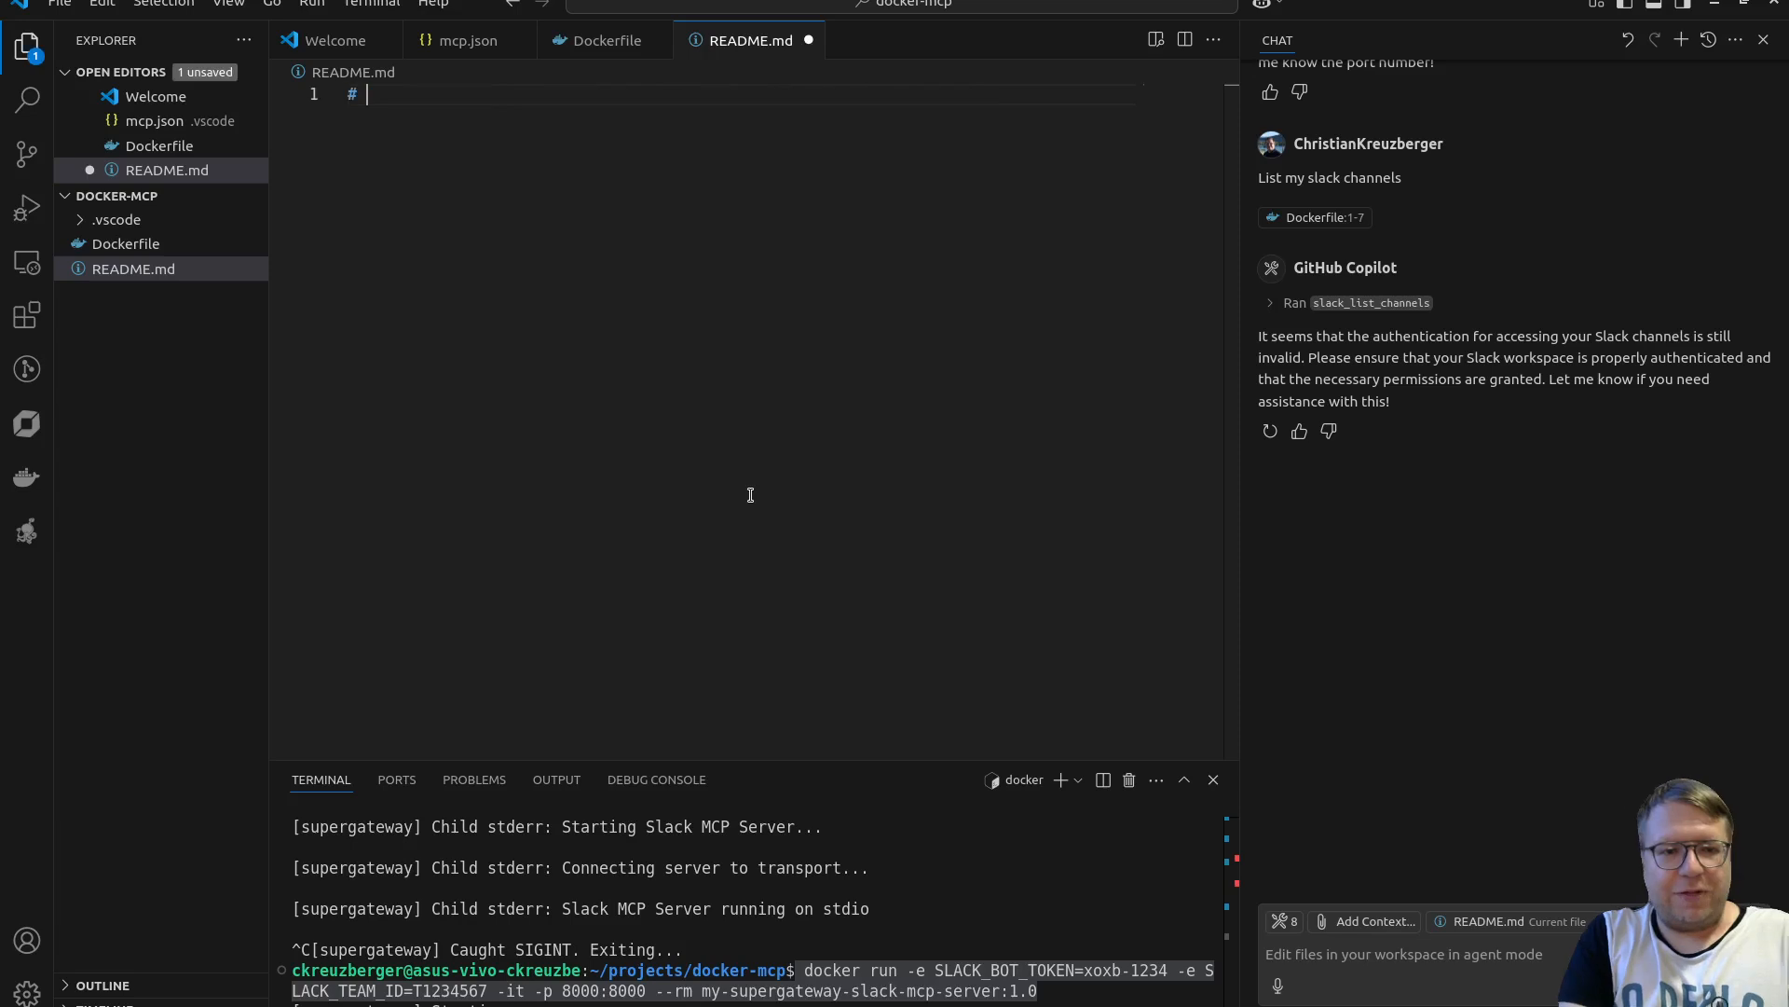